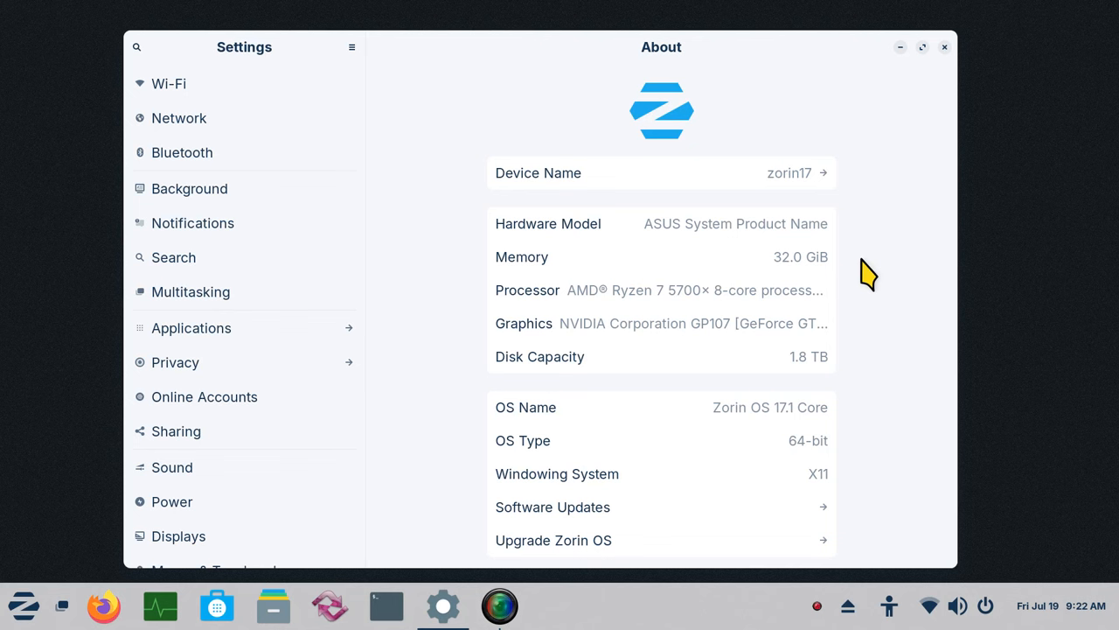
mouse_move(879, 389)
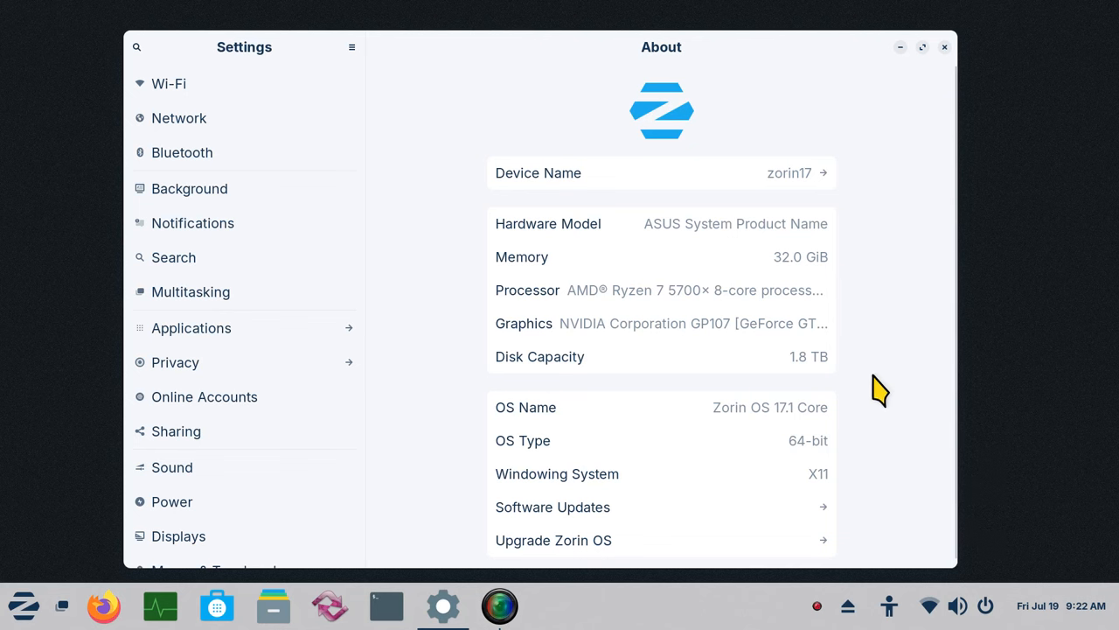
mouse_move(870, 424)
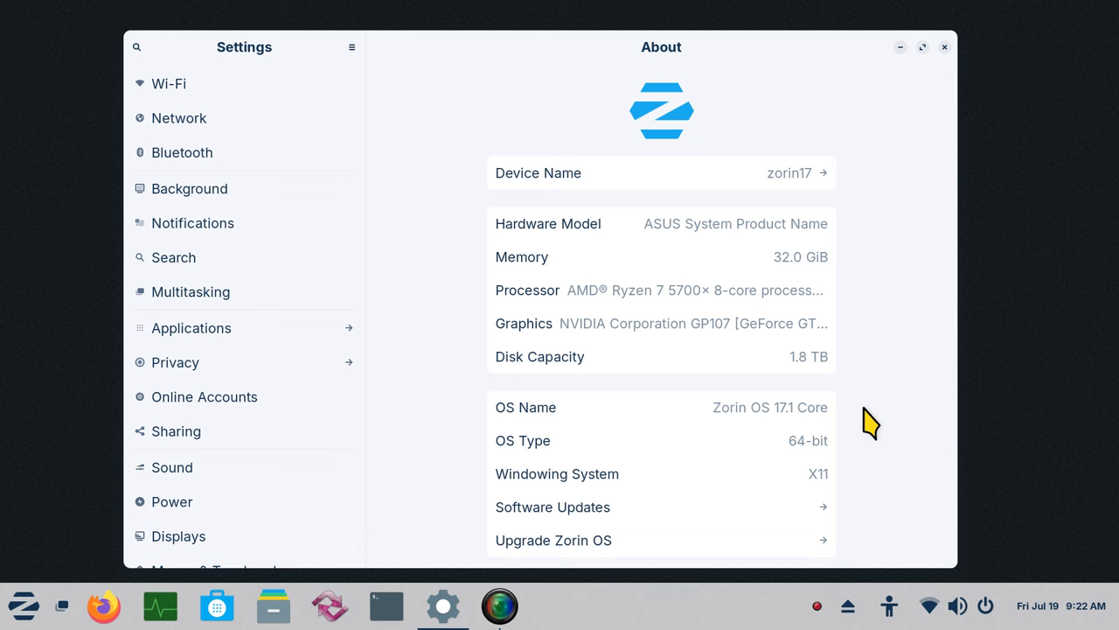
mouse_move(216, 606)
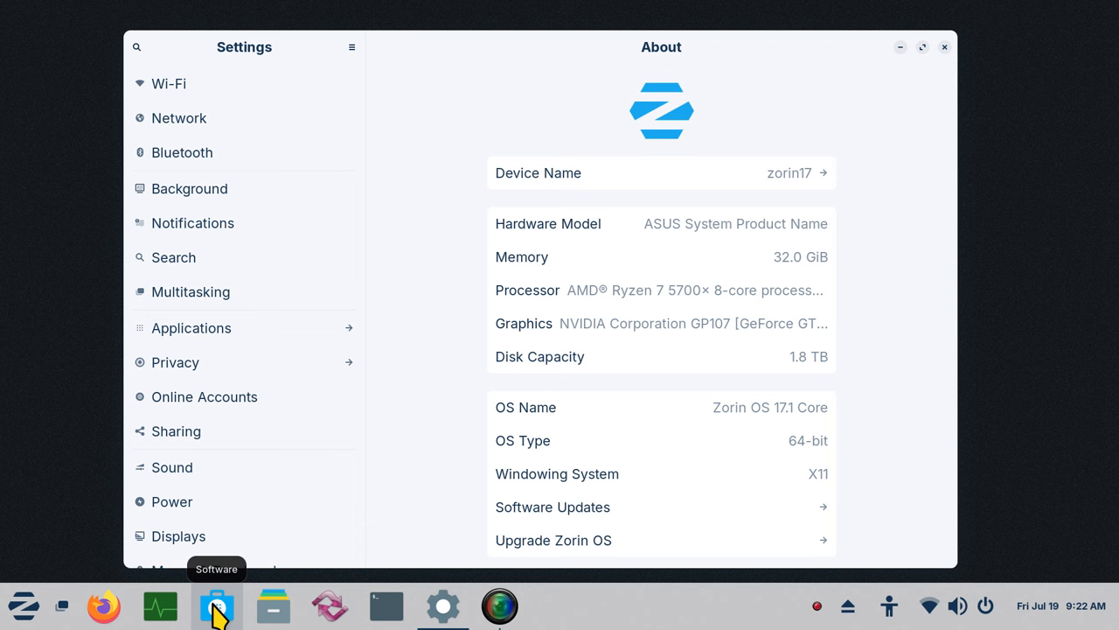
mouse_move(358, 609)
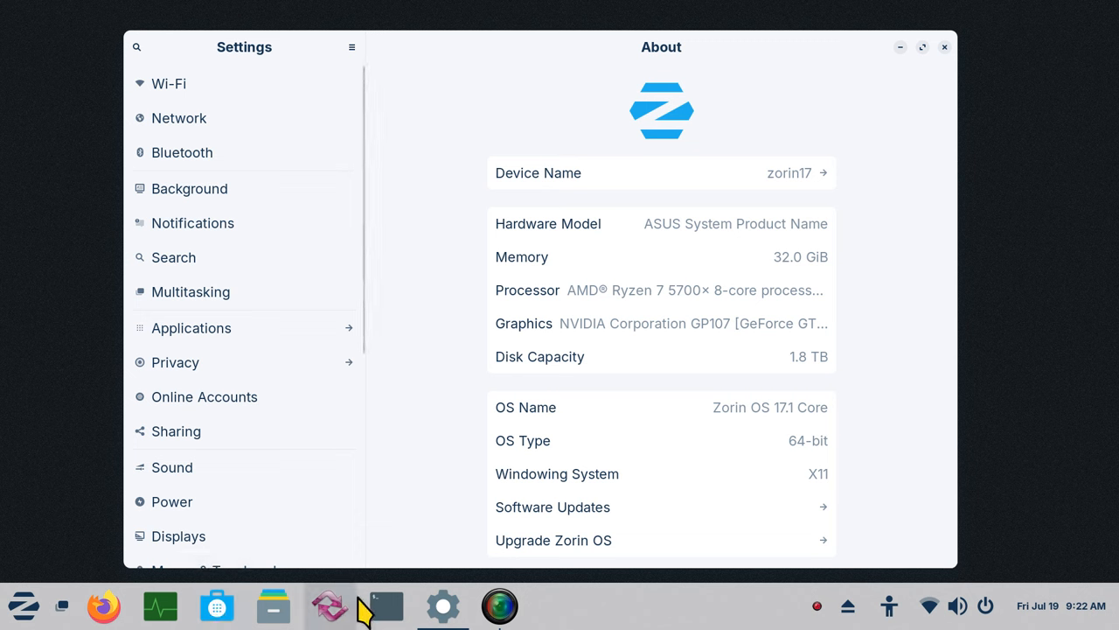
mouse_move(385, 605)
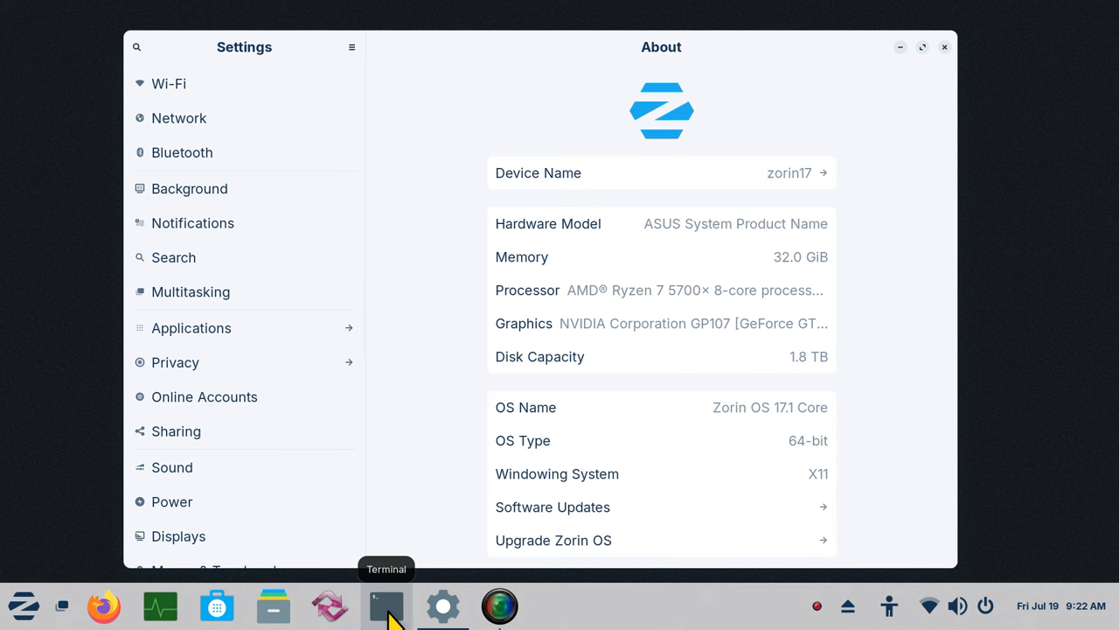
Close the Settings window and search the Zorin app launcher for 'sy'.
left_click(24, 605)
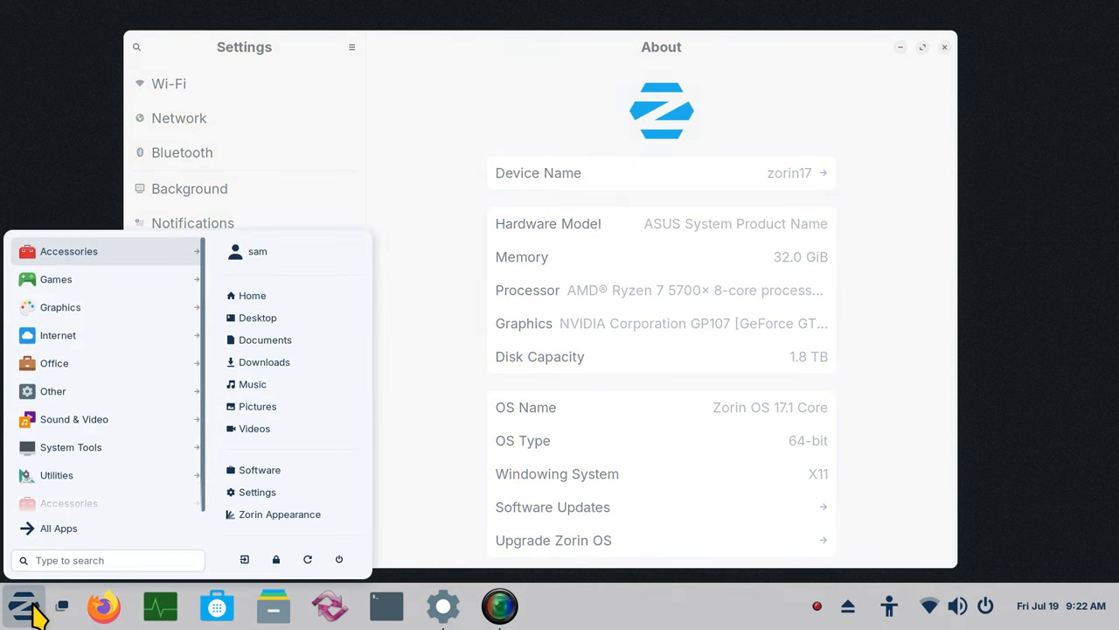
type("sy")
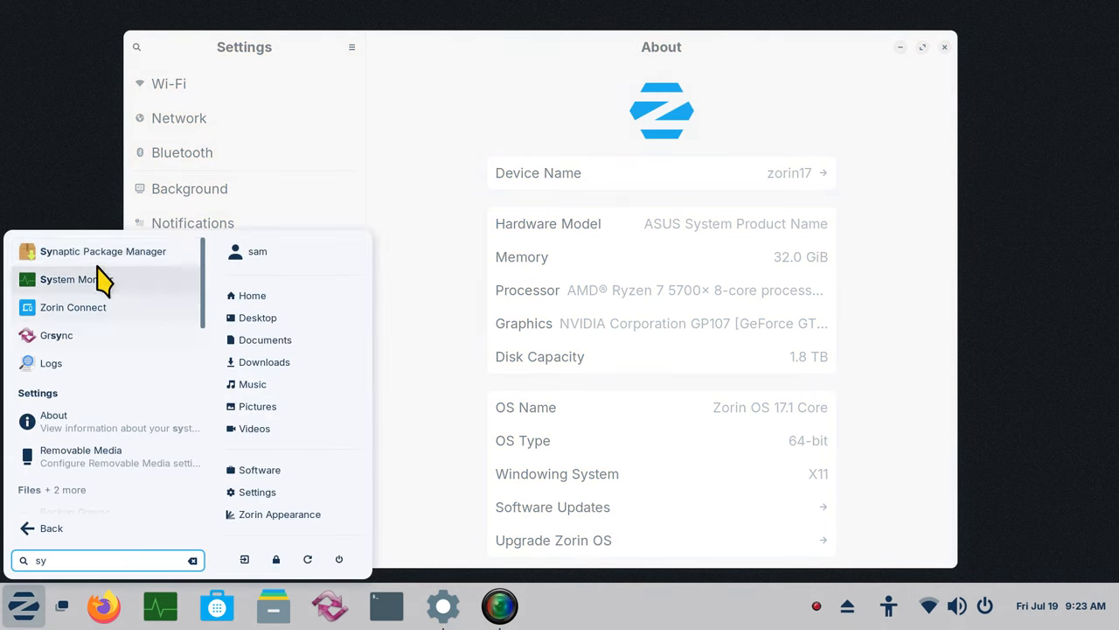
mouse_move(102, 251)
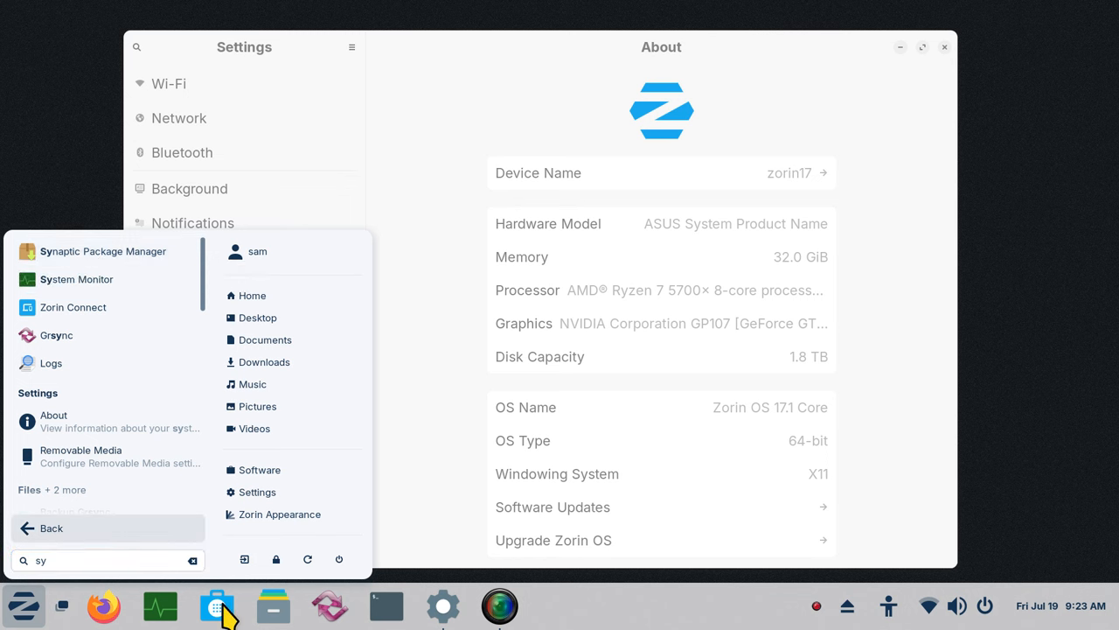
mouse_move(223, 581)
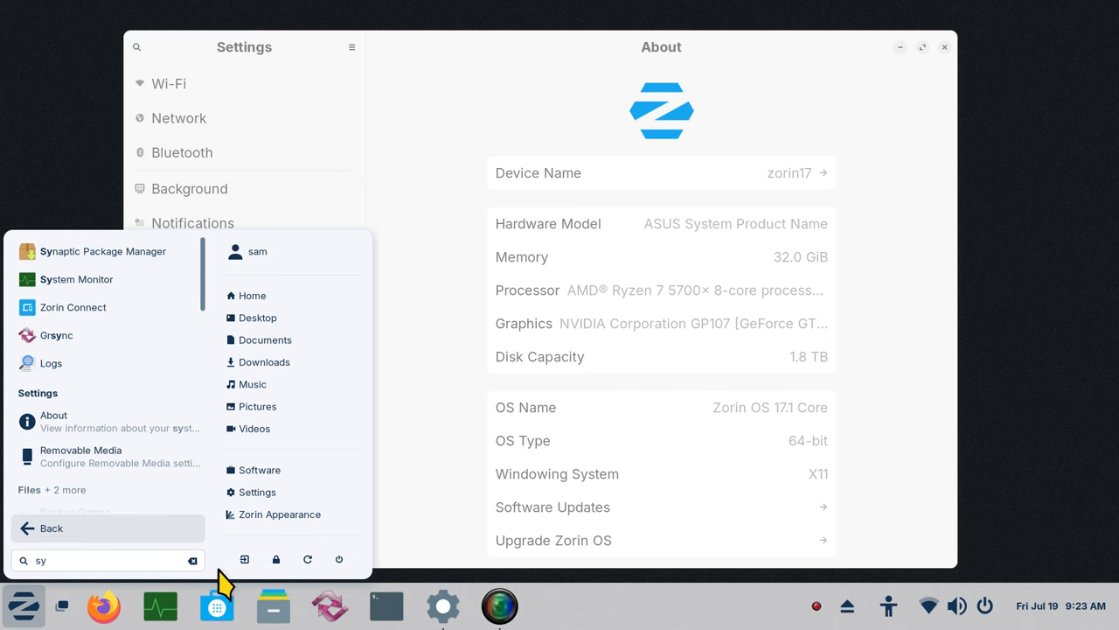
mouse_move(140, 251)
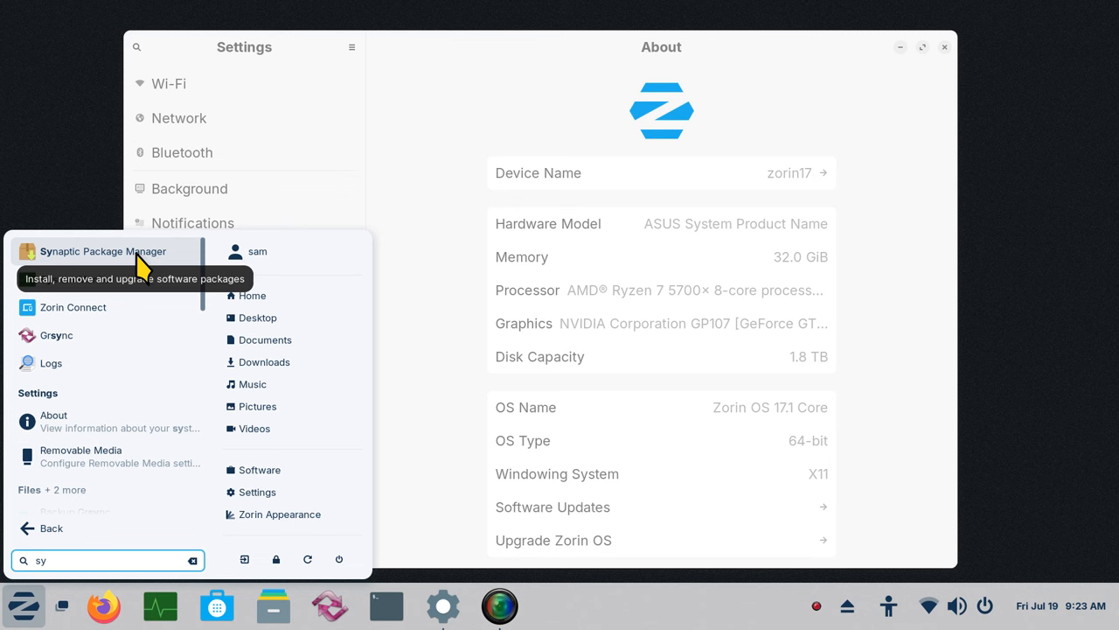
mouse_move(217, 605)
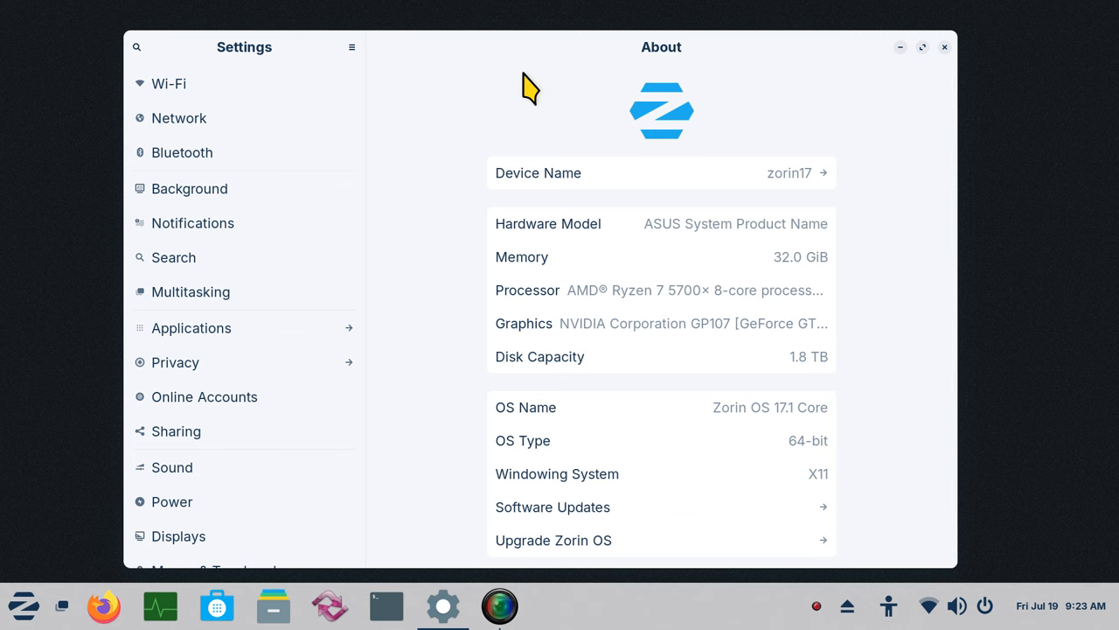
mouse_move(948, 59)
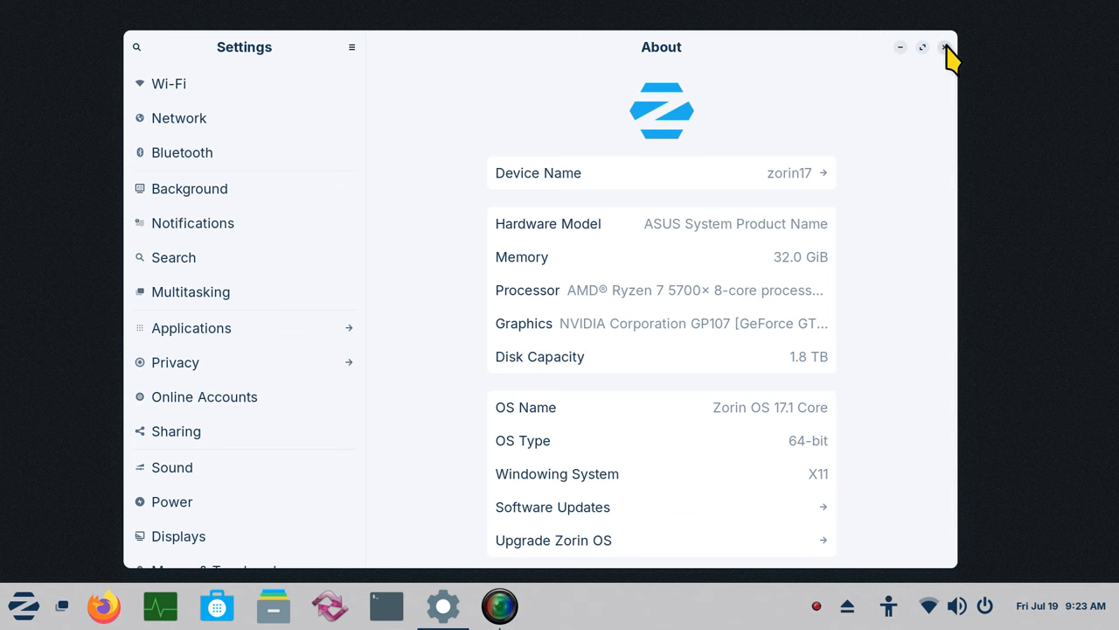
left_click(946, 47)
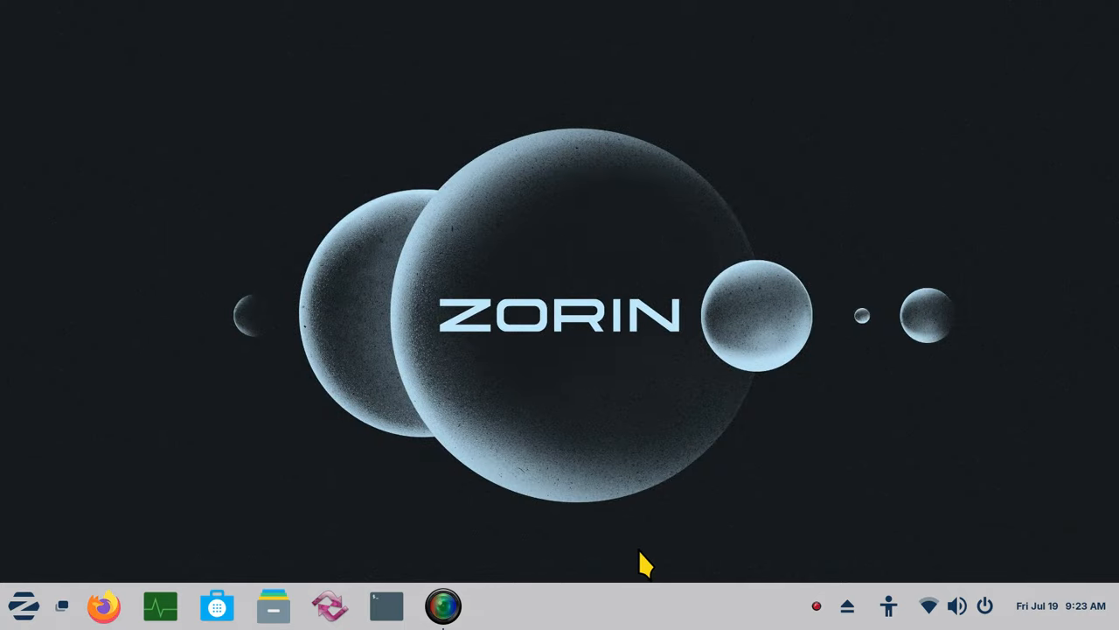
mouse_move(616, 508)
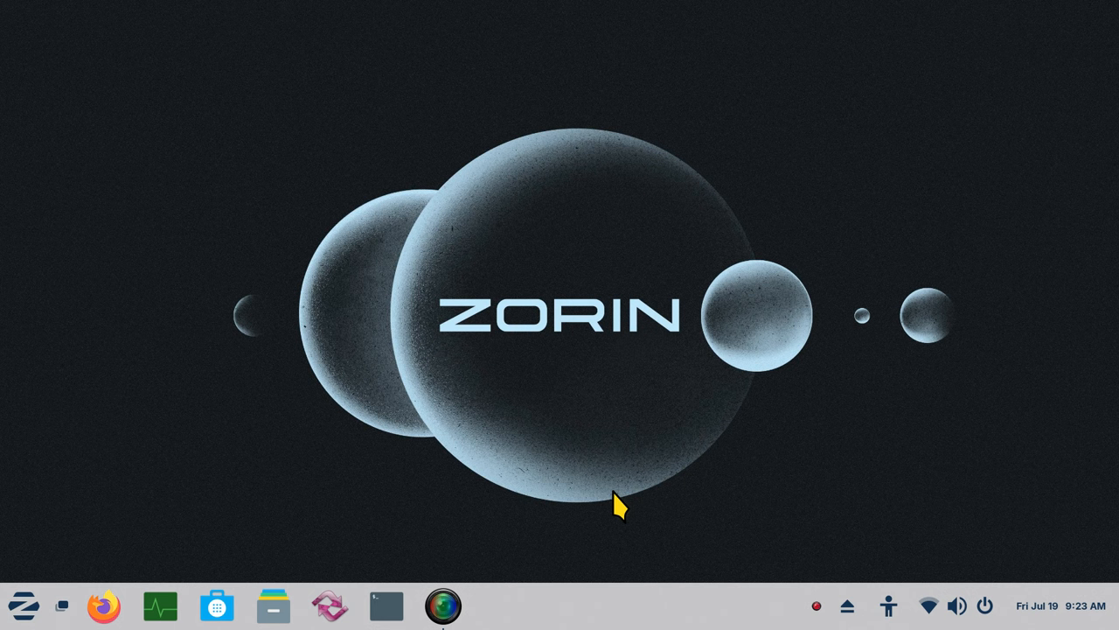
mouse_move(62, 612)
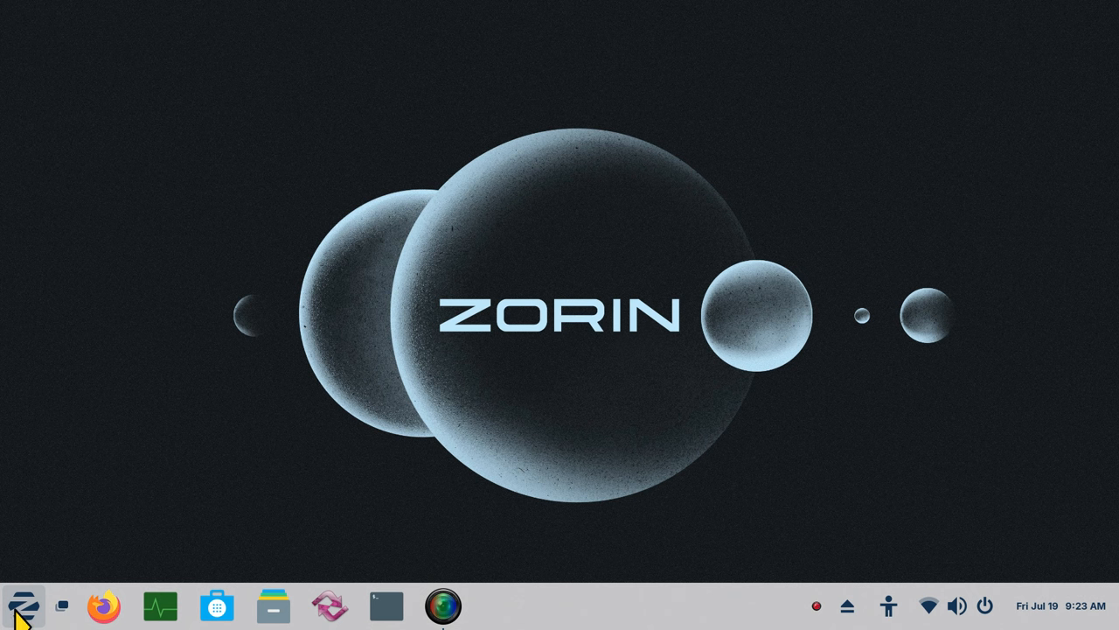
mouse_move(384, 605)
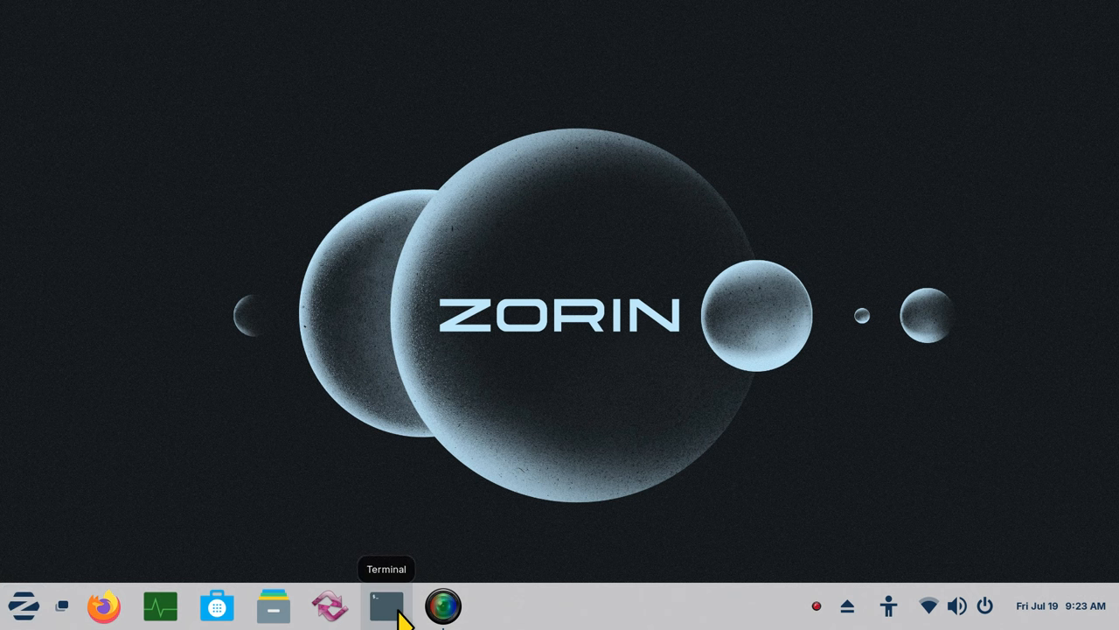
left_click(23, 605)
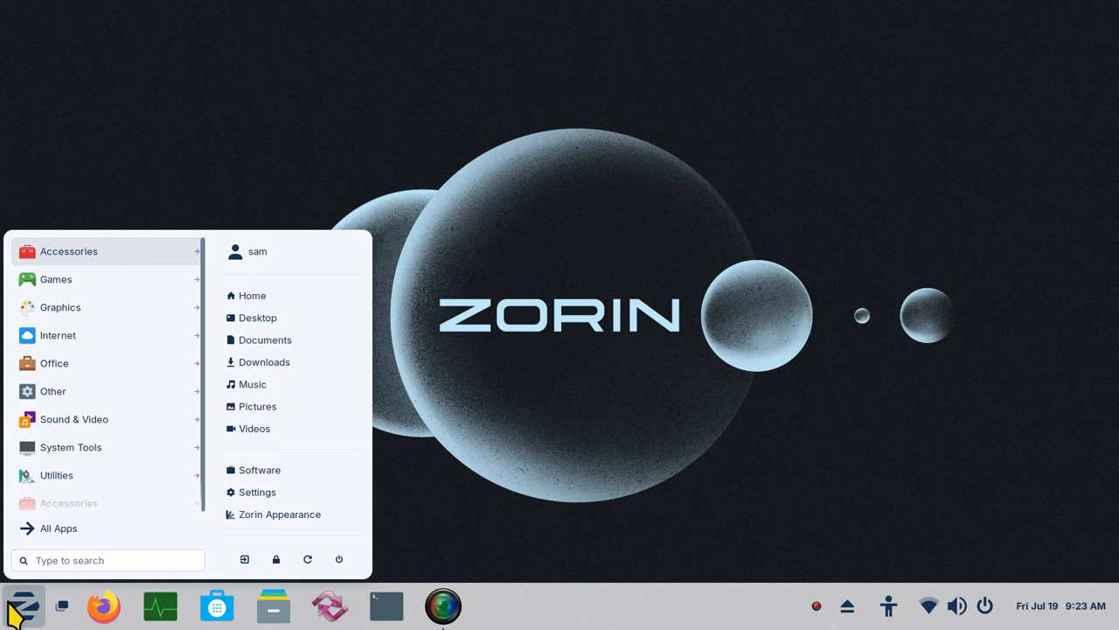
Launch Synaptic Package Manager from the 'sy' results and authenticate with the password.
type("sy")
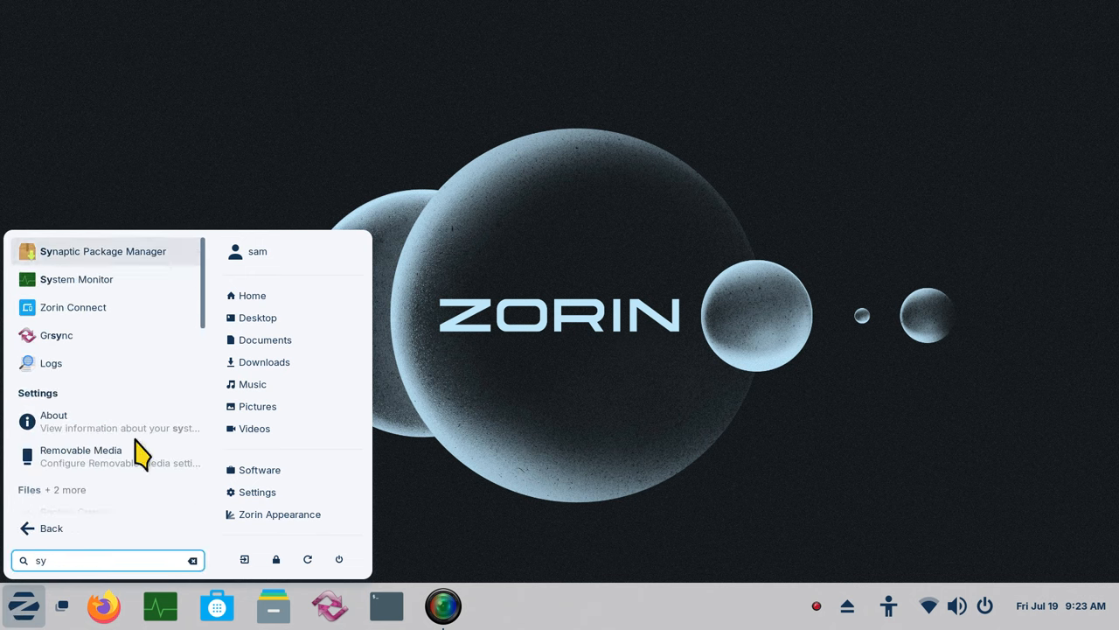
left_click(102, 251)
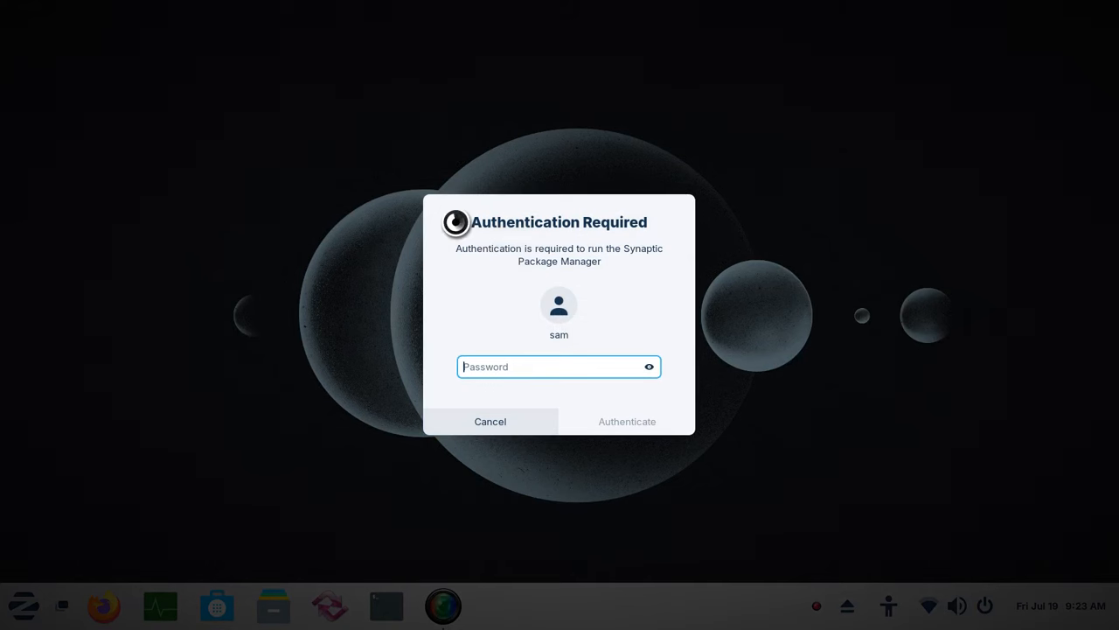
mouse_move(538, 468)
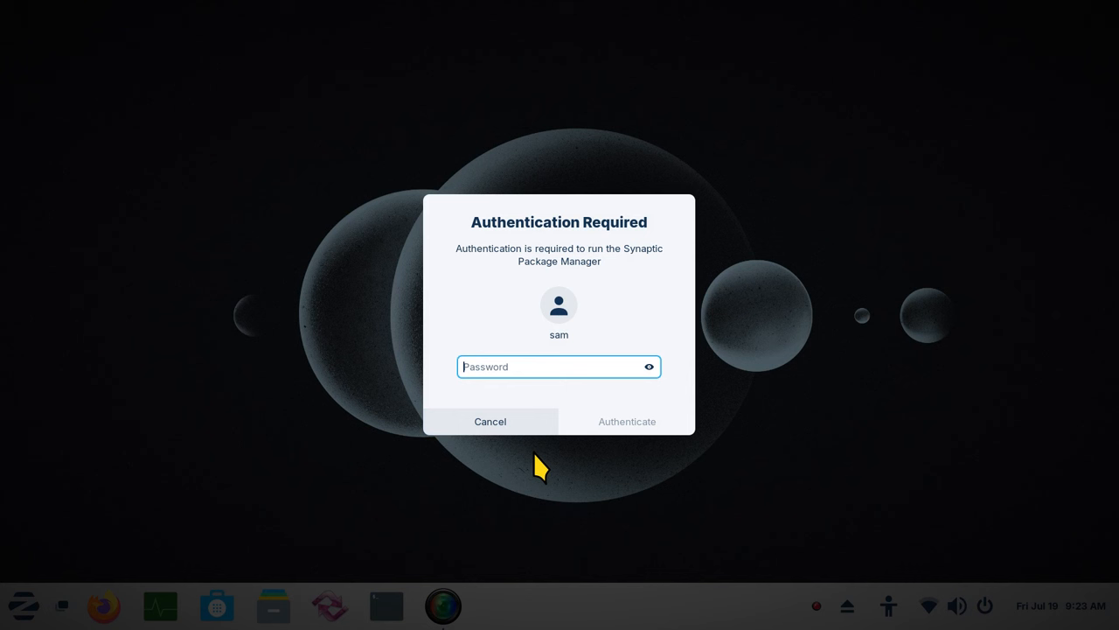
mouse_move(763, 479)
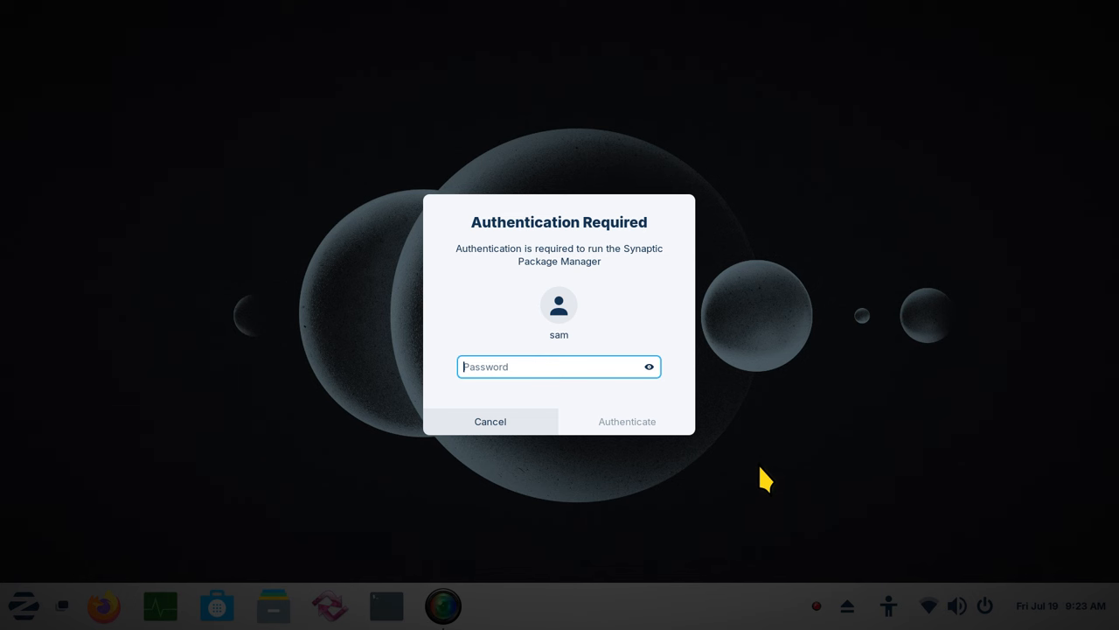
type("password")
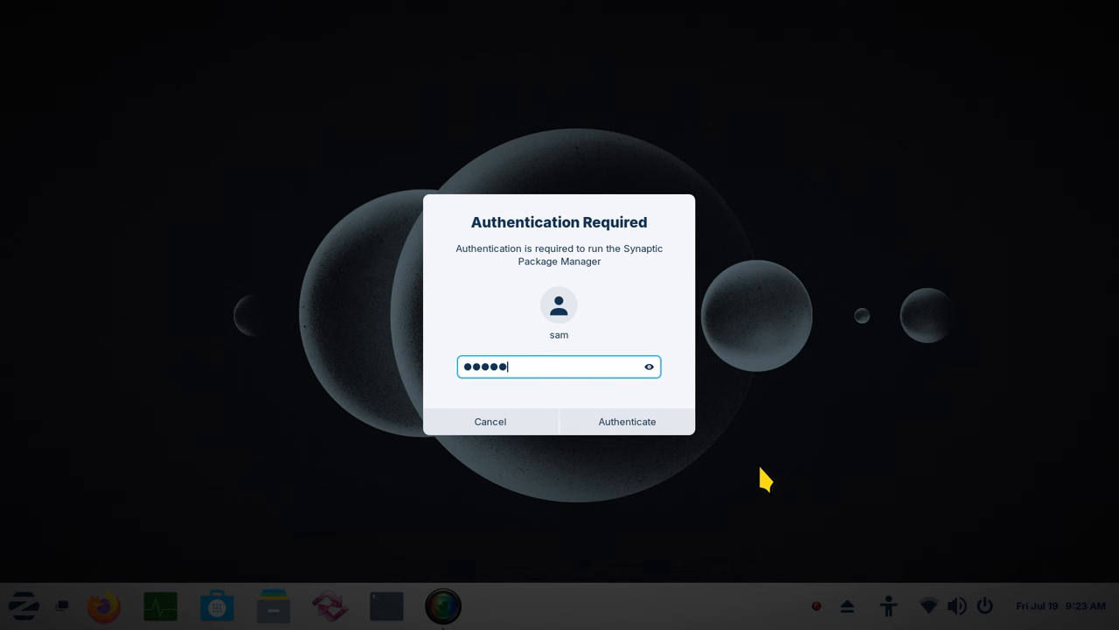
left_click(627, 420)
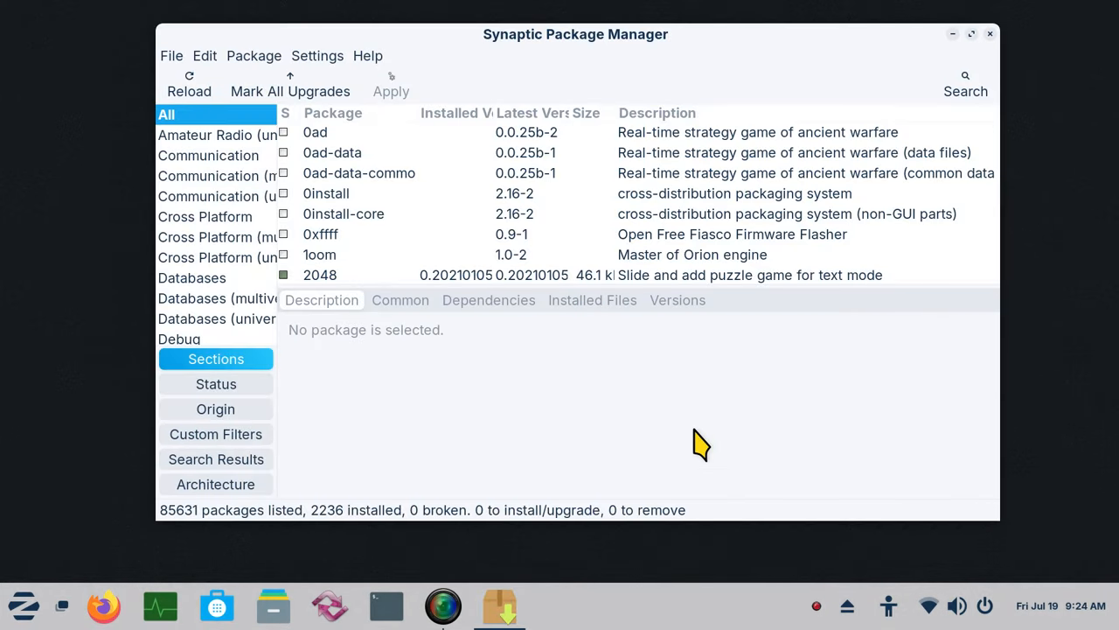
mouse_move(564, 61)
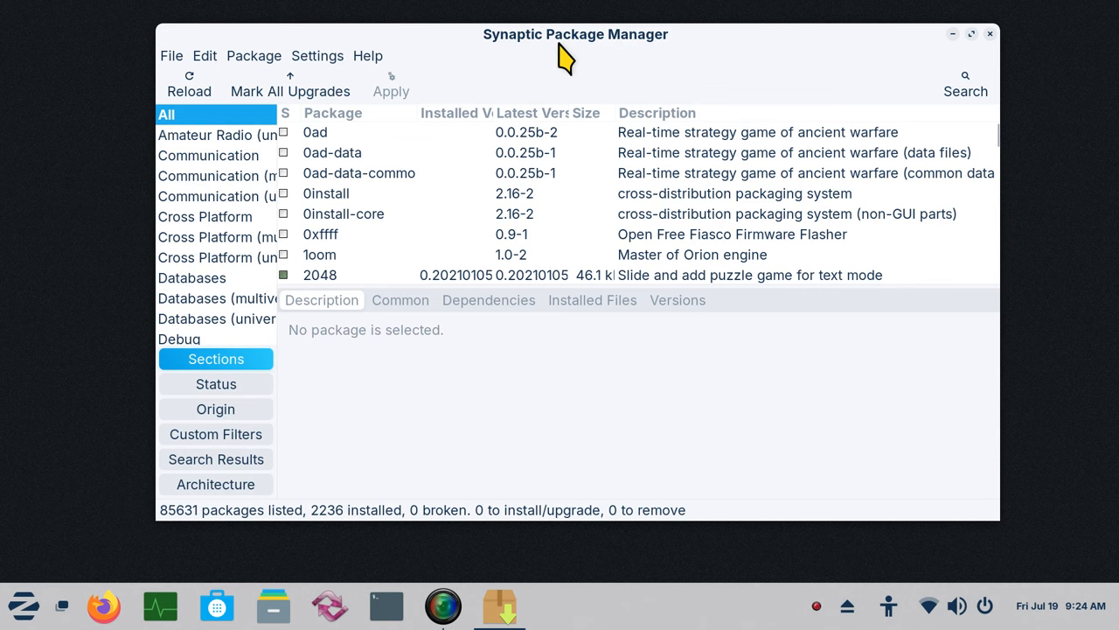
mouse_move(178, 546)
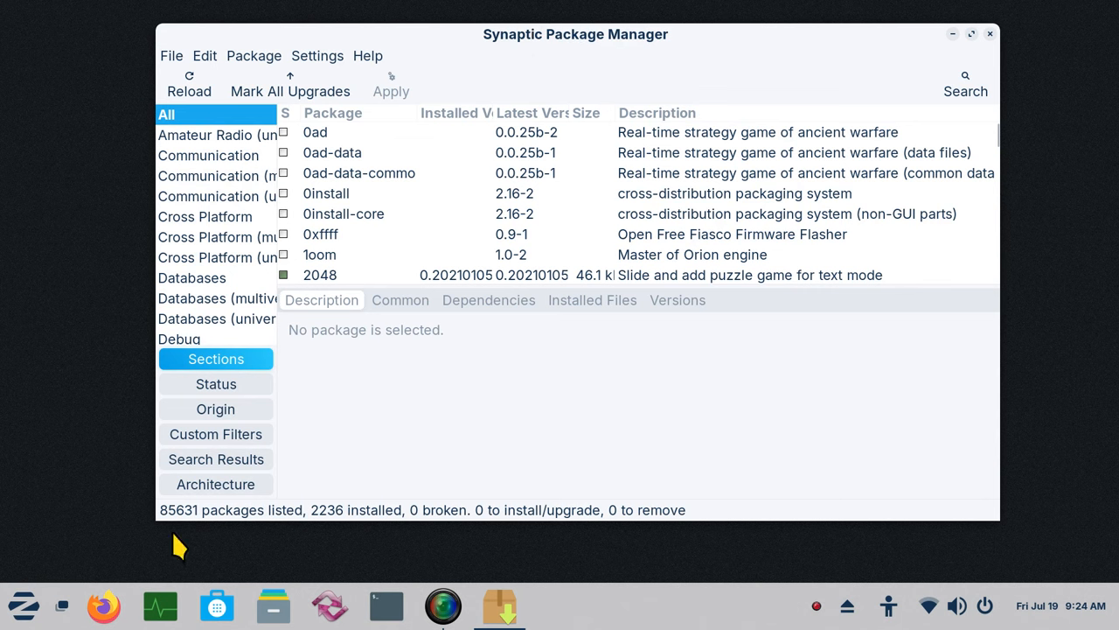
mouse_move(171, 546)
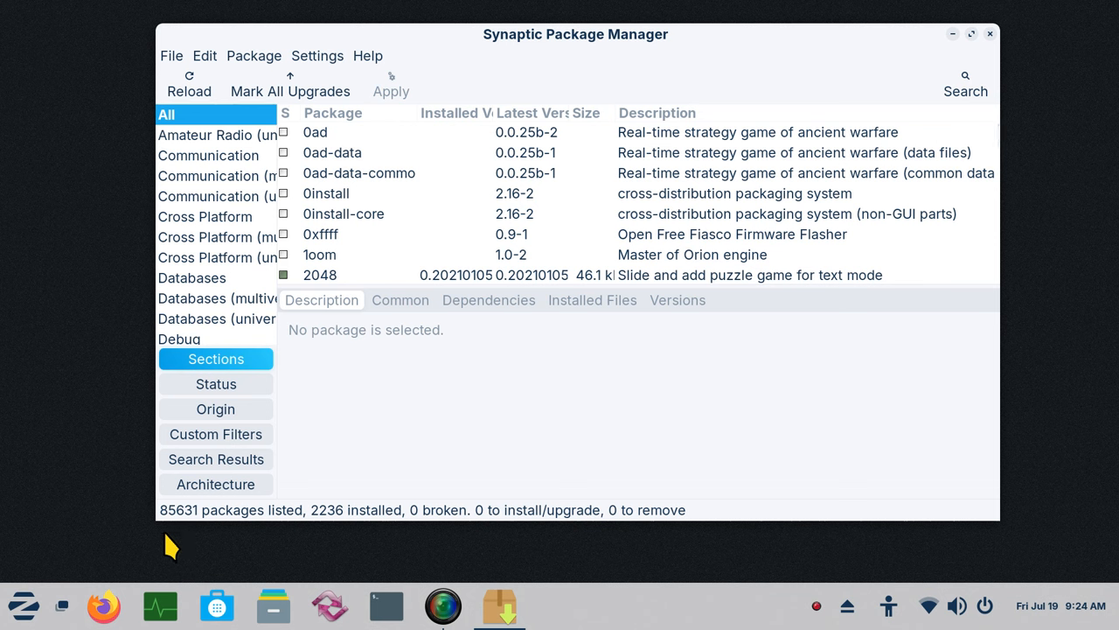
mouse_move(200, 553)
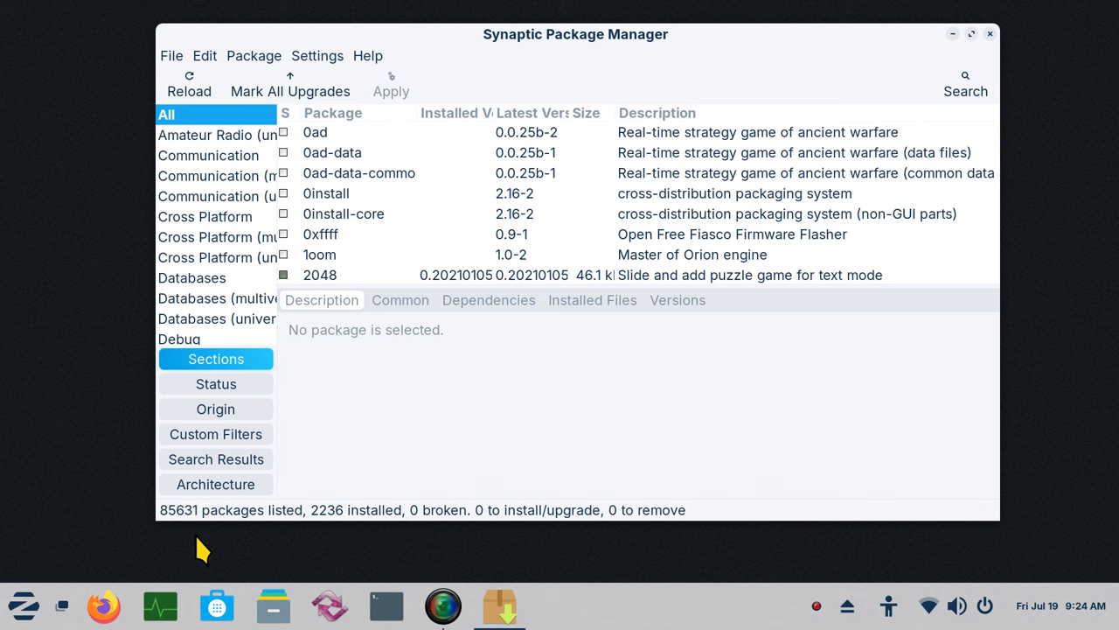
mouse_move(216, 584)
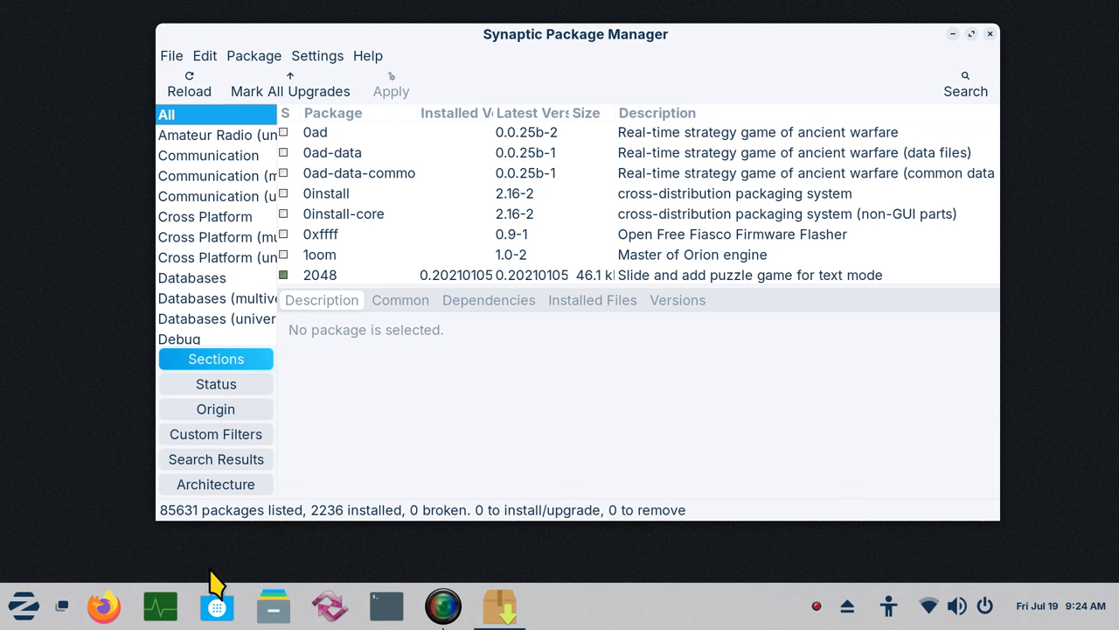
mouse_move(215, 605)
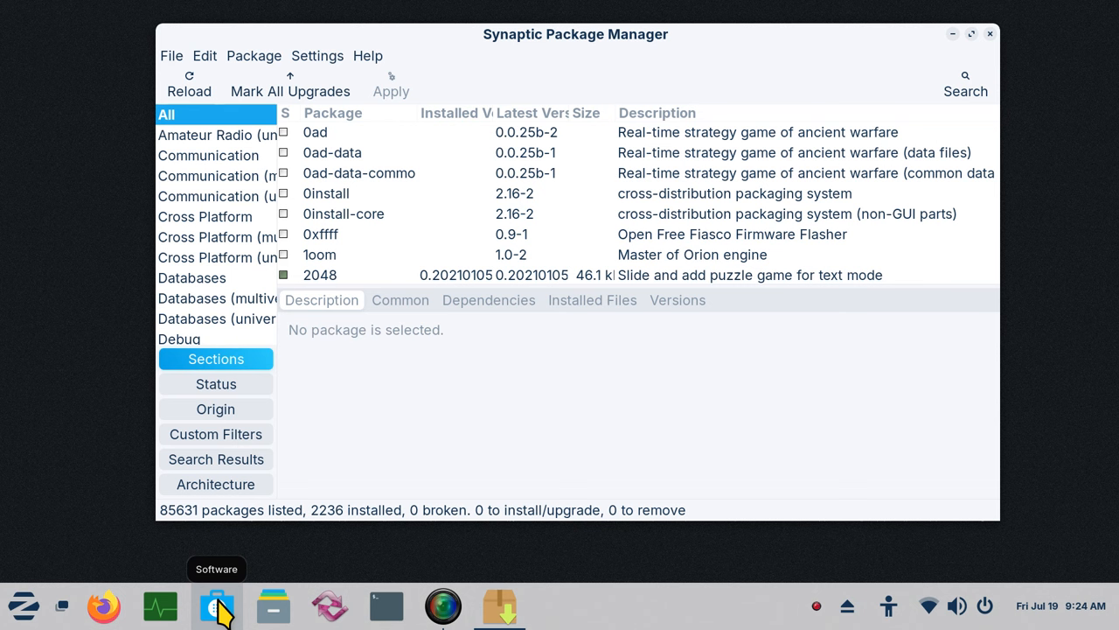
mouse_move(219, 525)
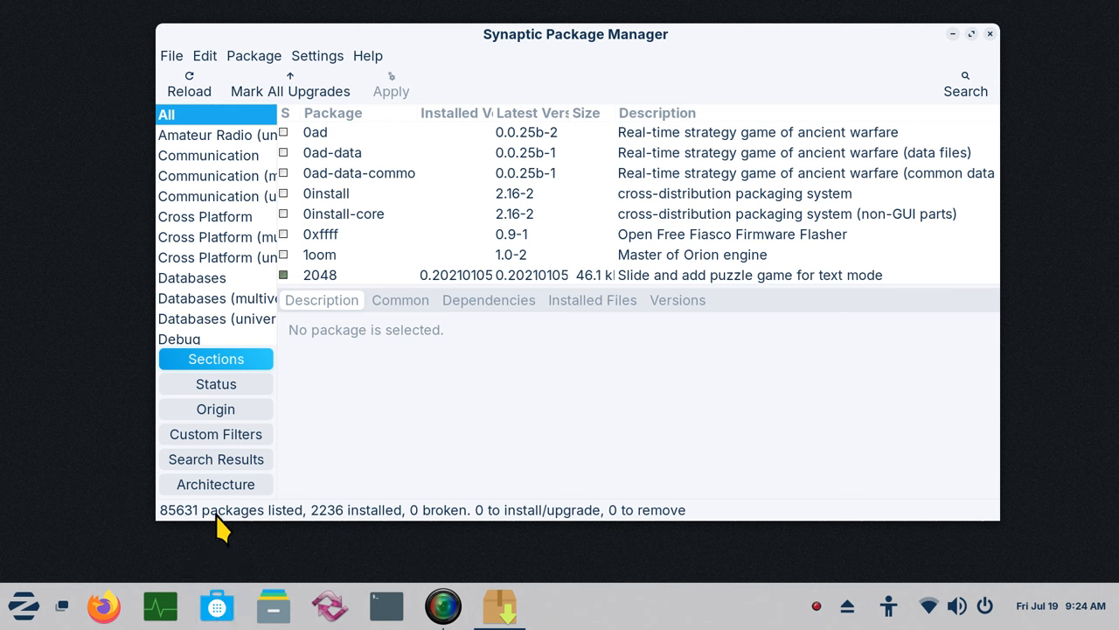
mouse_move(361, 525)
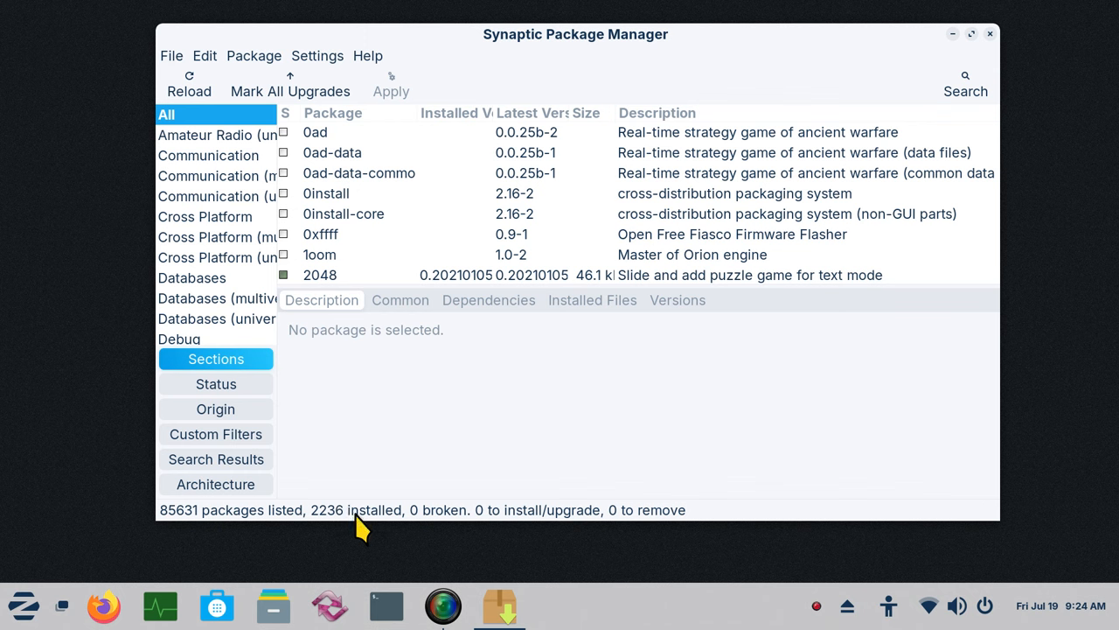
mouse_move(512, 538)
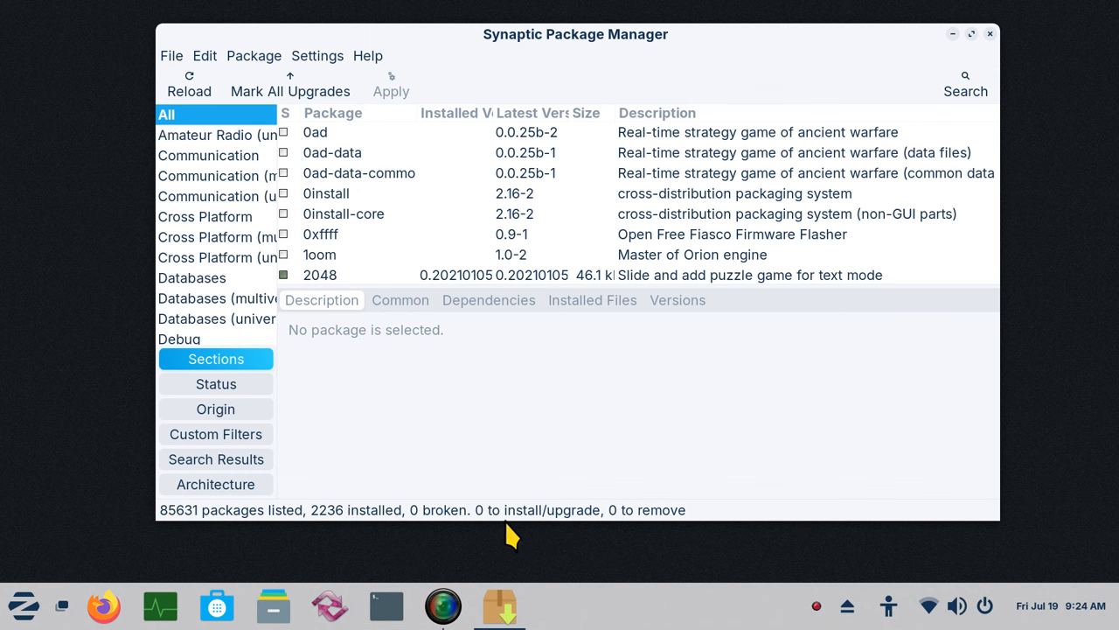
mouse_move(682, 545)
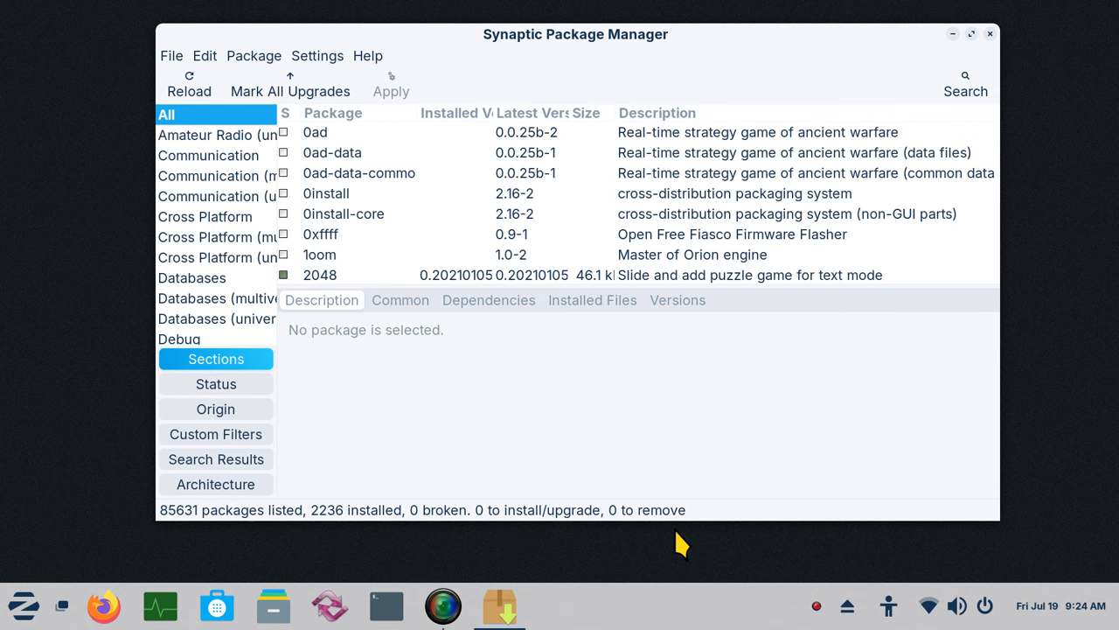
left_click(367, 55)
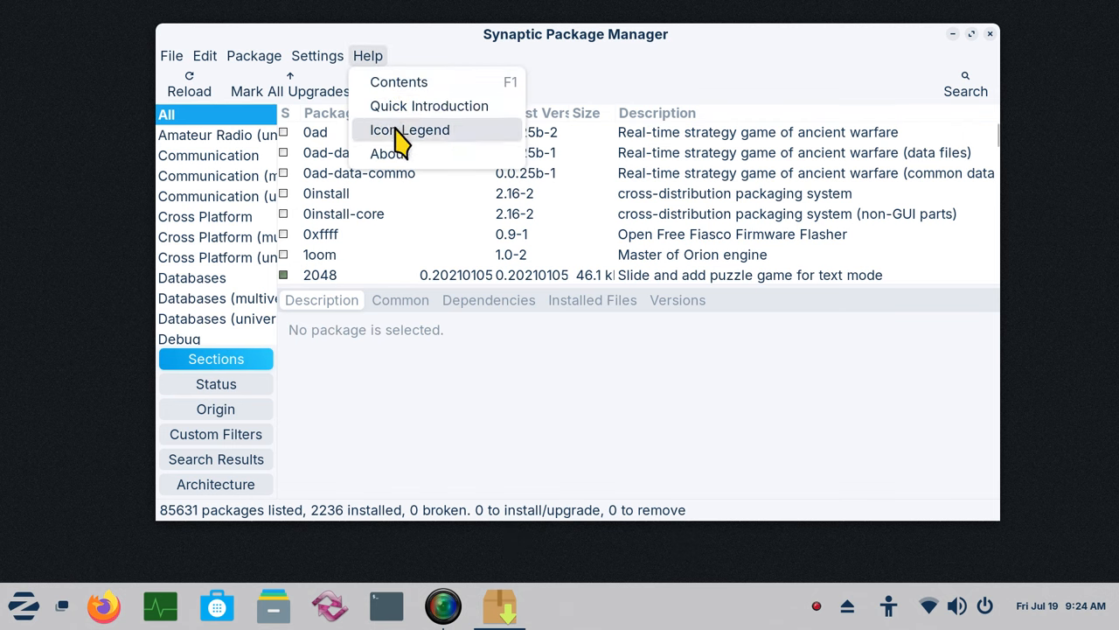
left_click(386, 153)
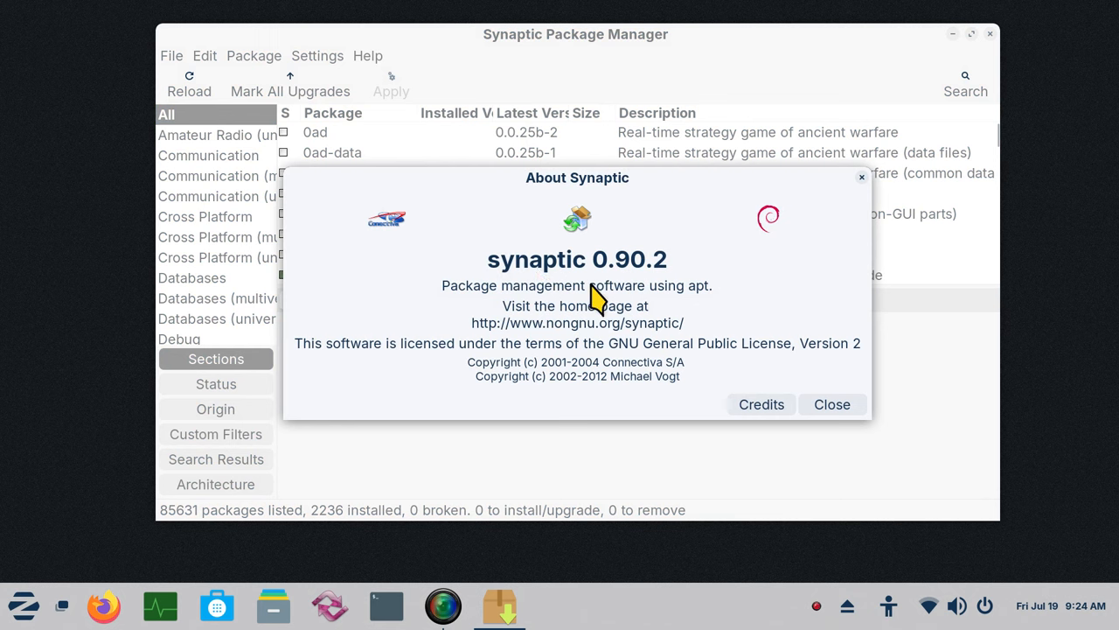
mouse_move(774, 231)
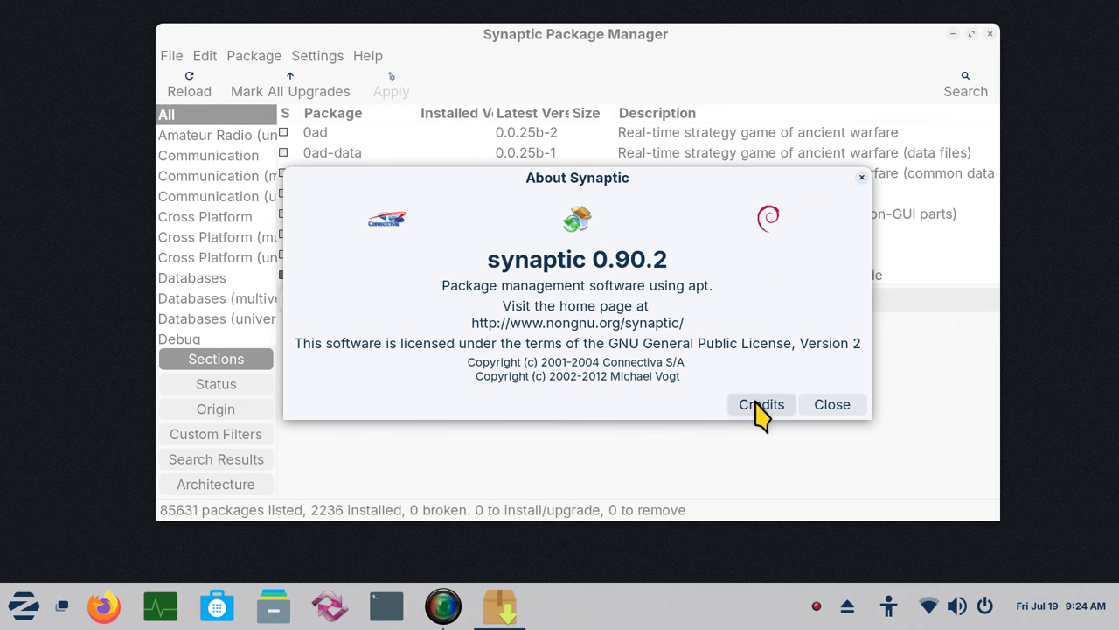
left_click(831, 403)
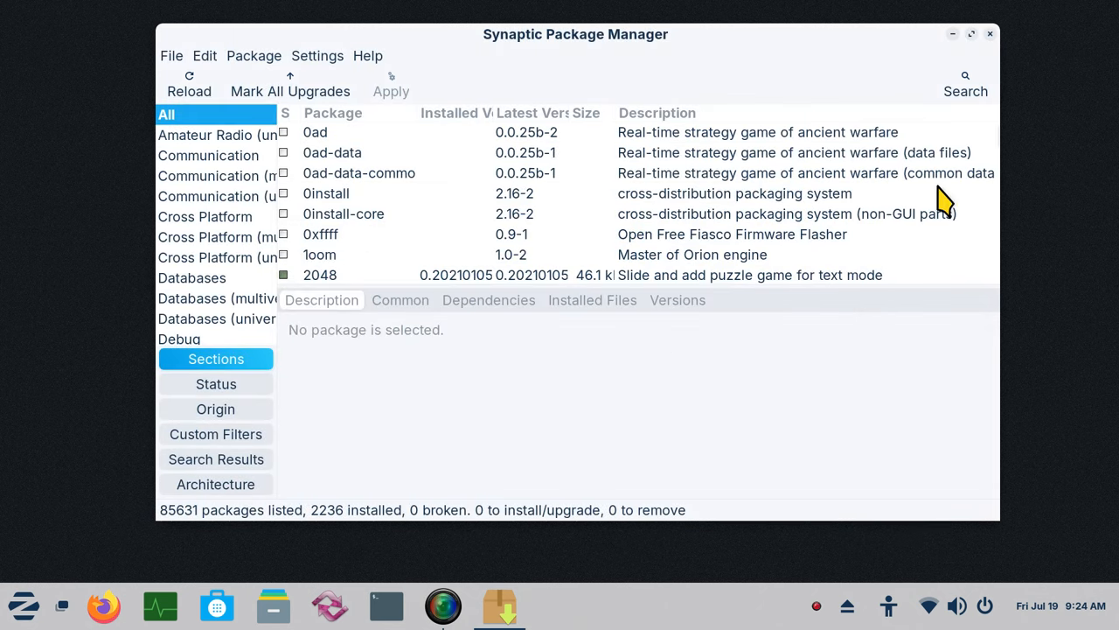
Run a name-only package search for 'variety'.
left_click(966, 83)
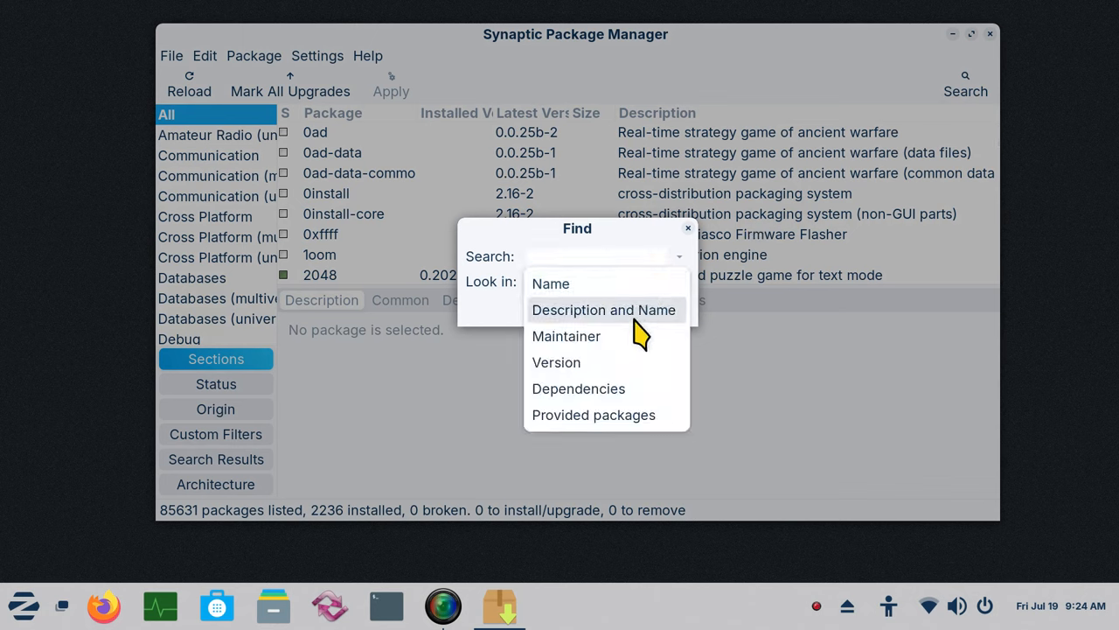
mouse_move(551, 283)
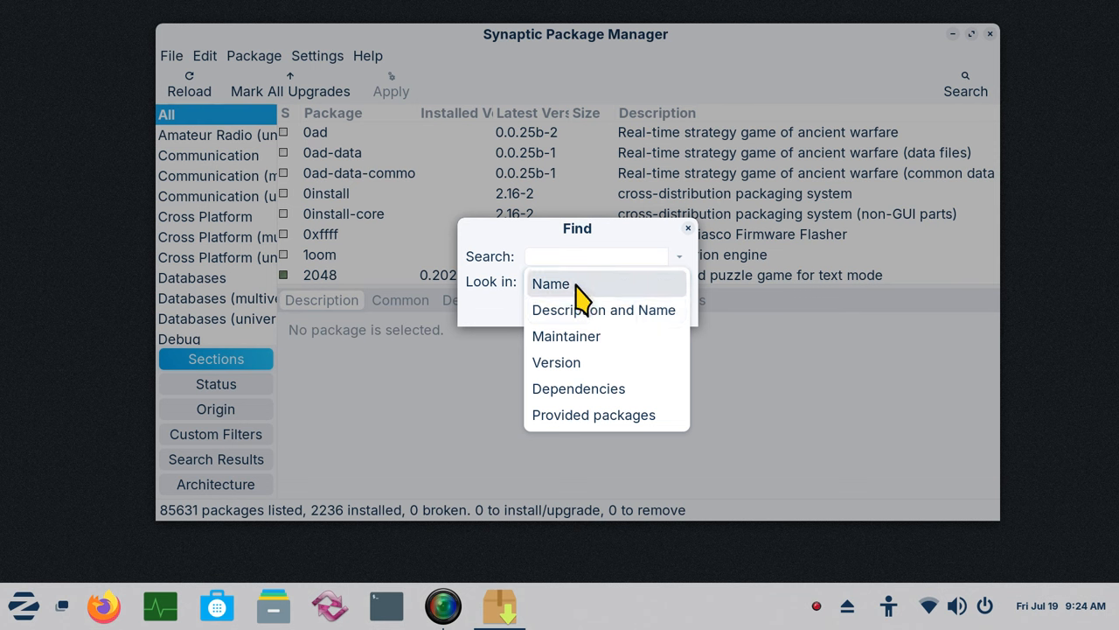
left_click(551, 283)
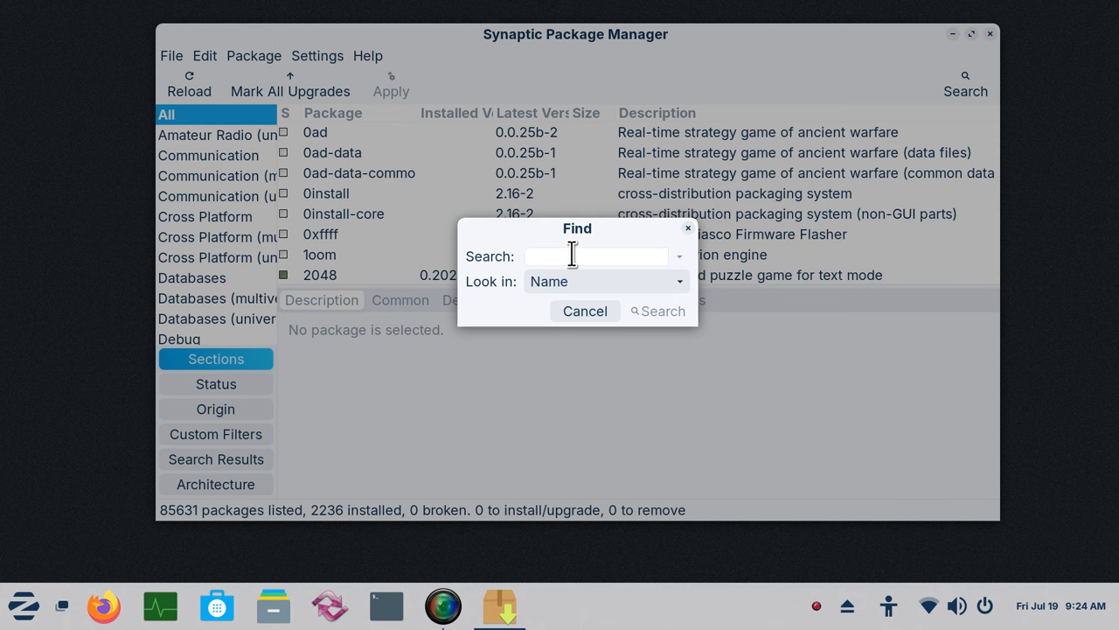
left_click(598, 255)
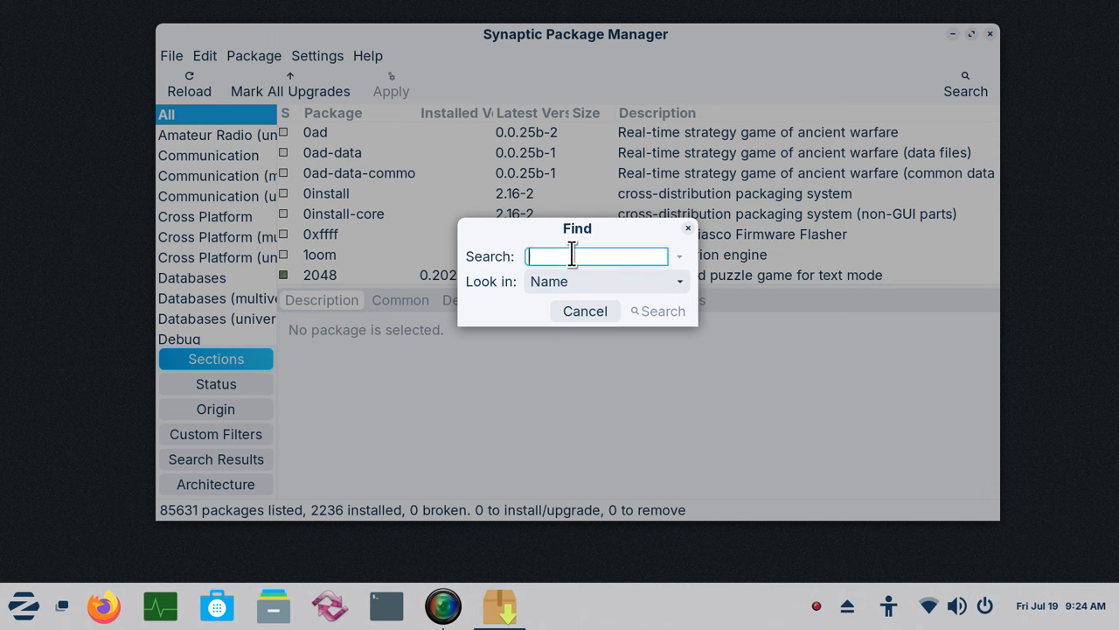
type("vari")
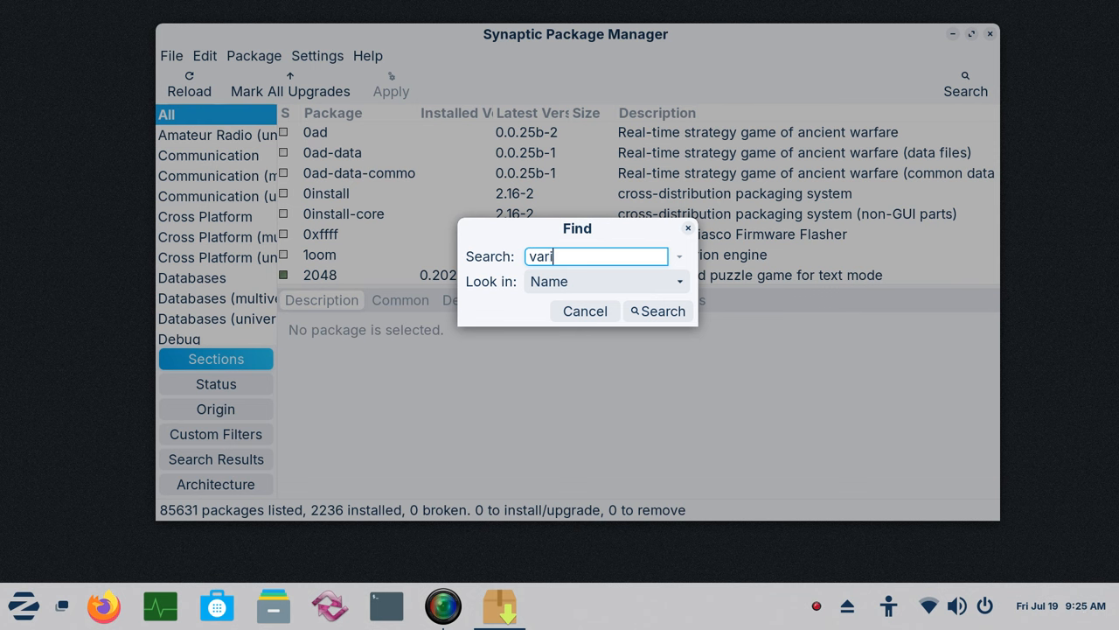
key("BackSpace")
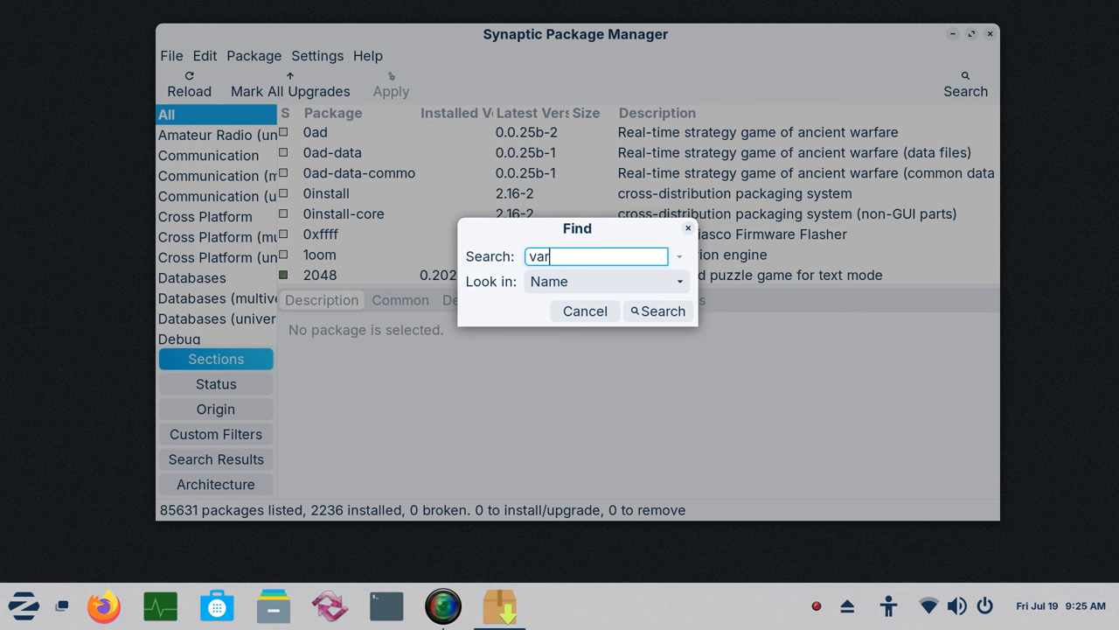
type("iety")
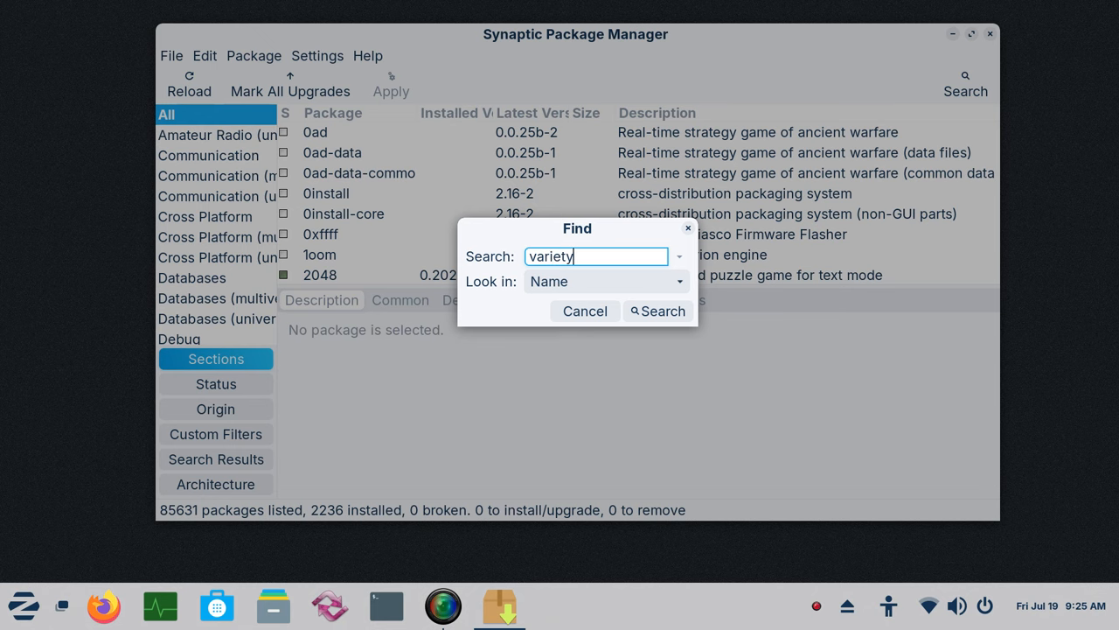
left_click(657, 310)
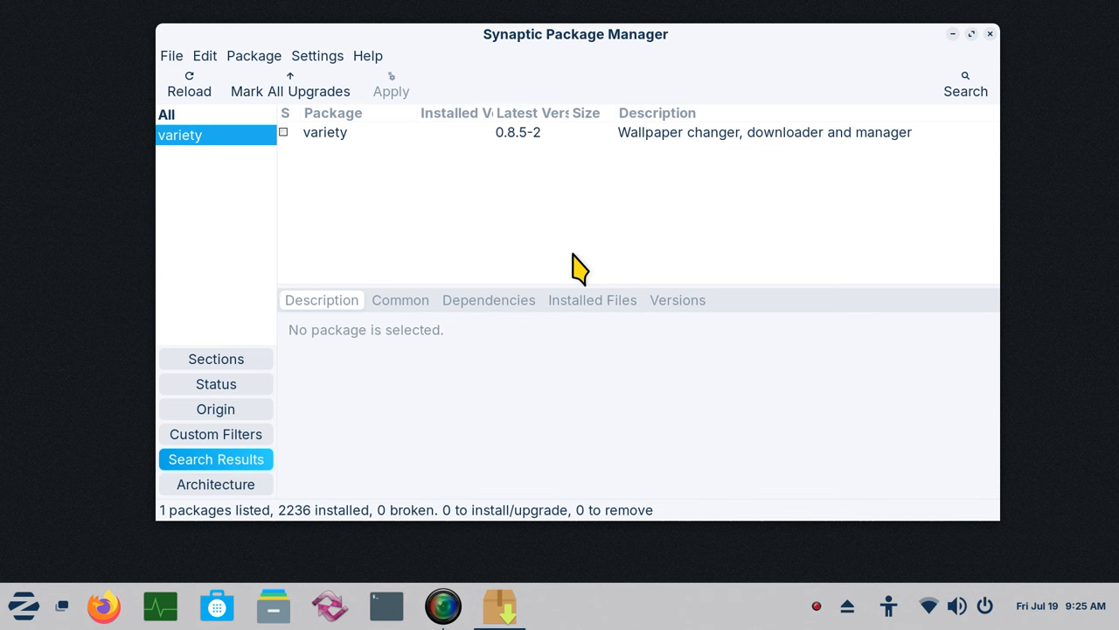
mouse_move(487, 268)
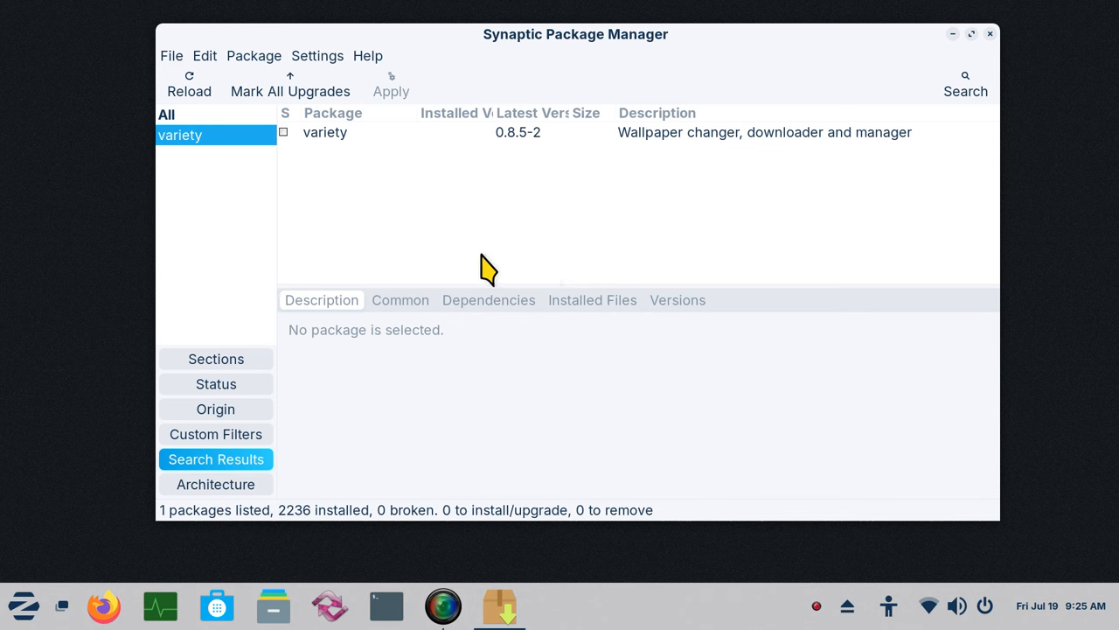
mouse_move(390, 321)
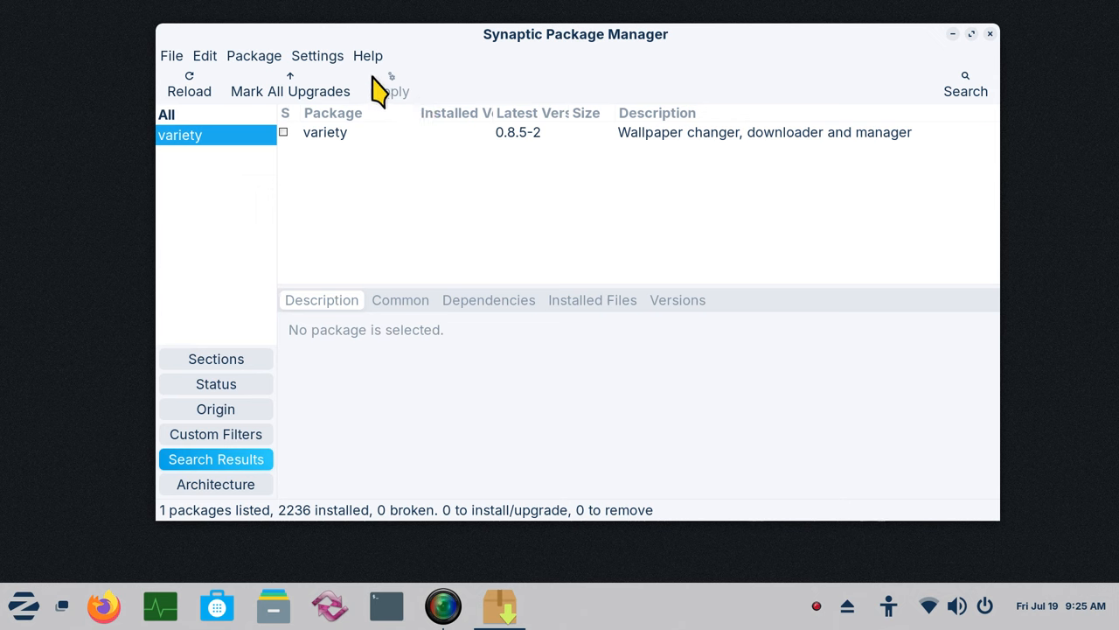
Turn off 'Show package properties in the main window' in Preferences and apply.
left_click(318, 55)
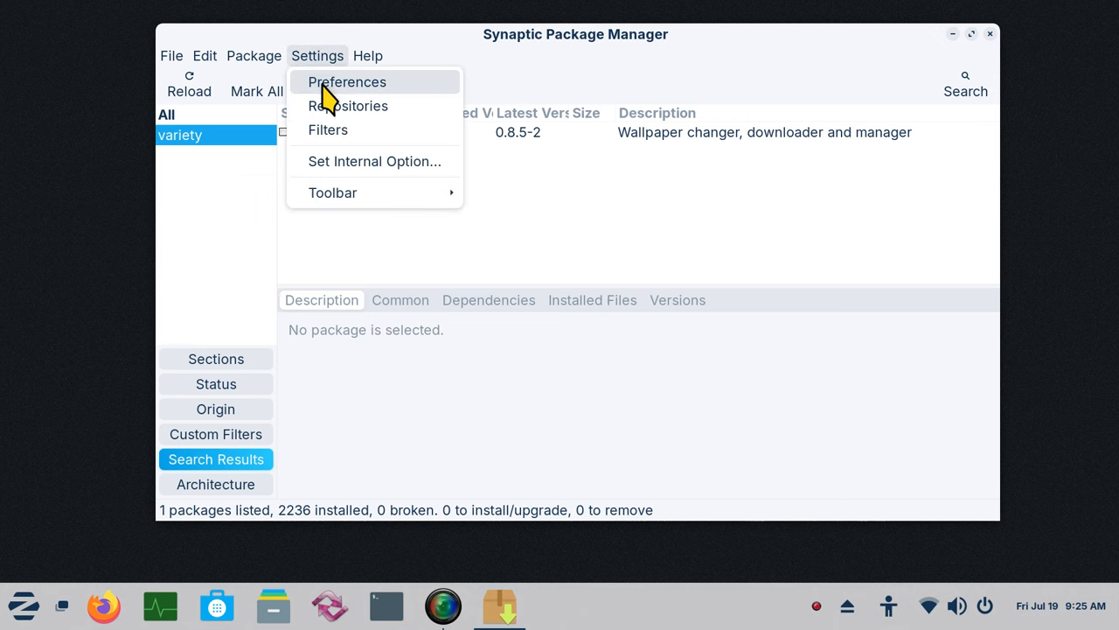
left_click(348, 82)
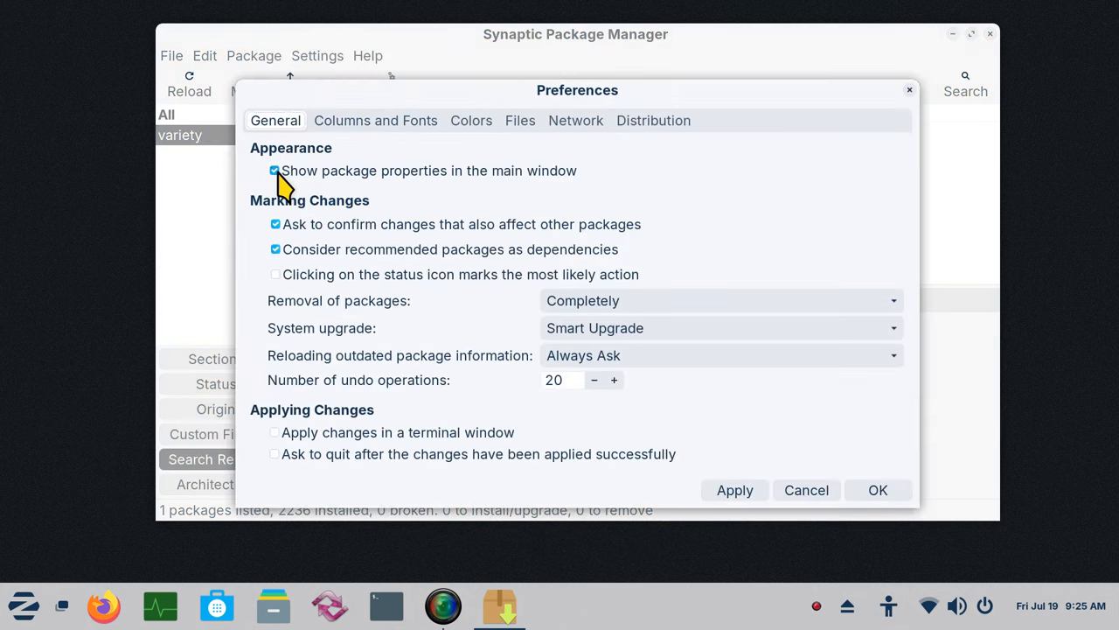
left_click(274, 171)
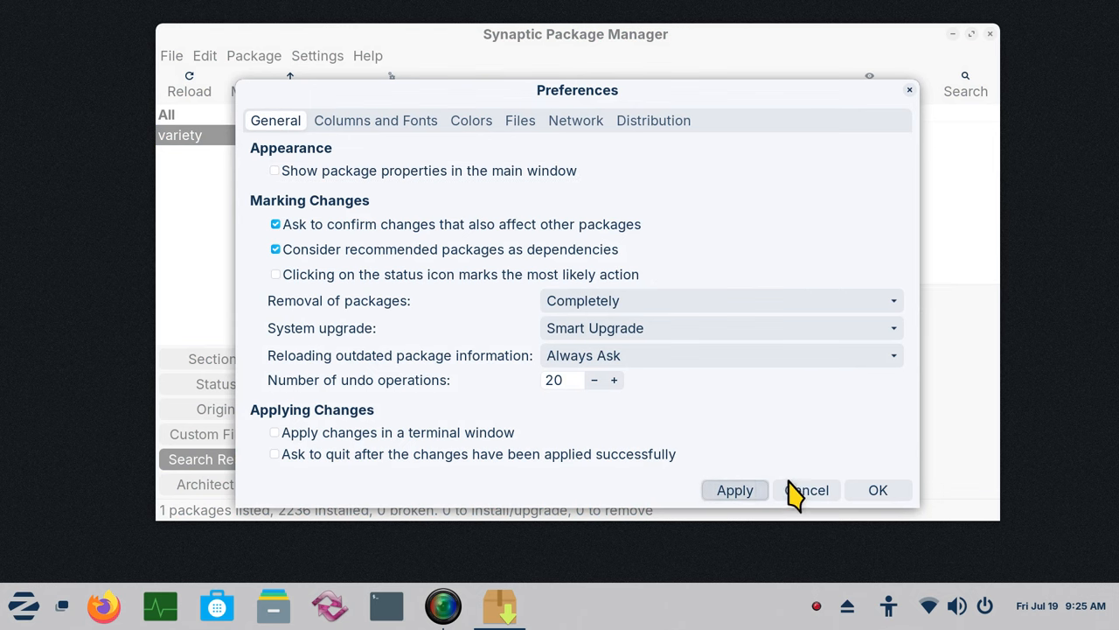
left_click(806, 489)
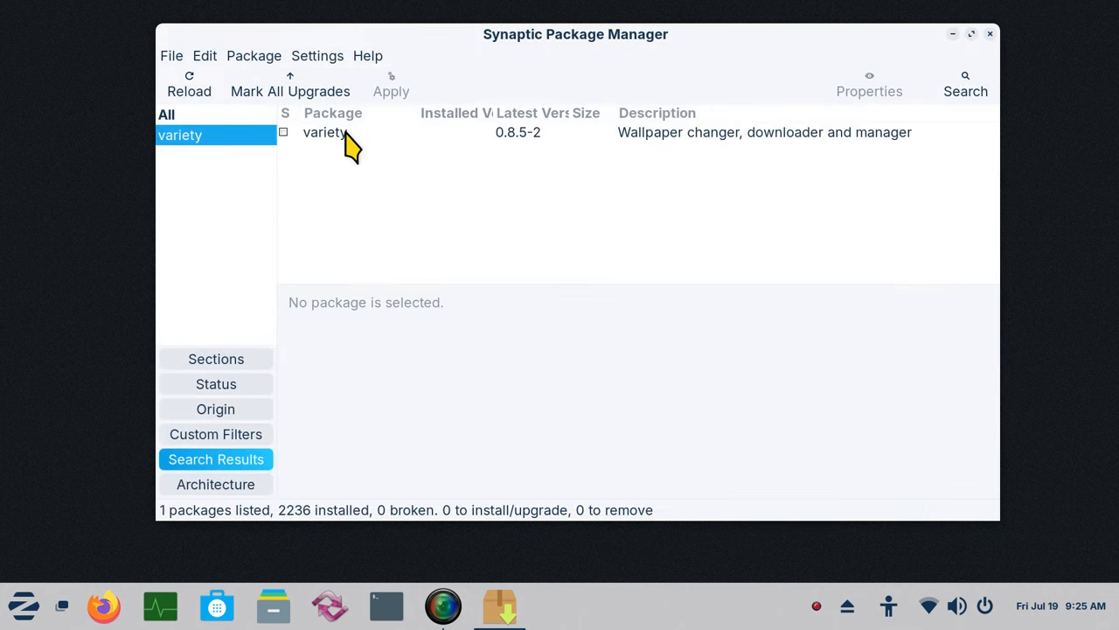
Select the variety package, mark it for installation, and open its screenshot.
left_click(325, 132)
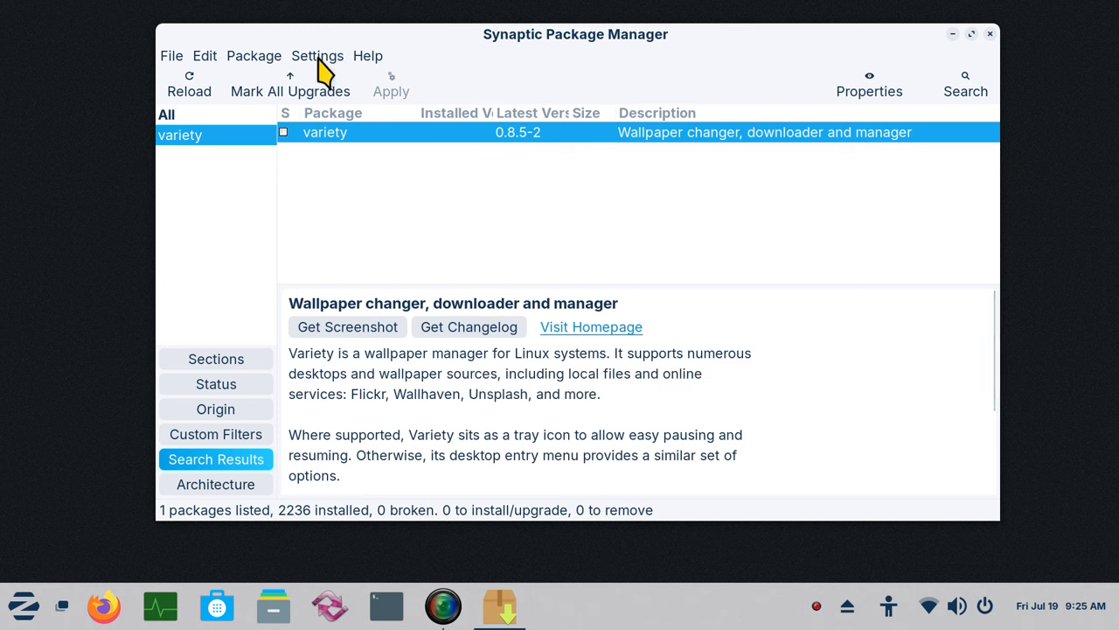
mouse_move(351, 94)
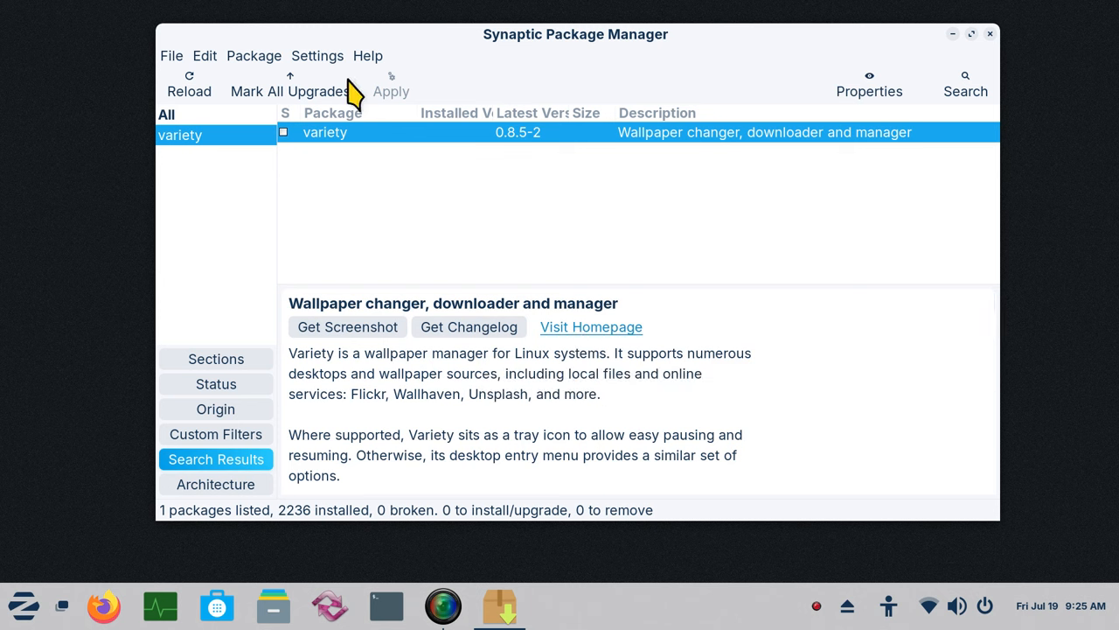
mouse_move(289, 140)
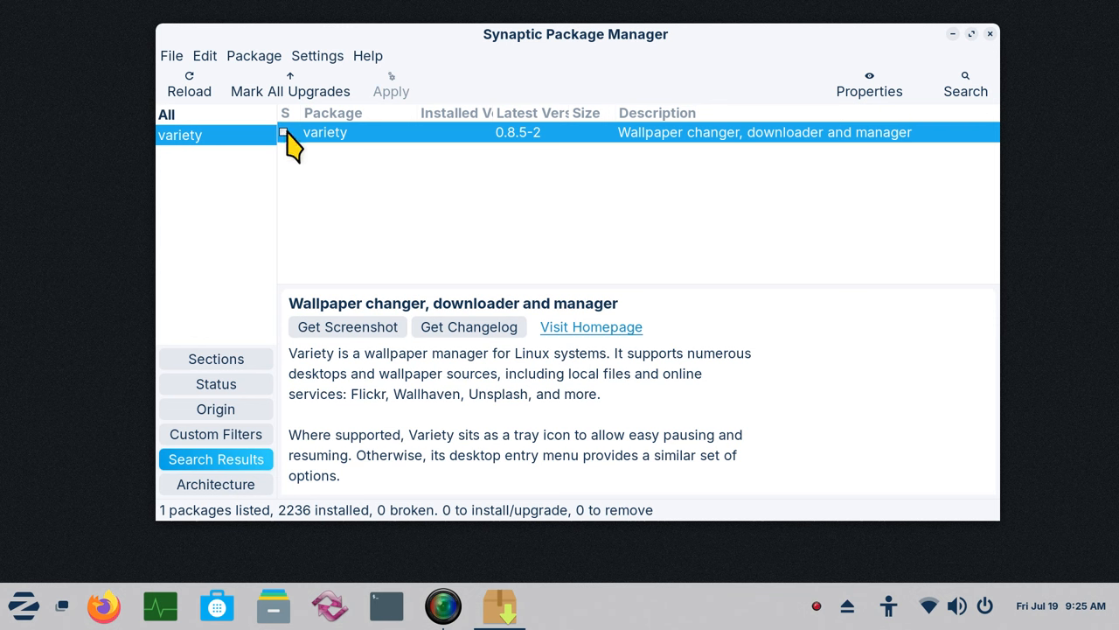
mouse_move(371, 311)
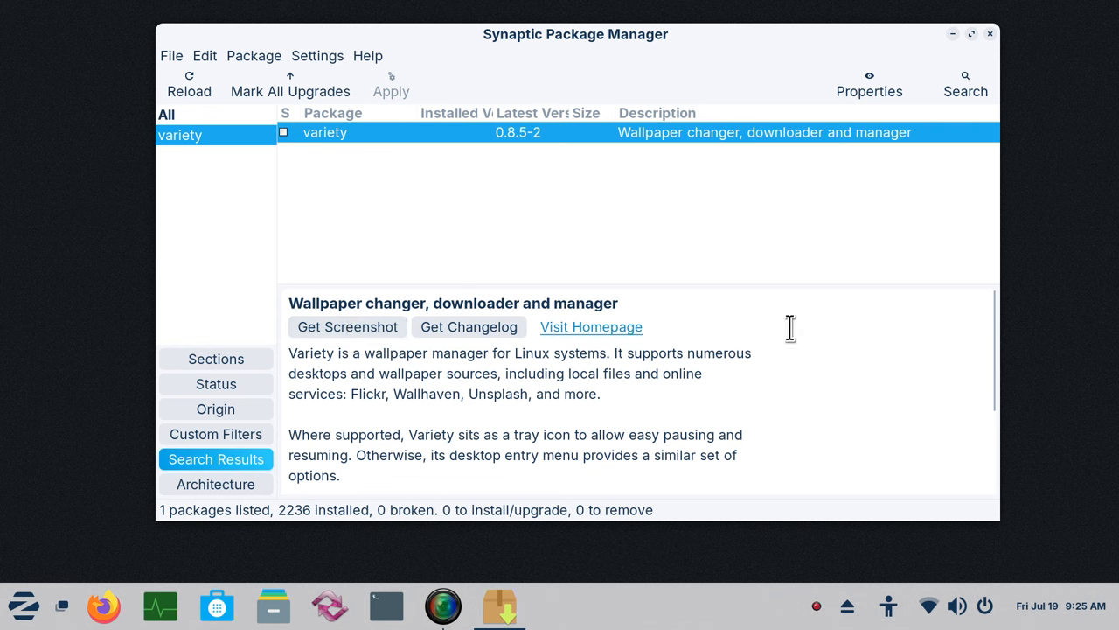
mouse_move(379, 347)
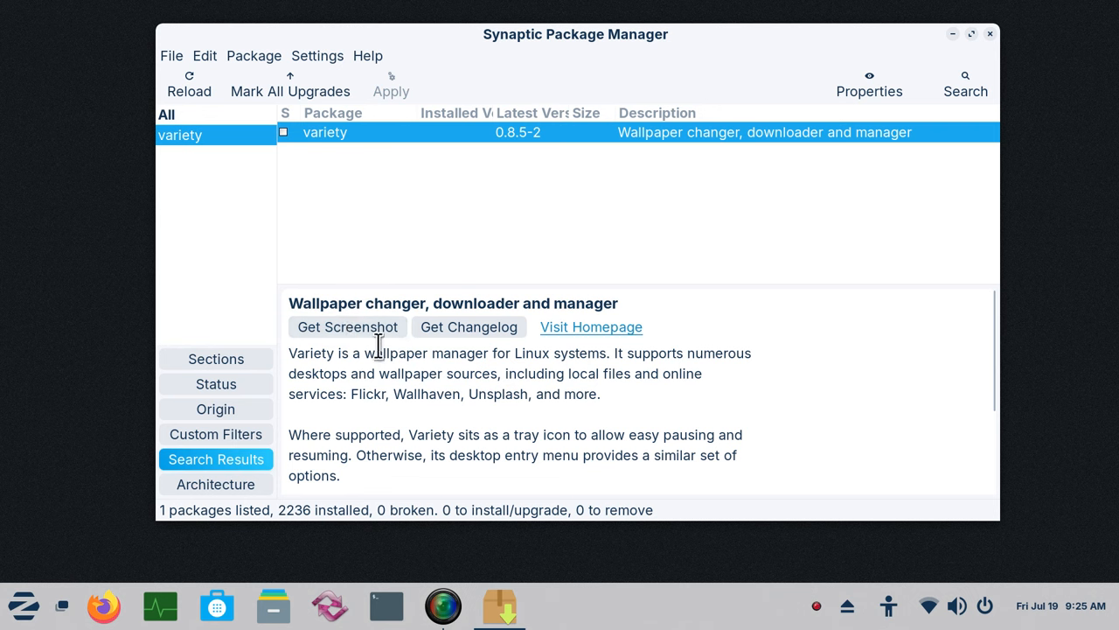
mouse_move(201, 525)
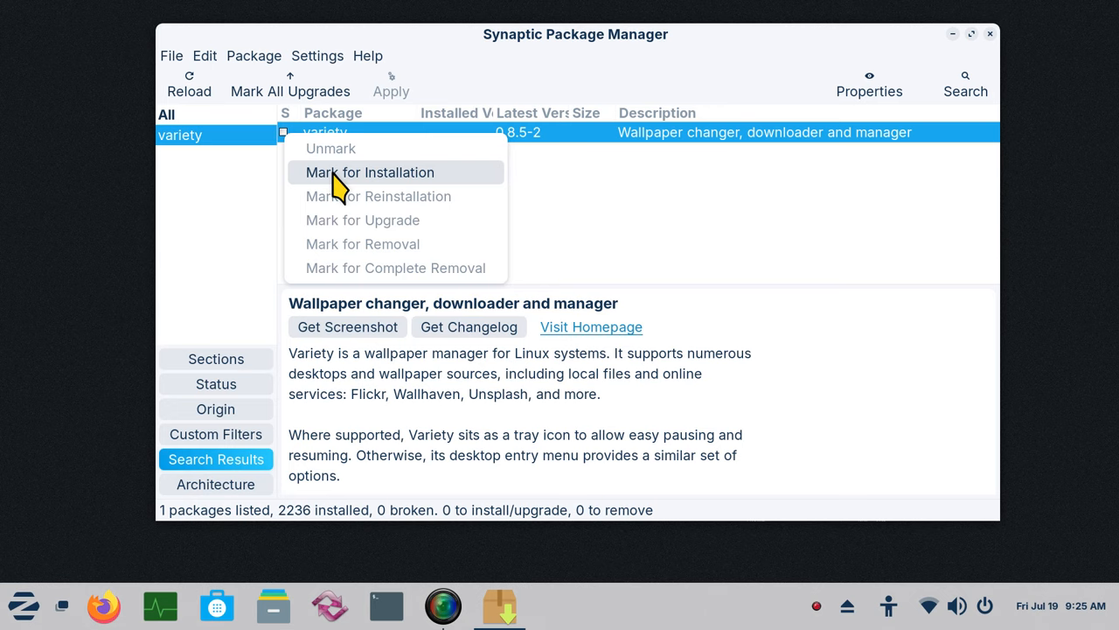
left_click(370, 172)
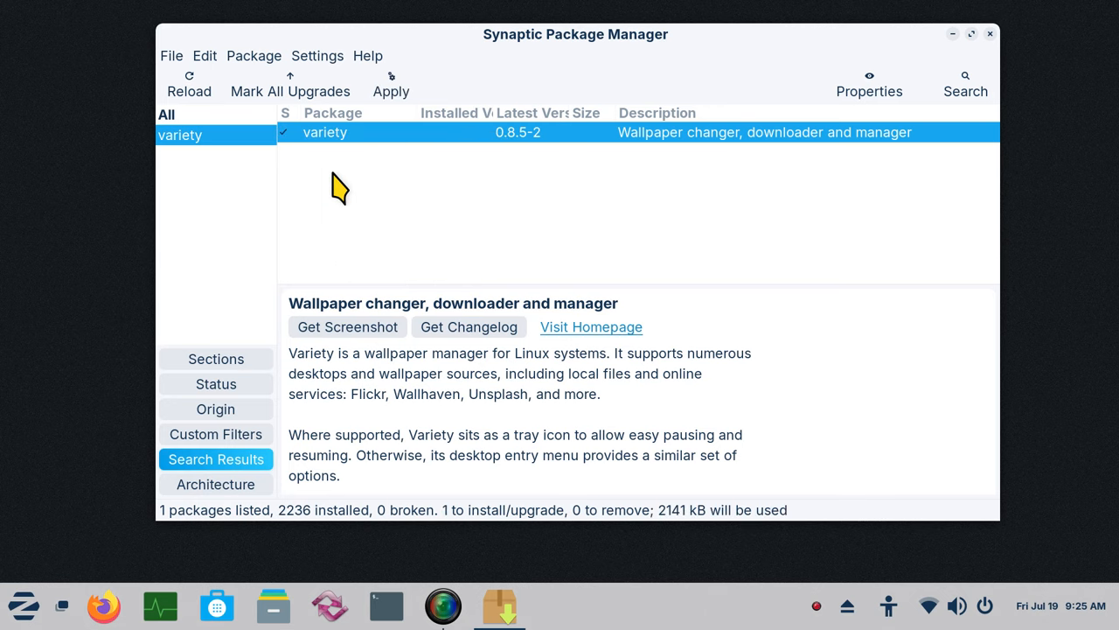
mouse_move(391, 91)
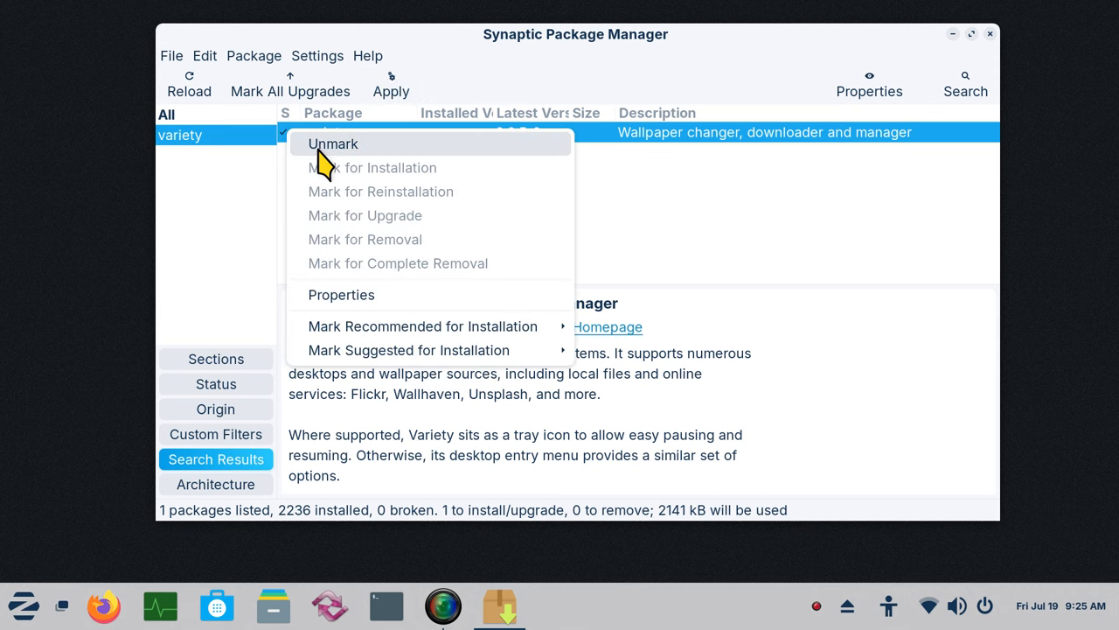
left_click(332, 143)
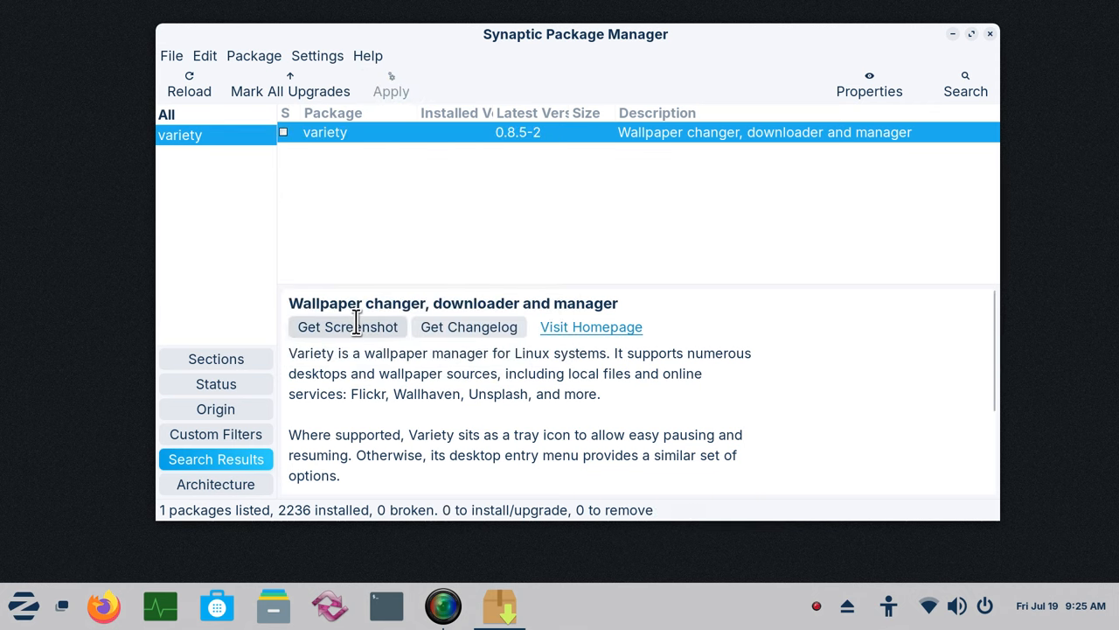
mouse_move(1049, 612)
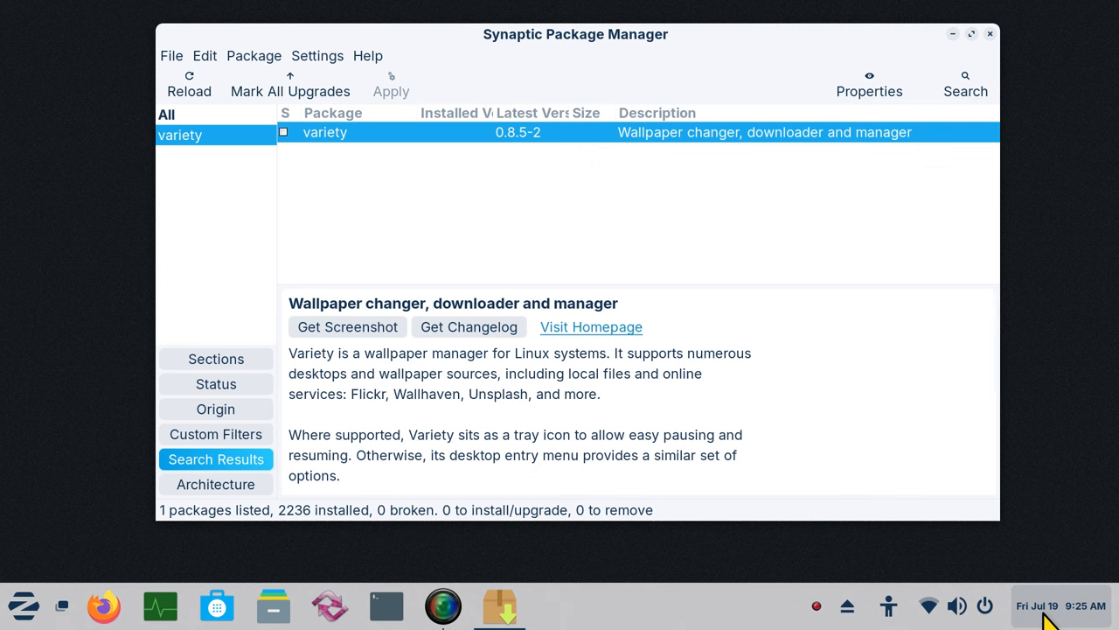
mouse_move(504, 300)
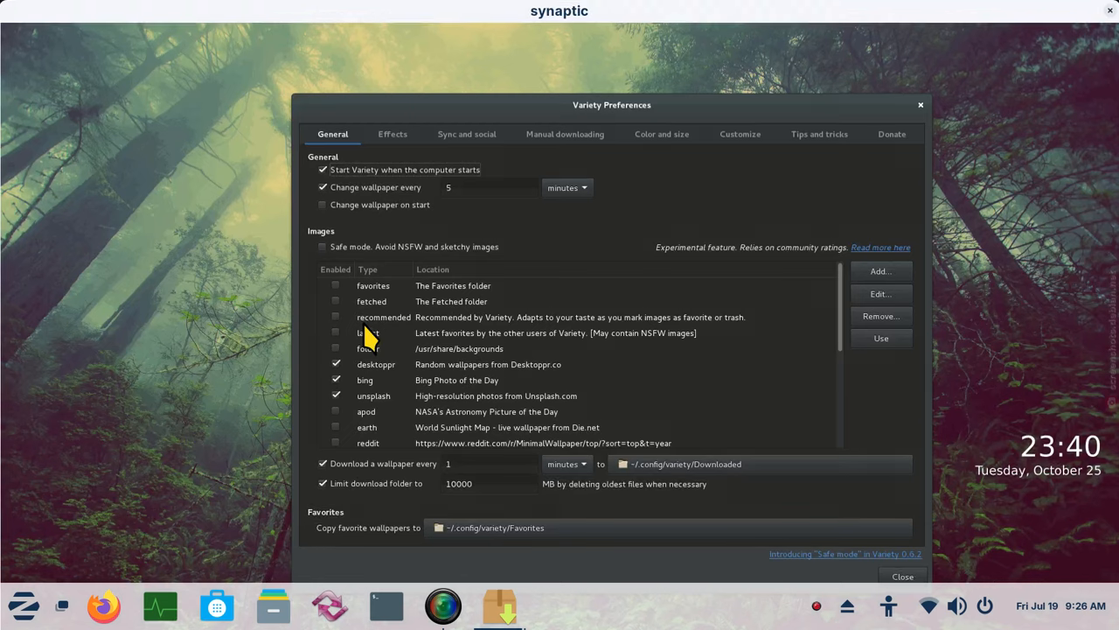
mouse_move(1036, 507)
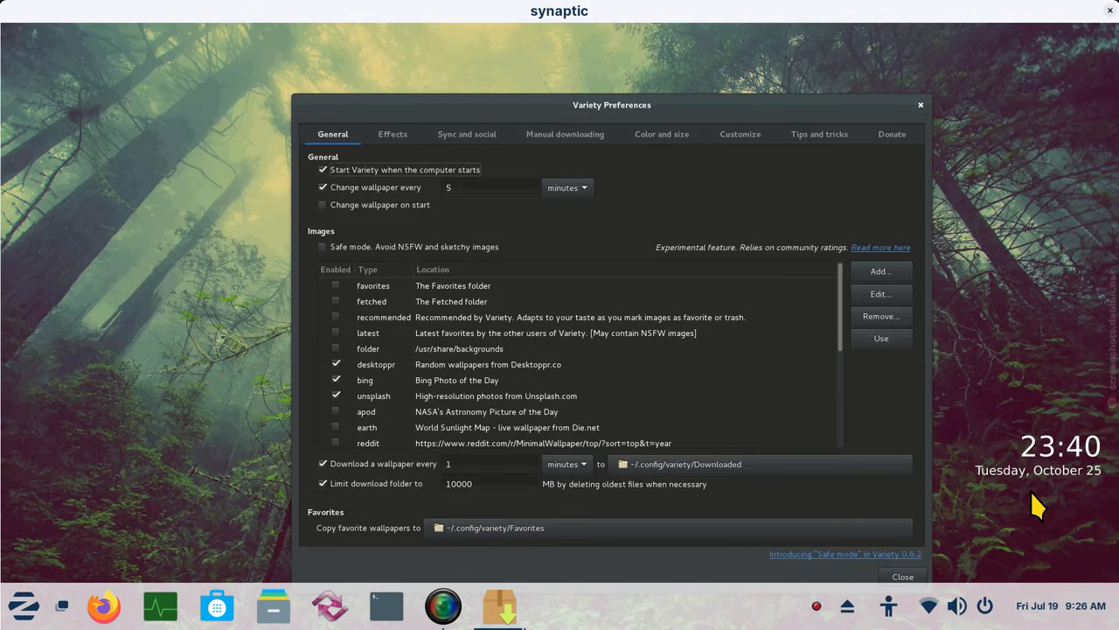
mouse_move(19, 380)
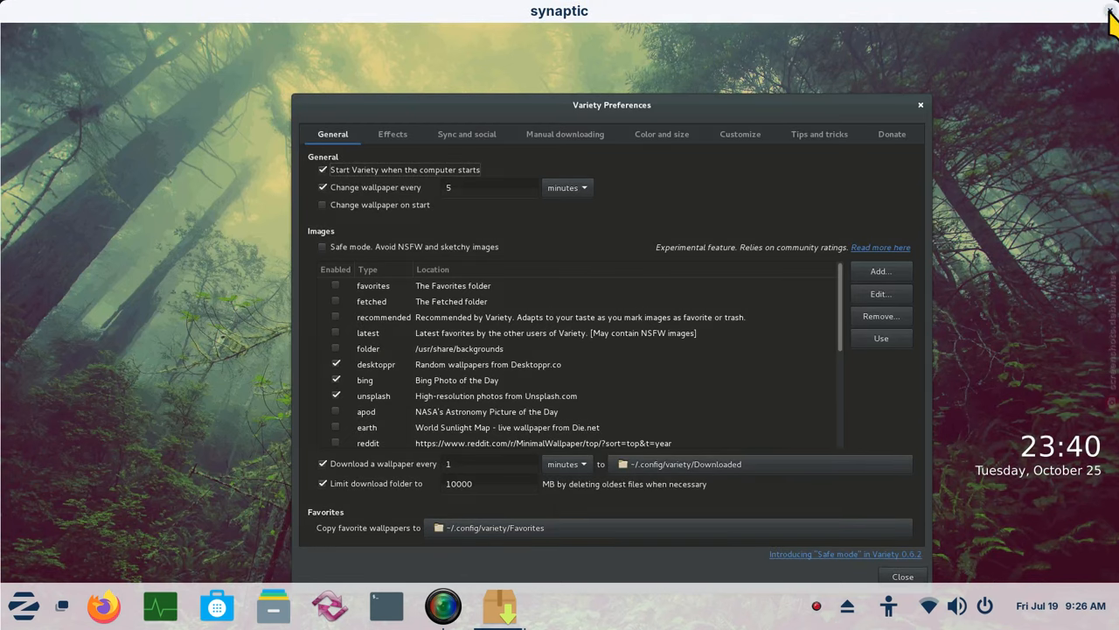
left_click(920, 104)
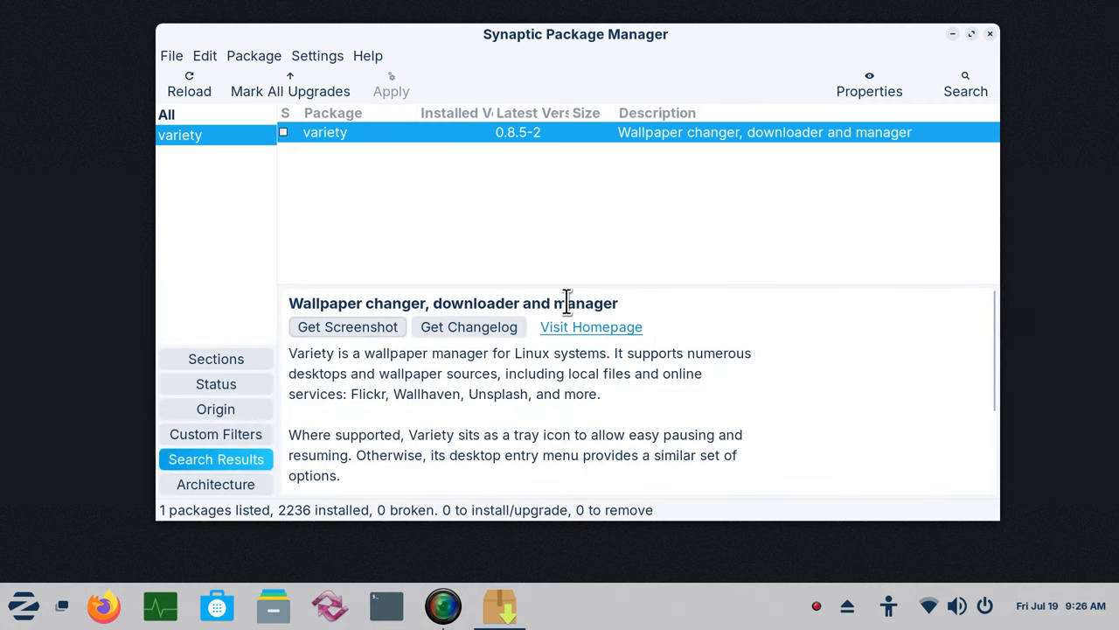
mouse_move(306, 362)
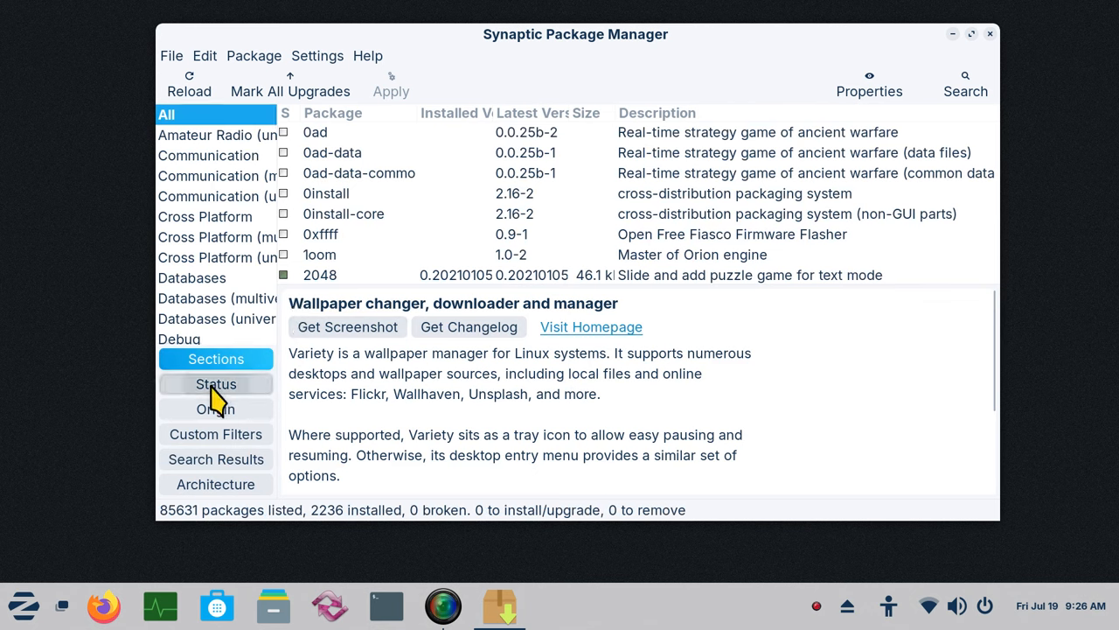
List the 2236 installed packages by Status and open the Help menu.
left_click(215, 383)
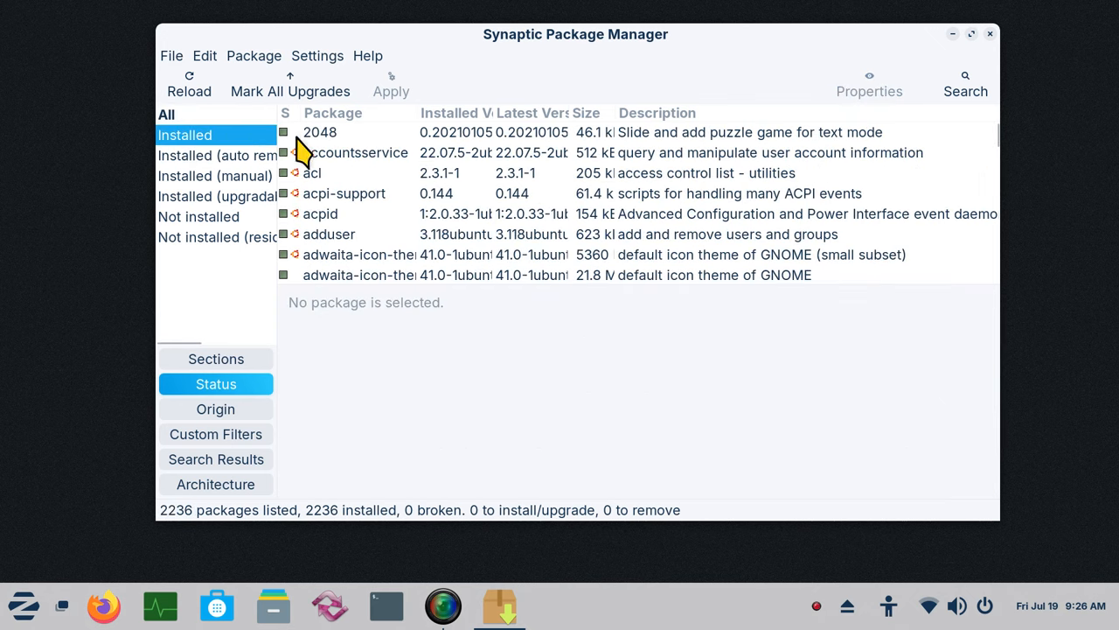
mouse_move(376, 61)
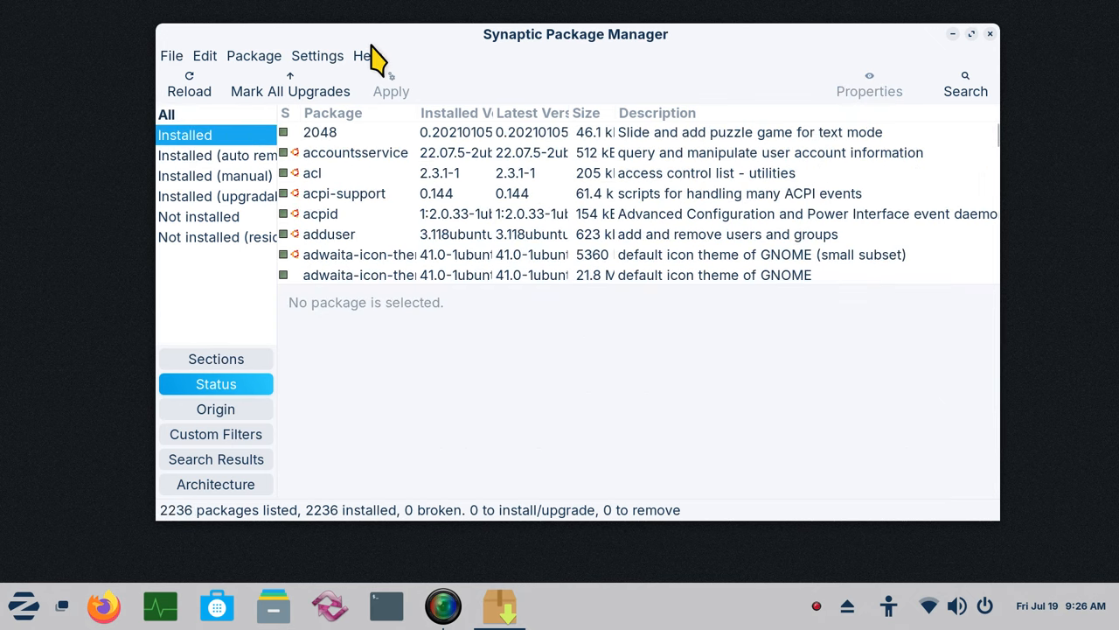
left_click(367, 56)
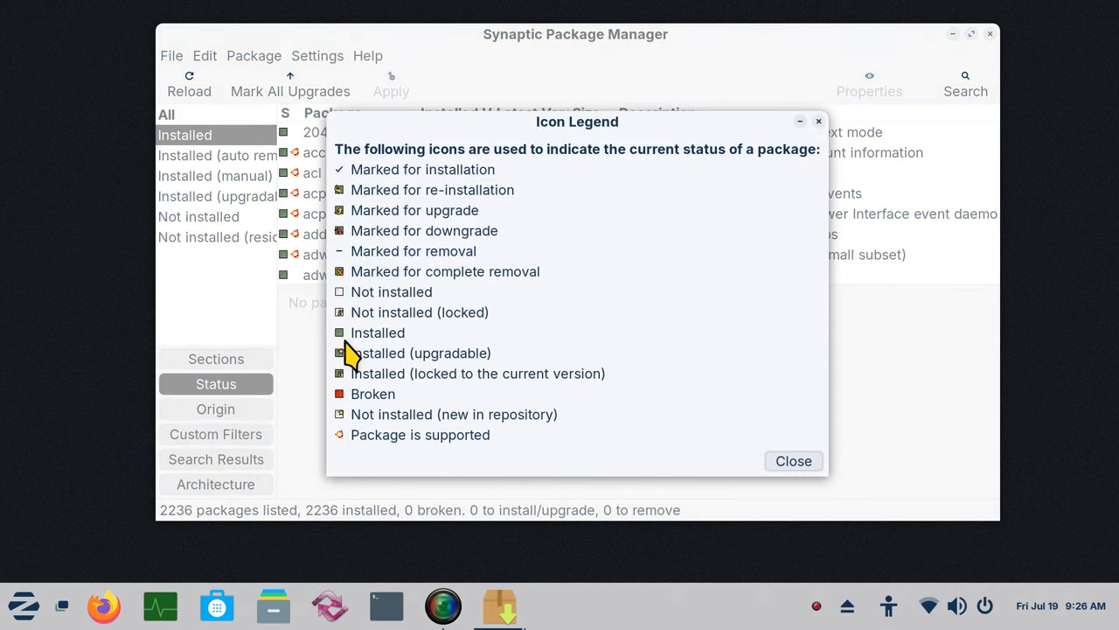
mouse_move(356, 372)
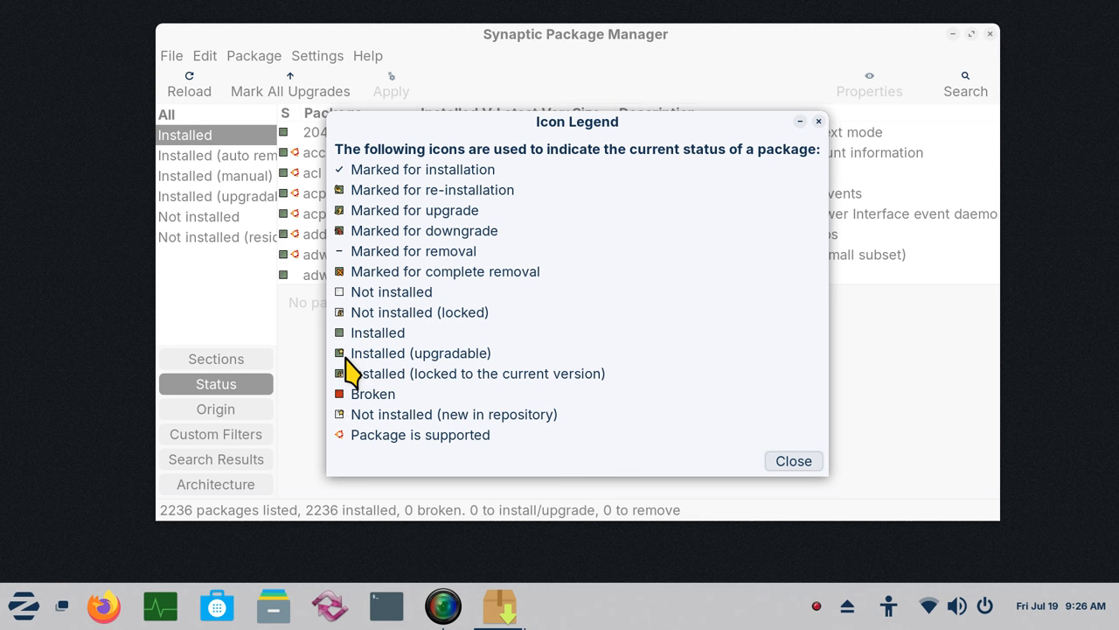
mouse_move(359, 401)
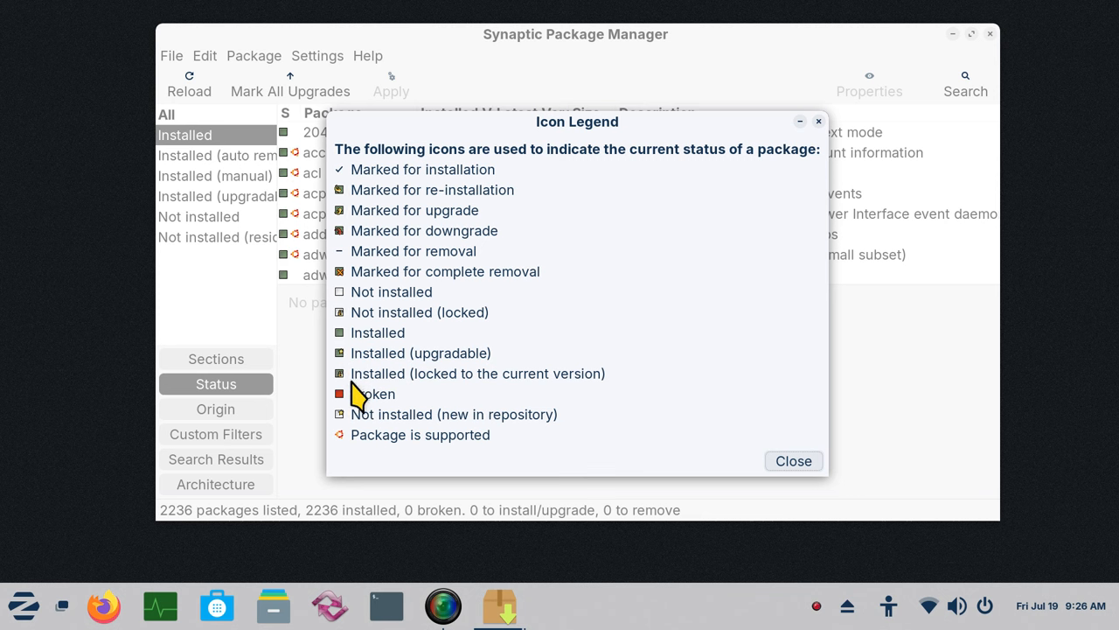
mouse_move(369, 385)
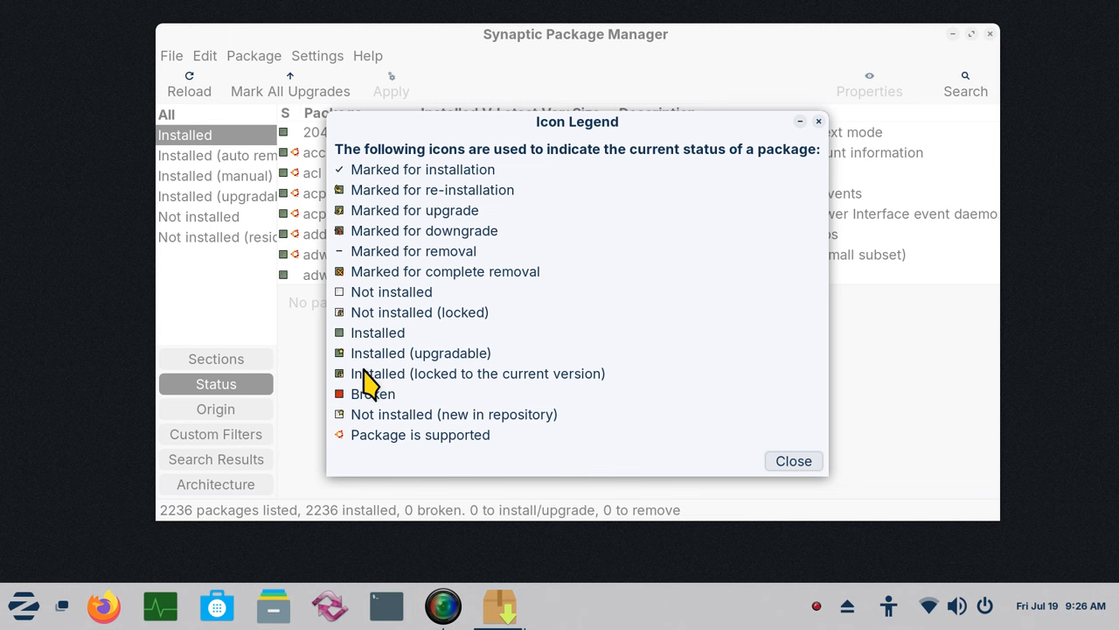
mouse_move(545, 173)
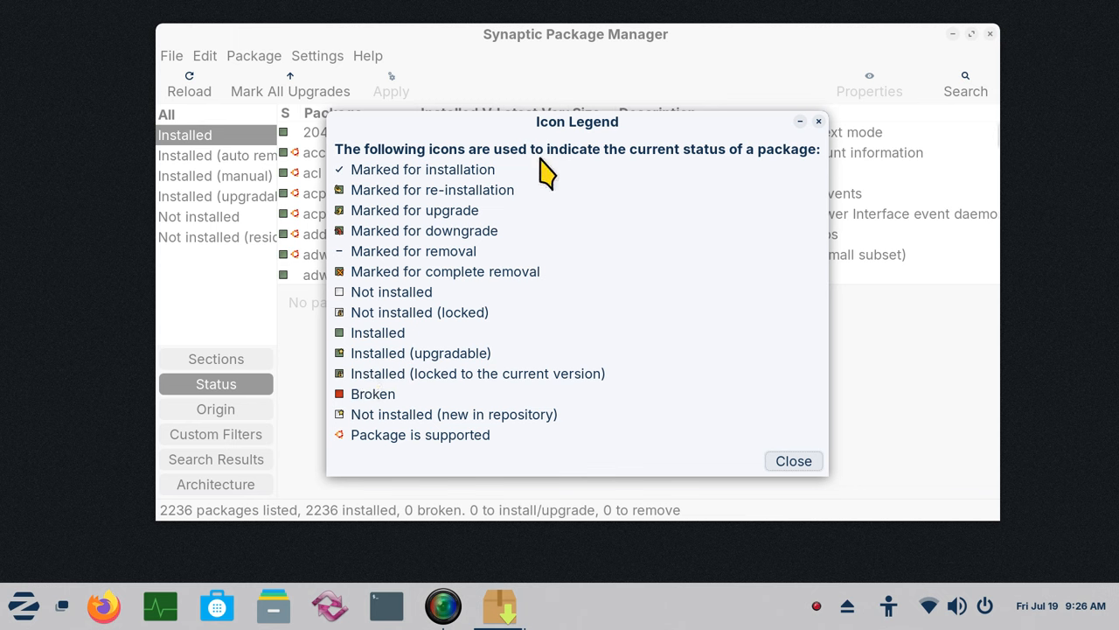
mouse_move(822, 131)
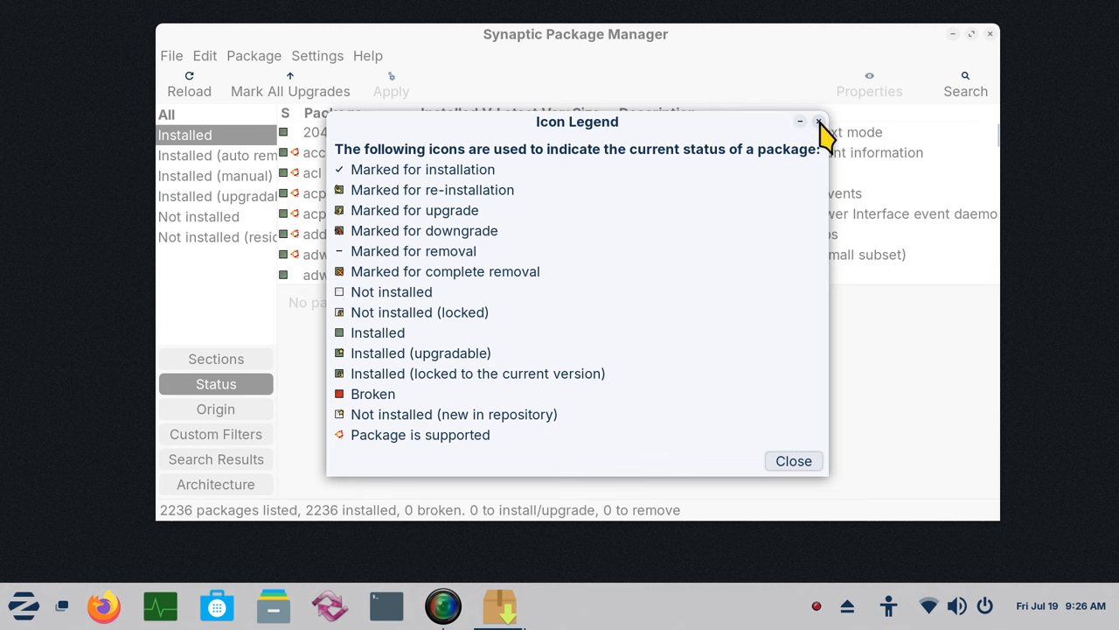
Close the package status icon legend.
left_click(819, 121)
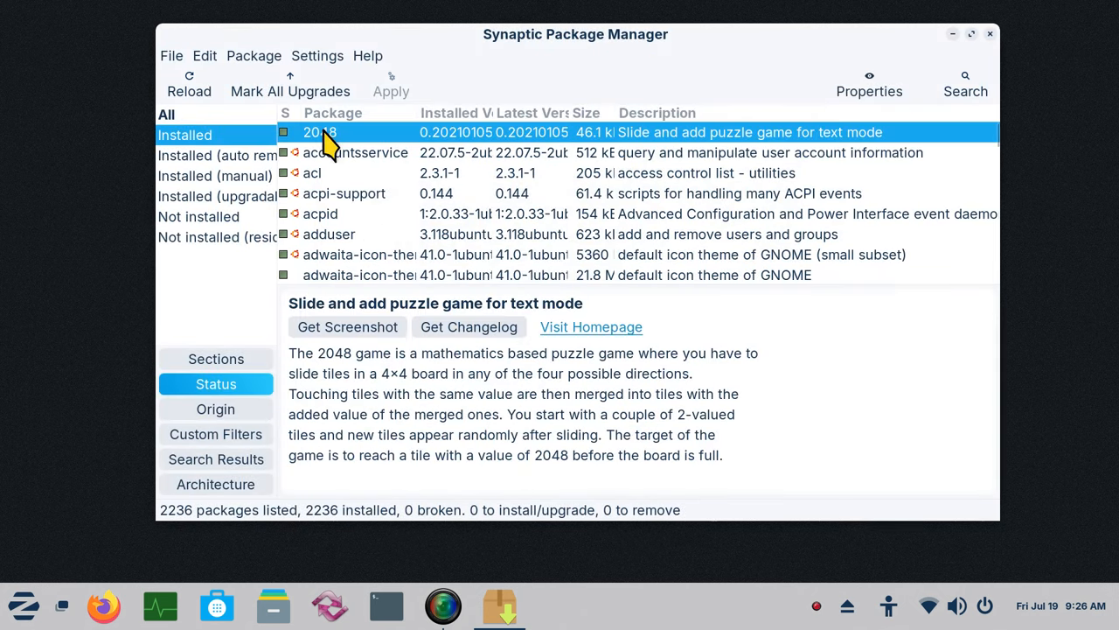
mouse_move(634, 355)
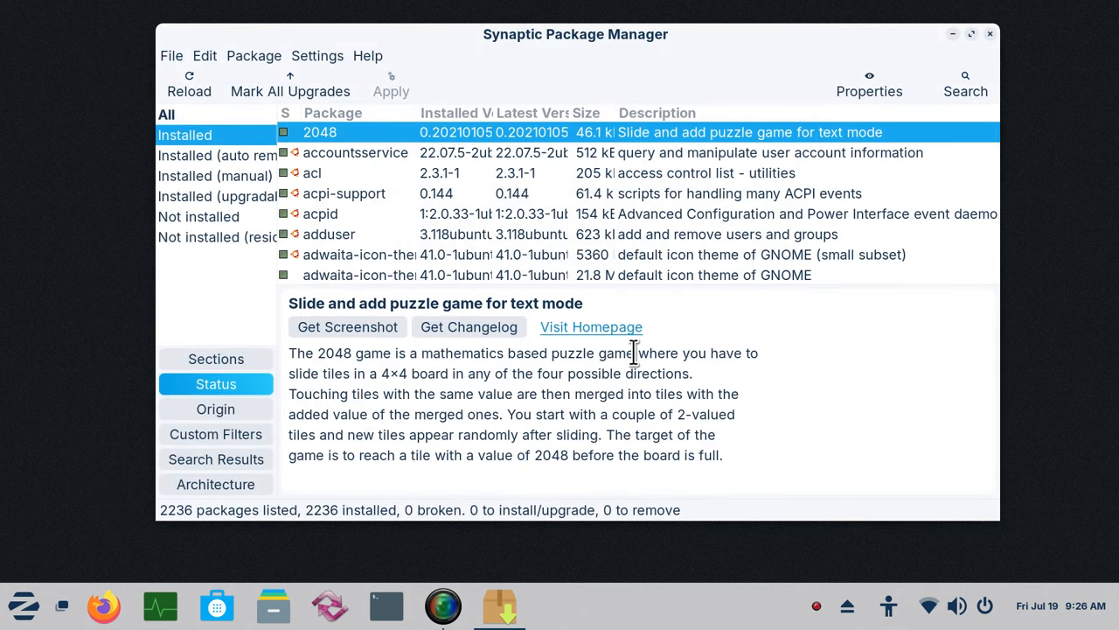
View and close the 2048 screenshot, then drag the list/description divider.
left_click(347, 326)
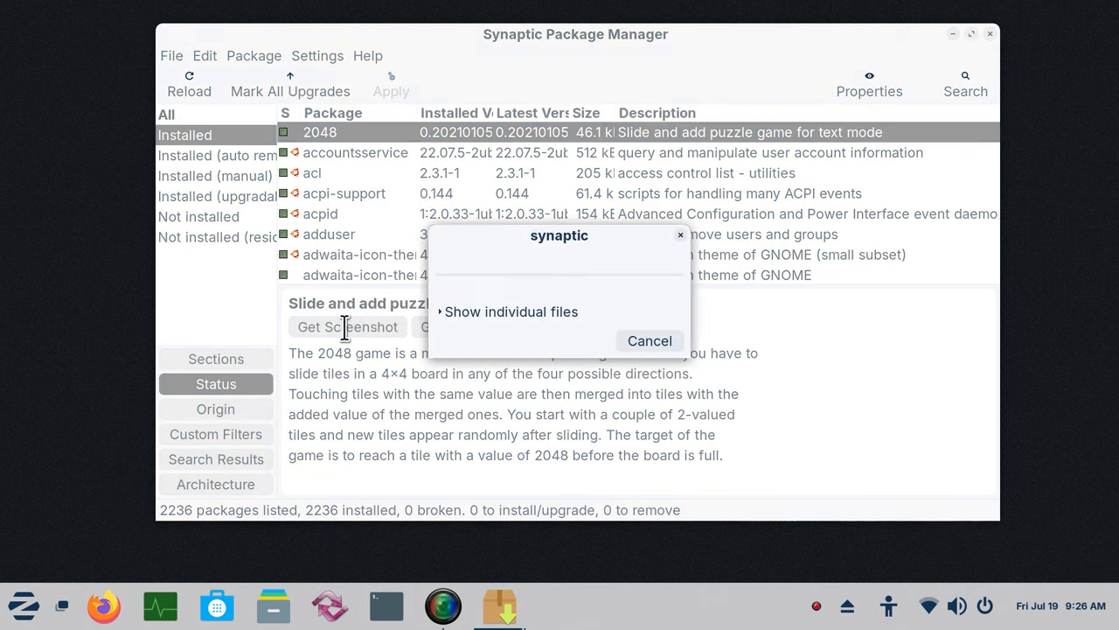
left_click(649, 340)
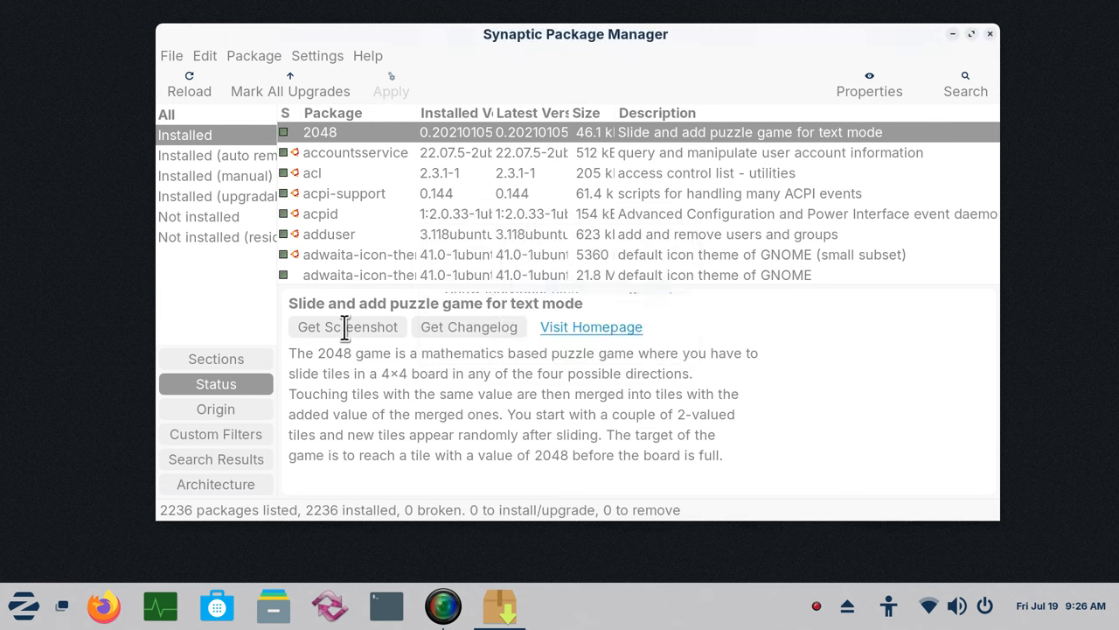
left_click(346, 326)
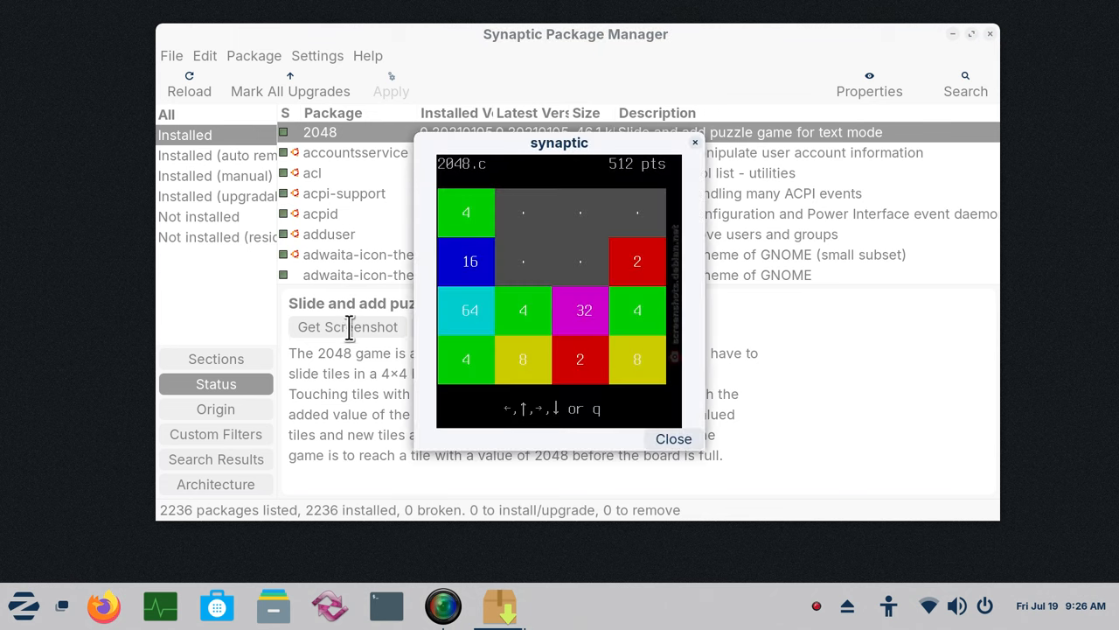
left_click(674, 438)
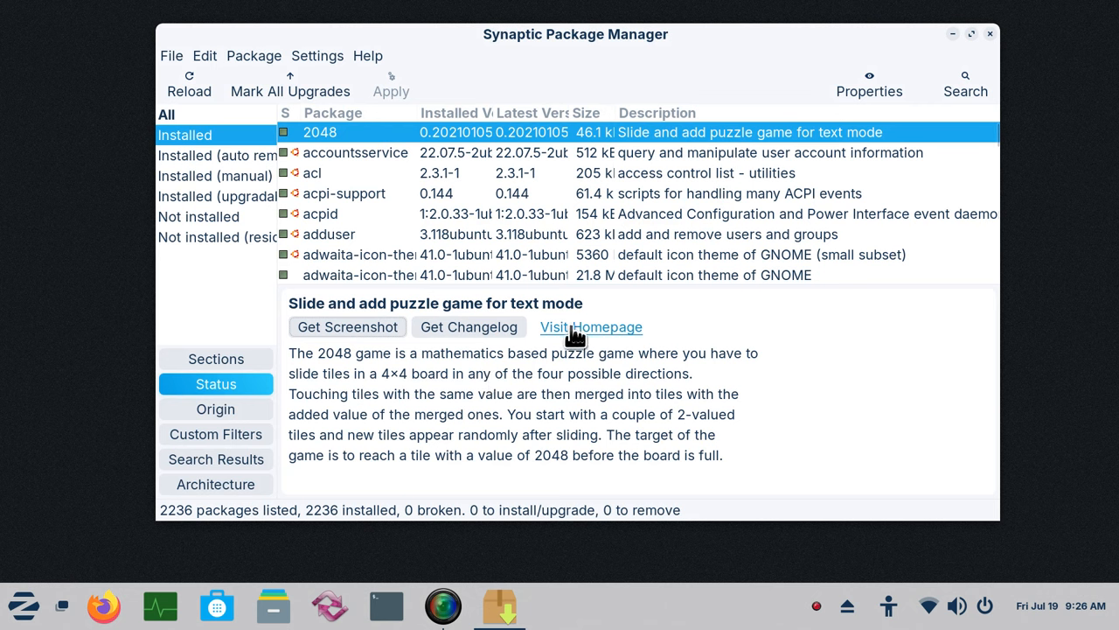
mouse_move(516, 384)
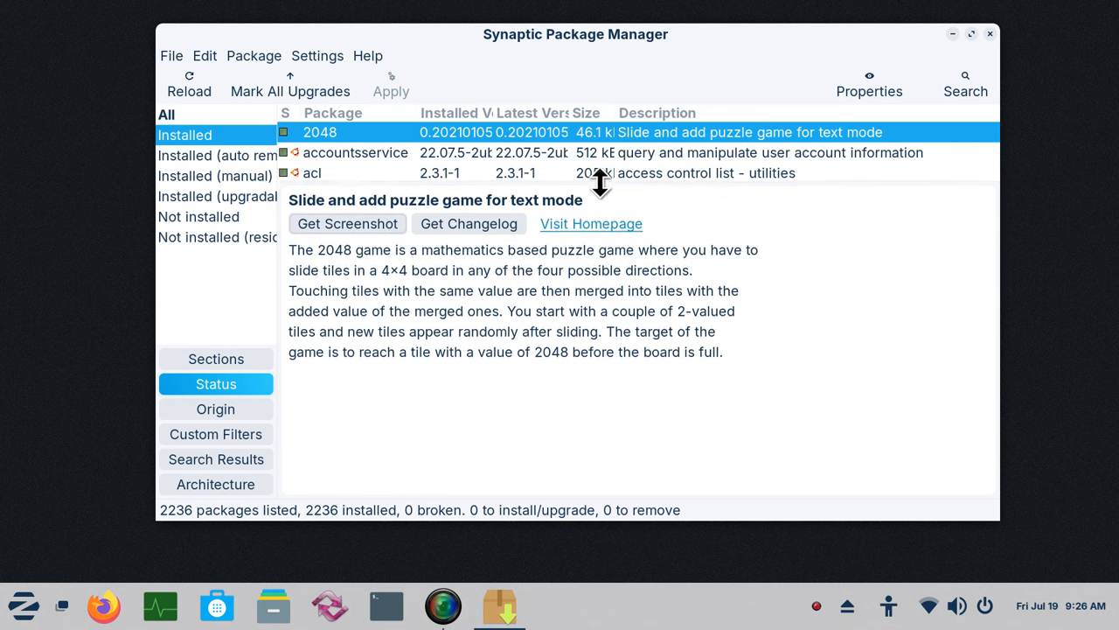
left_click_drag(602, 183, 601, 147)
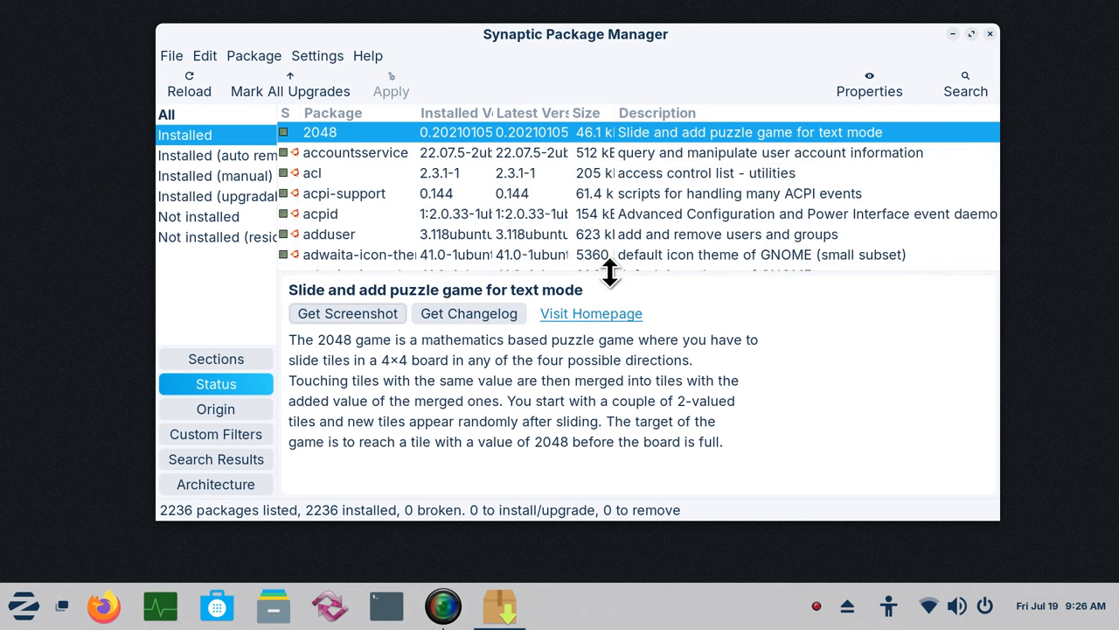
mouse_move(520, 179)
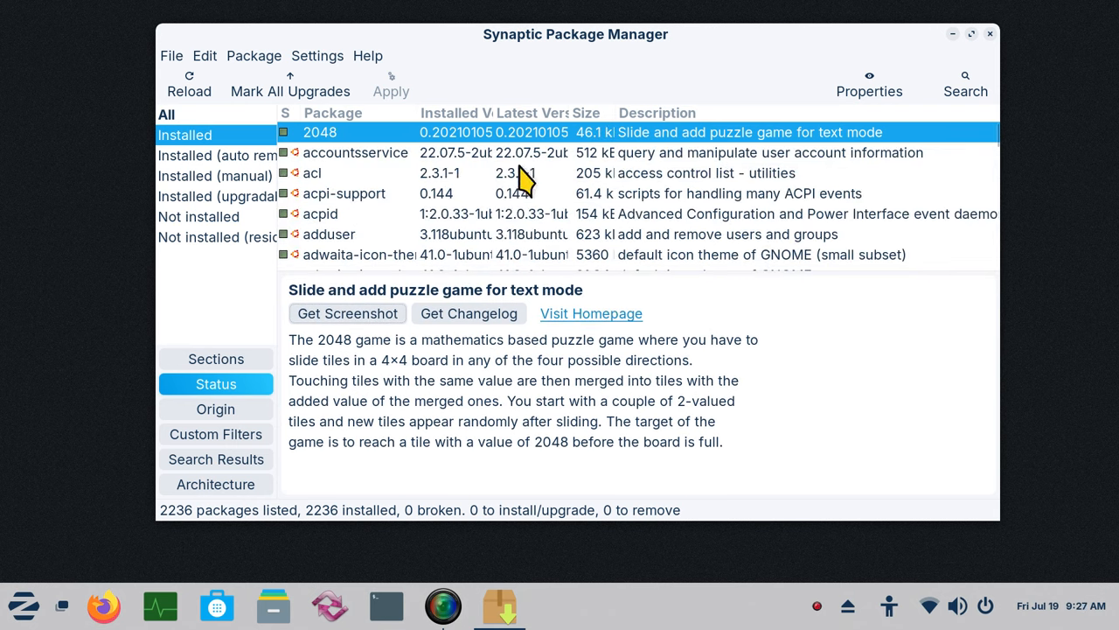
Re-enable 'Show package properties in the main window' in Preferences and confirm.
left_click(317, 55)
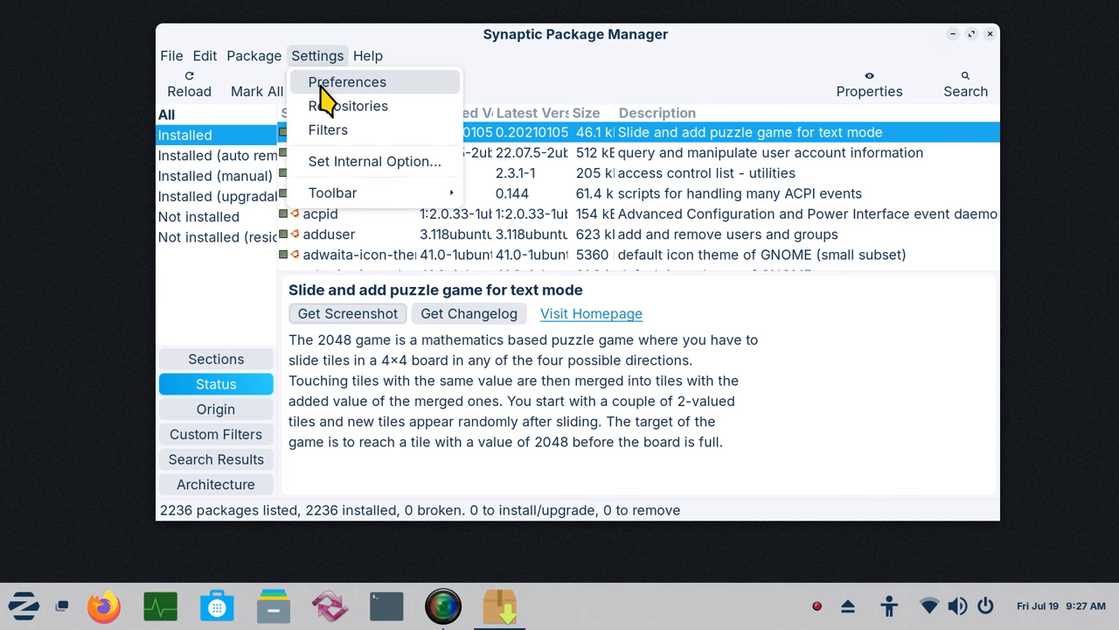
left_click(347, 82)
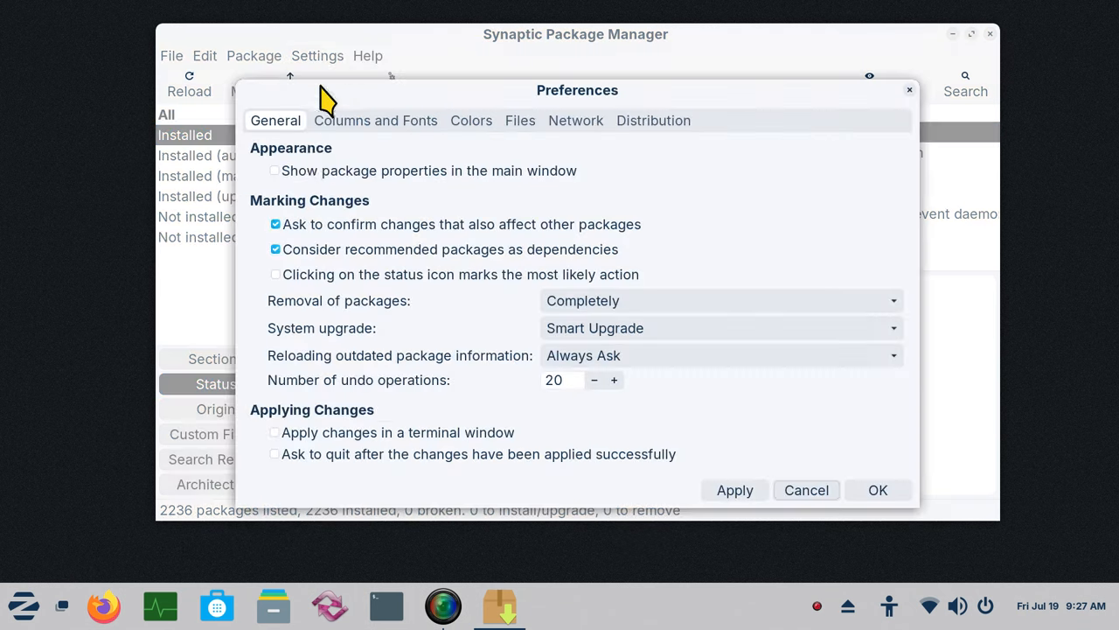
left_click(275, 170)
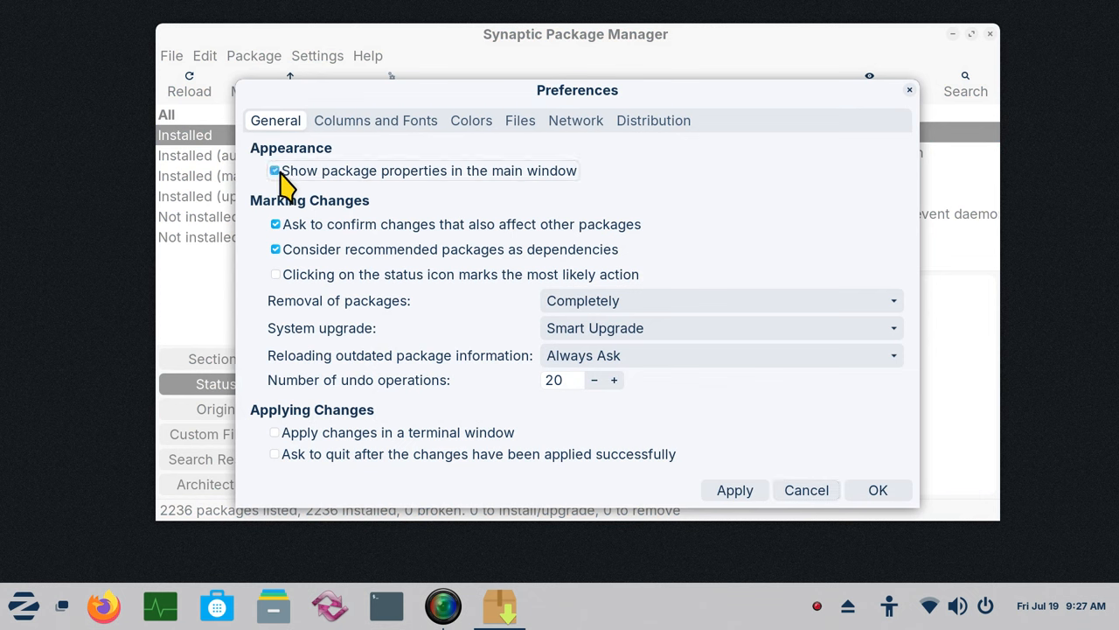
mouse_move(878, 489)
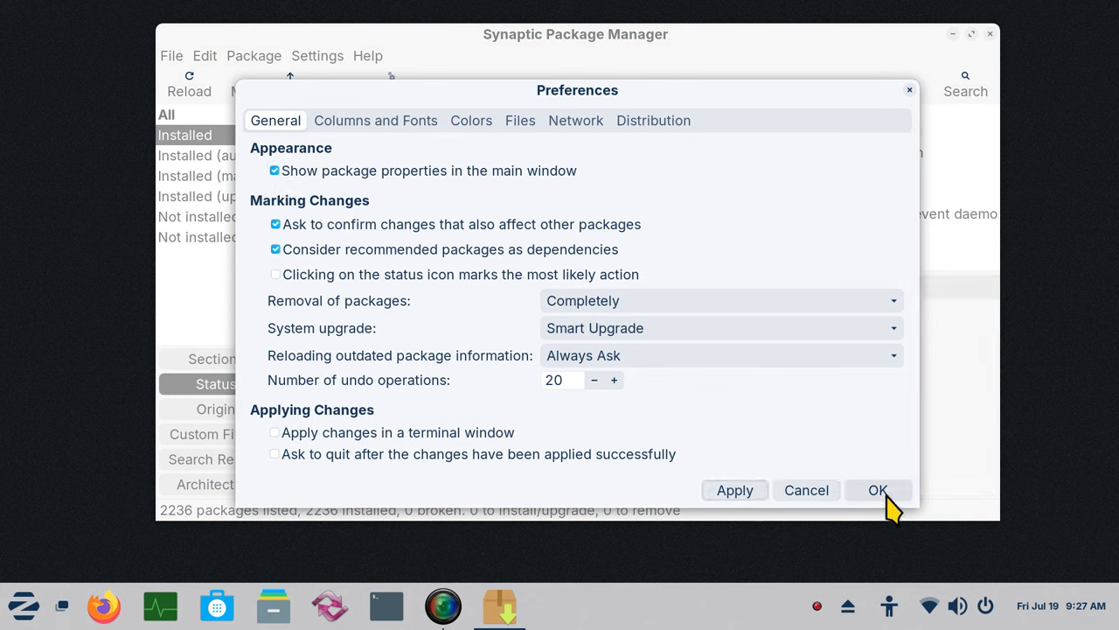
left_click(878, 489)
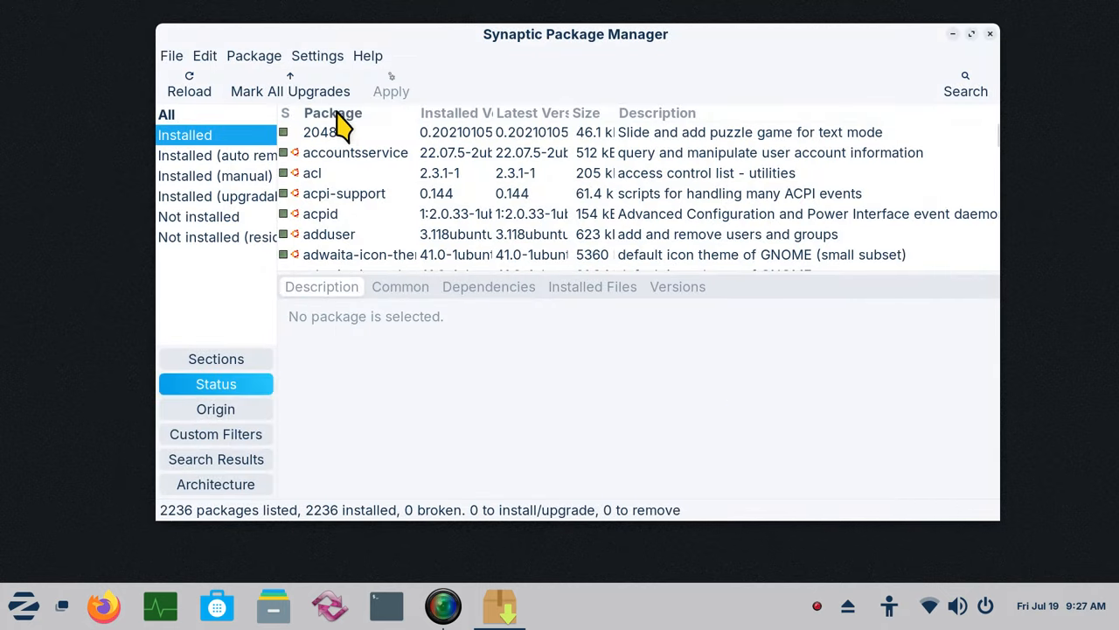
Select 2048 and view its properties tabs, ending on Dependencies.
left_click(320, 132)
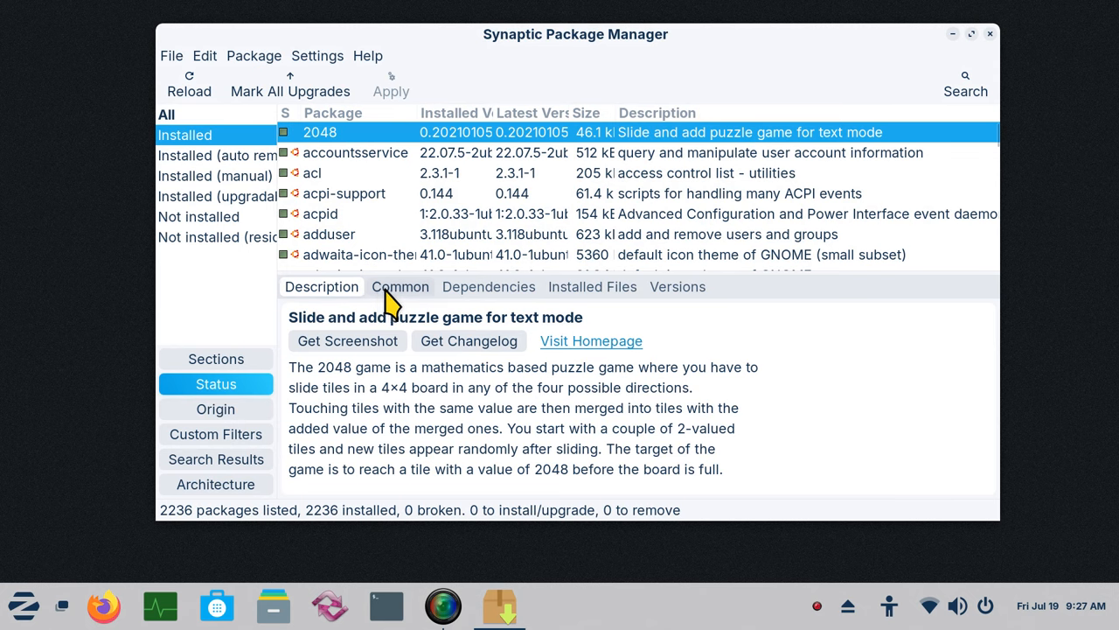
left_click(399, 286)
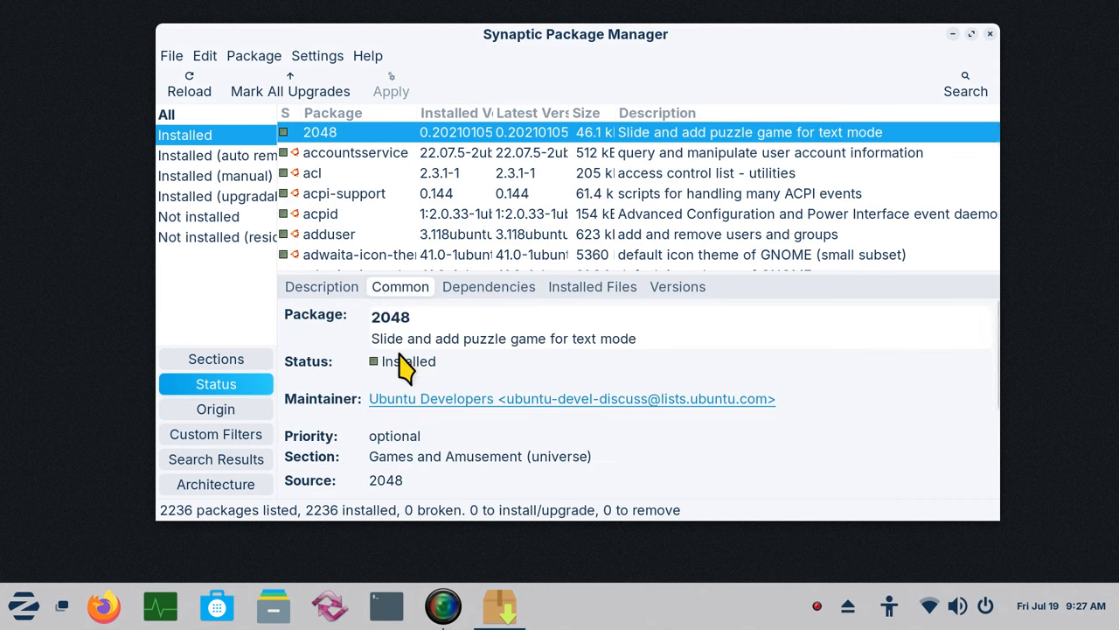
mouse_move(406, 409)
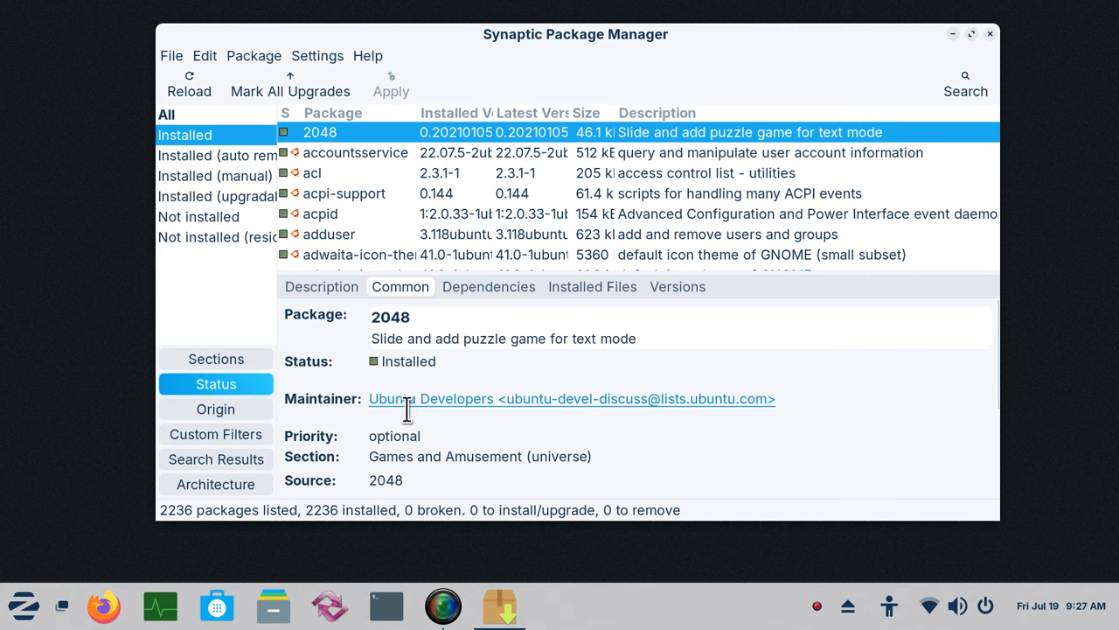
scroll("down", 3)
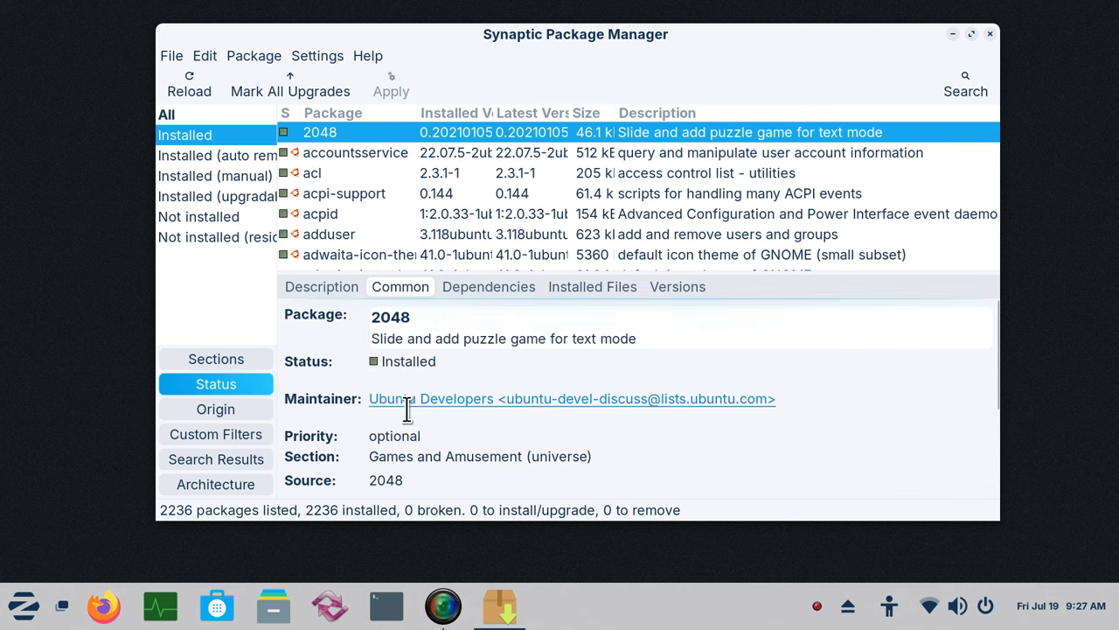
left_click(488, 286)
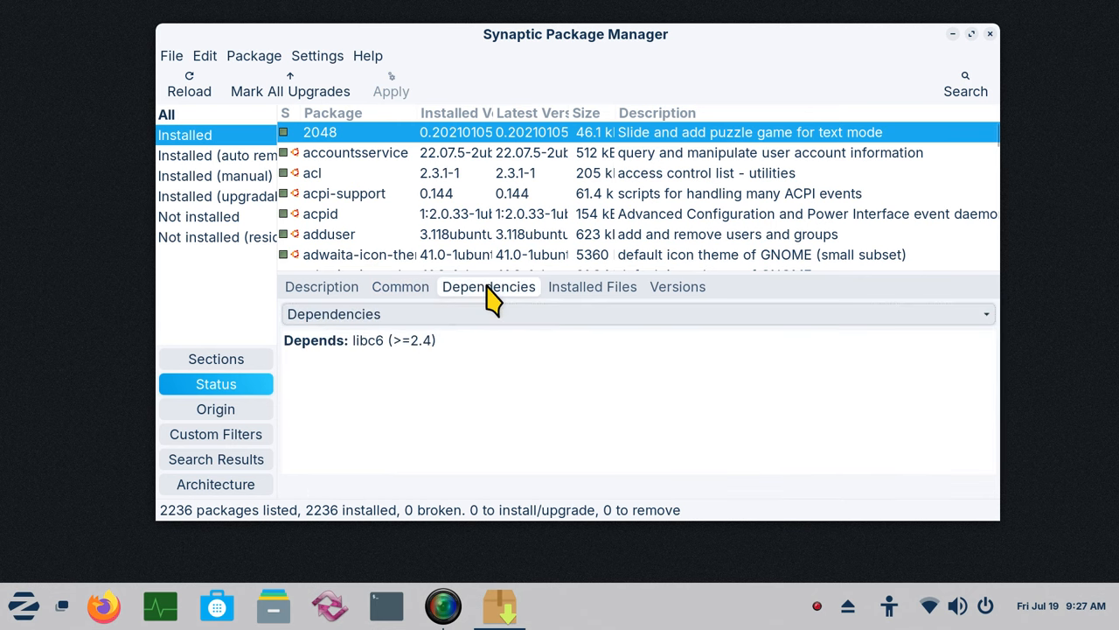
mouse_move(424, 366)
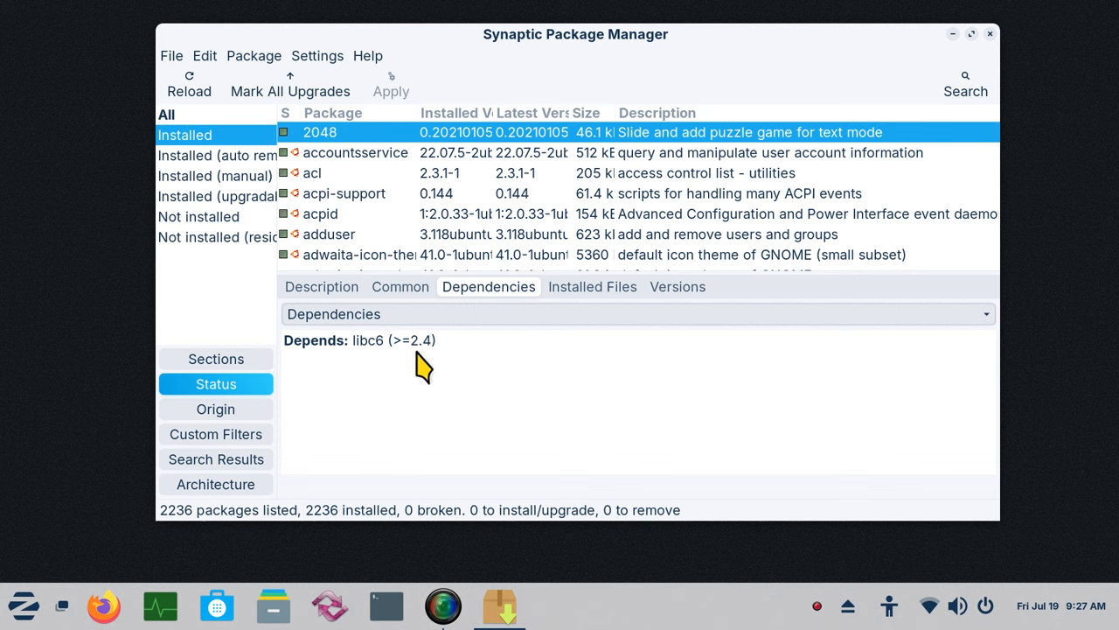
mouse_move(581, 297)
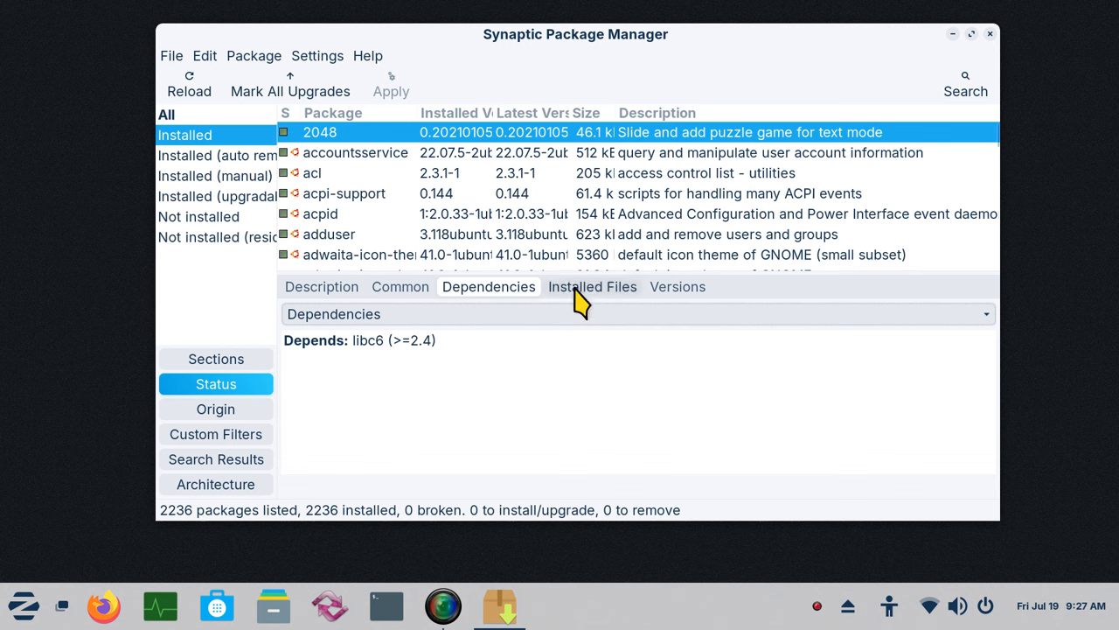
Browse 2048's installed files, then return to its libc6 (>=2.4) dependency.
left_click(592, 286)
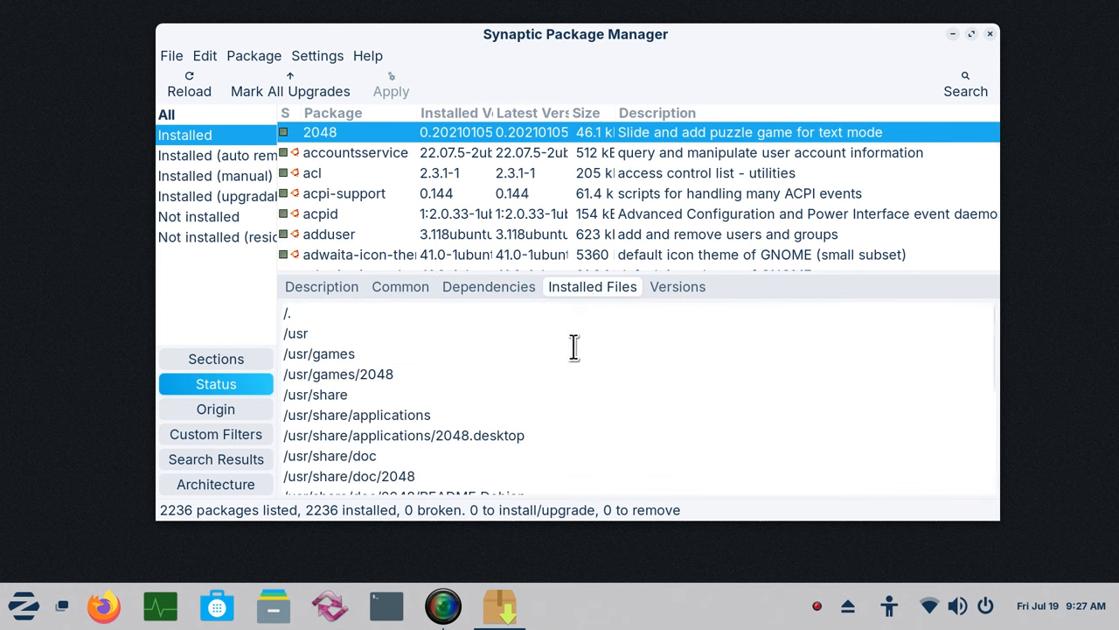
scroll("down", 3)
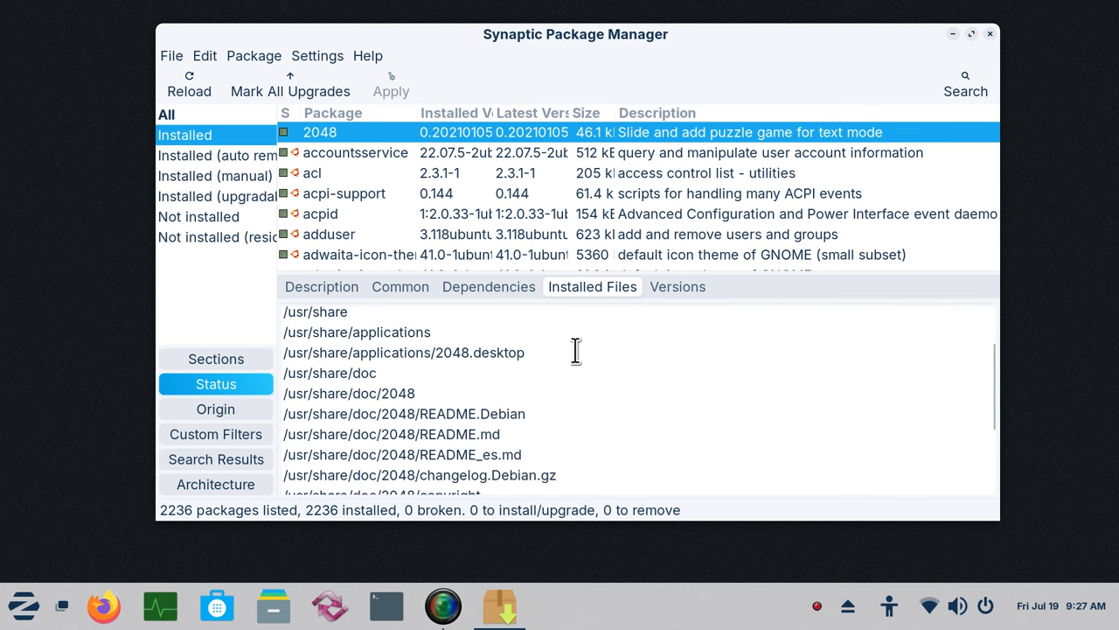
scroll("down", 3)
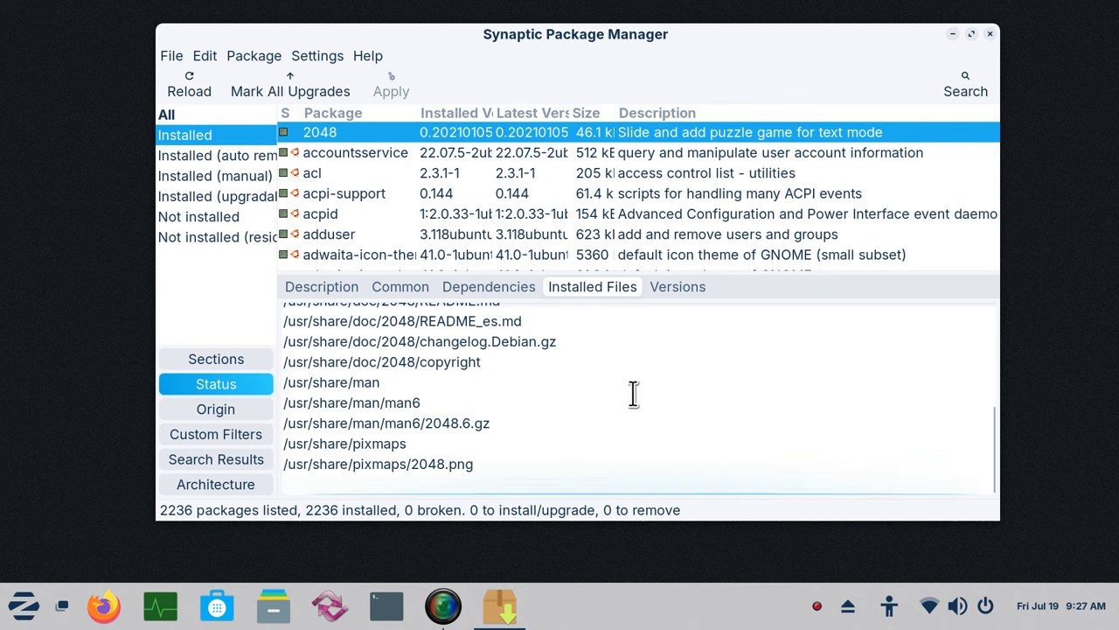
scroll("up", 3)
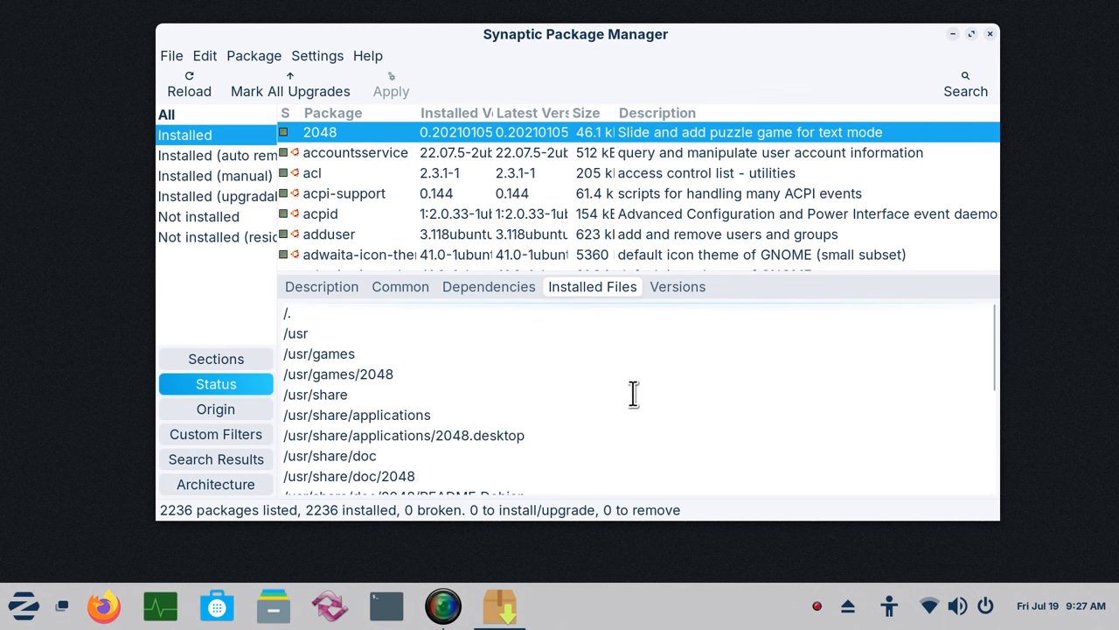
left_click(487, 287)
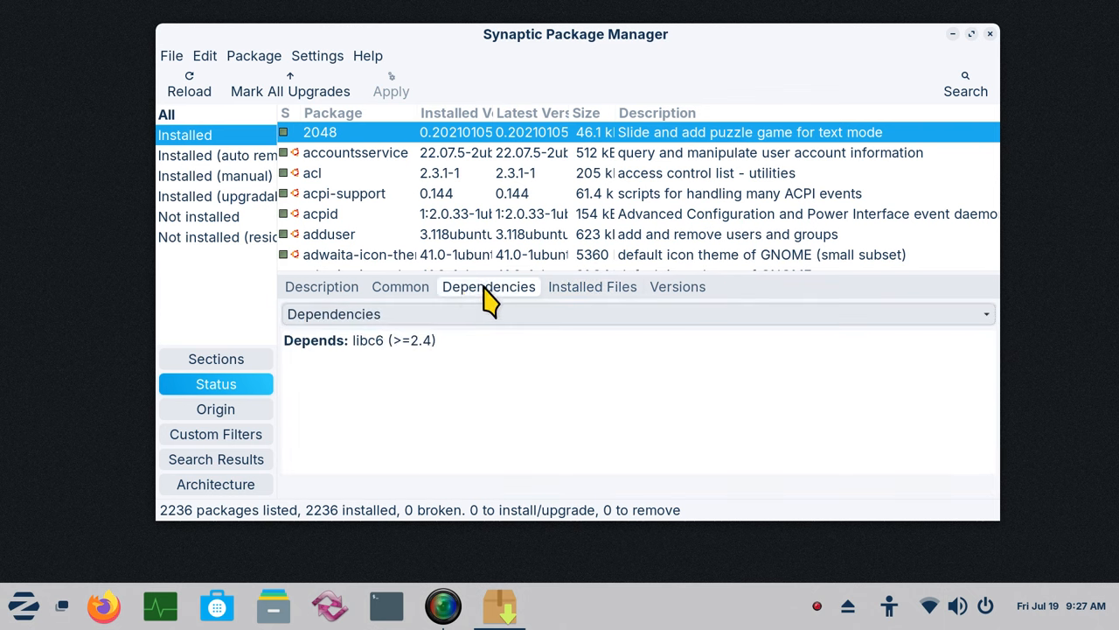
Compare accountsservice and 2048 dependencies, then show 2048's full description.
left_click(355, 152)
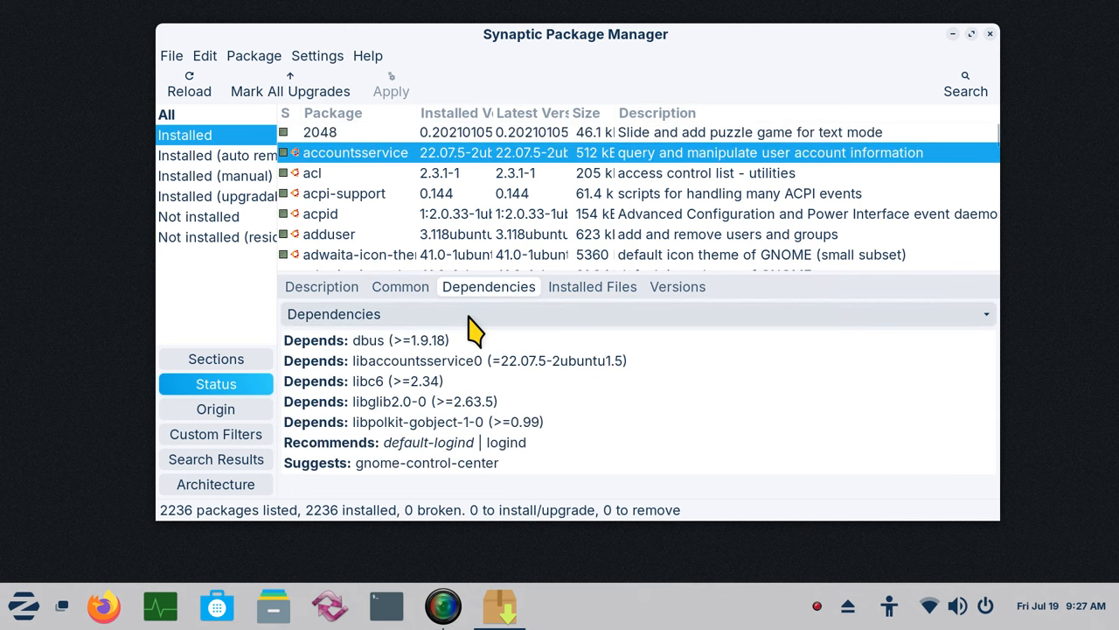
mouse_move(339, 488)
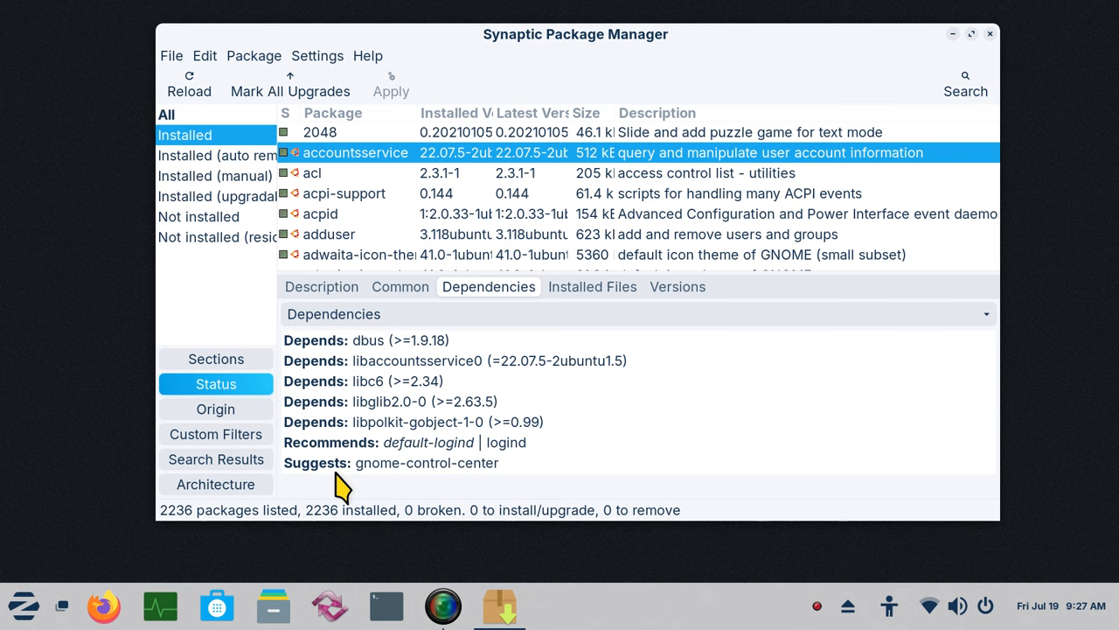
mouse_move(362, 348)
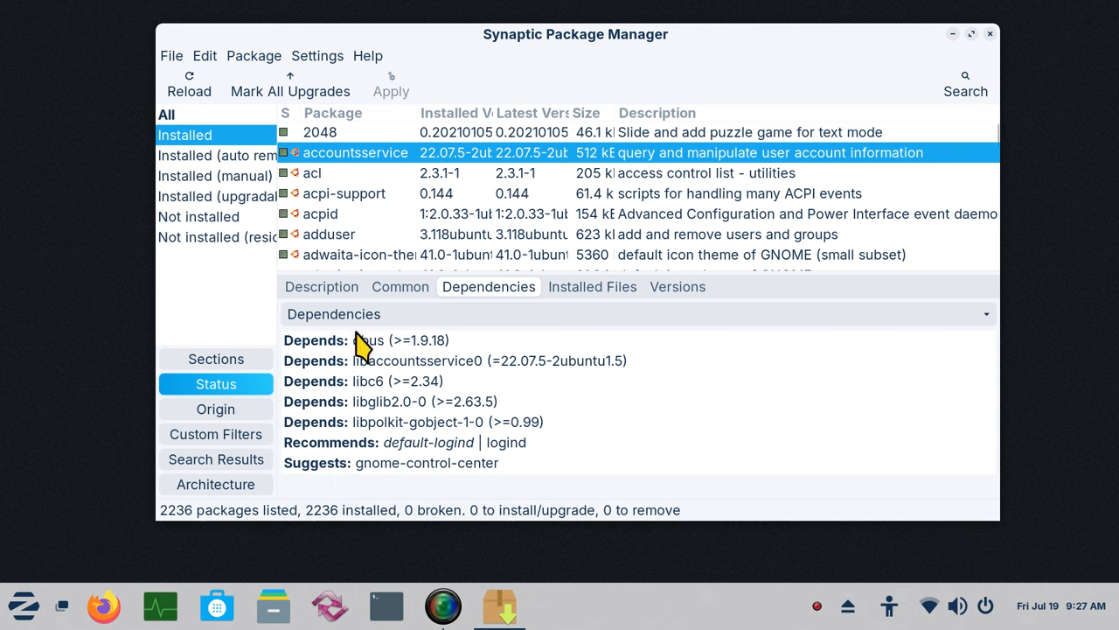
left_click(320, 132)
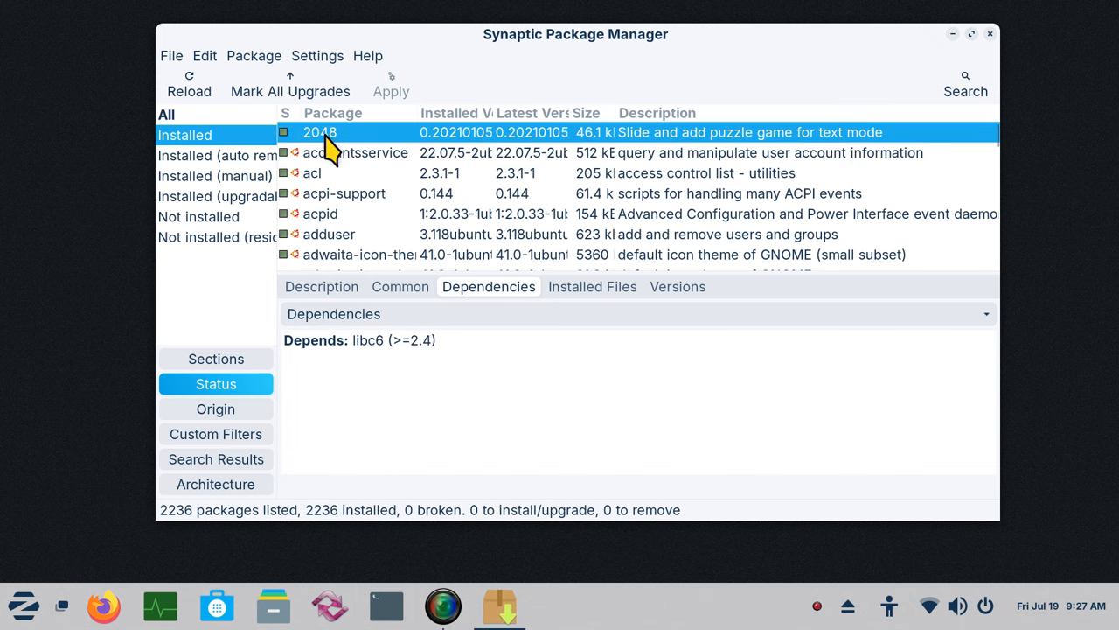
left_click(357, 152)
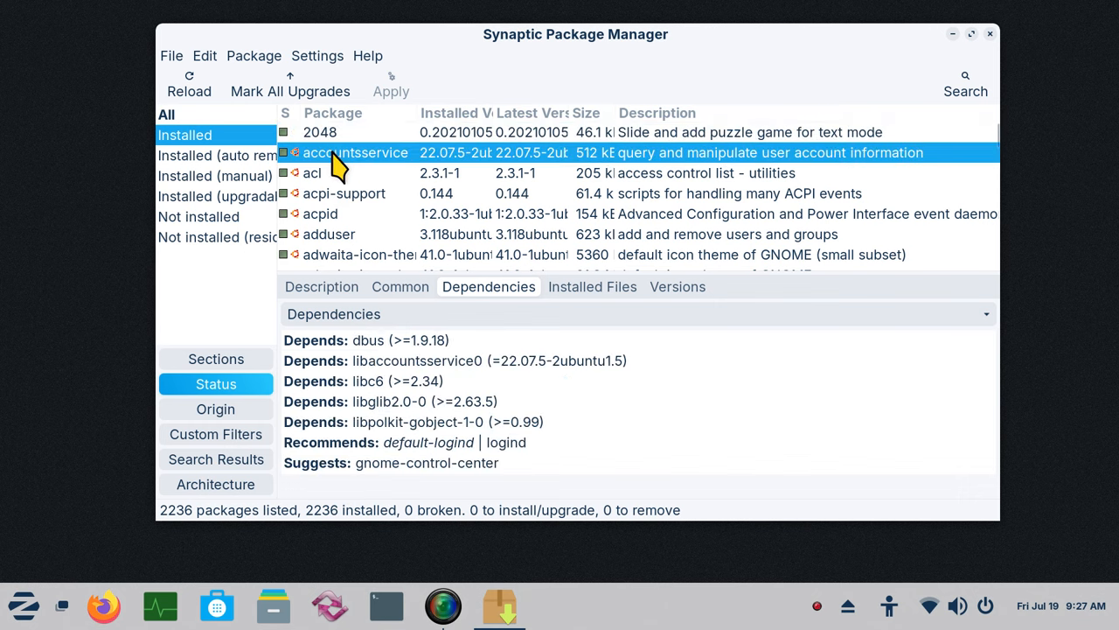
left_click(321, 285)
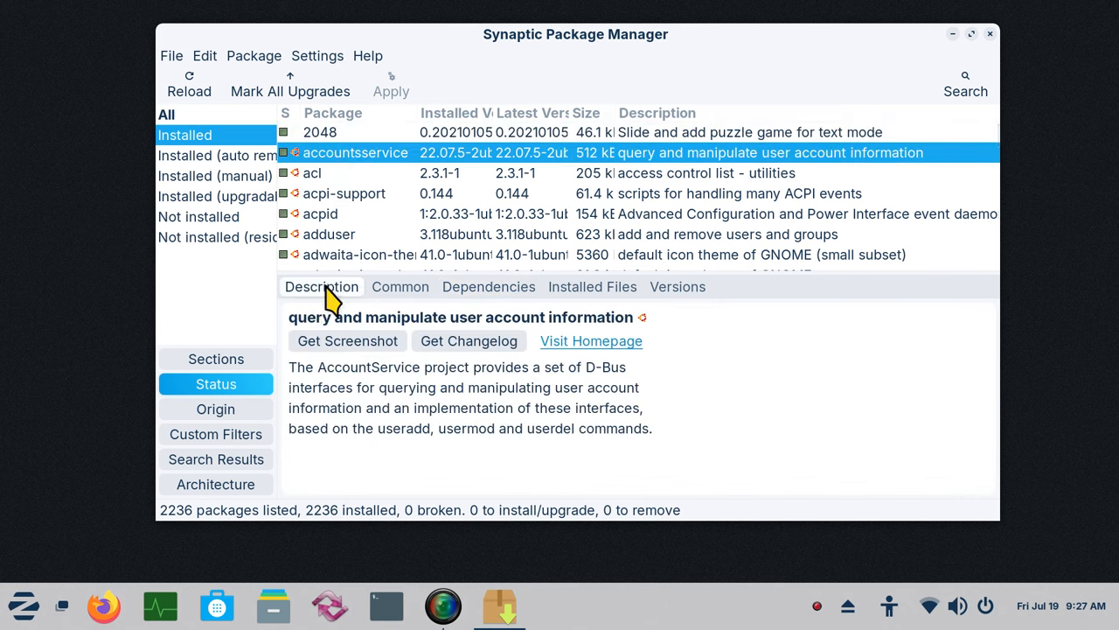
left_click(320, 132)
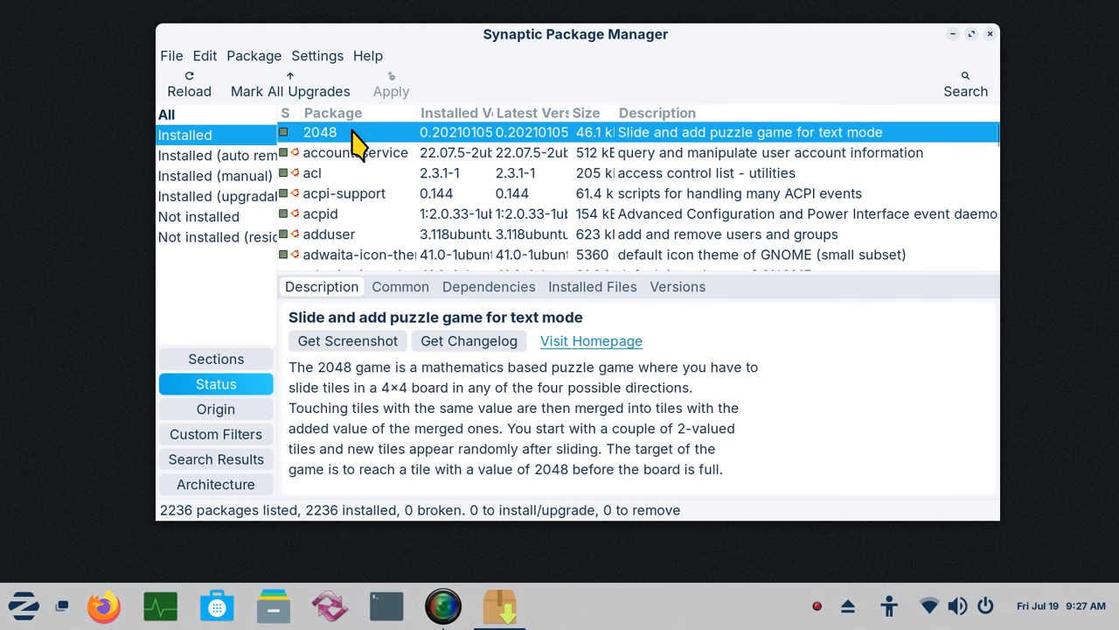
mouse_move(486, 316)
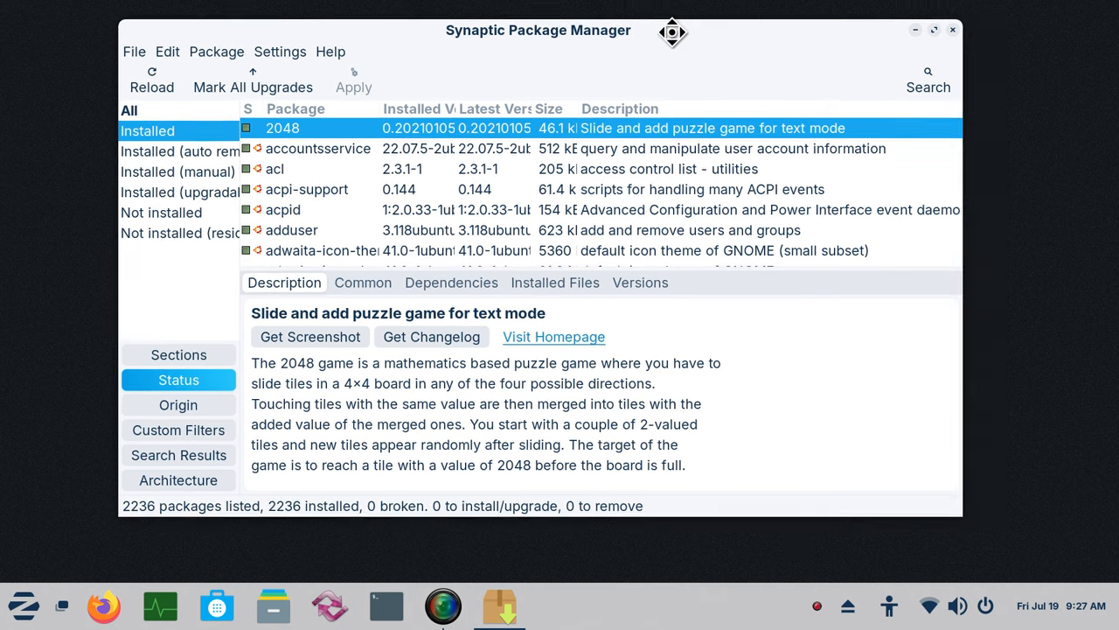
mouse_move(680, 49)
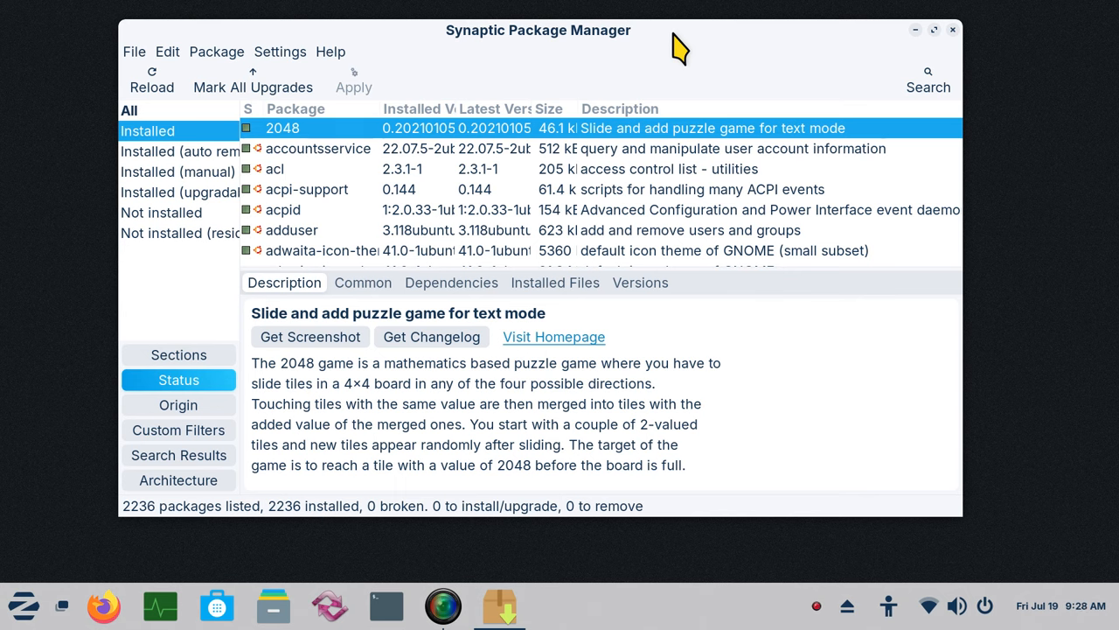
mouse_move(928, 79)
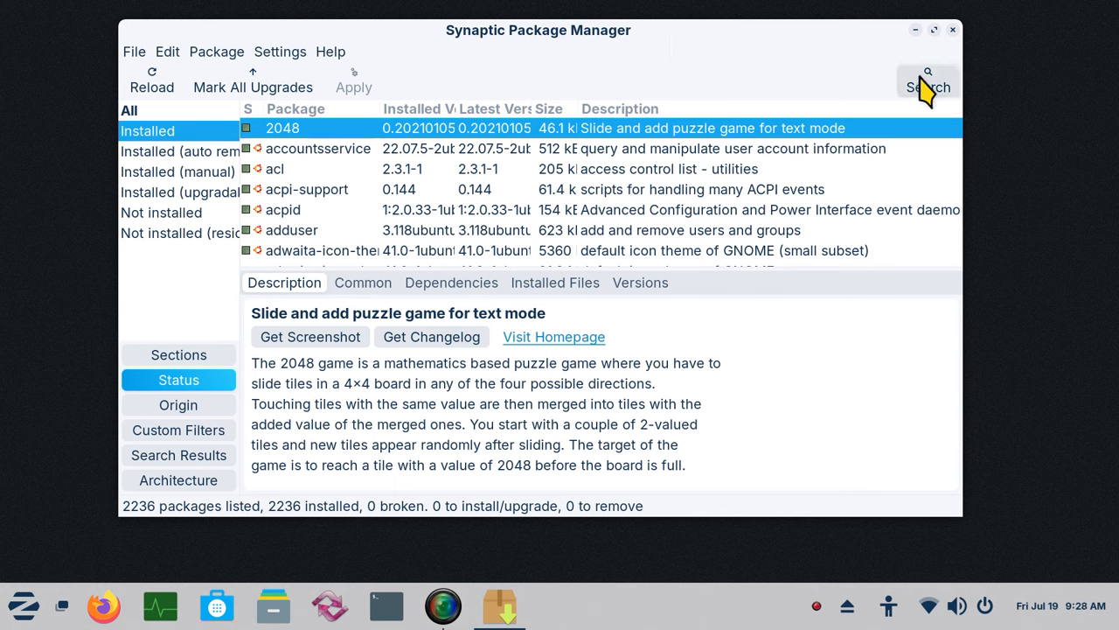
Search descriptions and names for 'variety', listing 1164 packages.
left_click(926, 79)
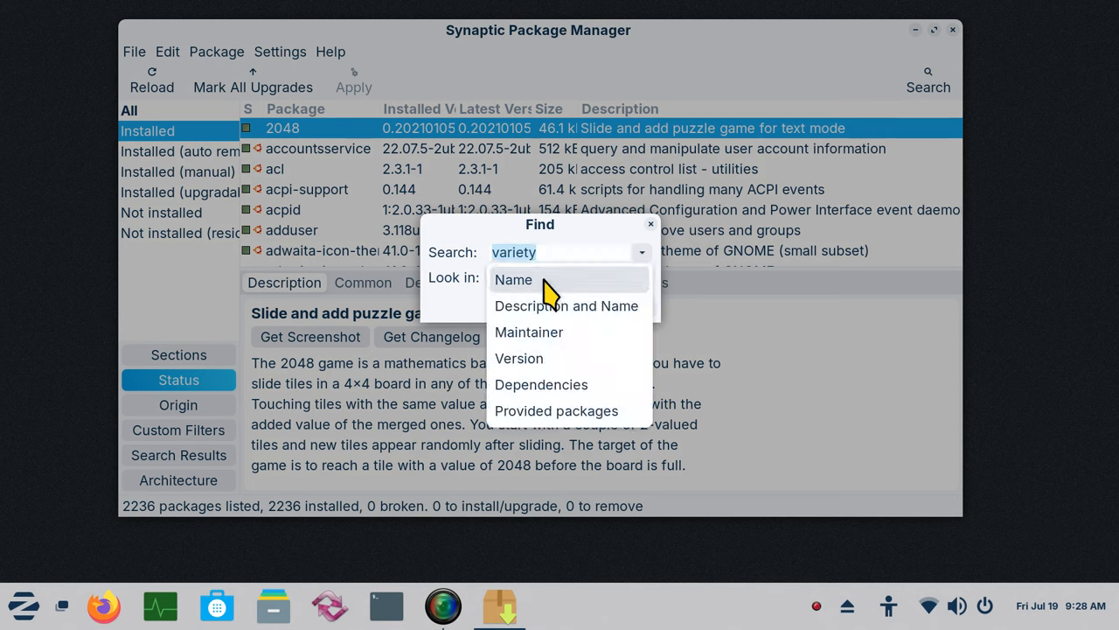
left_click(566, 305)
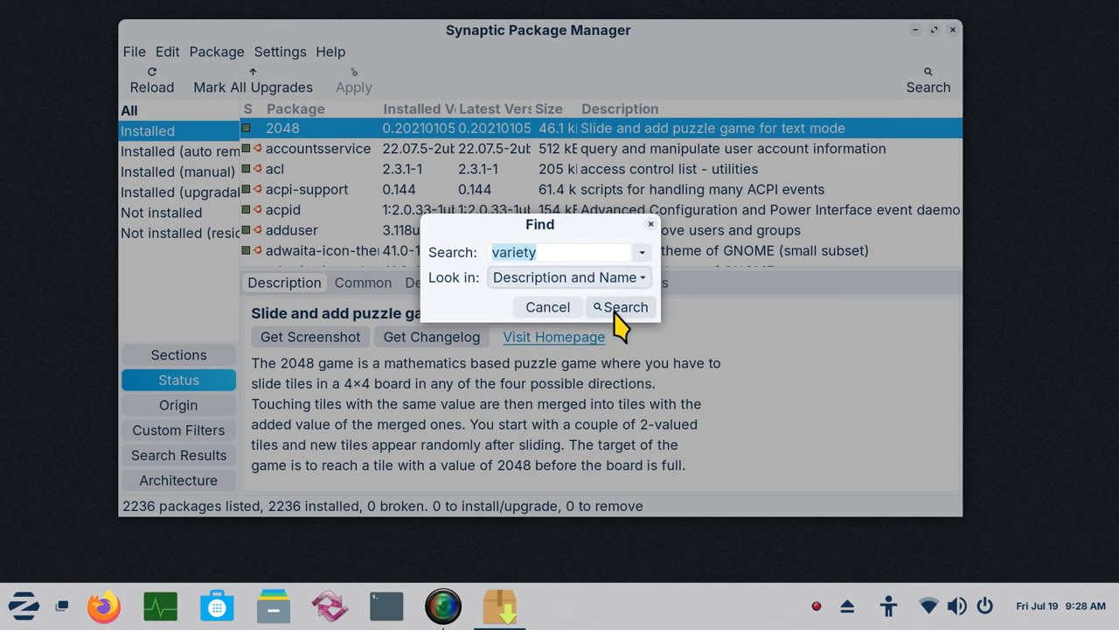
left_click(621, 307)
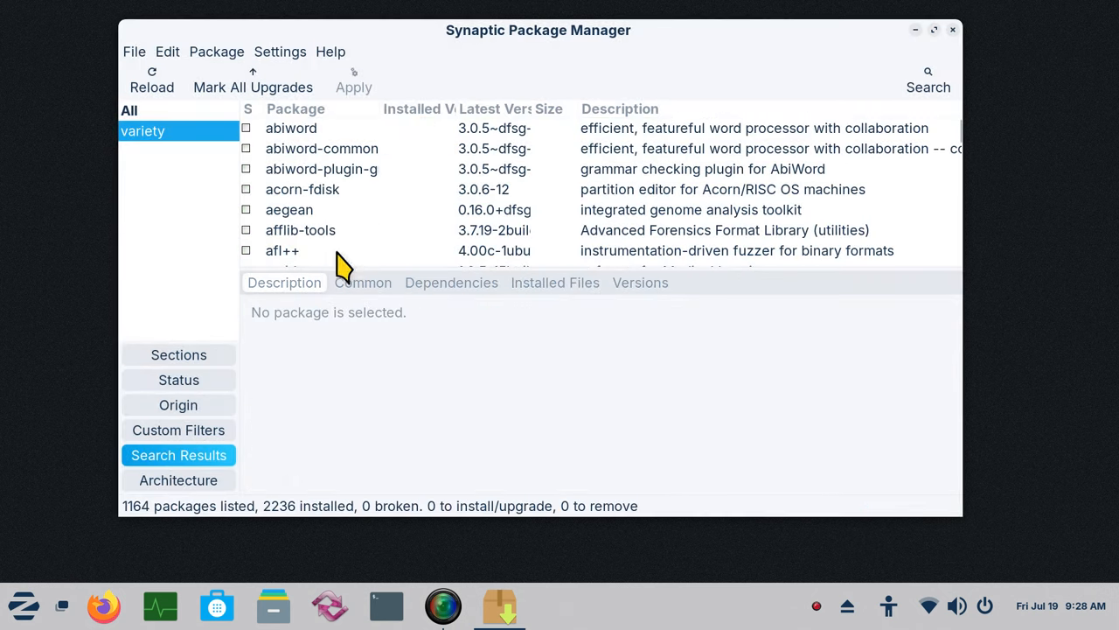
mouse_move(288, 175)
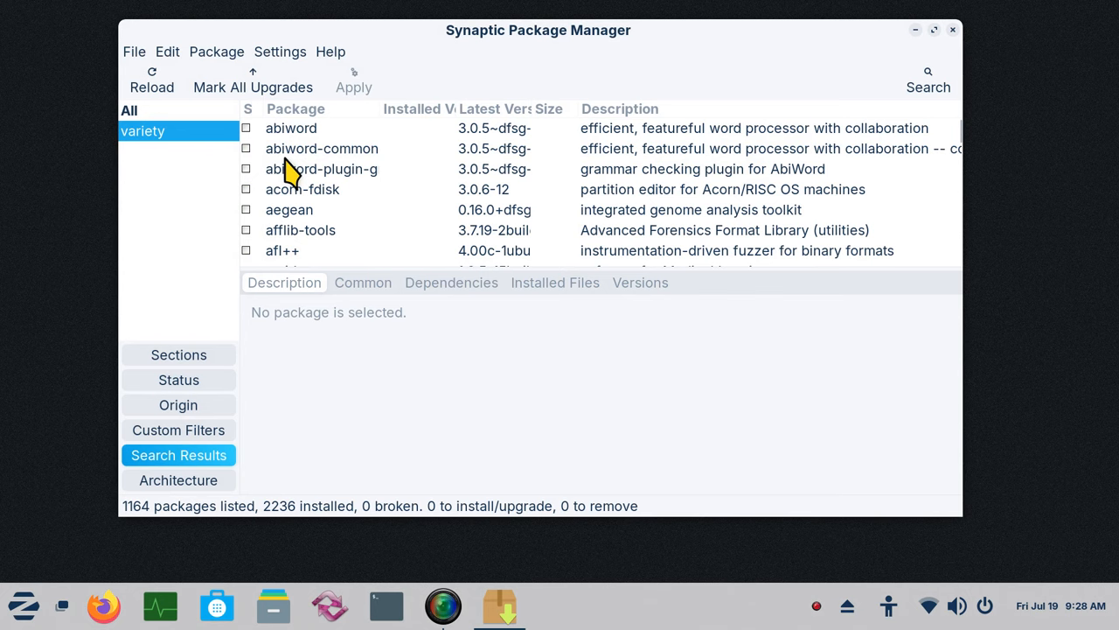
scroll("down", 3)
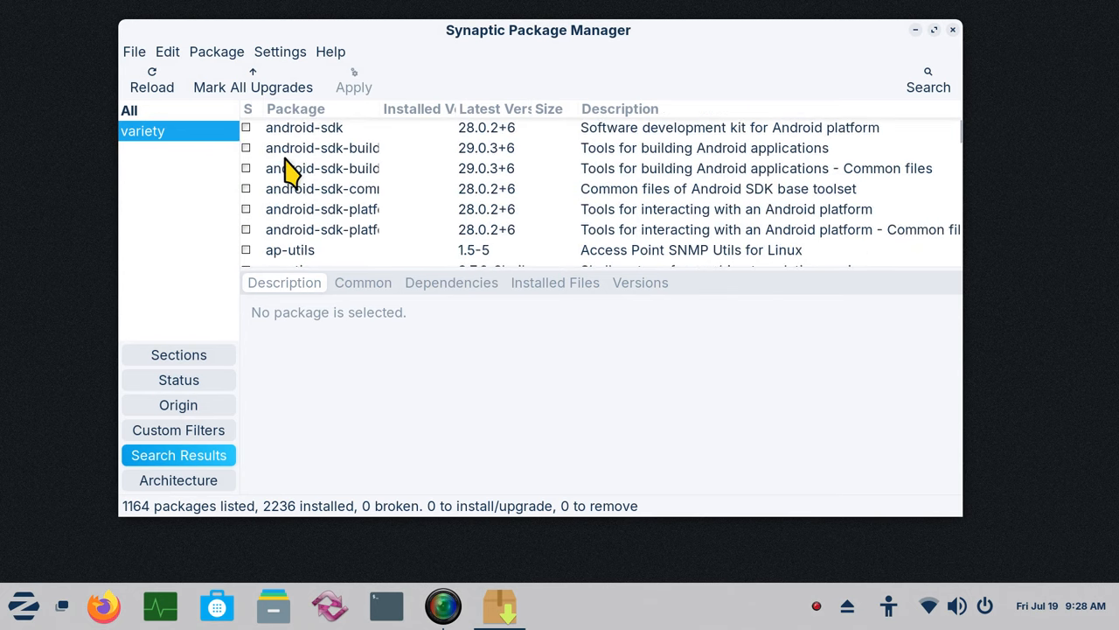
left_click(928, 79)
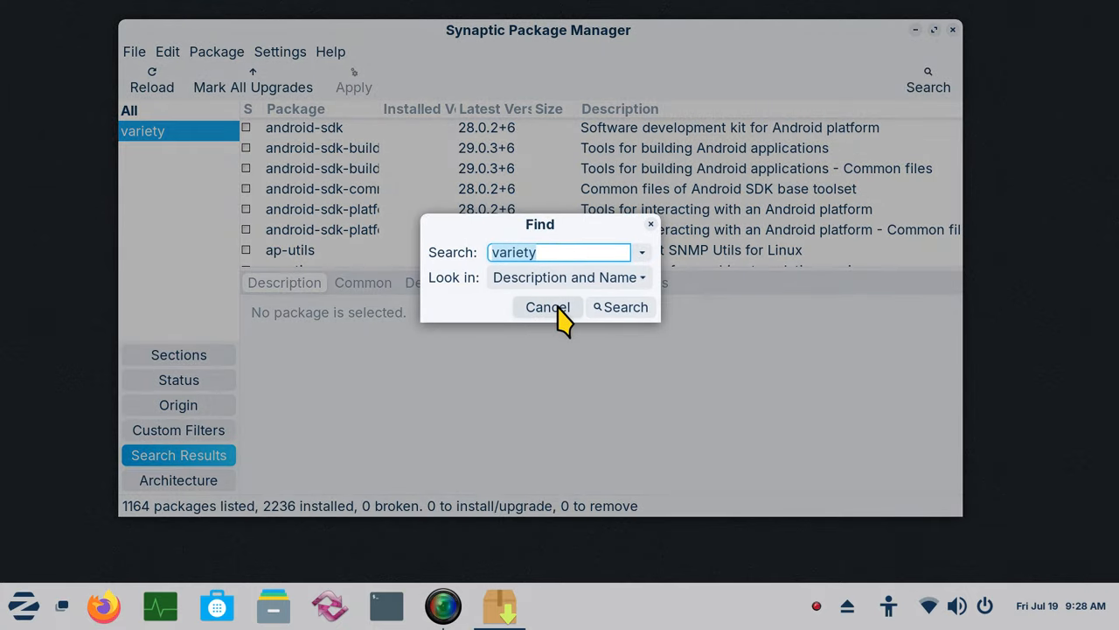
Rerun the 'variety' search on names only, leaving just the variety package.
left_click(569, 277)
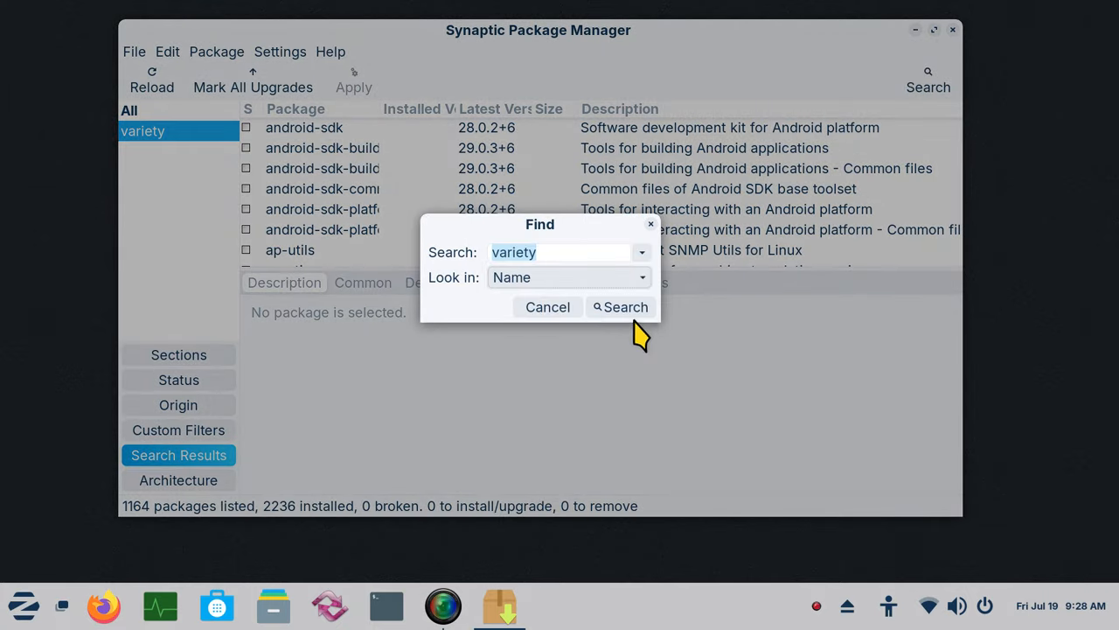
left_click(621, 306)
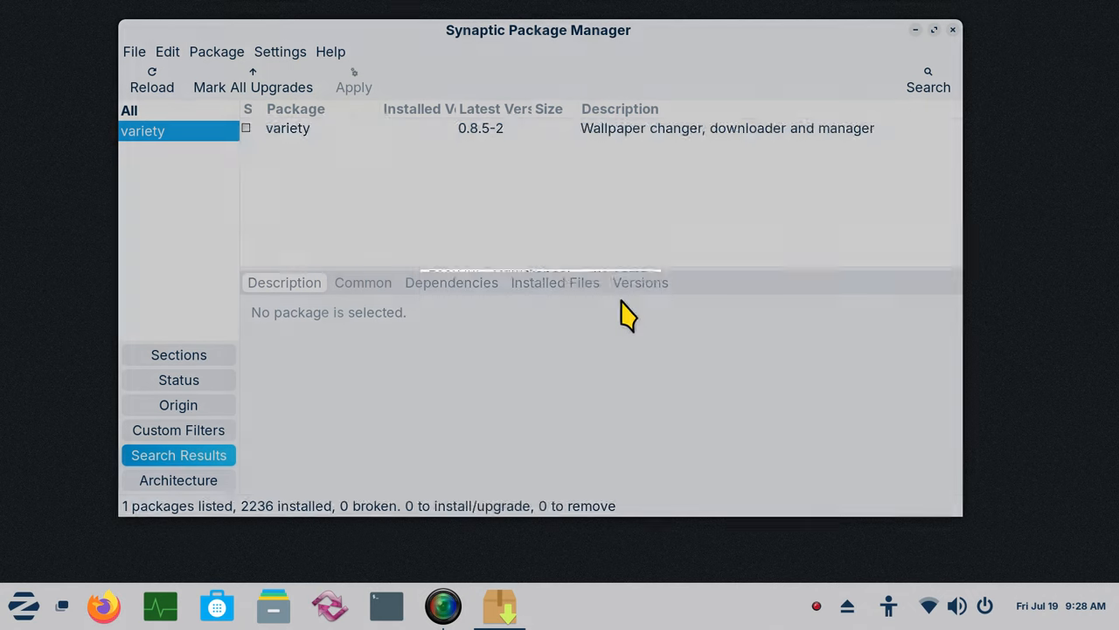
mouse_move(298, 145)
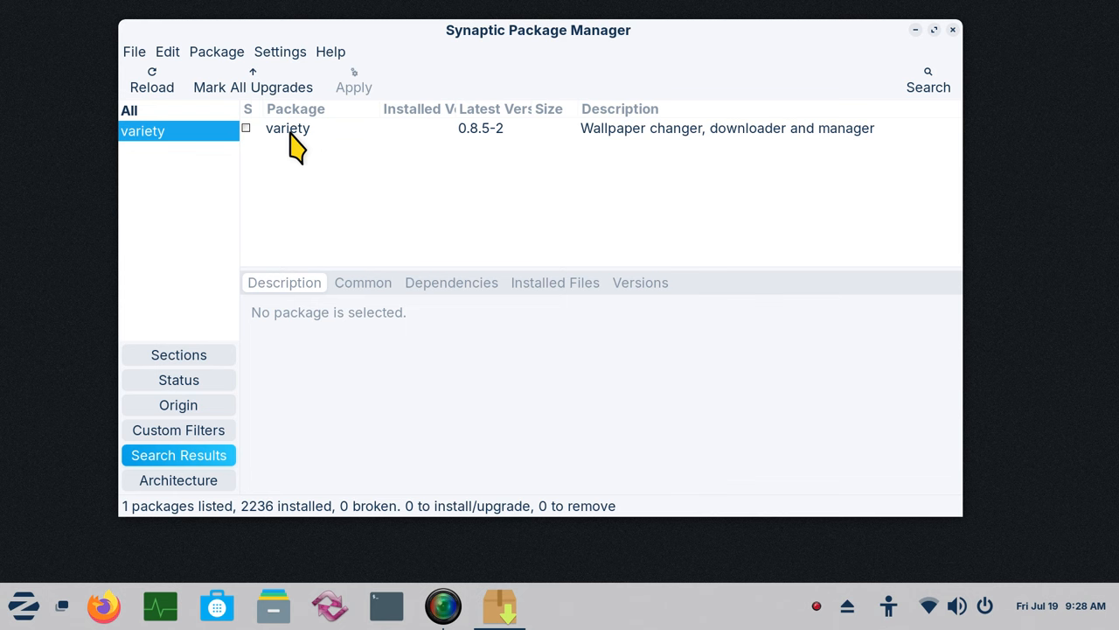
mouse_move(252, 133)
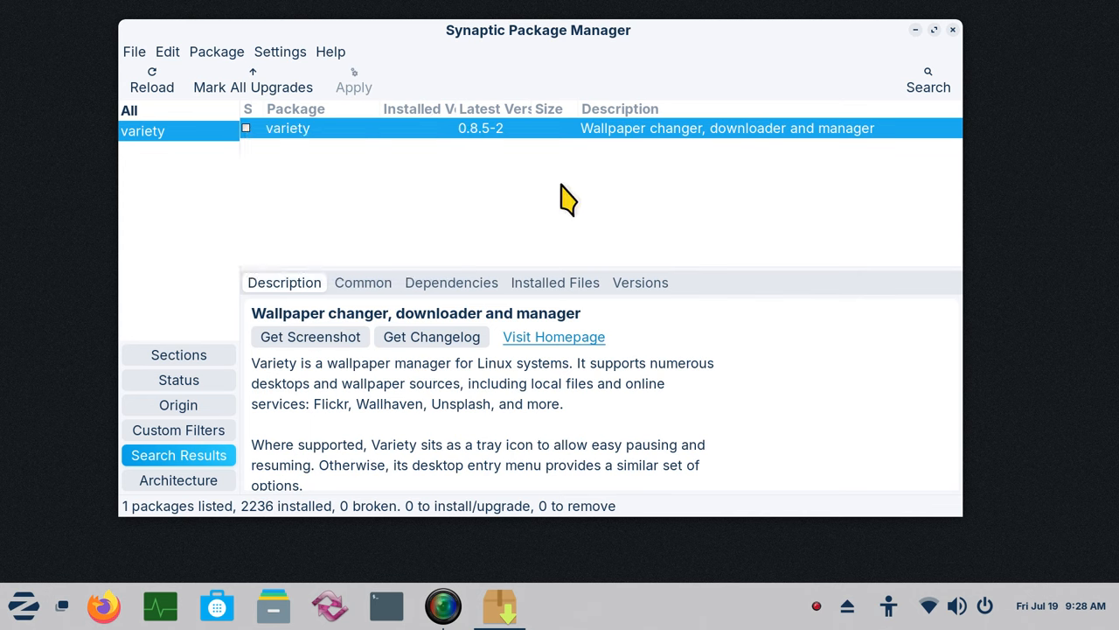
Group all 85631 packages by section in the left pane.
left_click(178, 354)
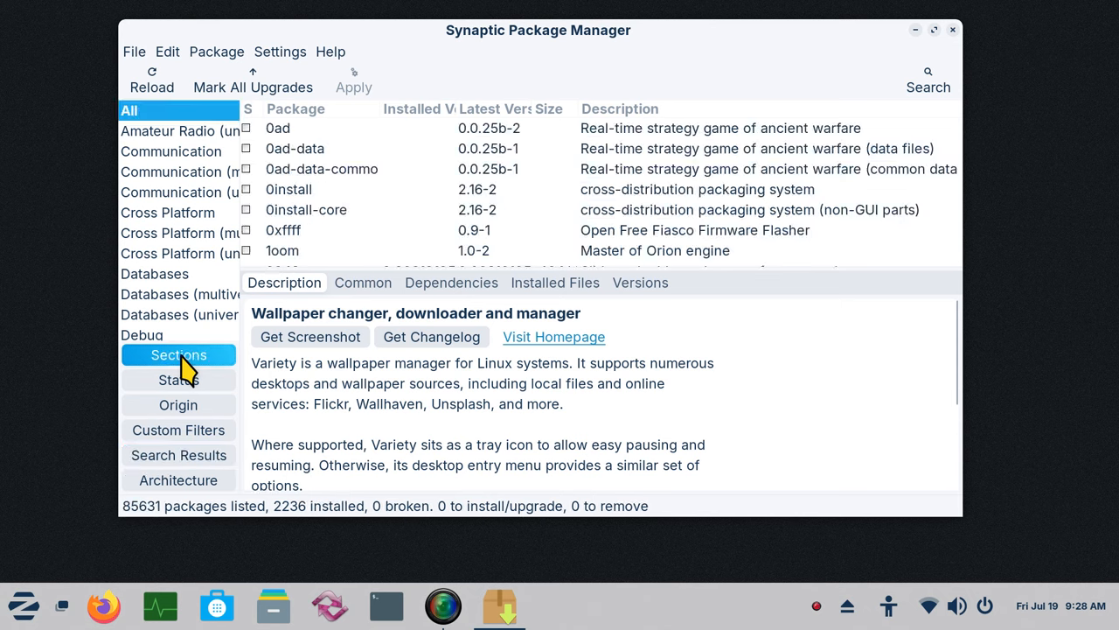
mouse_move(463, 144)
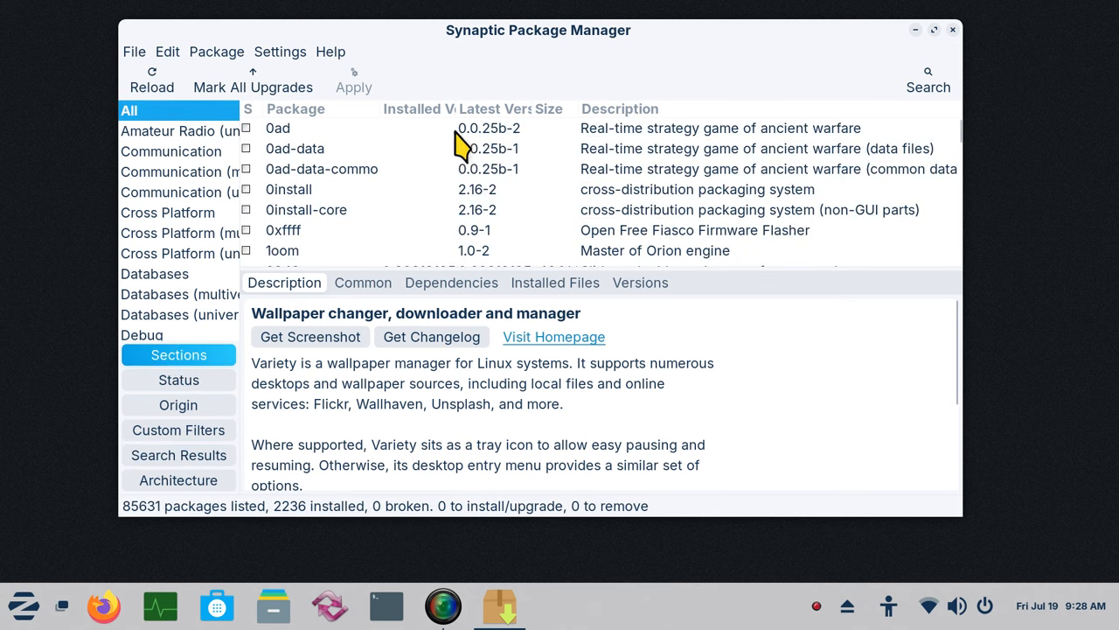
mouse_move(380, 210)
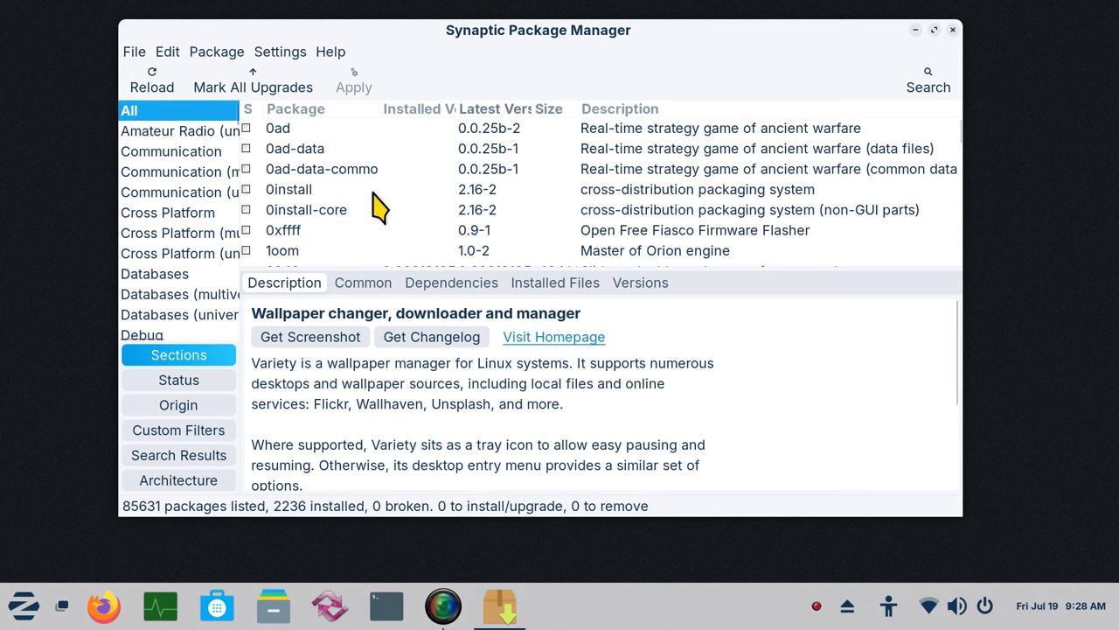
mouse_move(367, 322)
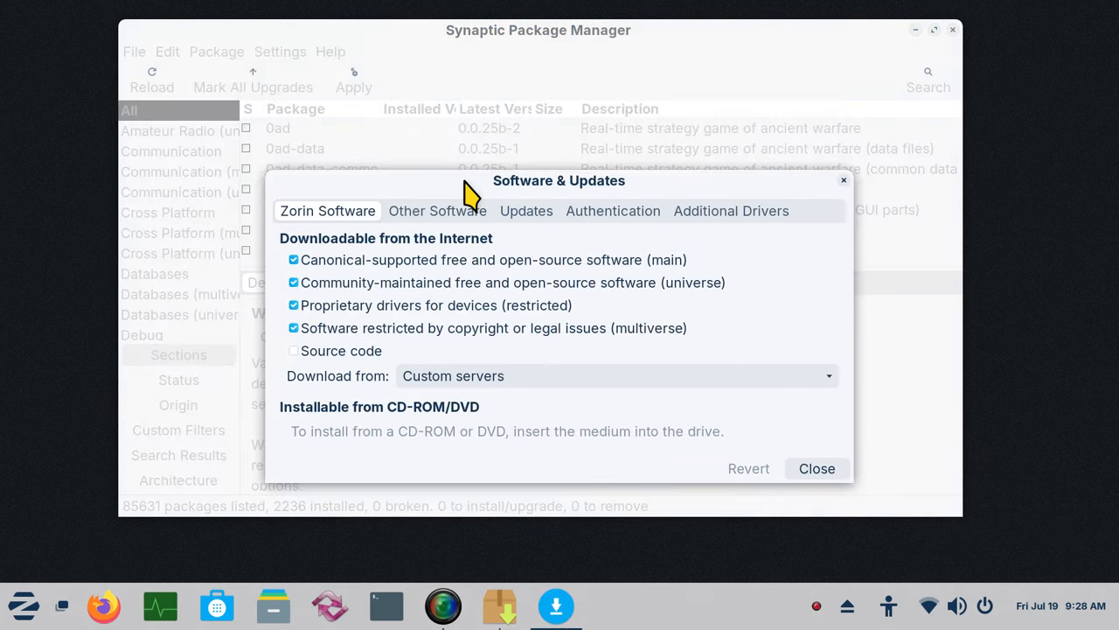
Show the Other Software repository list in Software & Updates.
left_click(437, 210)
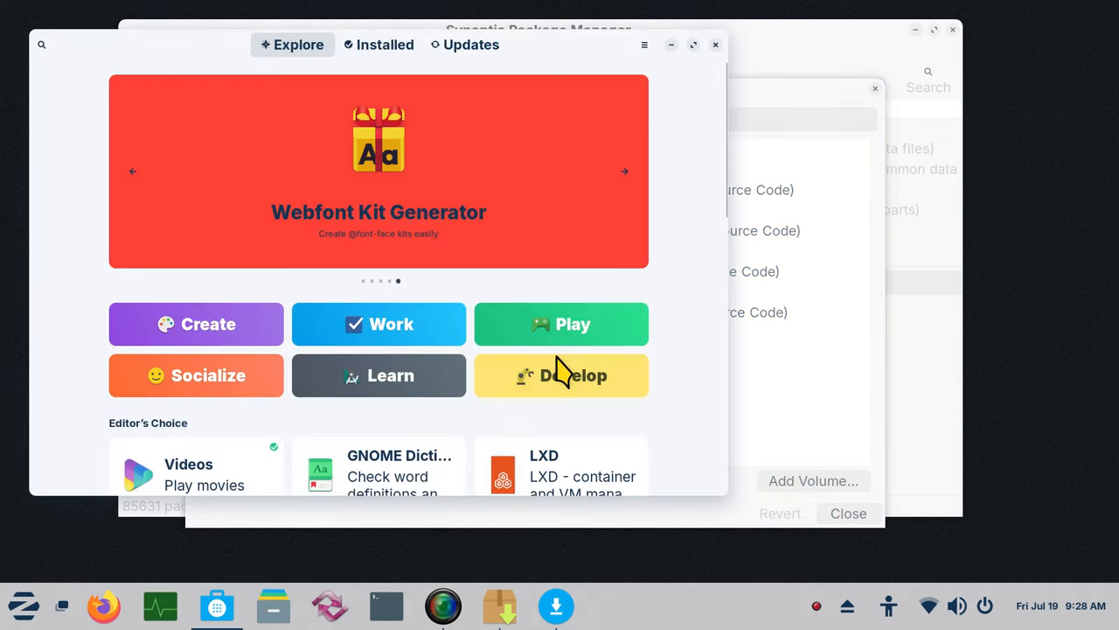
Open and close the store's Software Repositories window, then close the Software store.
left_click(645, 45)
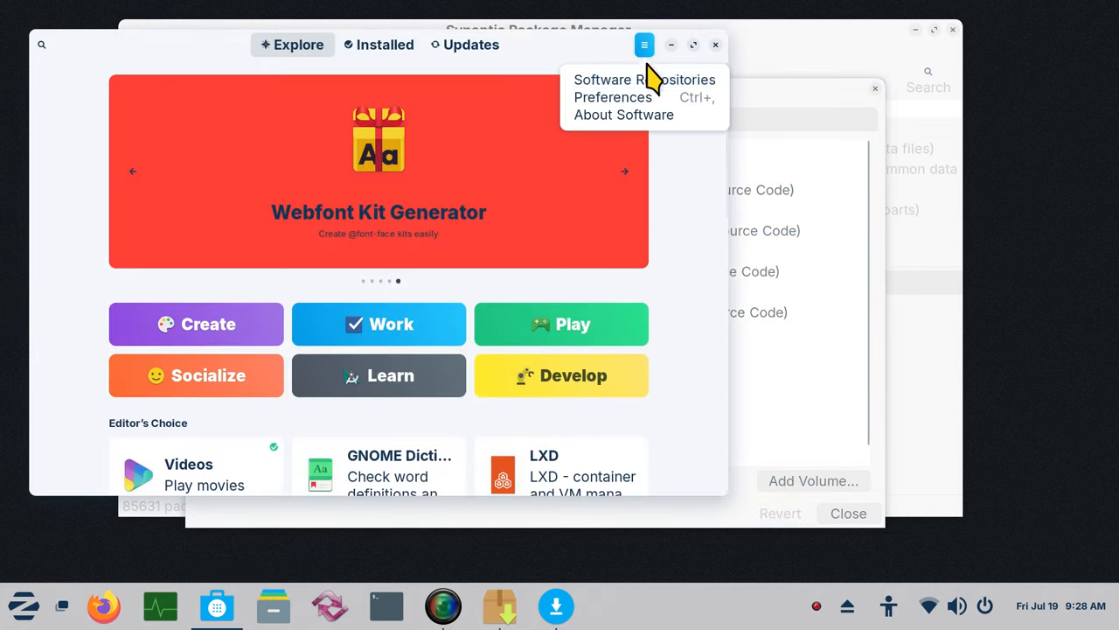
left_click(656, 96)
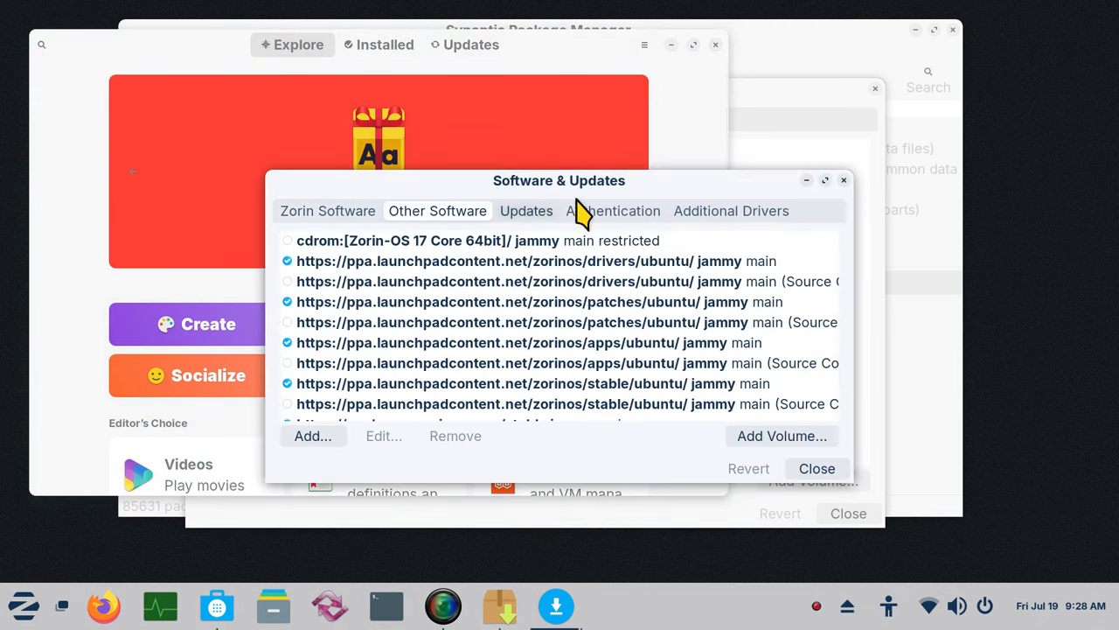
left_click(843, 180)
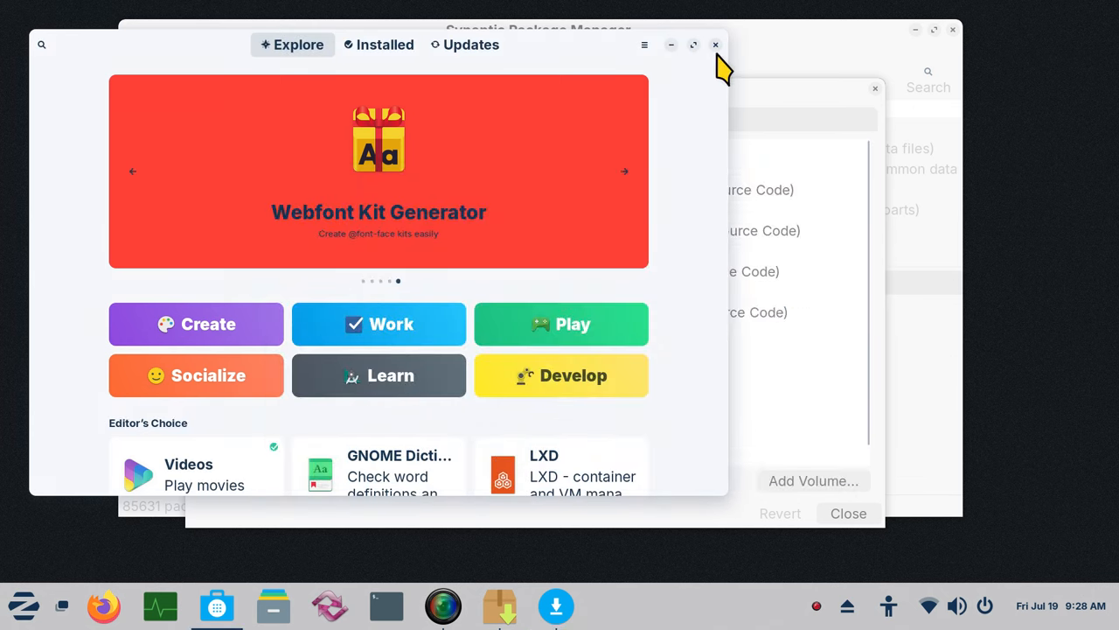
left_click(715, 45)
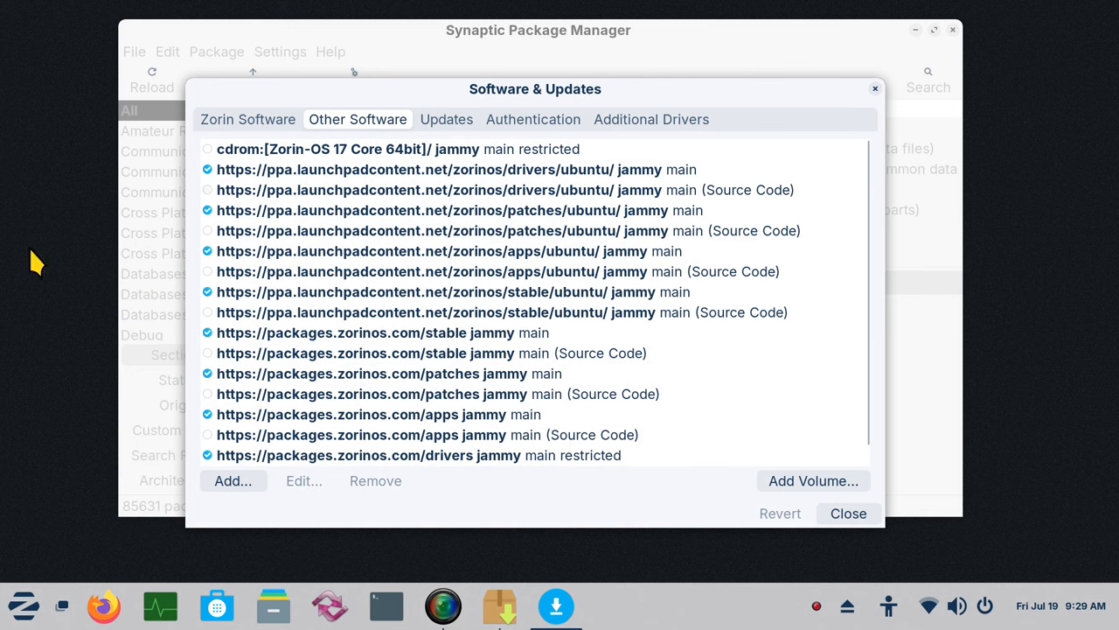
mouse_move(773, 138)
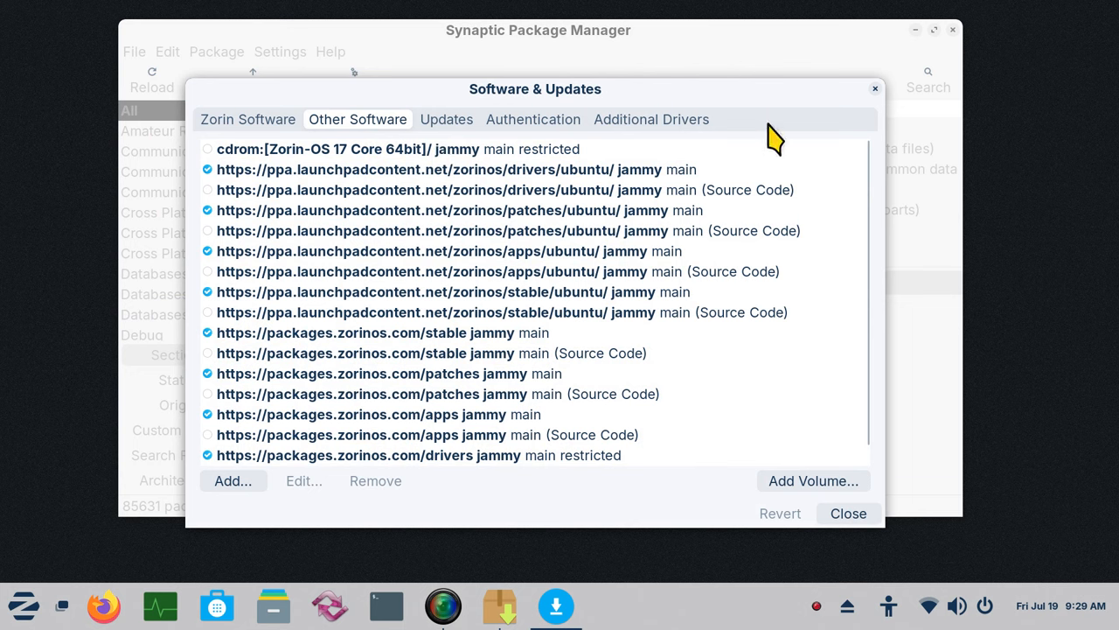
mouse_move(840, 157)
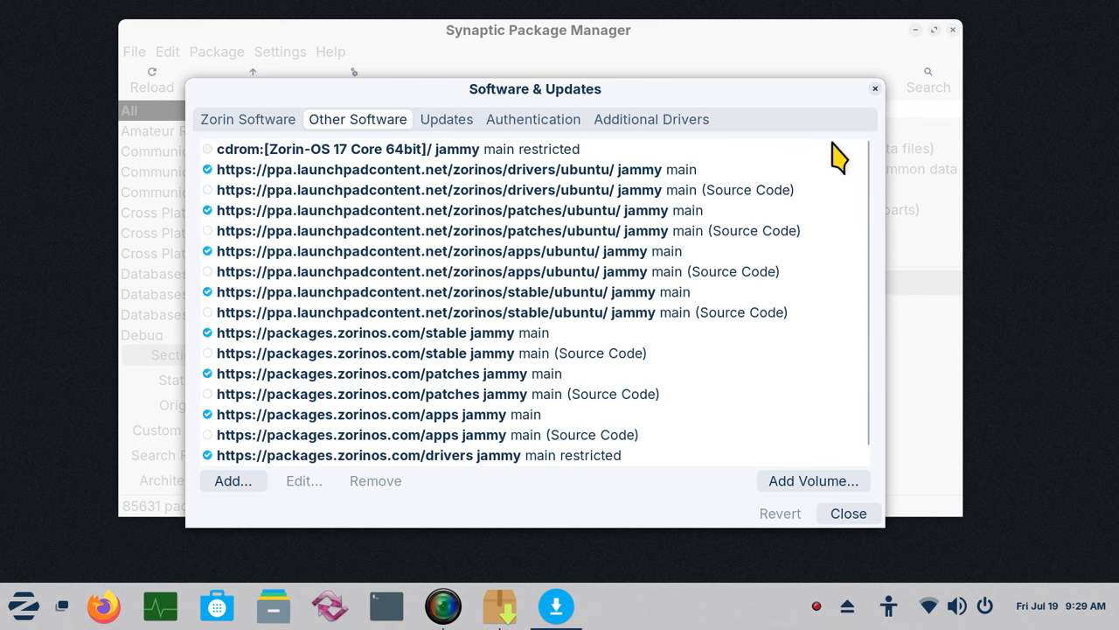
mouse_move(626, 131)
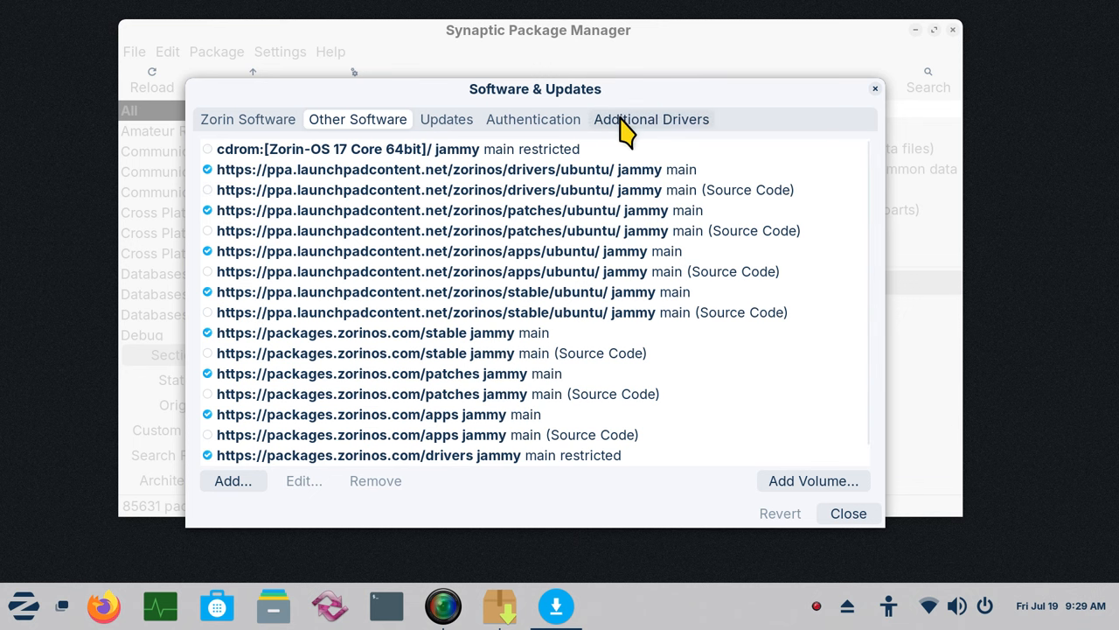
Show Additional Drivers, with the GeForce GTX 1050 Ti on nvidia-driver-535.
left_click(650, 119)
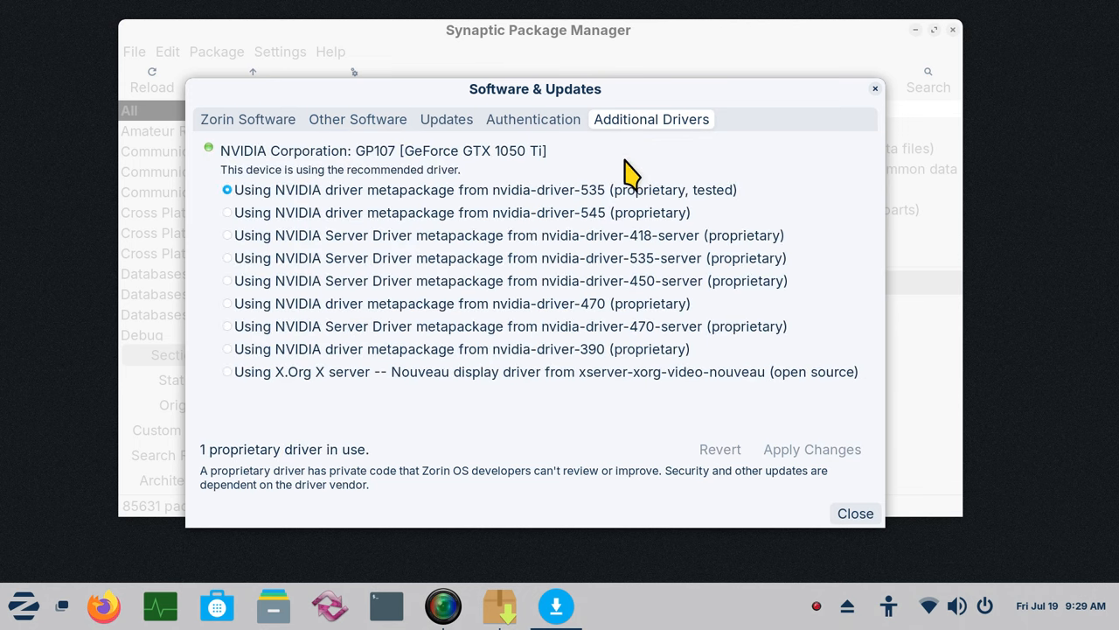
mouse_move(363, 179)
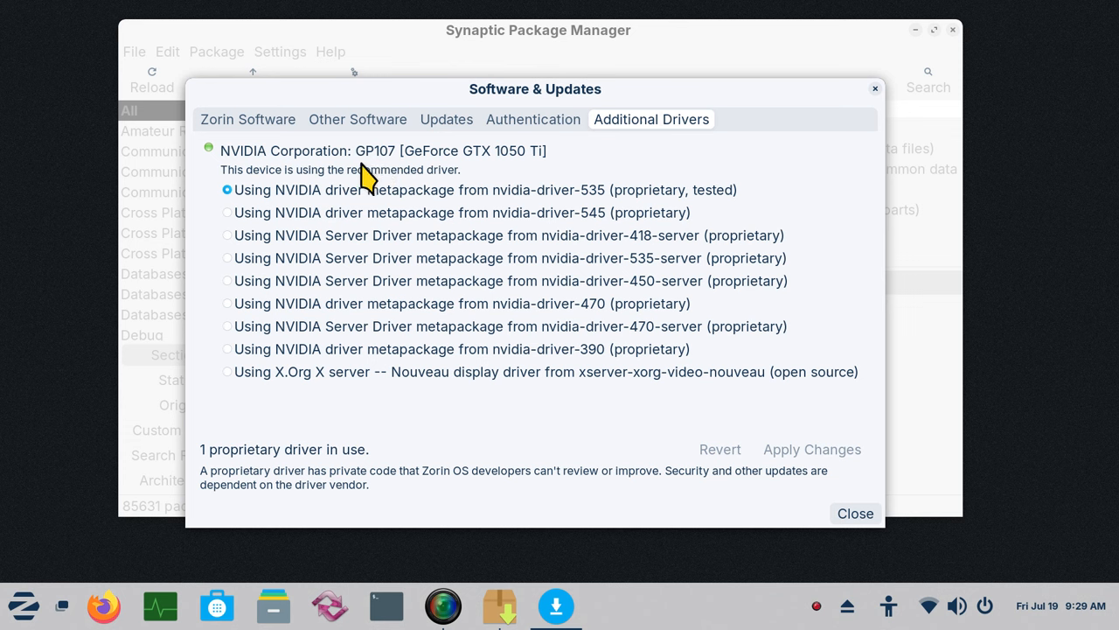
mouse_move(514, 173)
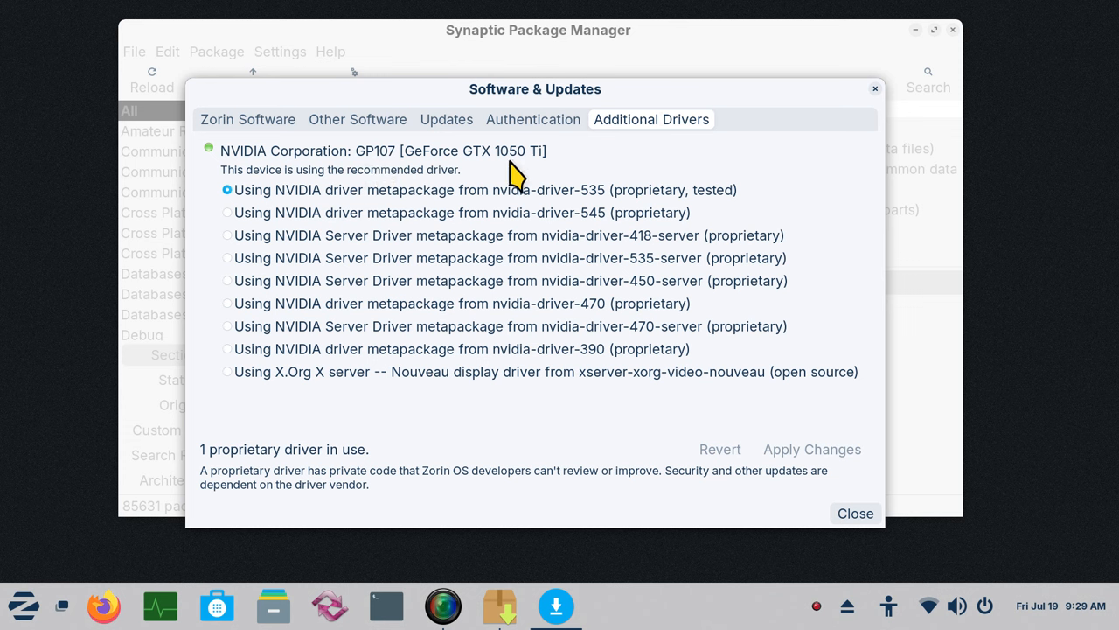
mouse_move(664, 161)
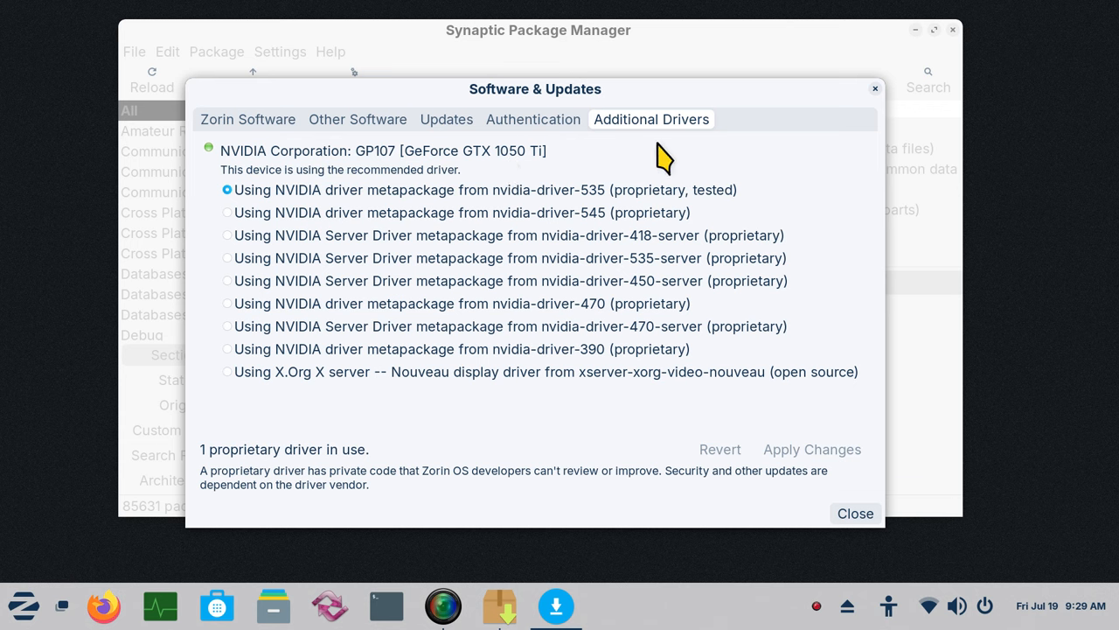
mouse_move(608, 217)
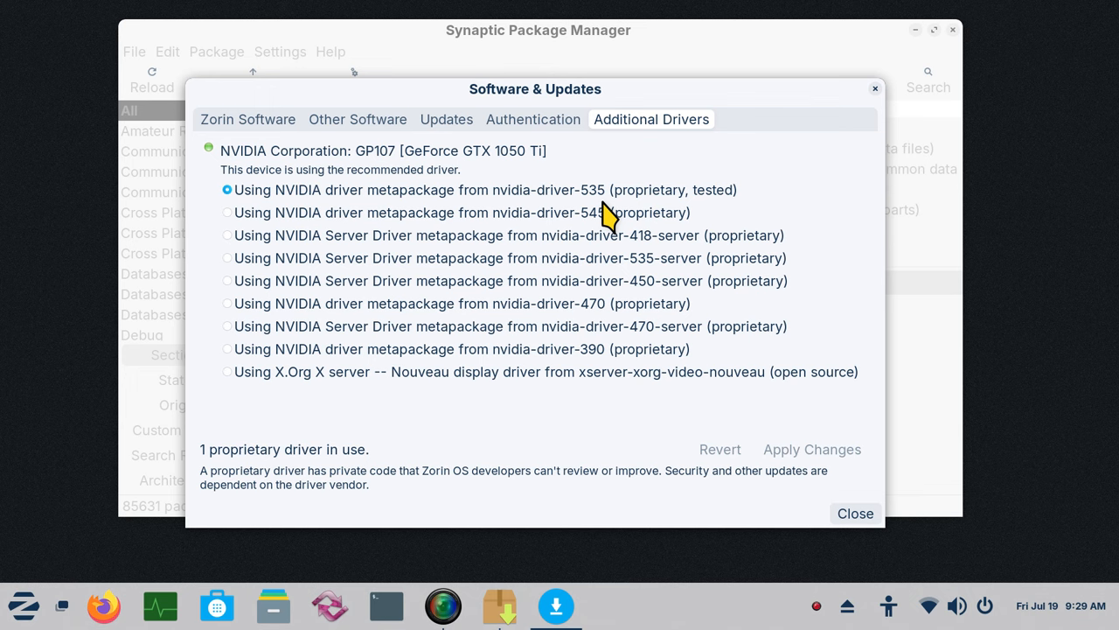
mouse_move(879, 101)
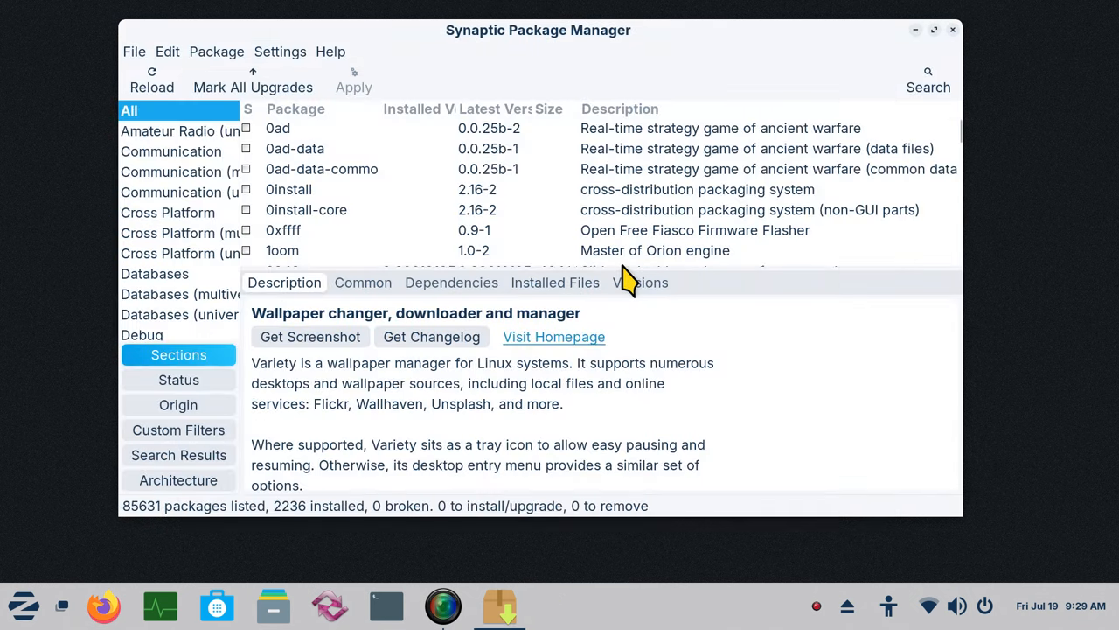
Enlarge the package details pane and view 0ad's mark options without marking anything.
left_click_drag(628, 271, 627, 226)
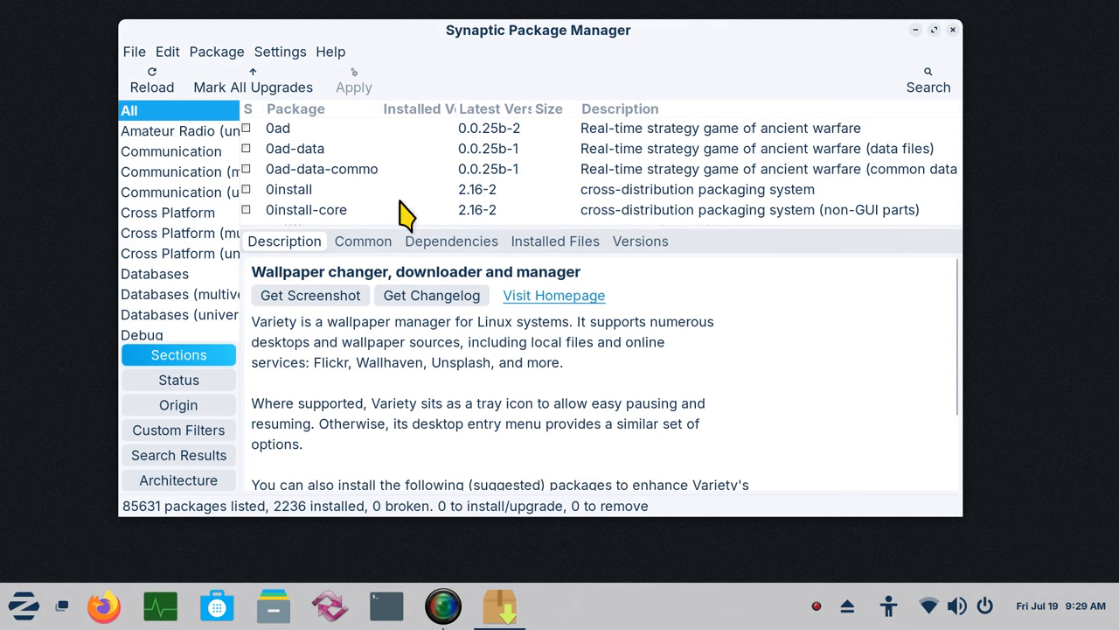
mouse_move(620, 144)
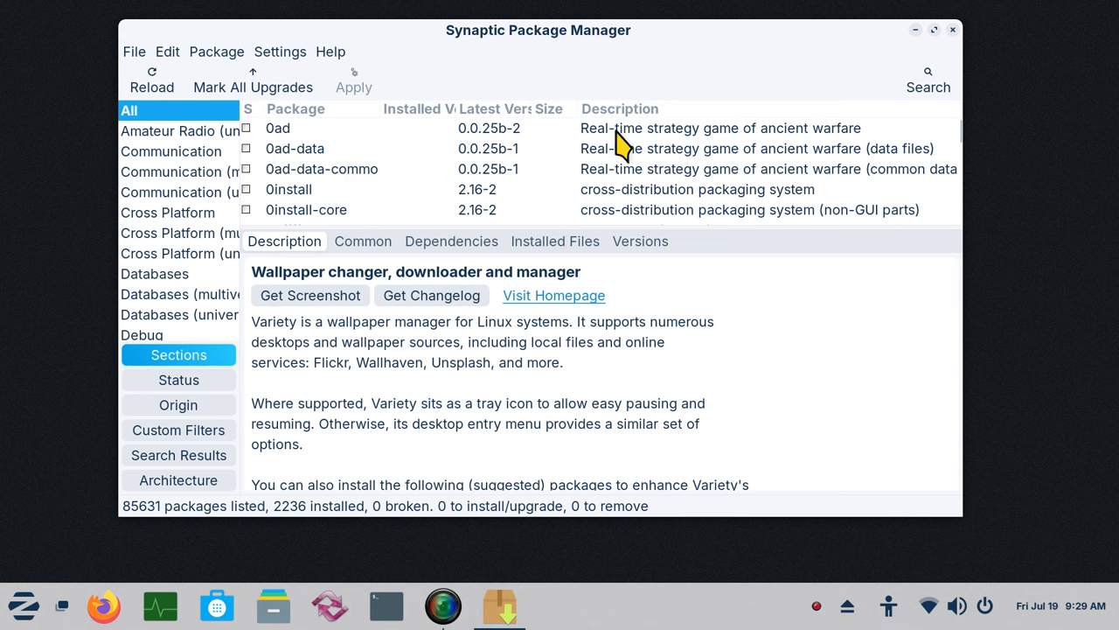
right_click(277, 127)
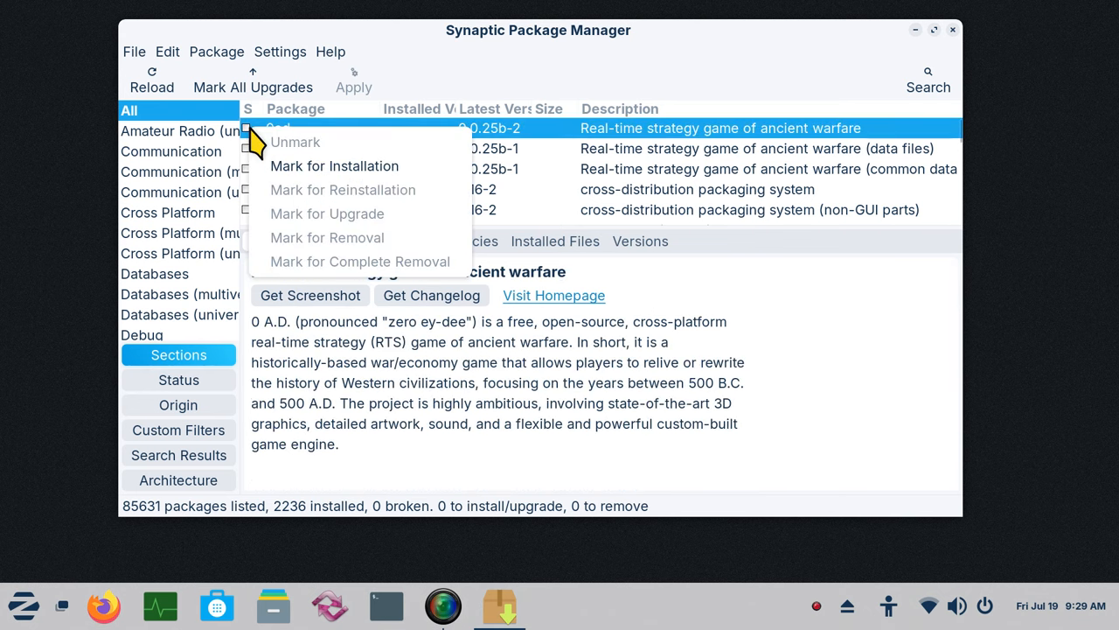
left_click(334, 166)
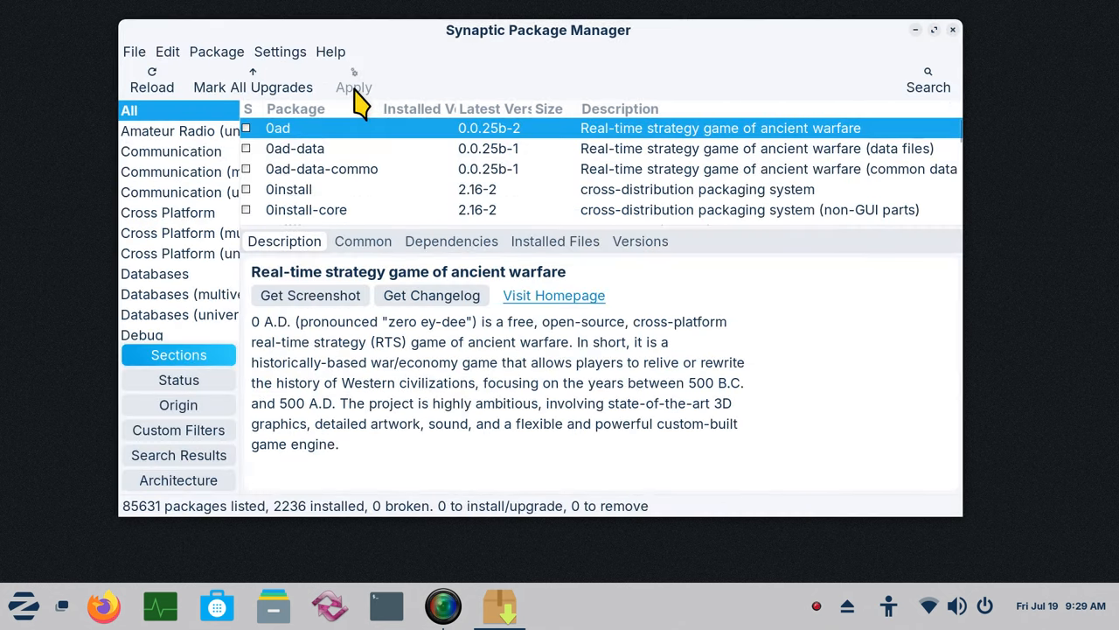
mouse_move(353, 78)
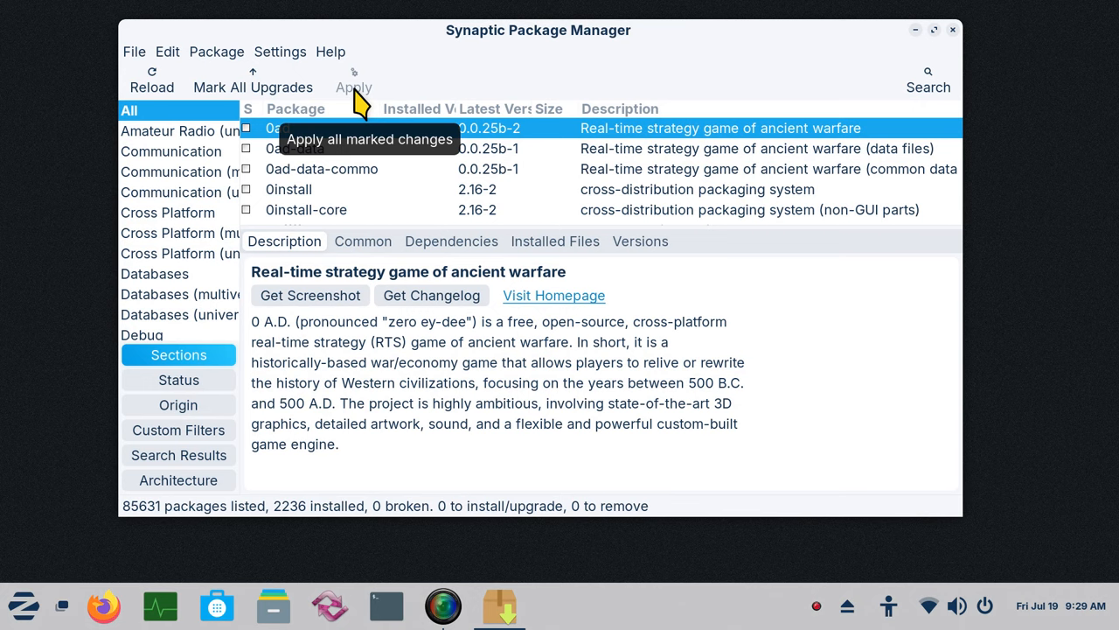
mouse_move(956, 47)
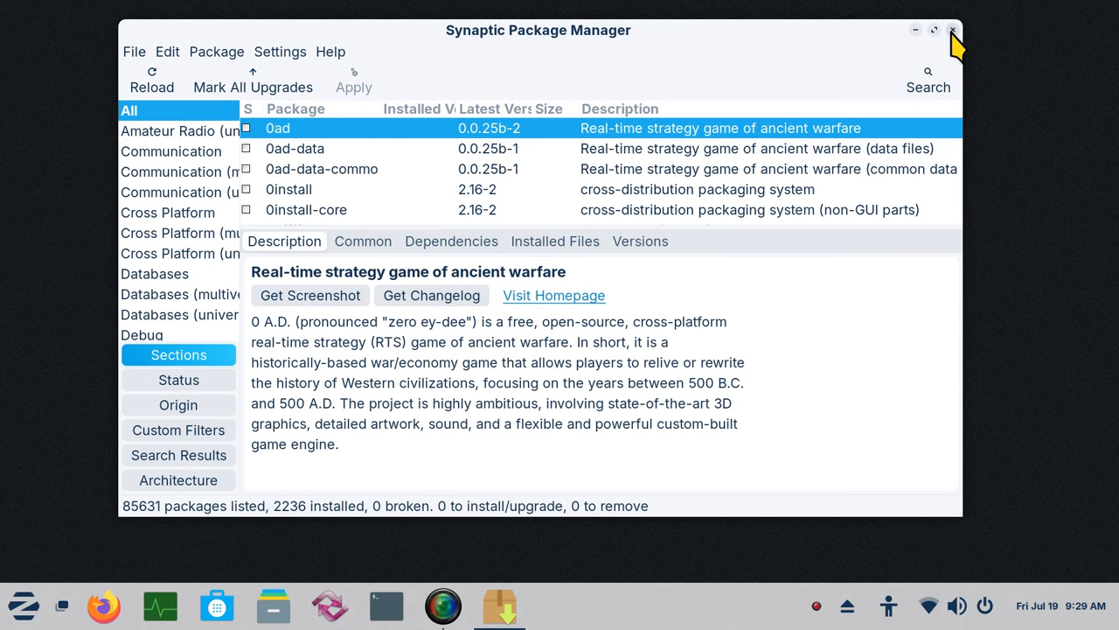
Close Synaptic and search the Zorin app menu for 'sy'.
left_click(952, 29)
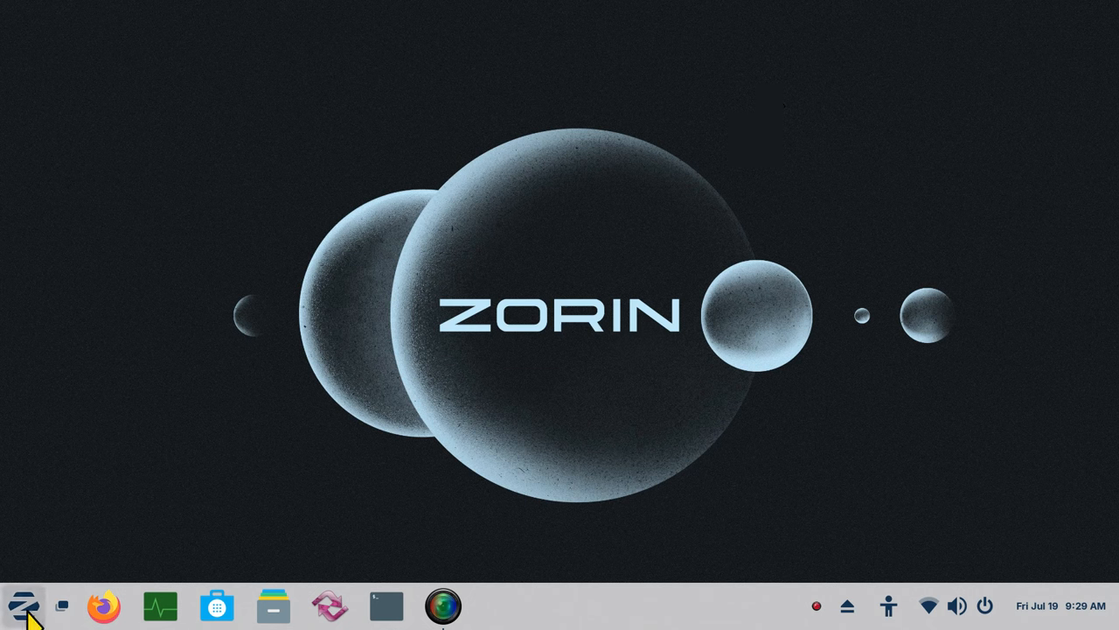
left_click(26, 605)
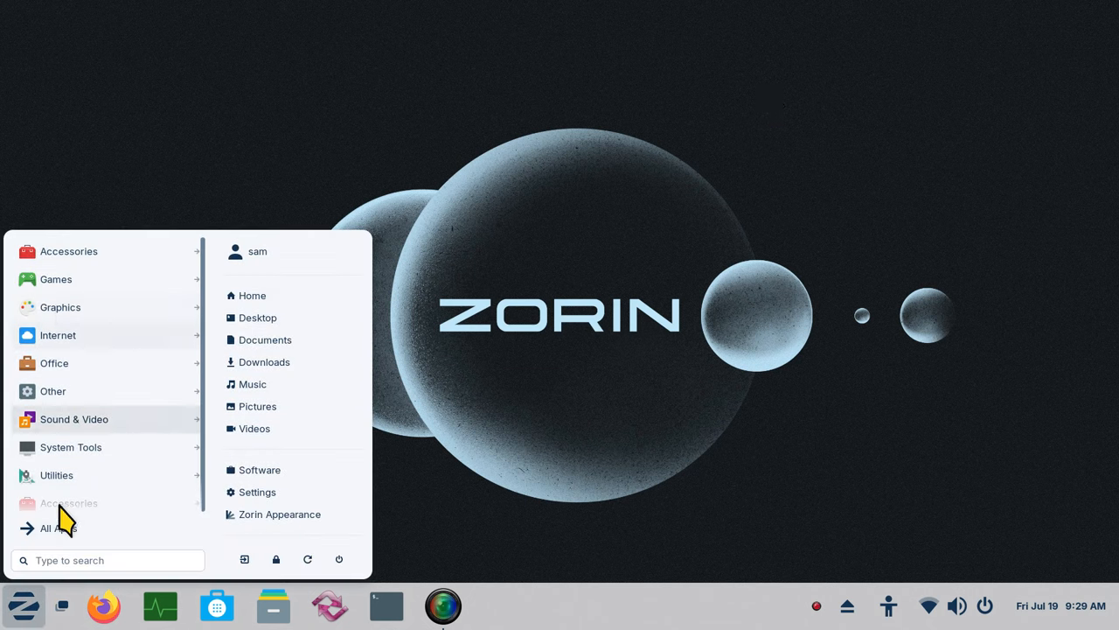
left_click(107, 559)
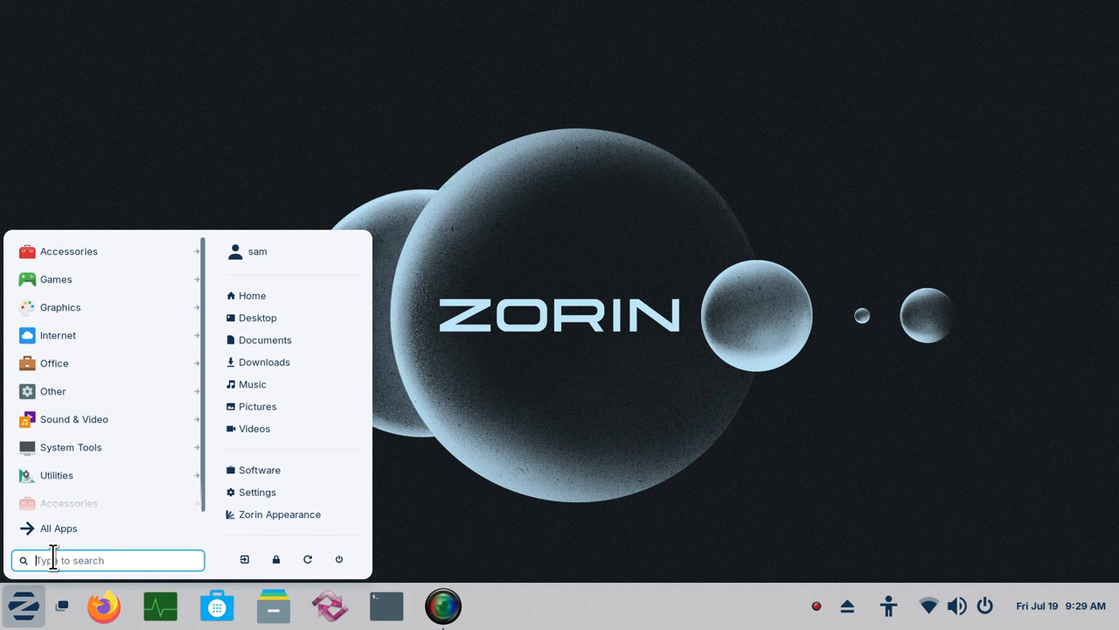
type("sy")
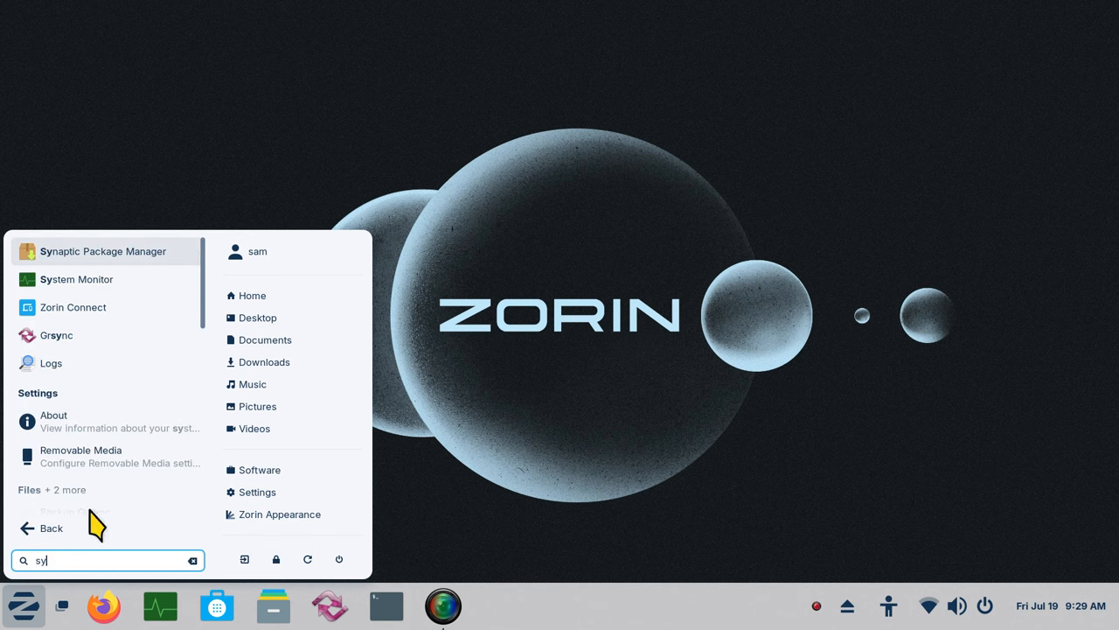
mouse_move(95, 265)
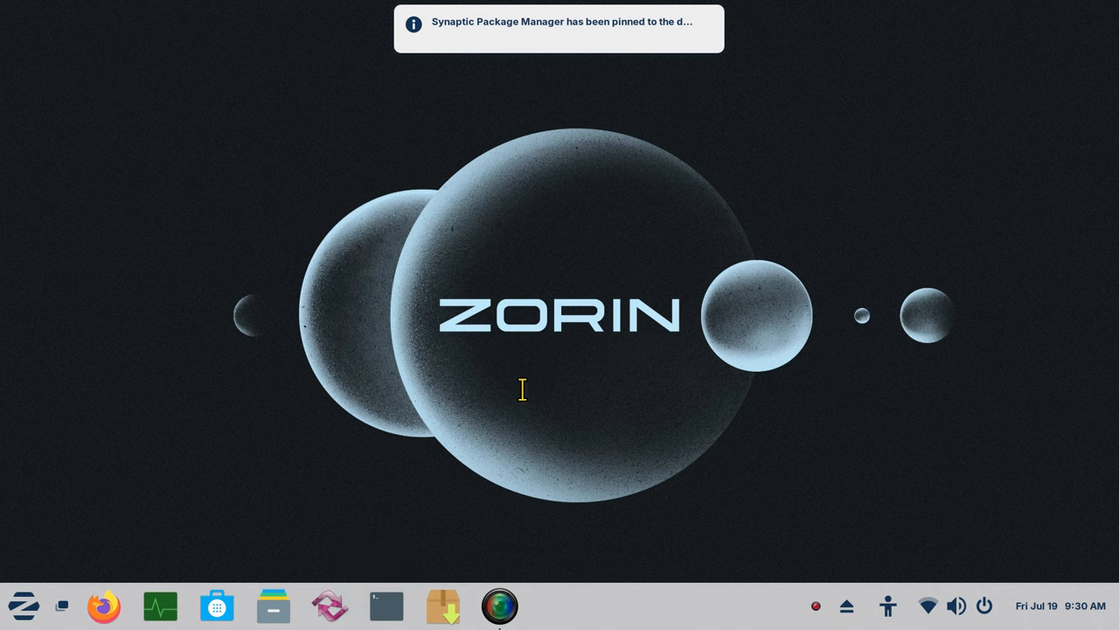
In a new terminal, type 'sudo apt install synaptic -y' without running it.
left_click(386, 605)
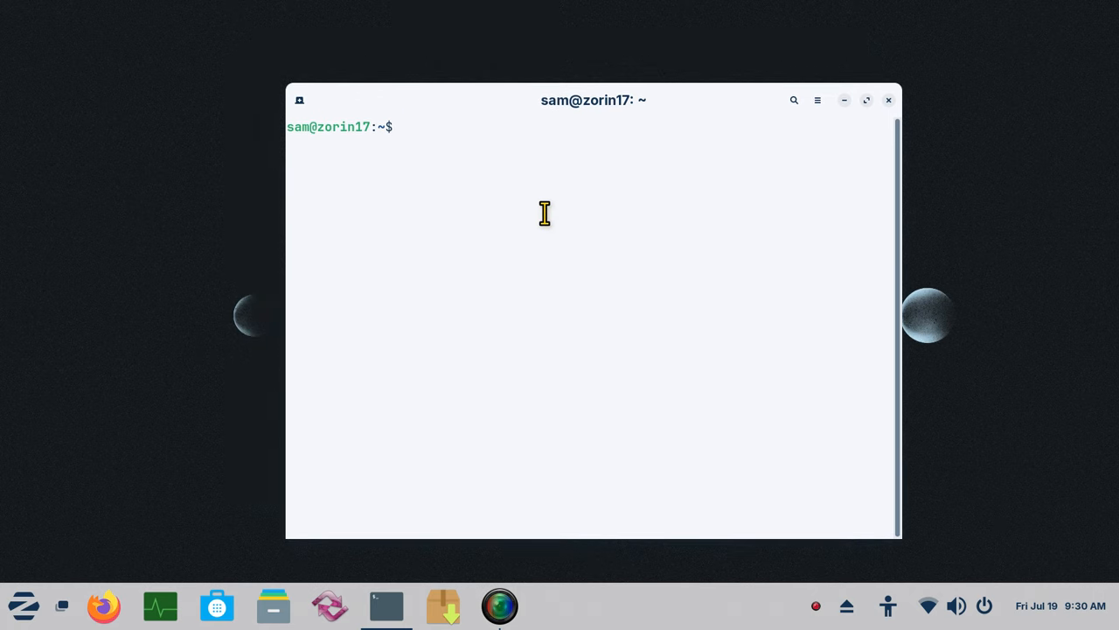
type("sudo apt install vlc")
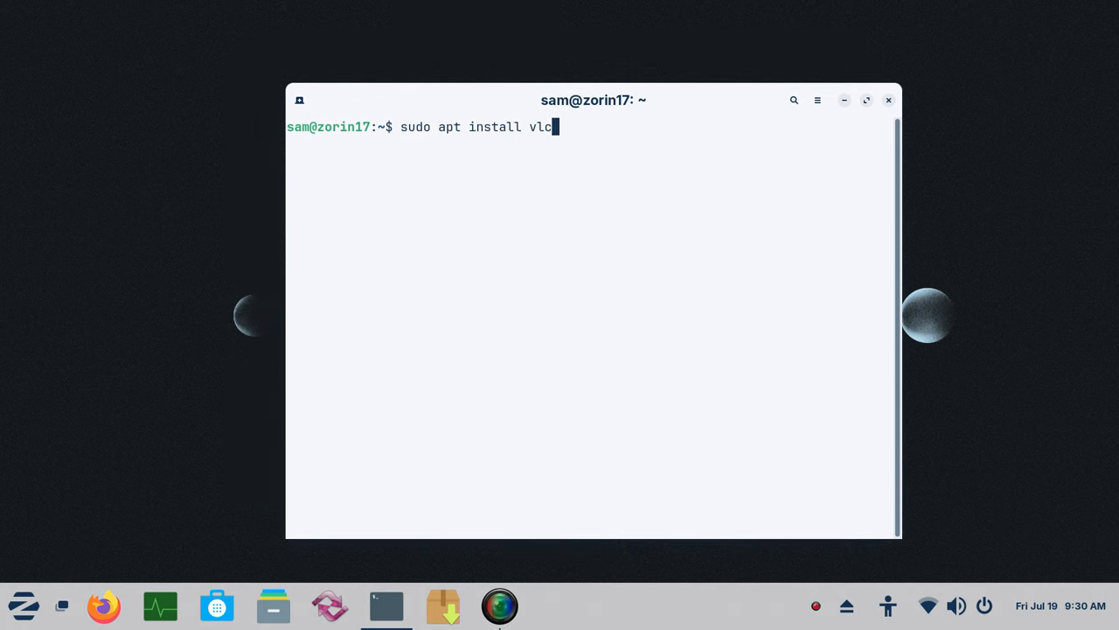
type("synaptic -y")
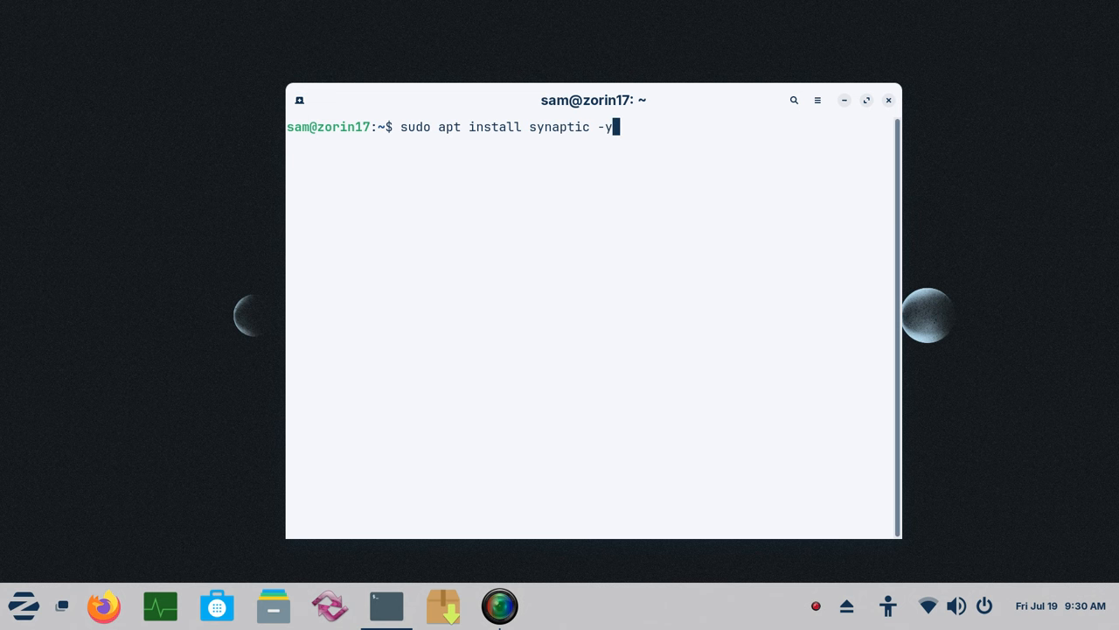
left_click(866, 100)
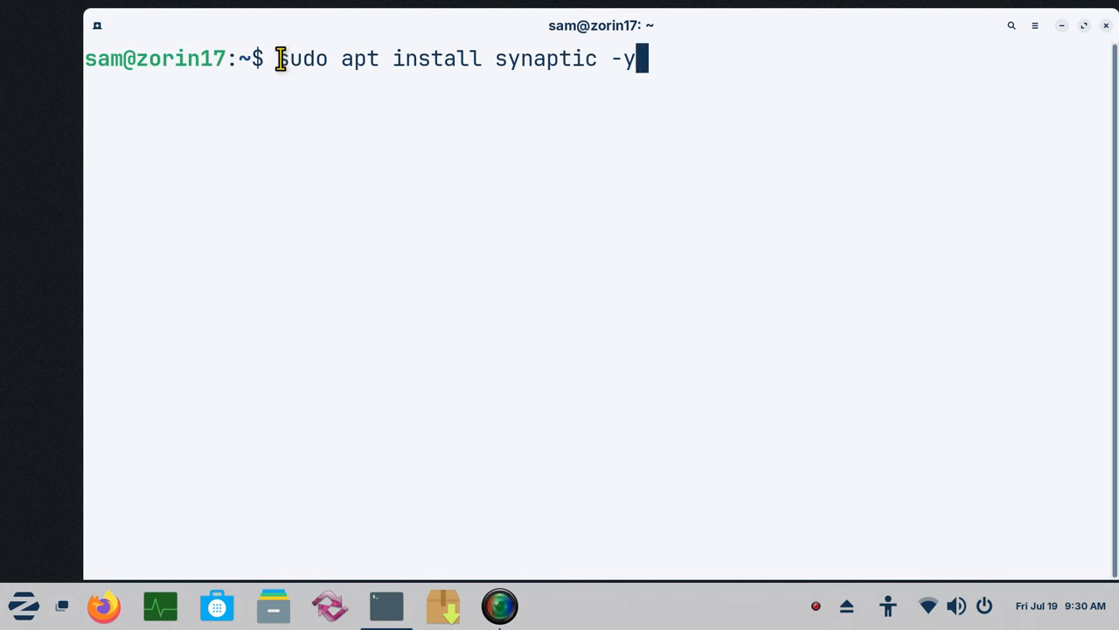
Highlight the words sudo, install and synaptic to explain the command.
double_click(302, 58)
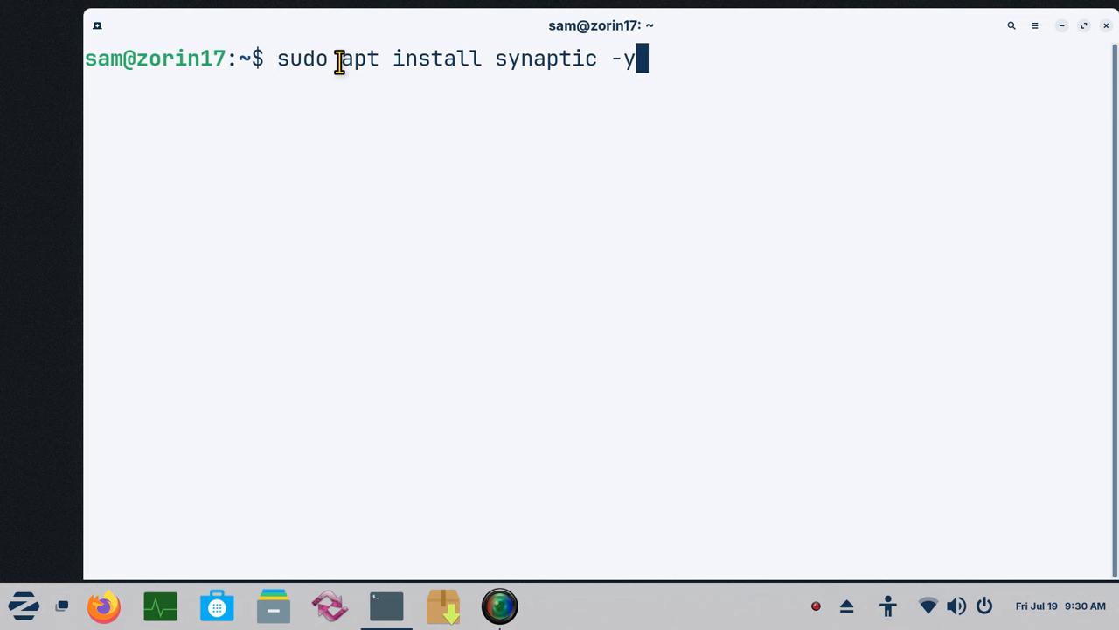
mouse_move(388, 58)
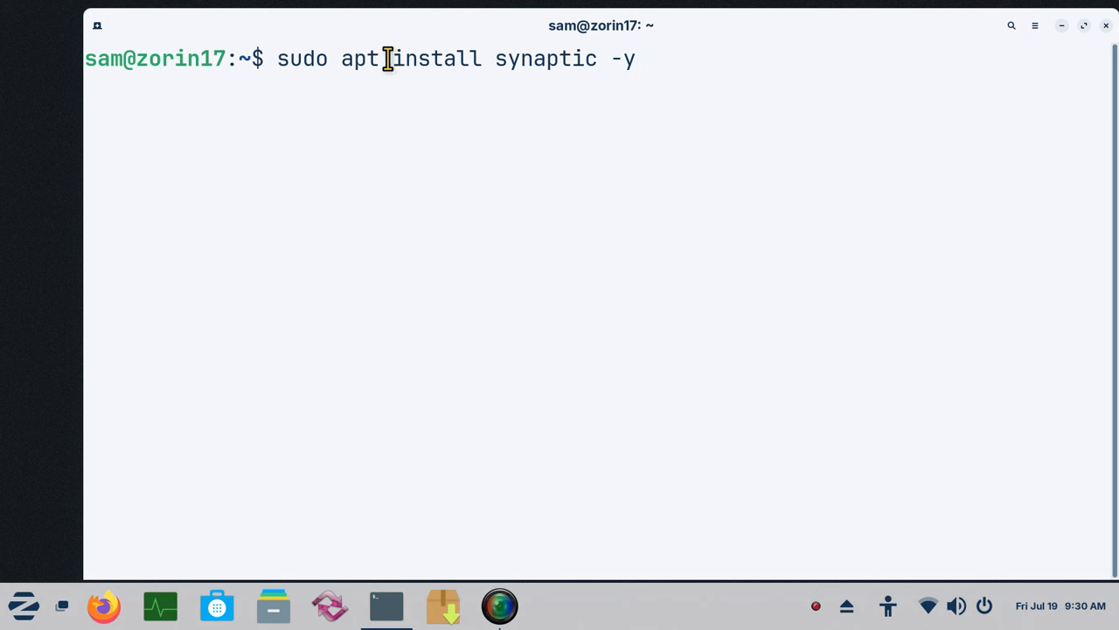
double_click(435, 58)
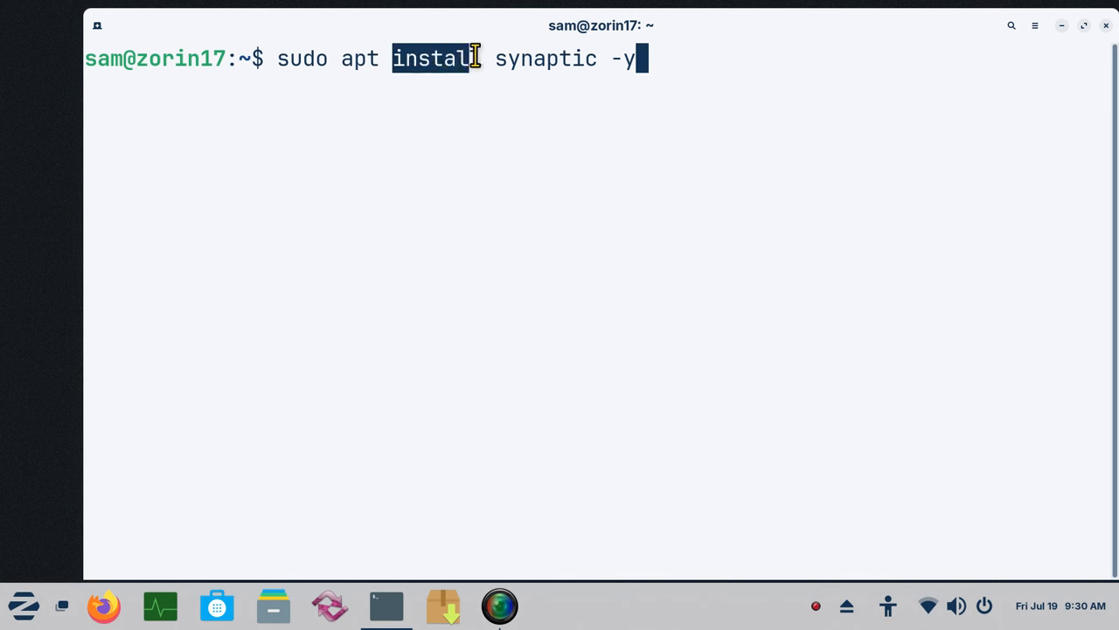
left_click(494, 58)
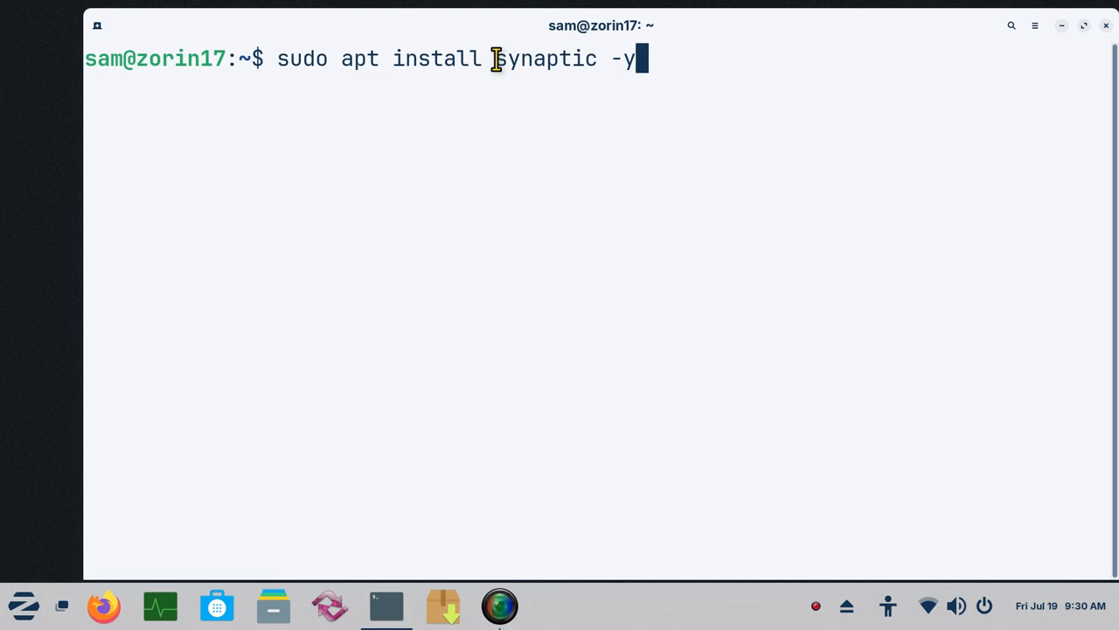
double_click(546, 59)
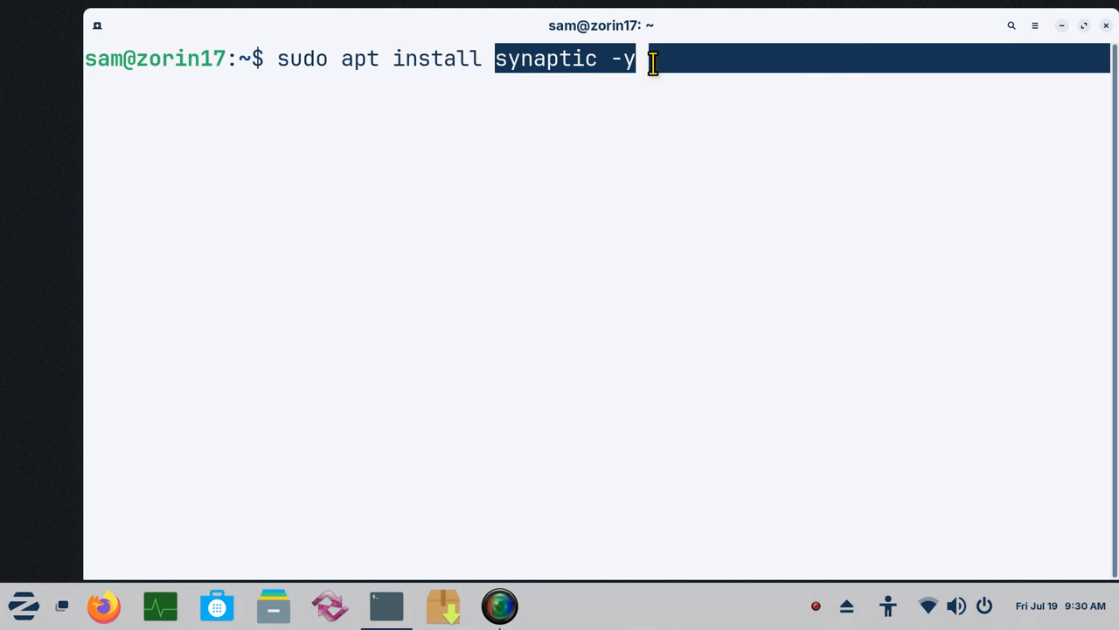
mouse_move(558, 208)
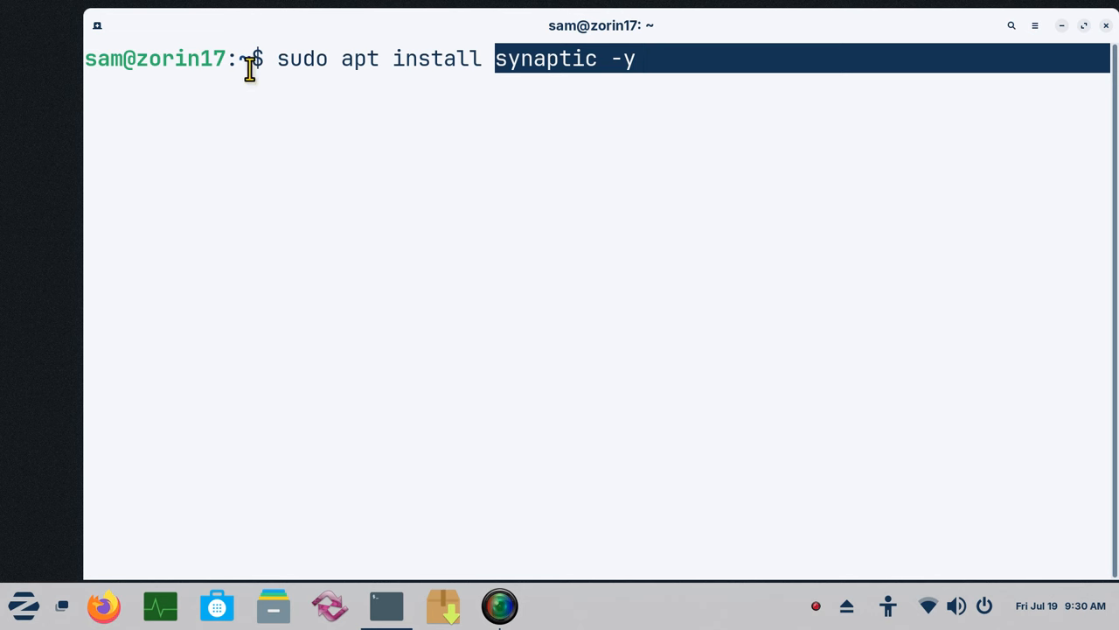
mouse_move(470, 278)
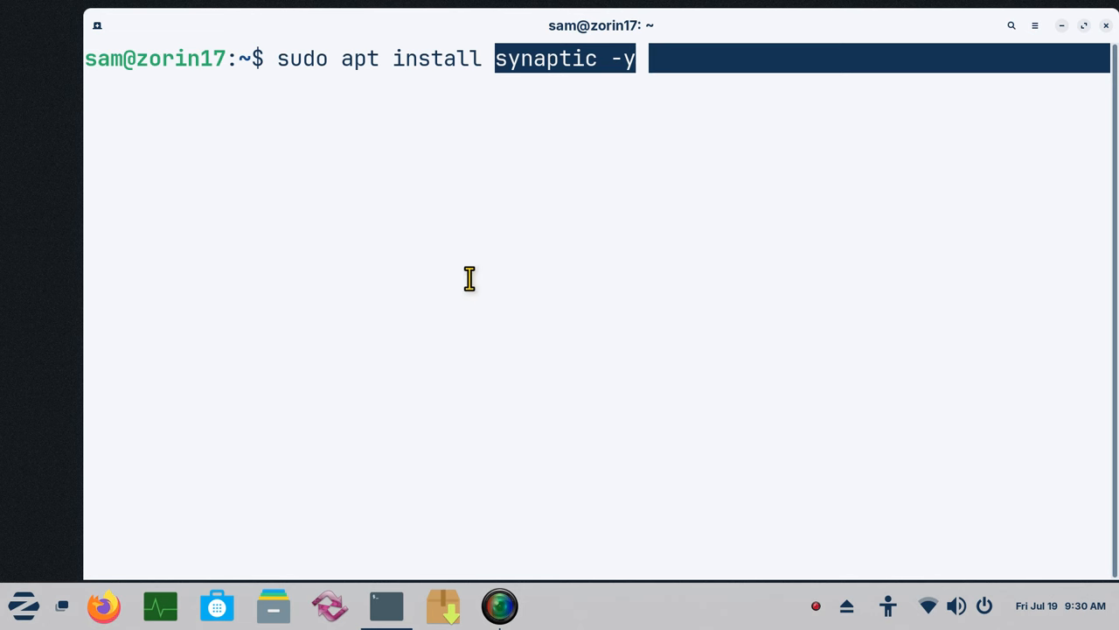
Confirm VLC is listed in the app menu, then relaunch Synaptic with the admin password.
left_click(24, 605)
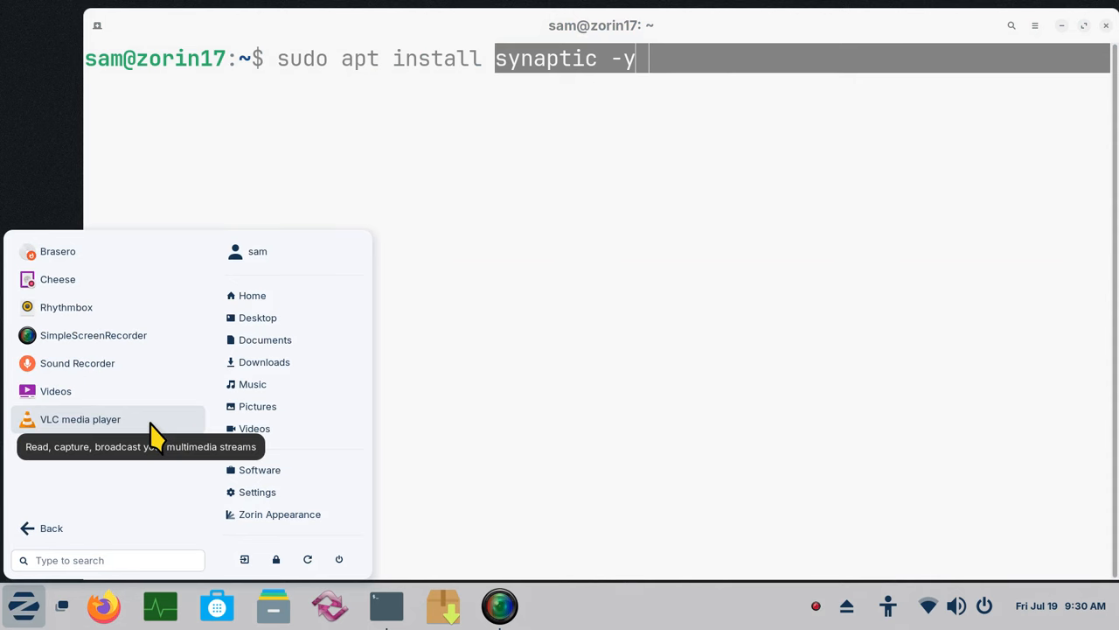
mouse_move(88, 428)
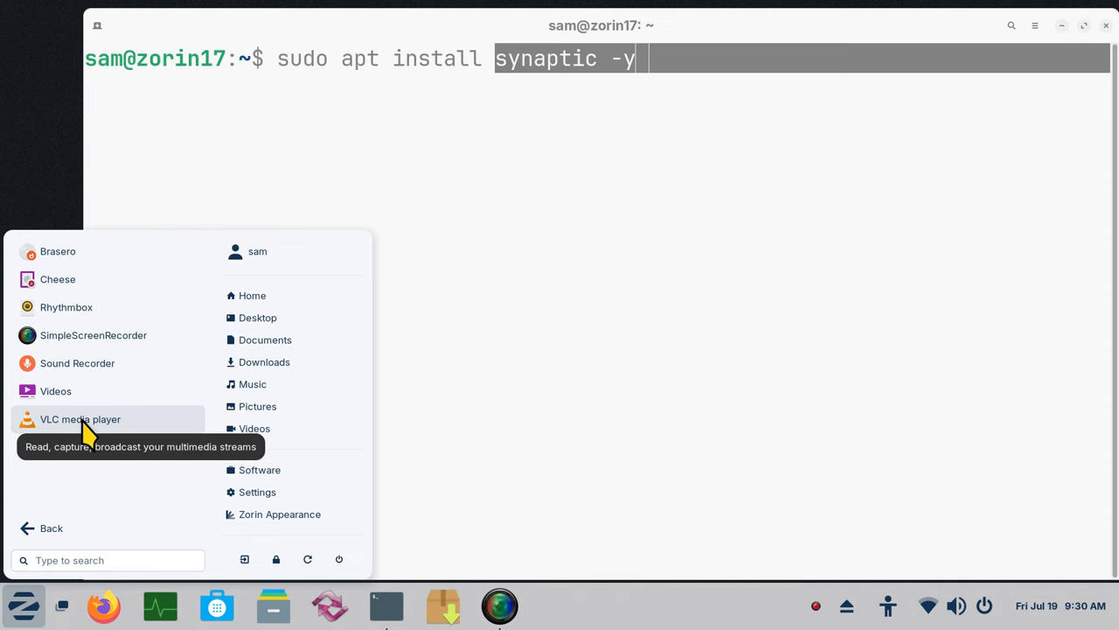
left_click(719, 422)
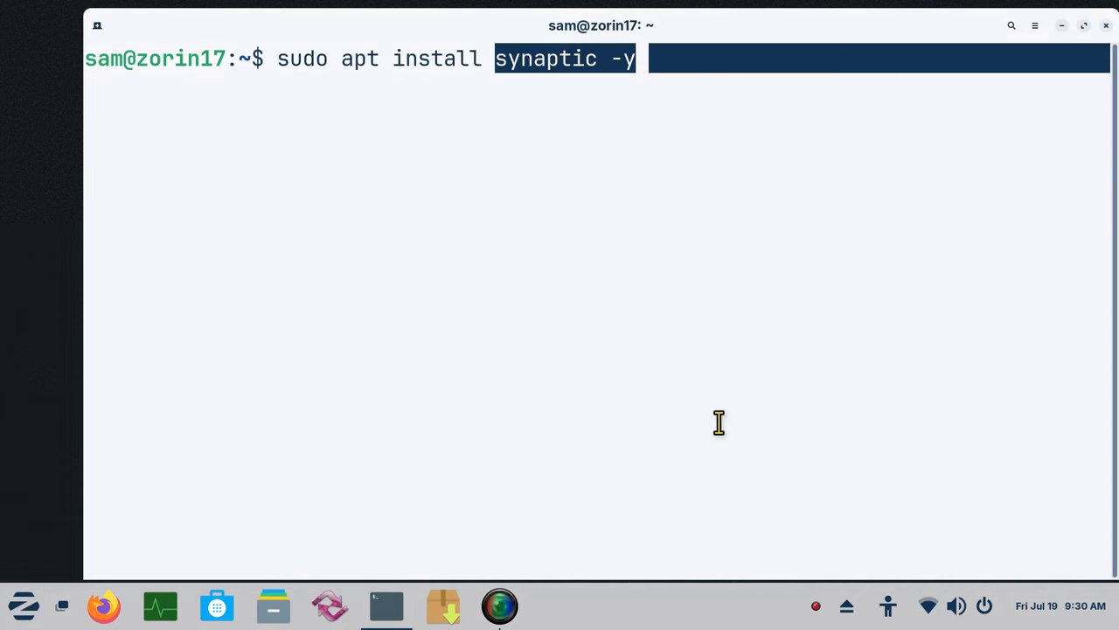
left_click(1084, 24)
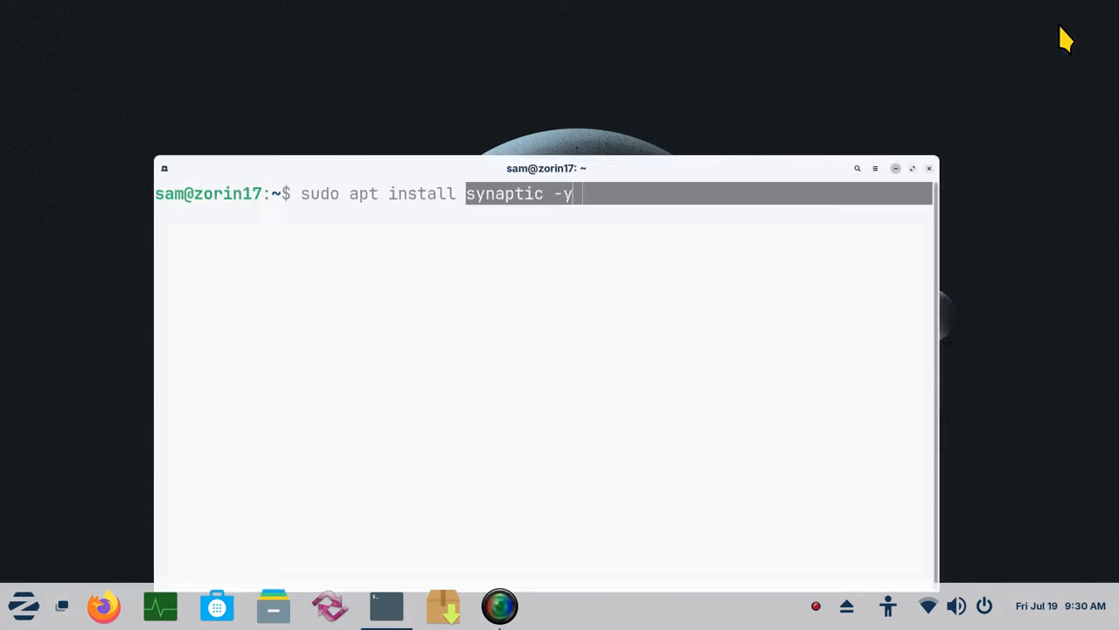
key("Return")
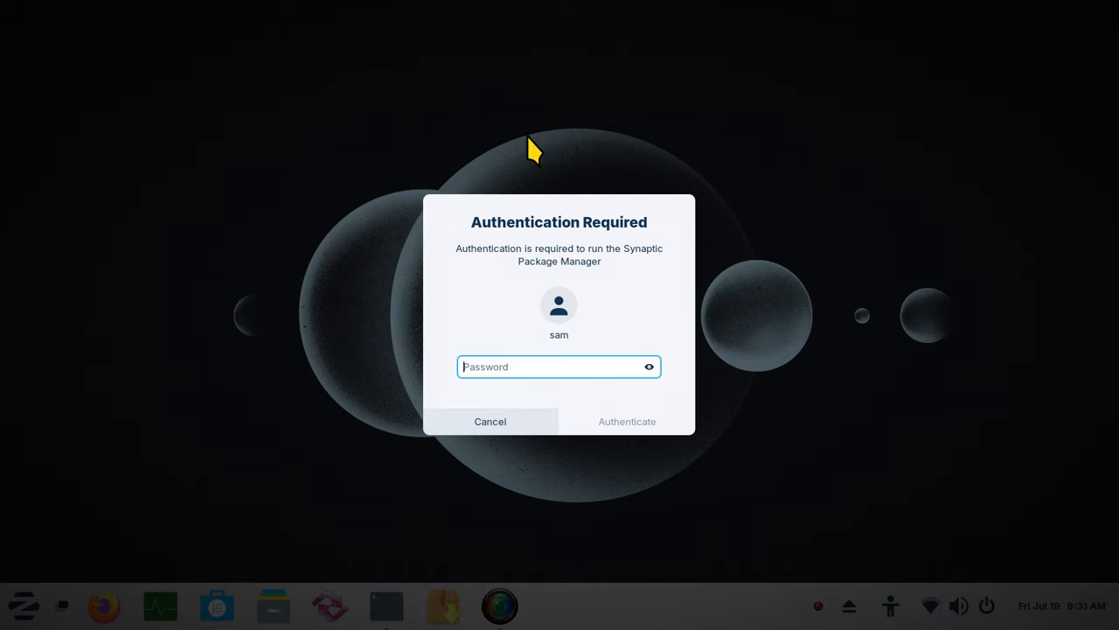
type("••")
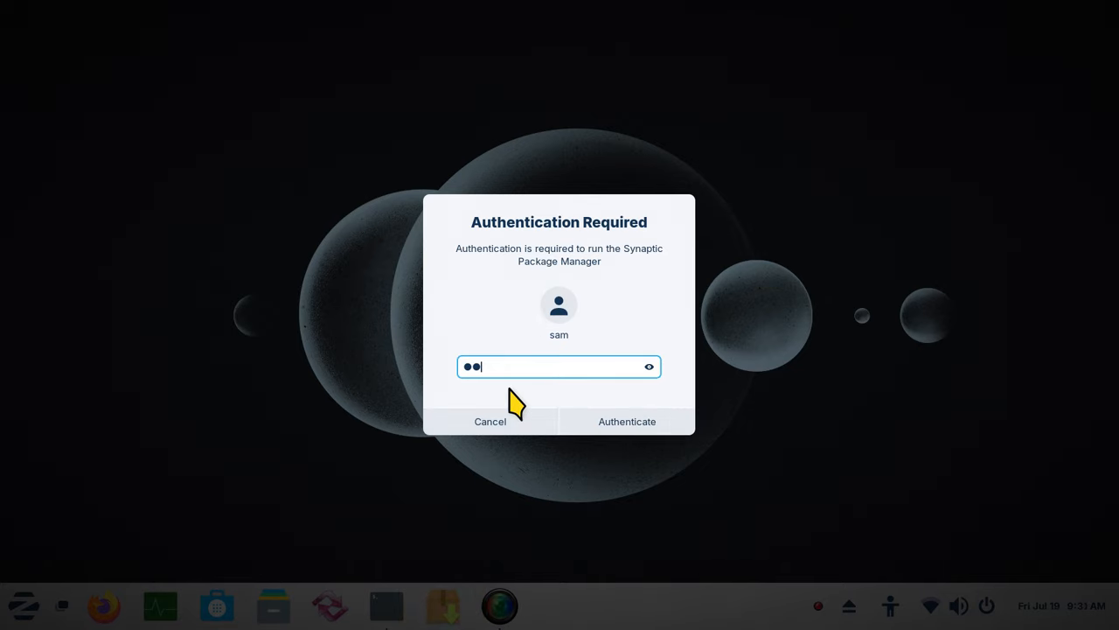
left_click(626, 421)
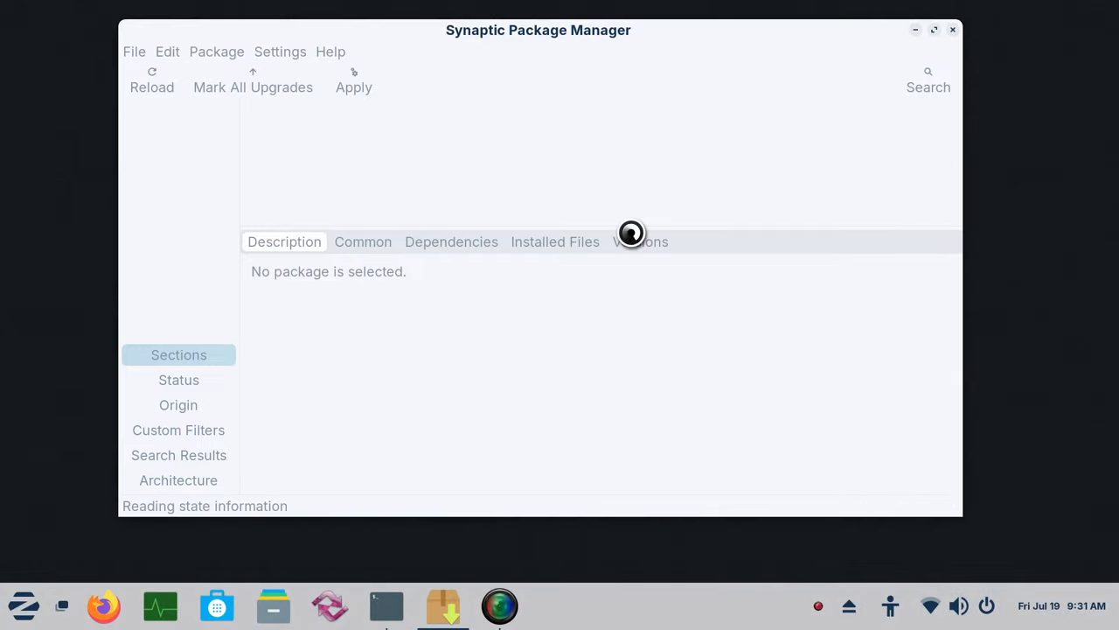
Search Synaptic packages by name for 'vlc' and scroll down to the vlc package.
left_click(928, 80)
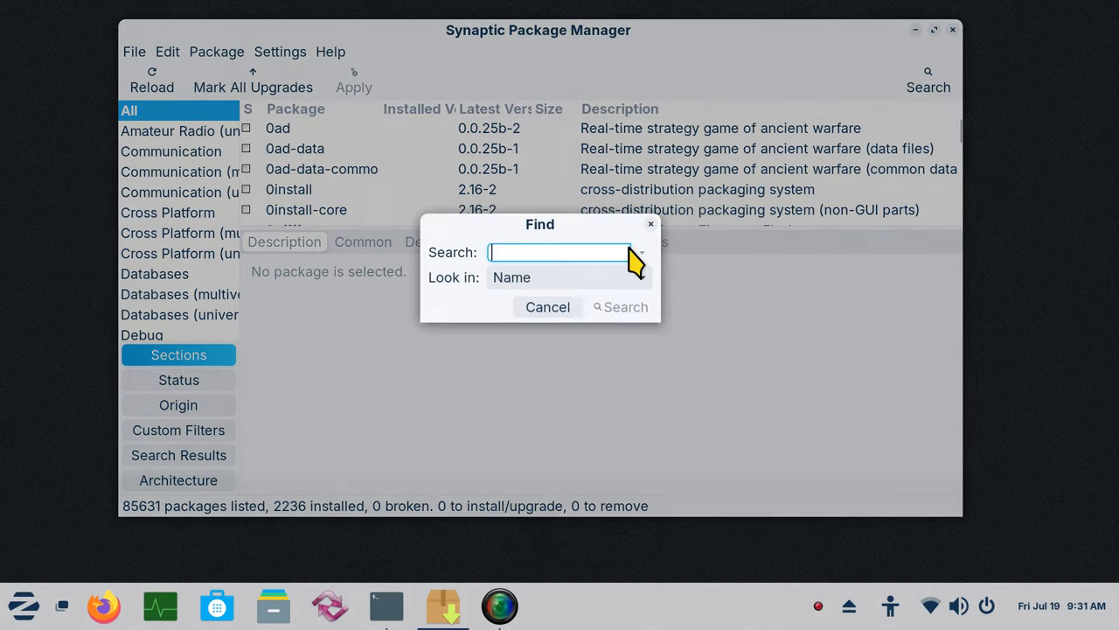
type("vl")
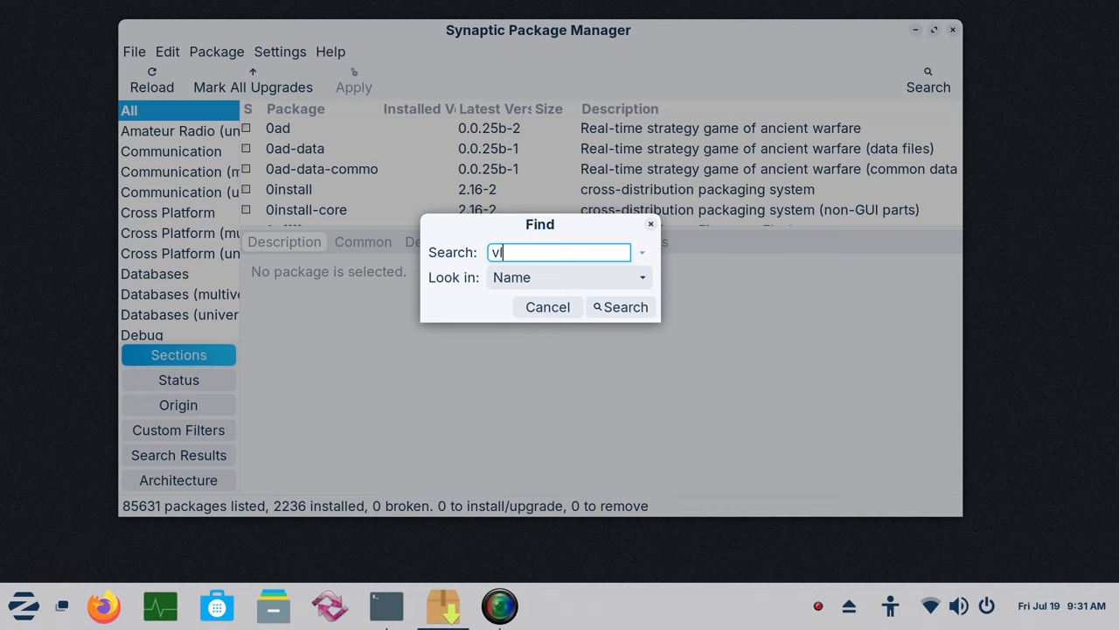
left_click(620, 306)
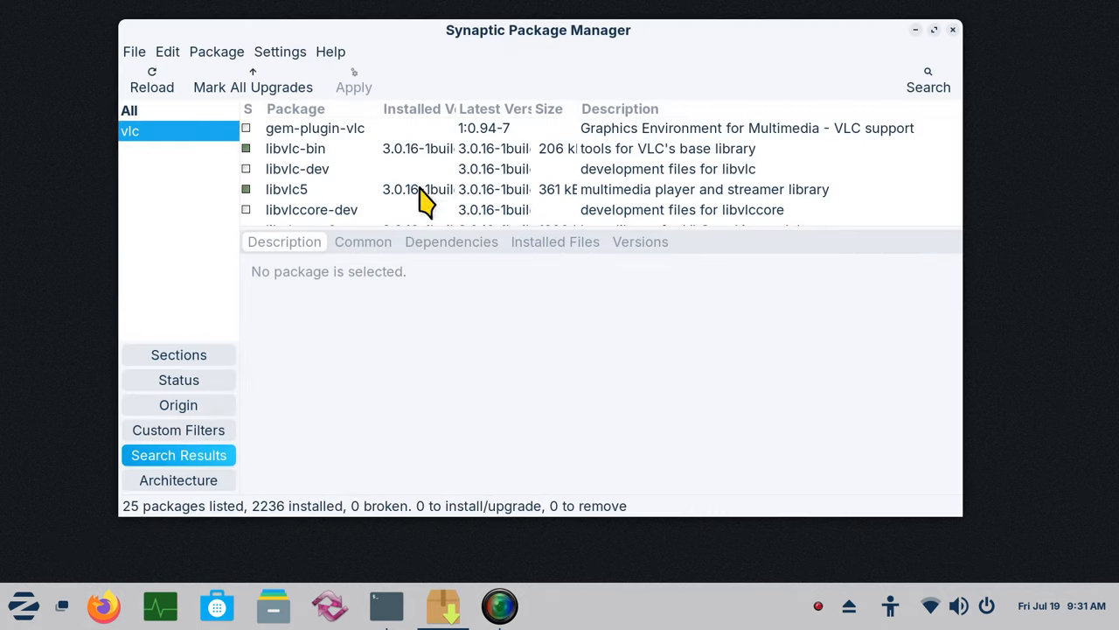
scroll("down", 3)
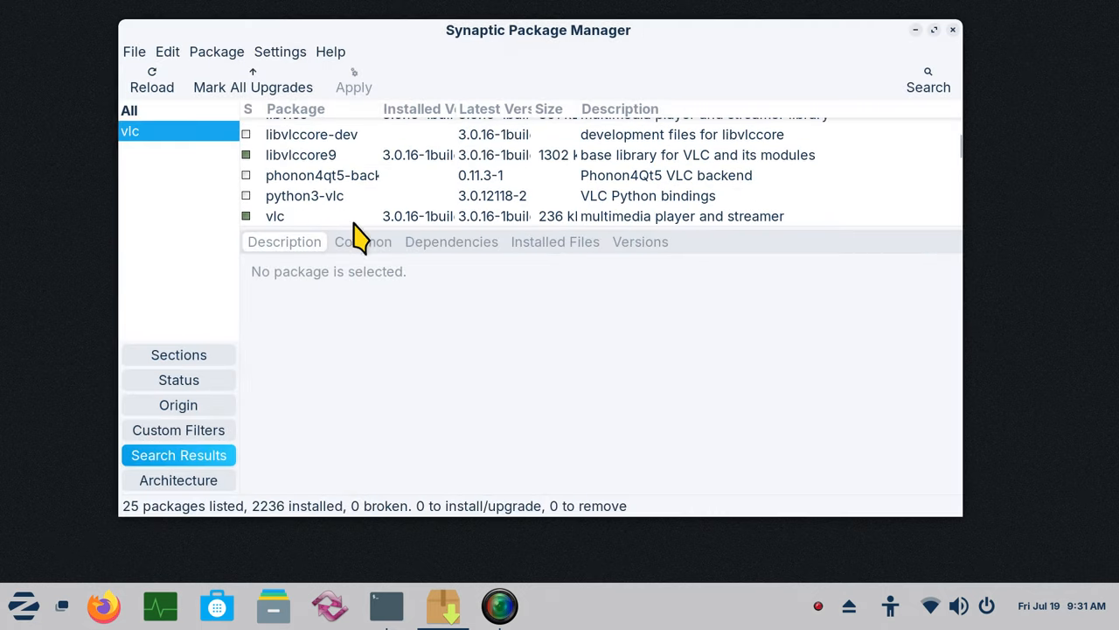
mouse_move(254, 223)
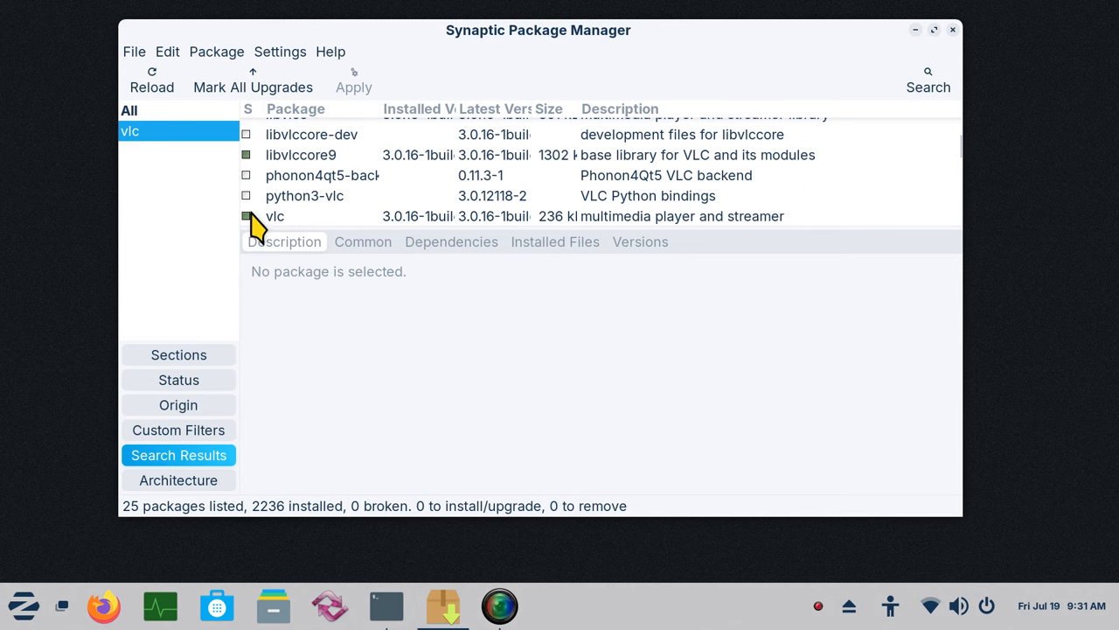
Mark vlc for complete removal, apply the changes, and dismiss the confirmation.
right_click(274, 215)
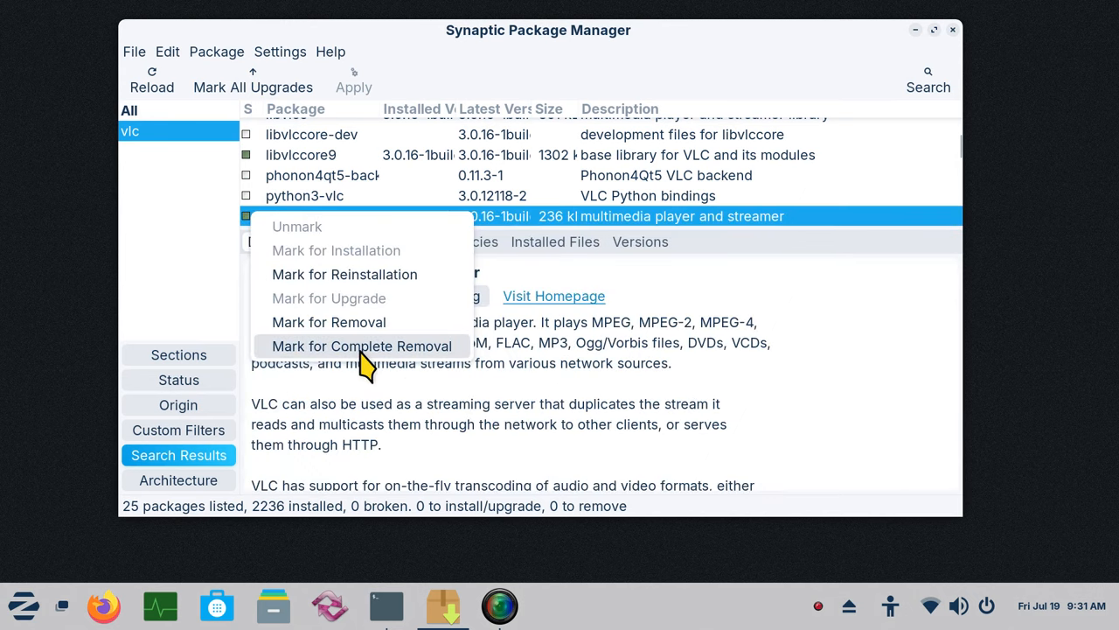
left_click(360, 346)
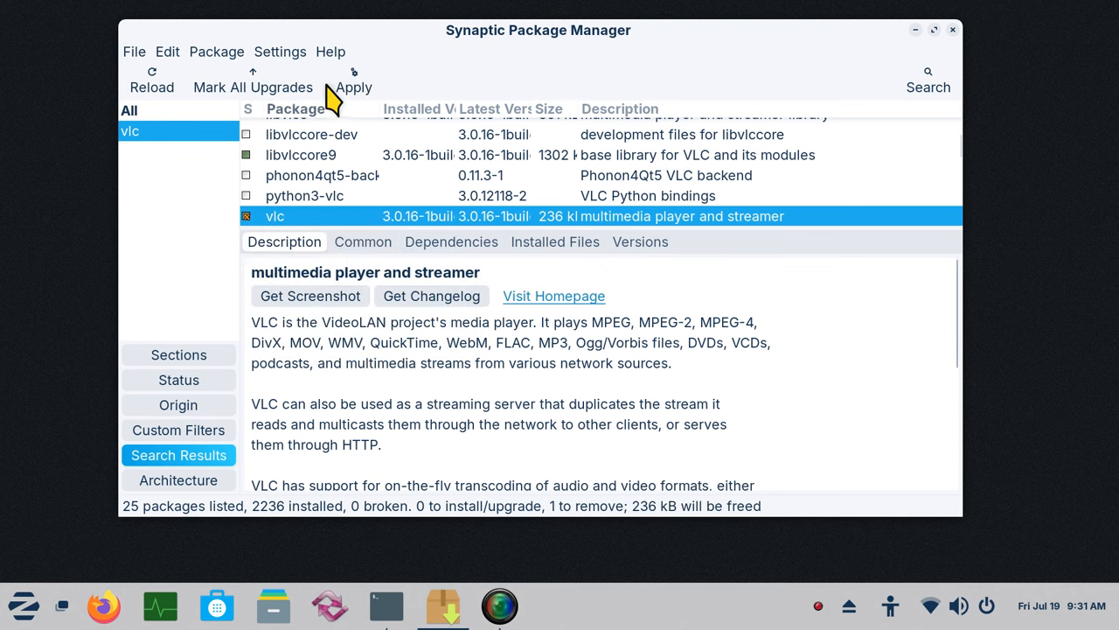
left_click(353, 79)
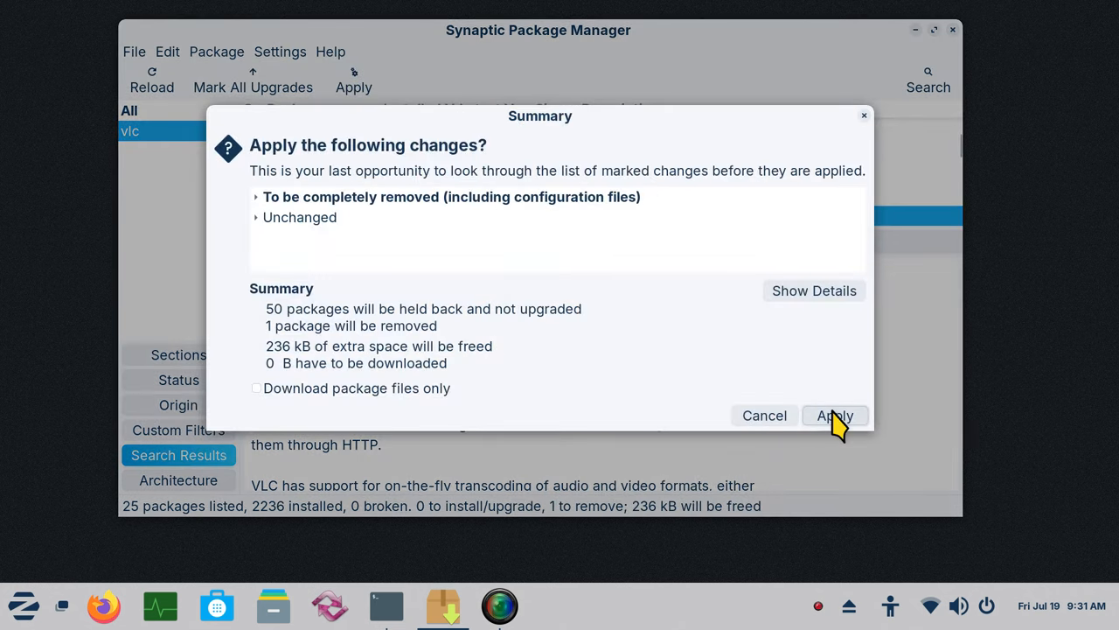
left_click(833, 416)
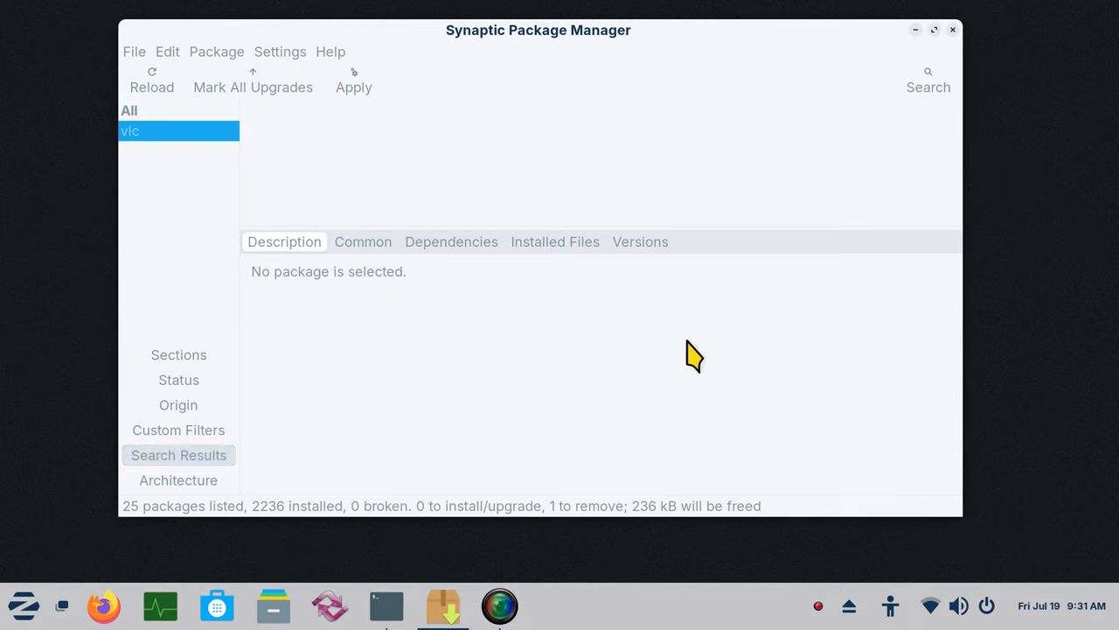
left_click(353, 86)
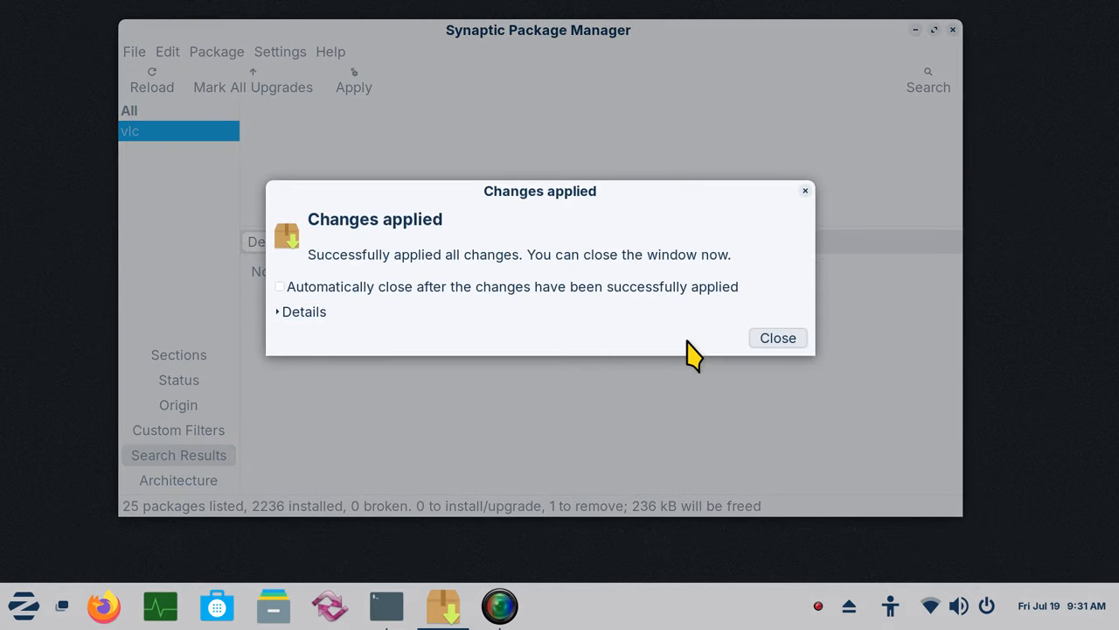
mouse_move(777, 338)
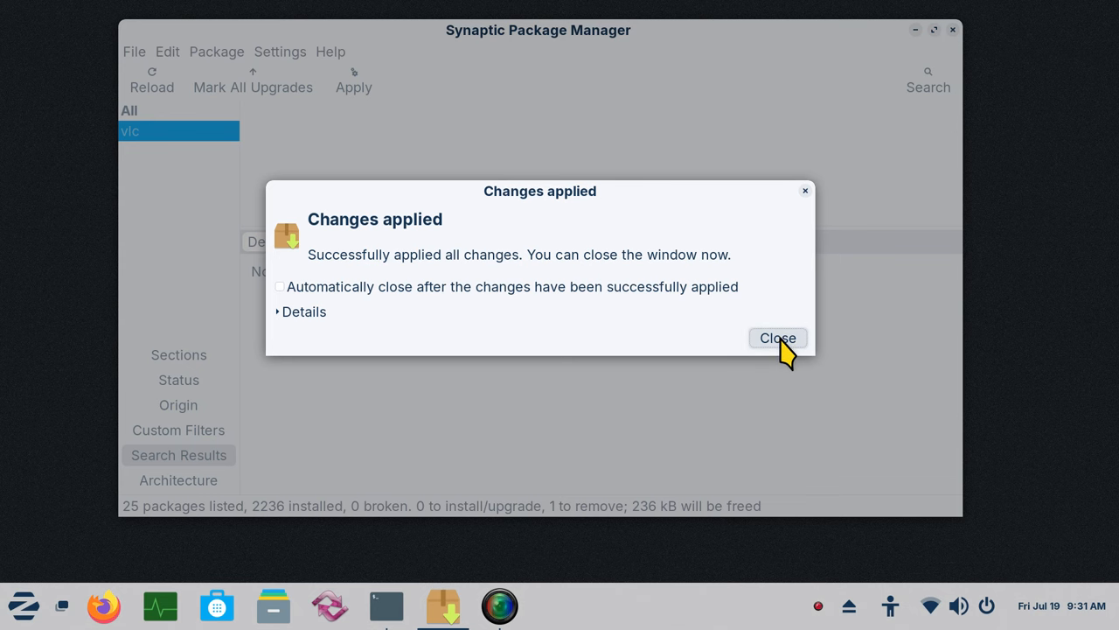
left_click(777, 338)
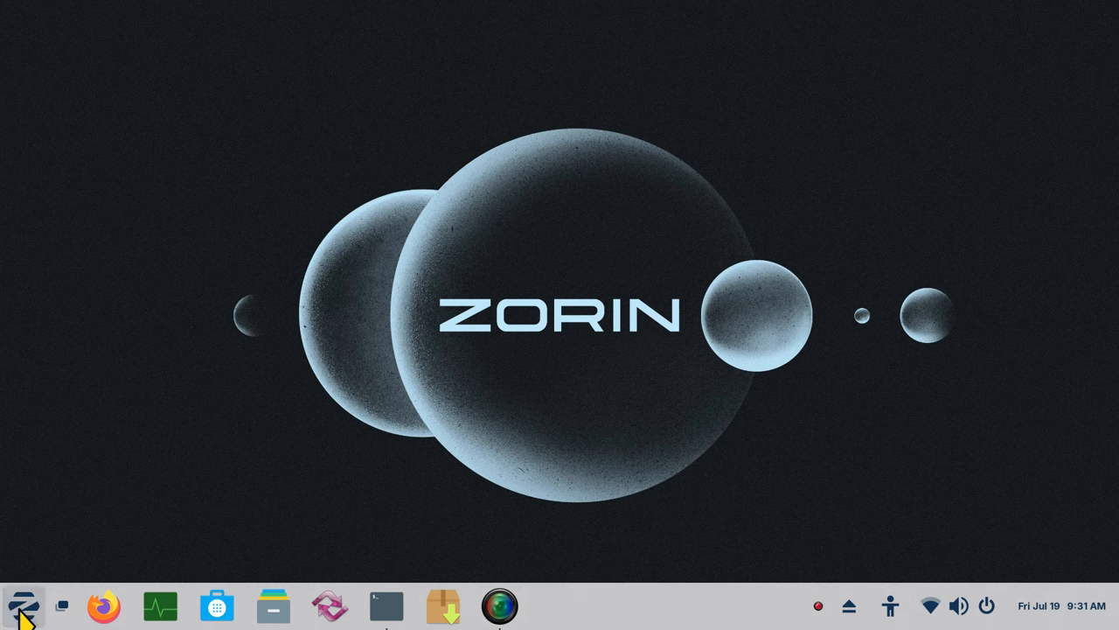
Check the Sound & Video app category for VLC's absence, then close the menu.
left_click(23, 605)
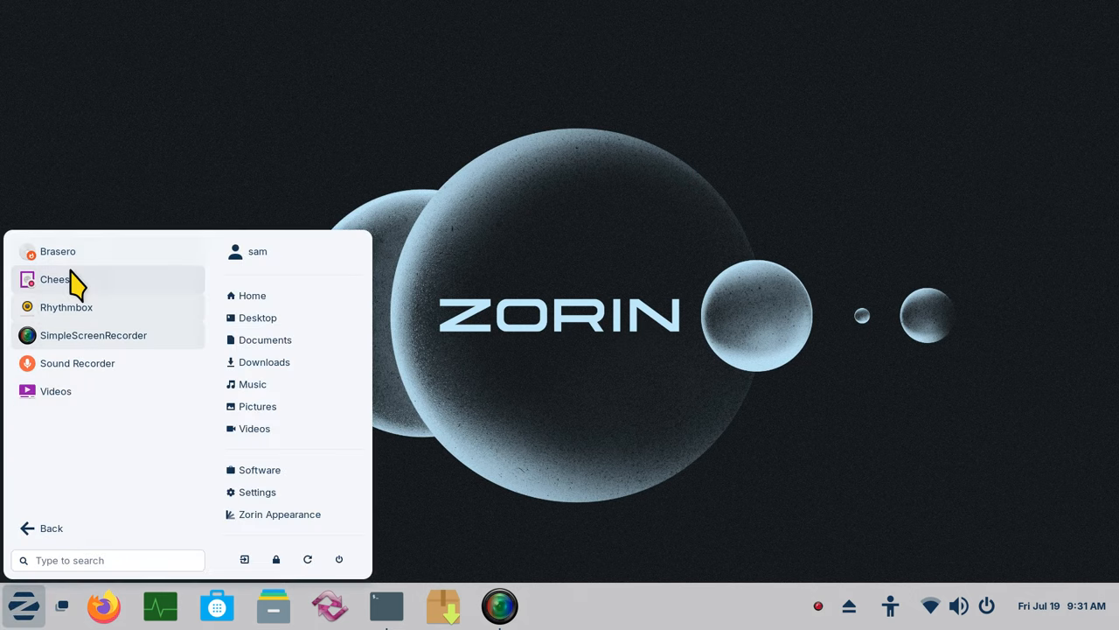
left_click(51, 527)
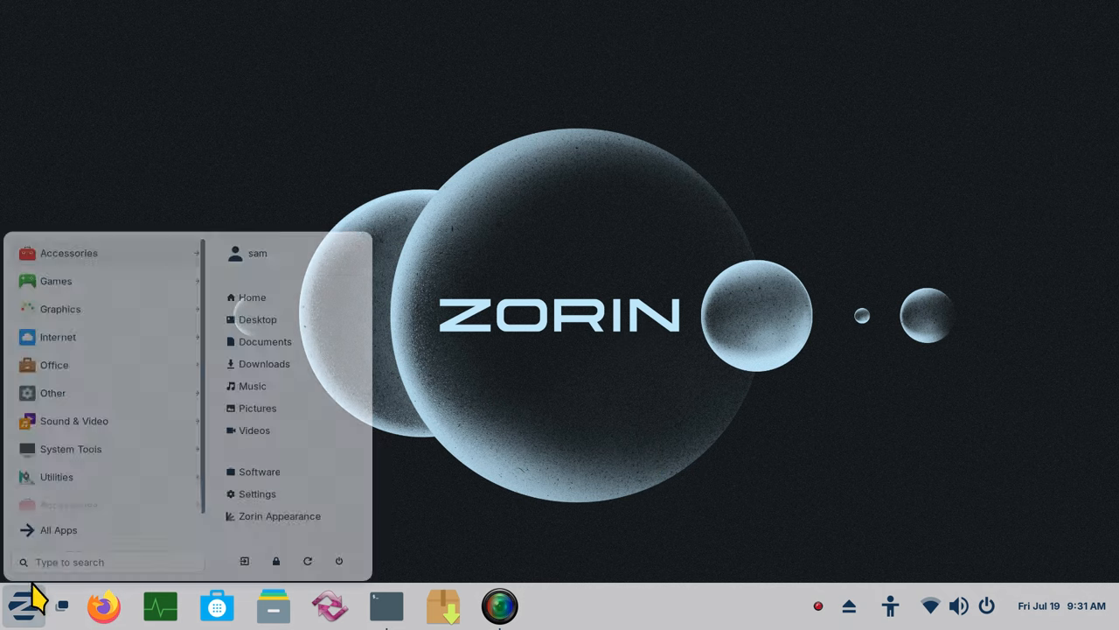
left_click(74, 421)
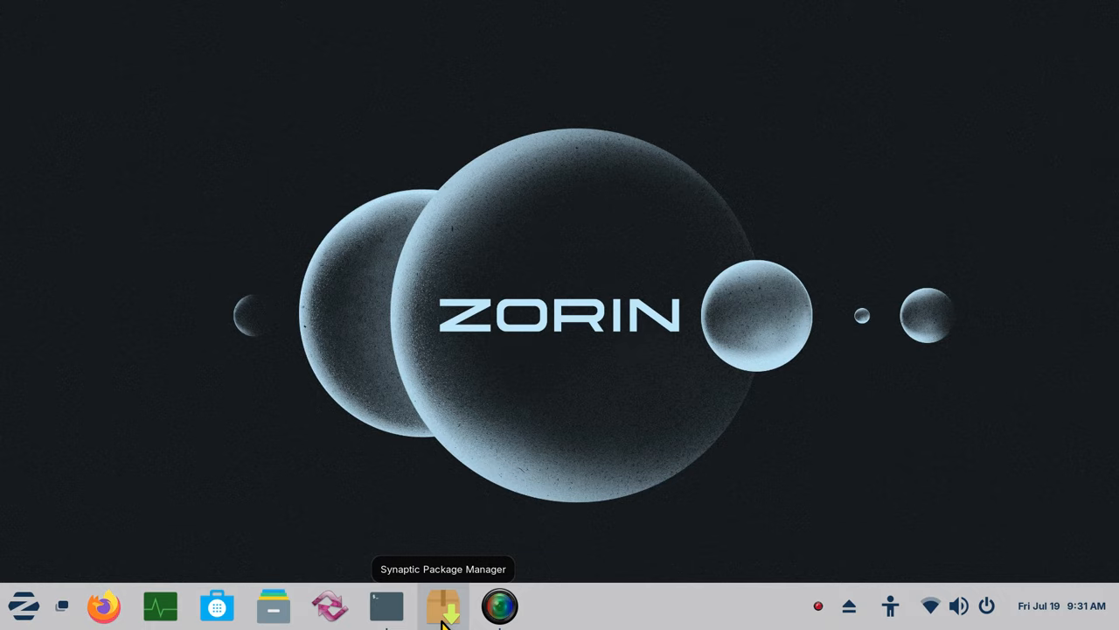
Enter 'sudo apt install vlc' at the terminal prompt without running it.
left_click(385, 605)
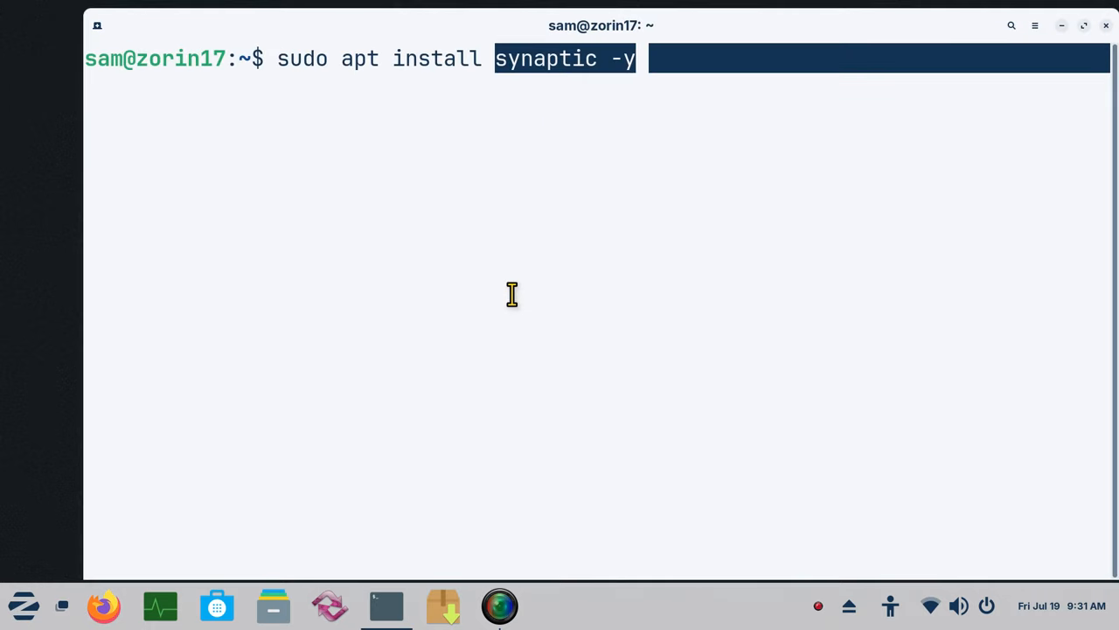
type("inxi -Fxz")
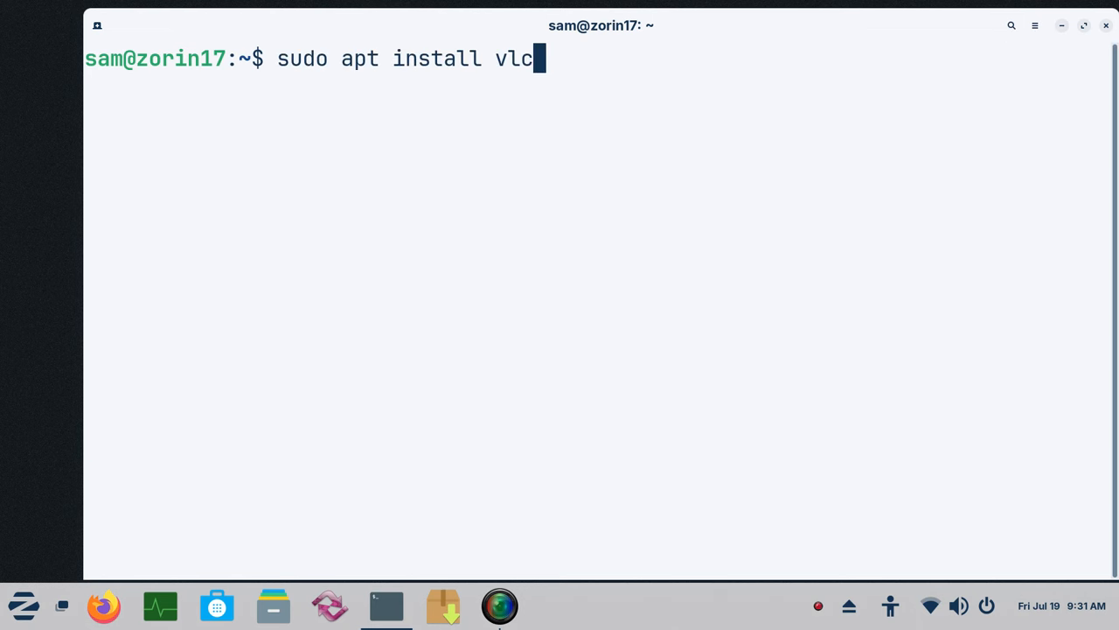
mouse_move(292, 50)
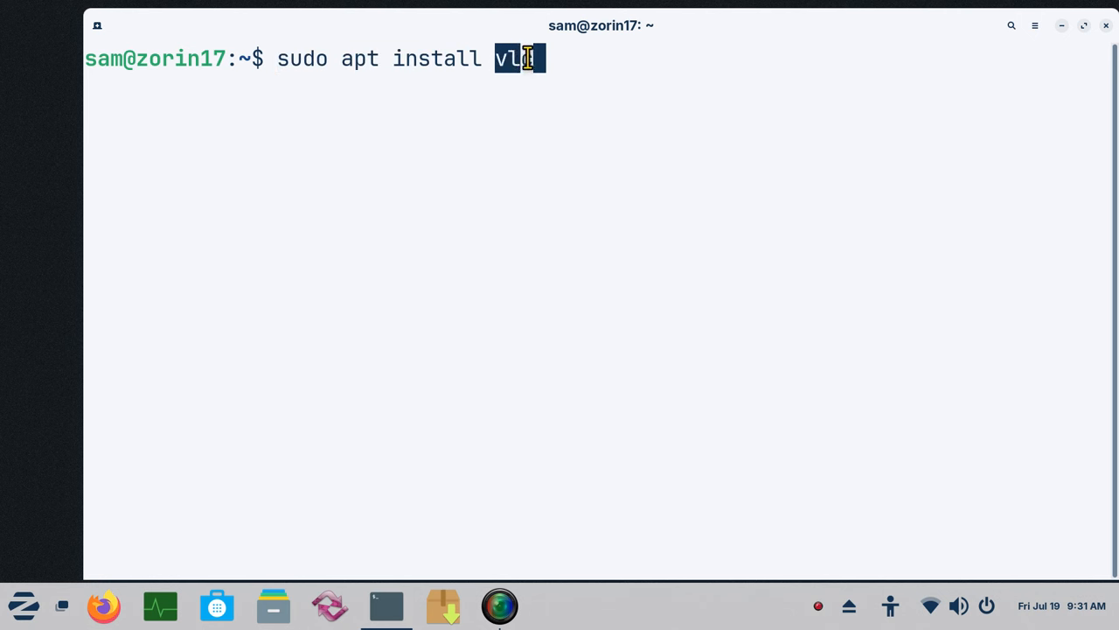
double_click(437, 58)
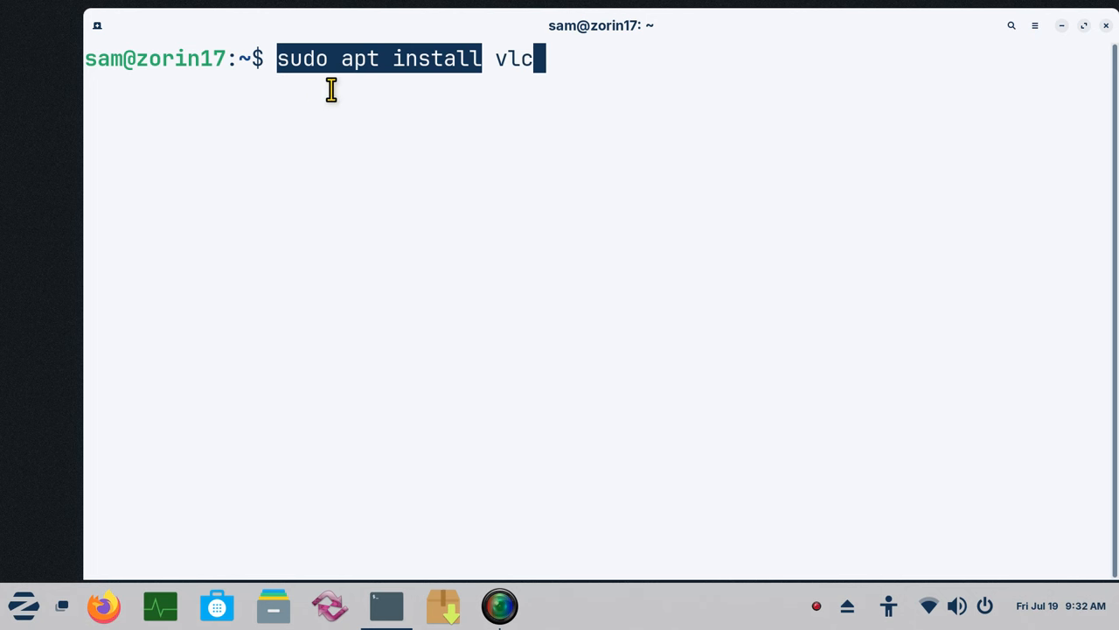
mouse_move(120, 61)
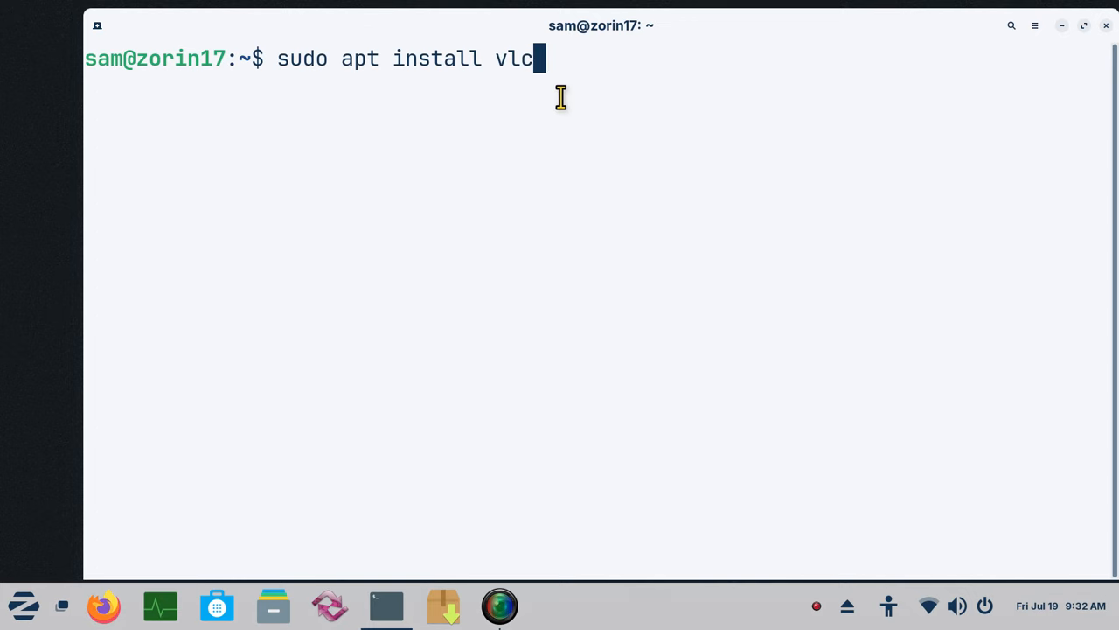
Run 'sudo apt install vlc' with the sudo password to reinstall VLC 3.0.16-1build7.
key("Return")
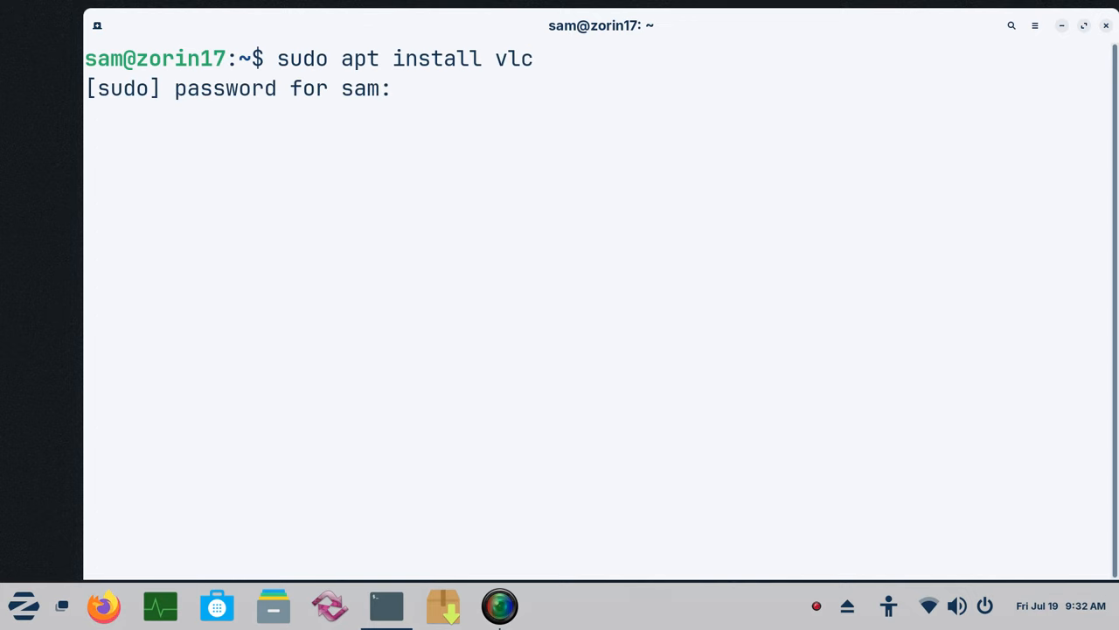
type("*****")
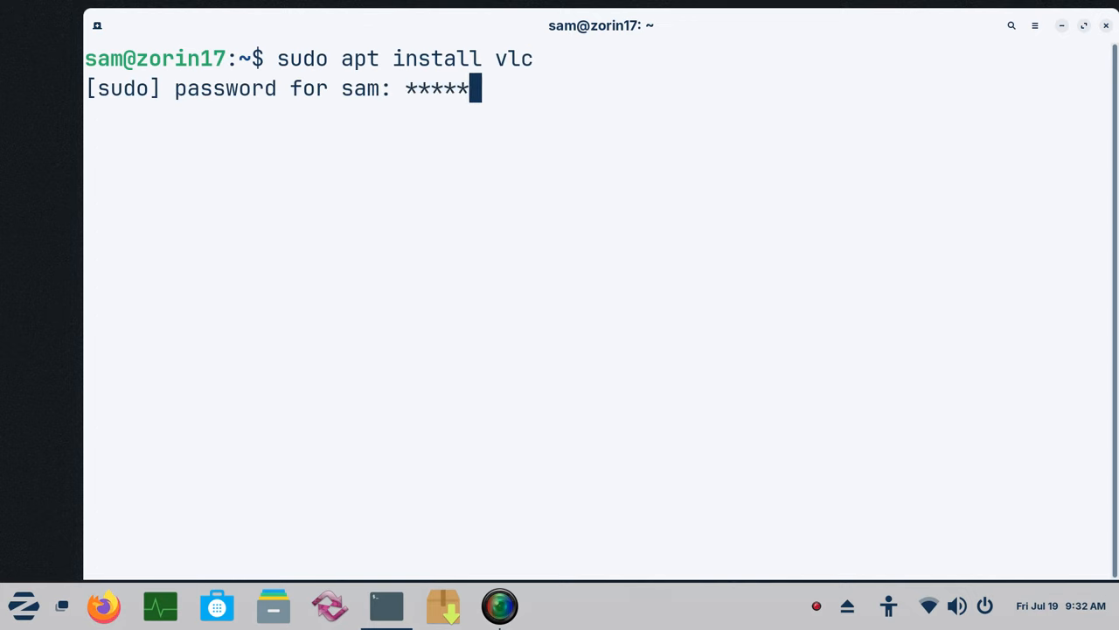
key("Return")
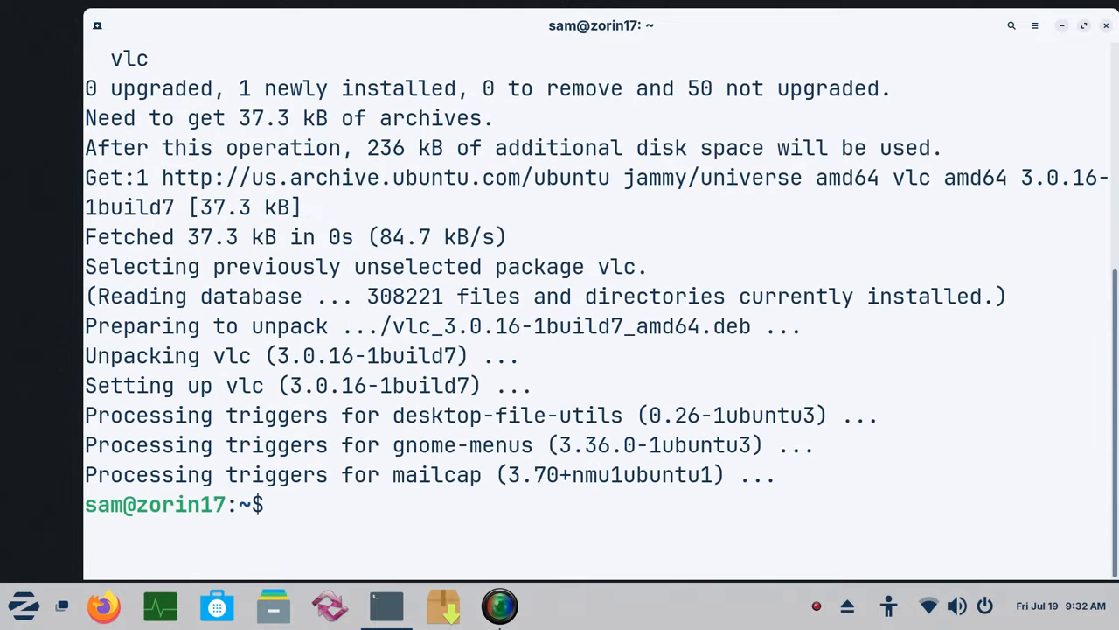
mouse_move(343, 474)
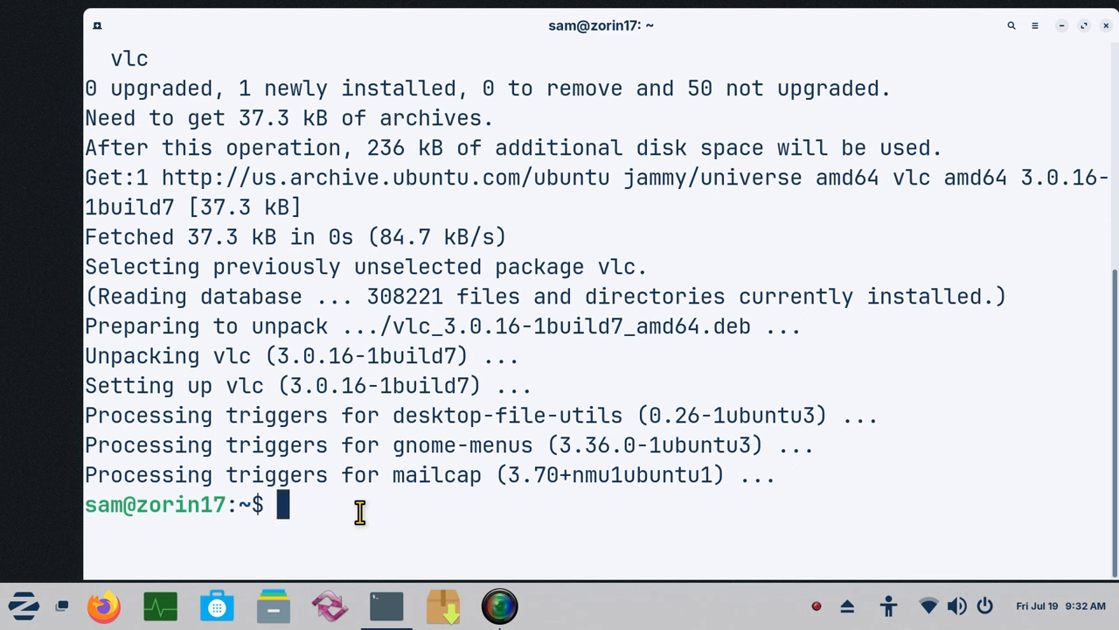
type("e")
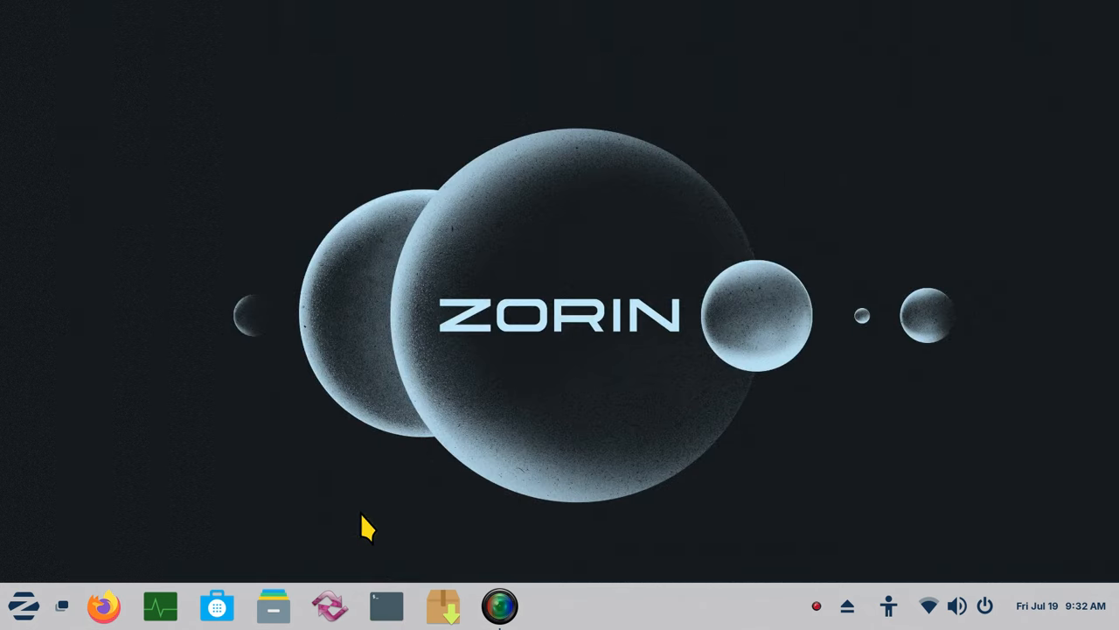
Open the Sound & Video app list to confirm VLC media player is back.
left_click(24, 606)
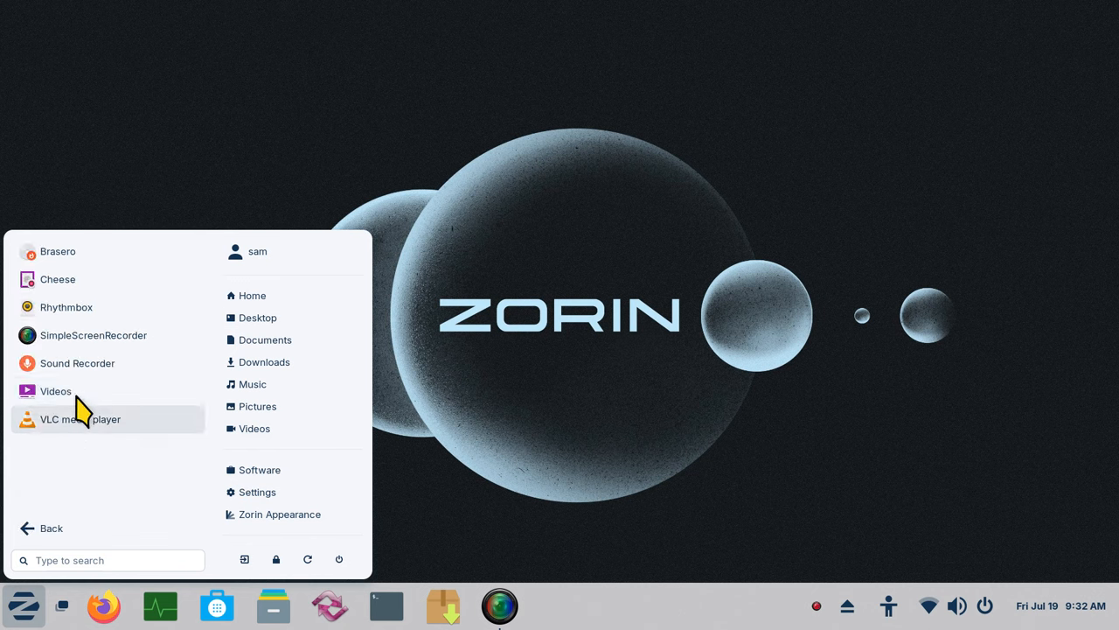
mouse_move(80, 426)
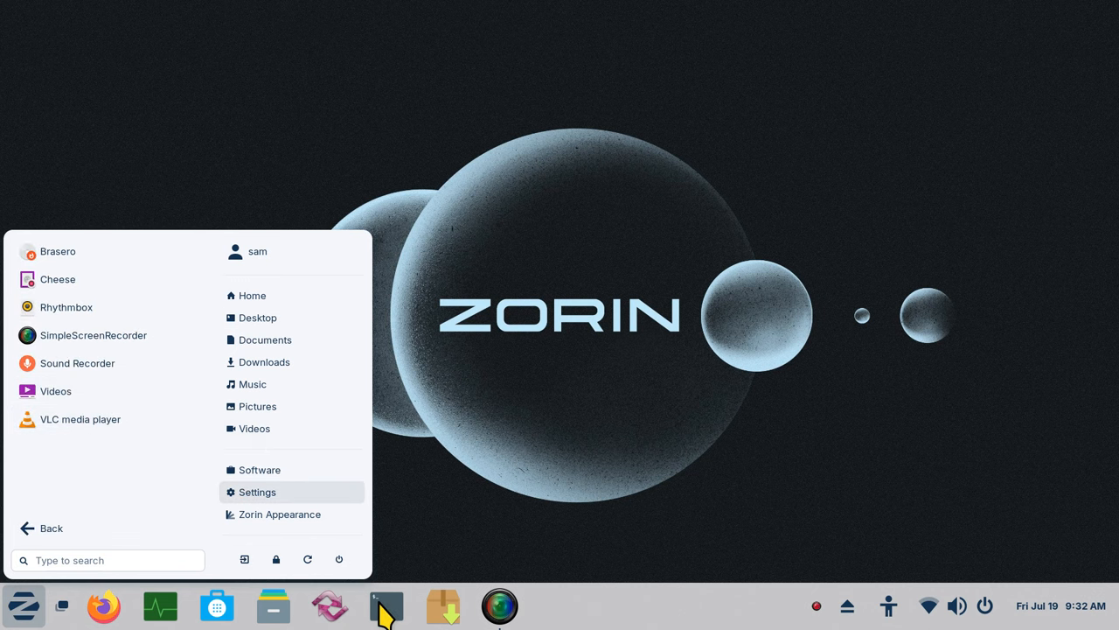
In a maximized Terminal, enter 'sudo apt install synaptic -y' without running it.
left_click(386, 603)
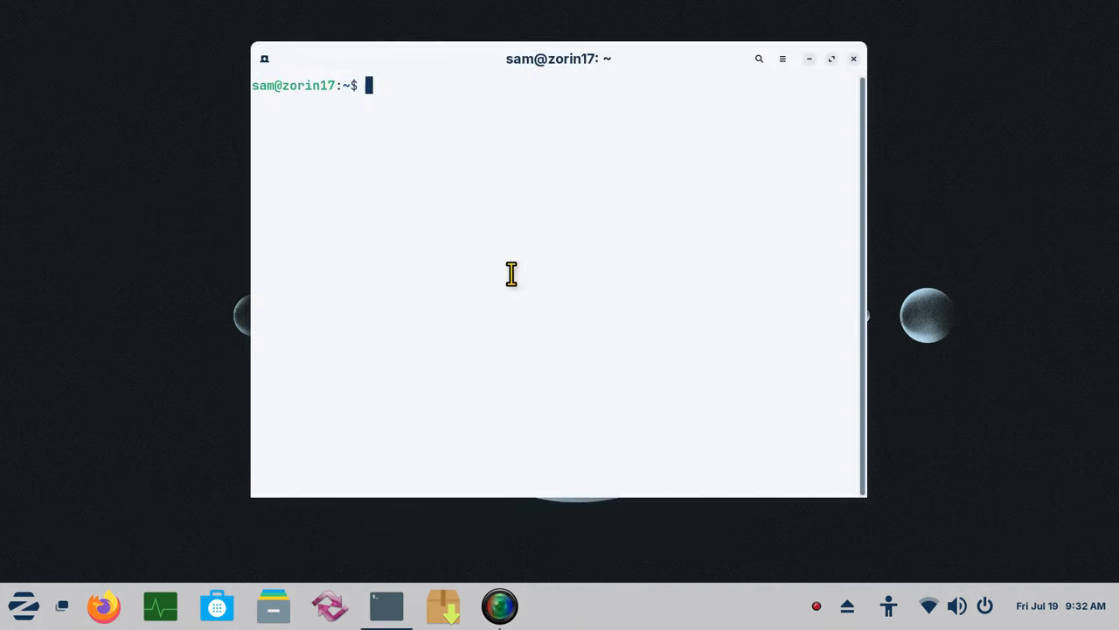
type("sudo apt install vlc")
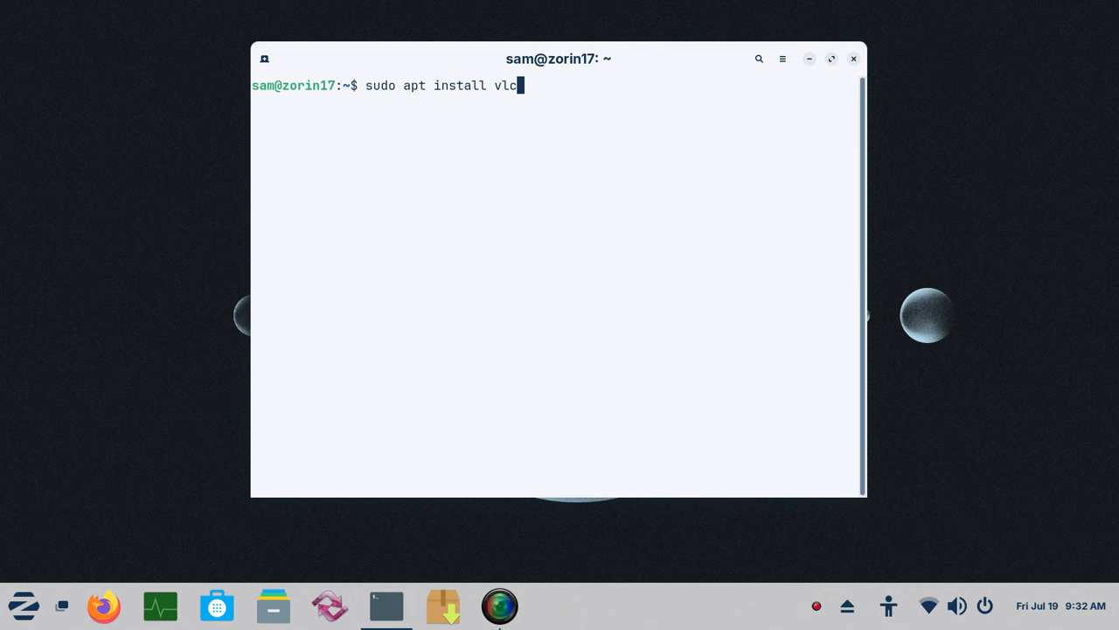
left_click(830, 58)
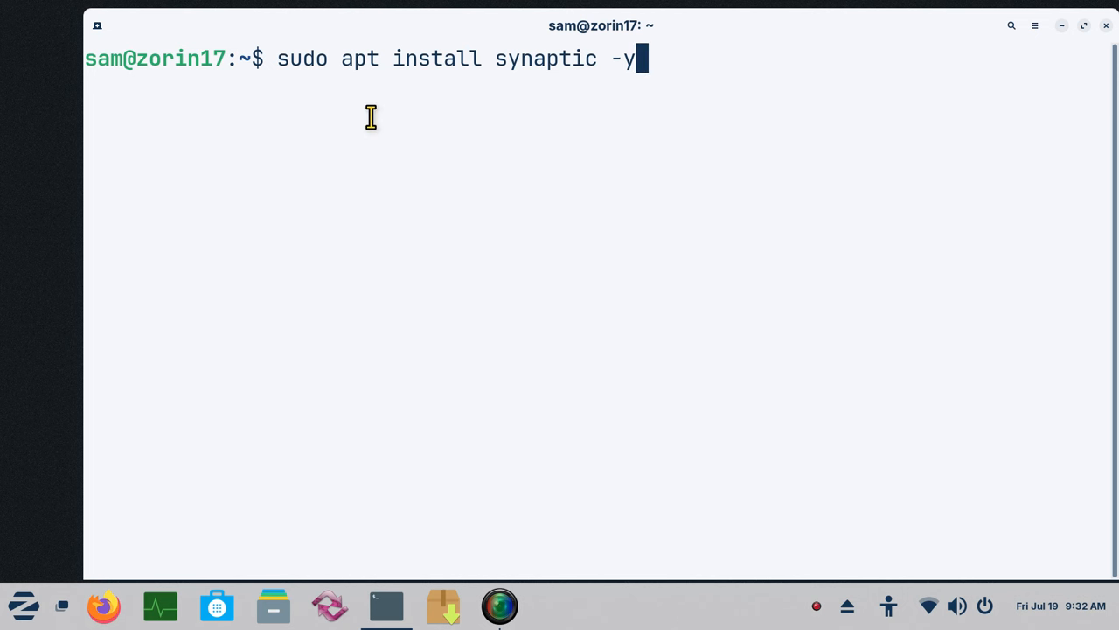
mouse_move(487, 83)
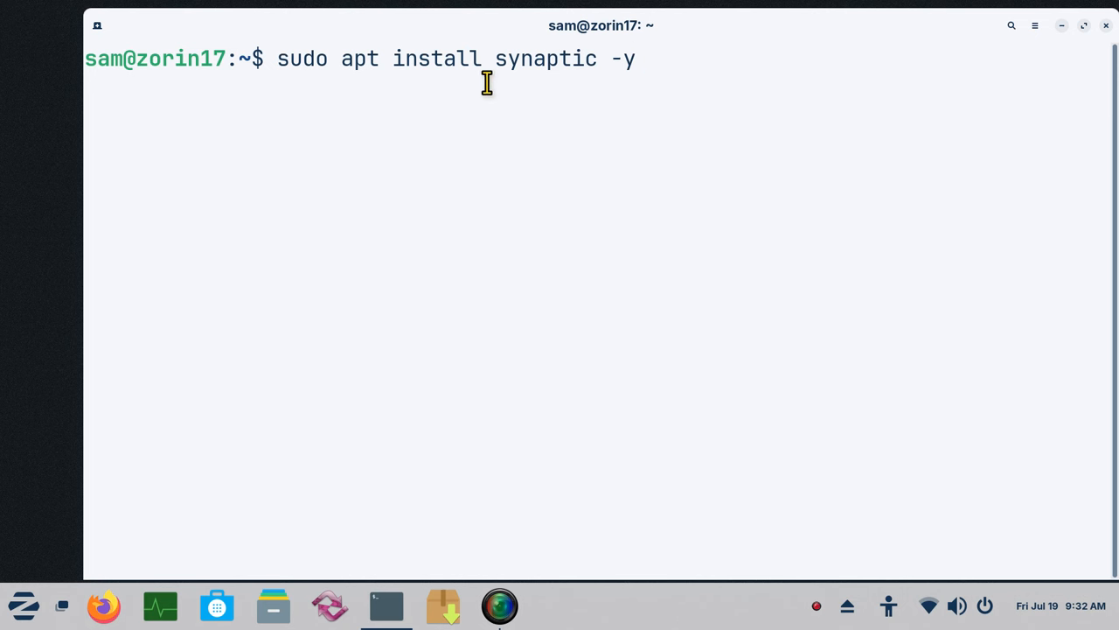
double_click(545, 58)
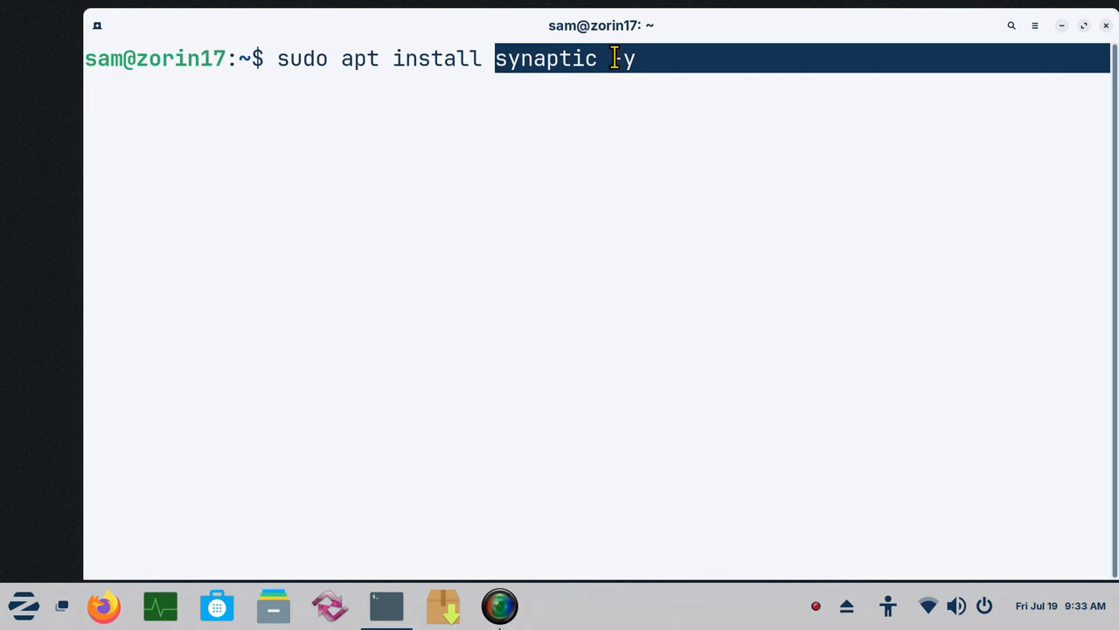
type("-")
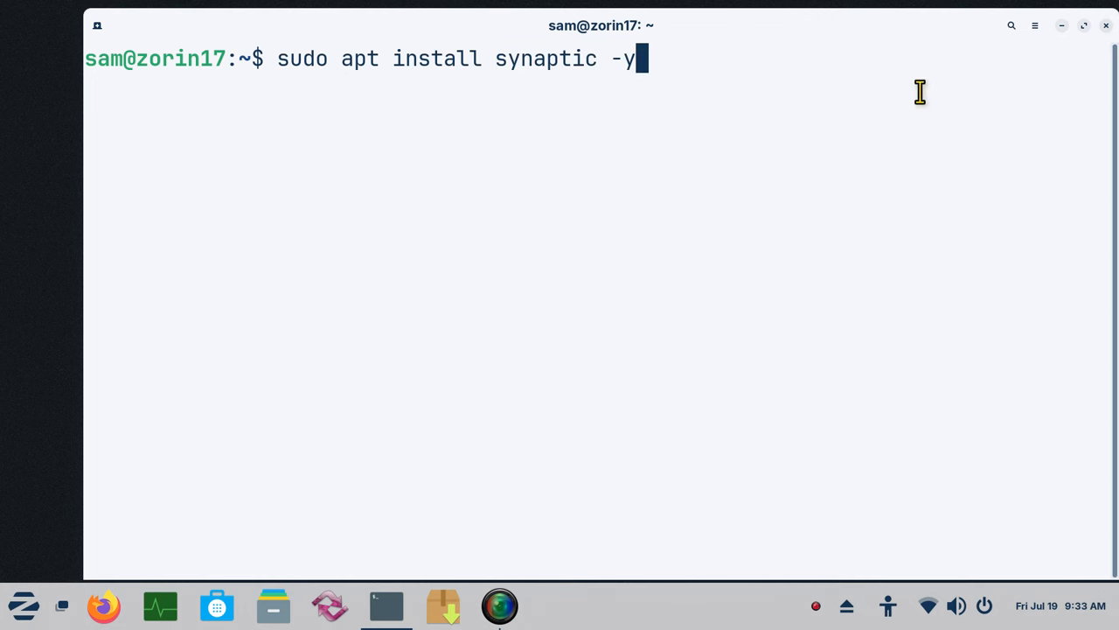
mouse_move(232, 147)
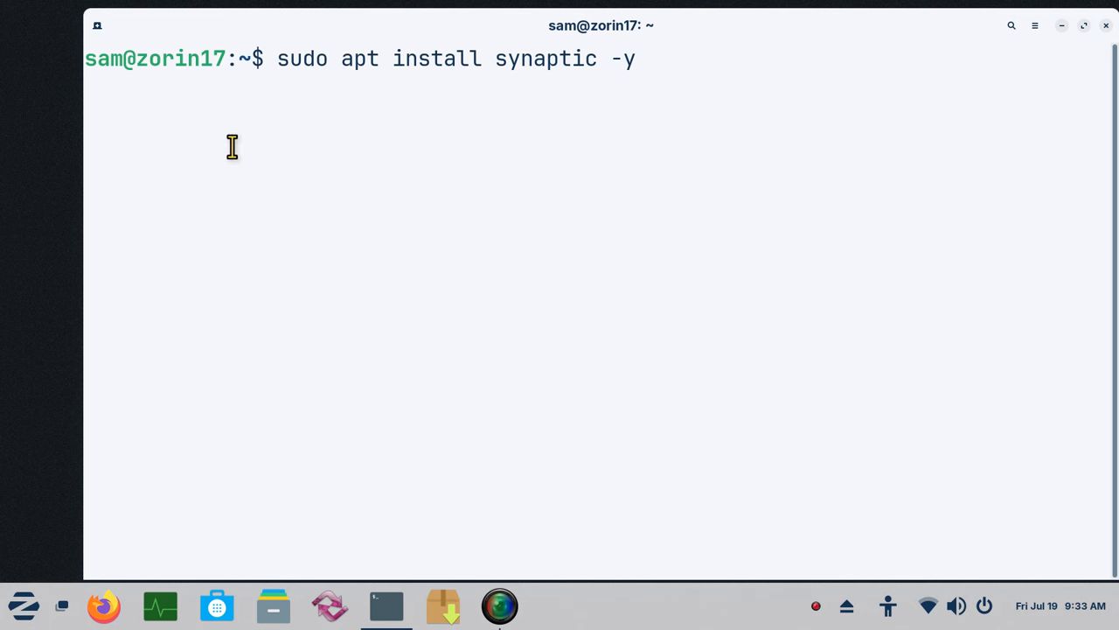
mouse_move(555, 459)
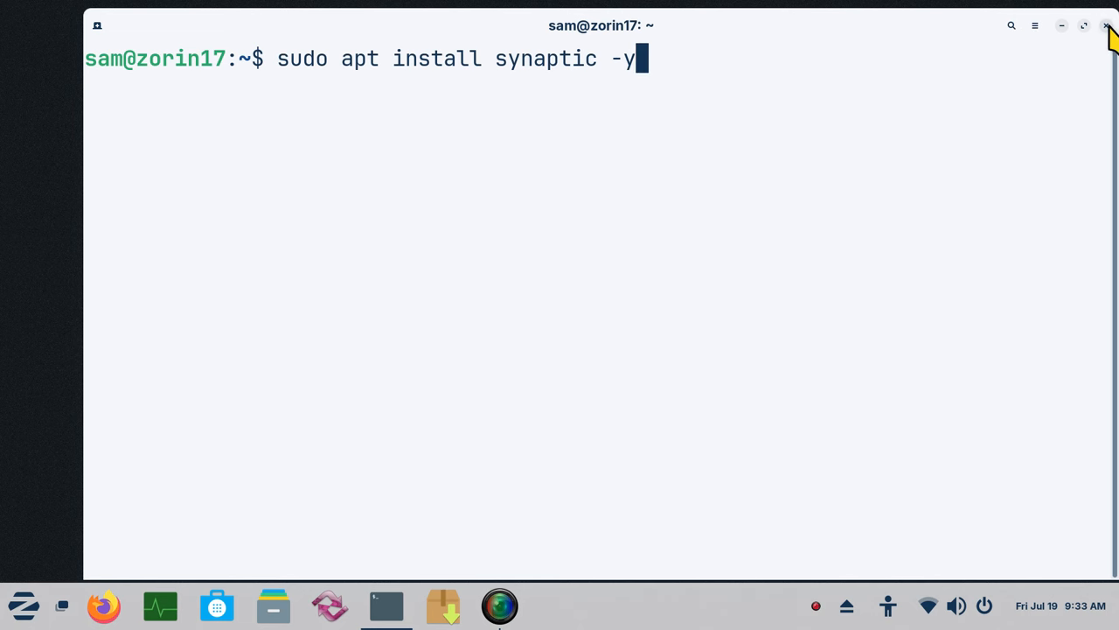
Close the terminal and search the app menu for 'sy' to list Synaptic.
left_click(1107, 25)
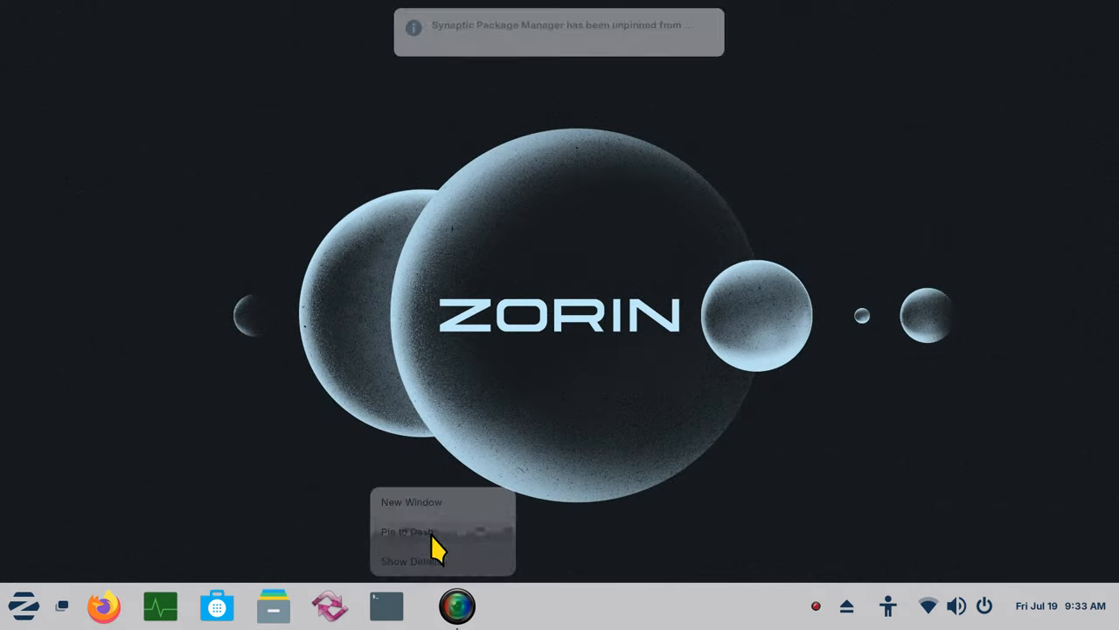
left_click(24, 605)
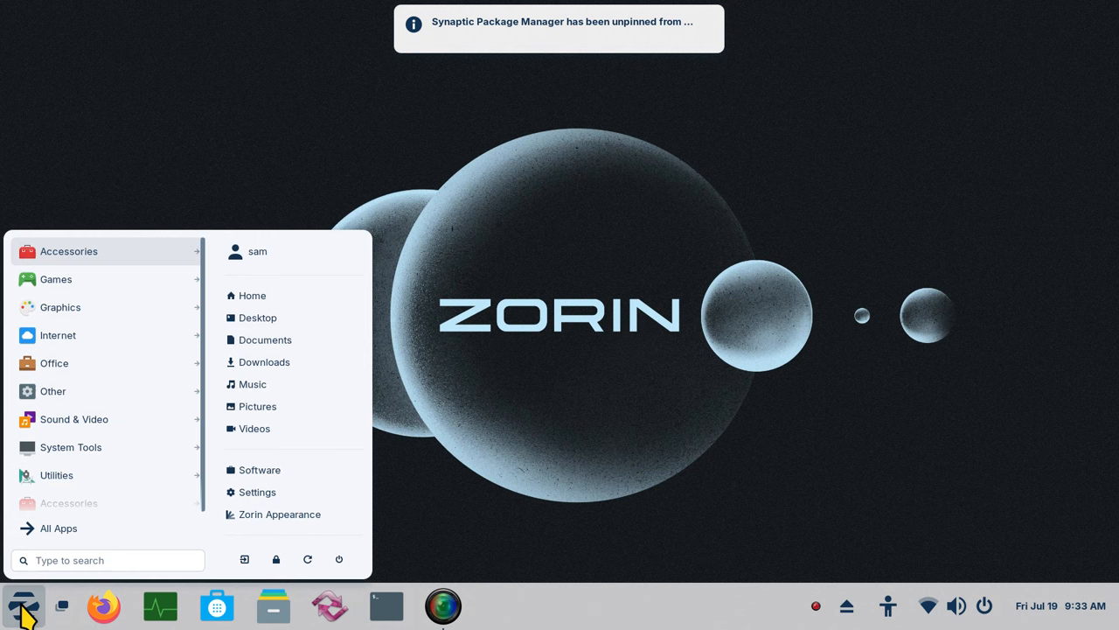
type("s")
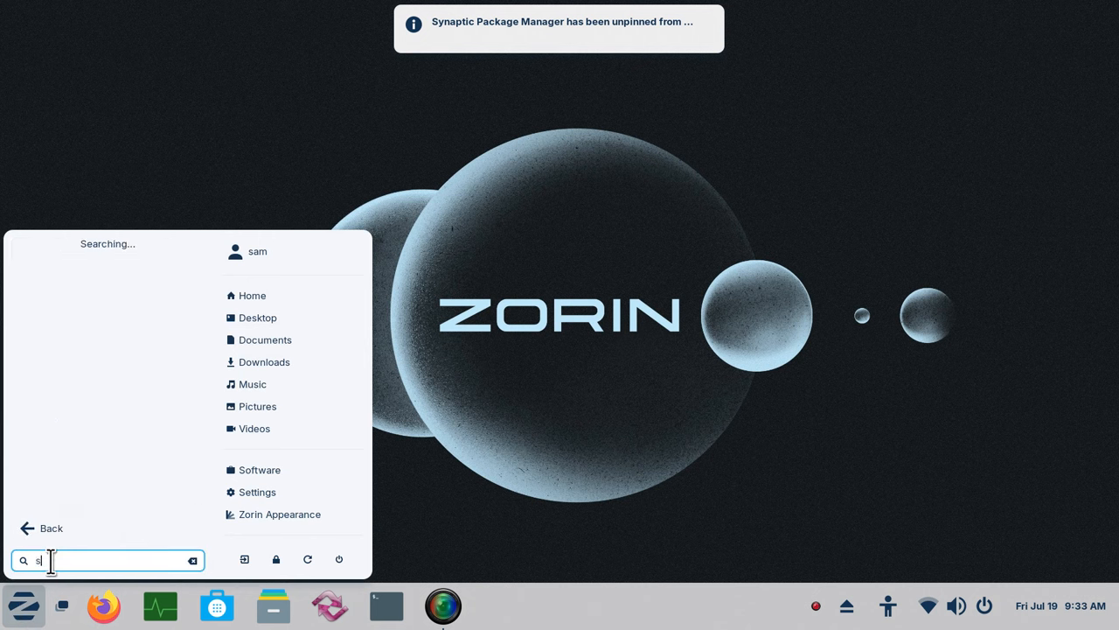
type("y")
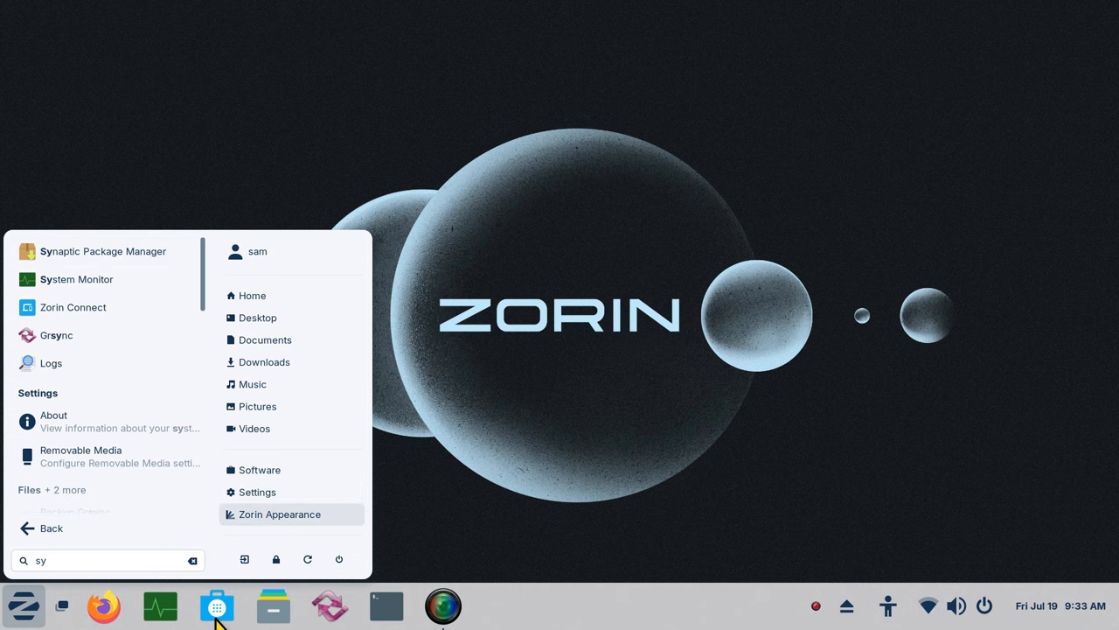
mouse_move(225, 603)
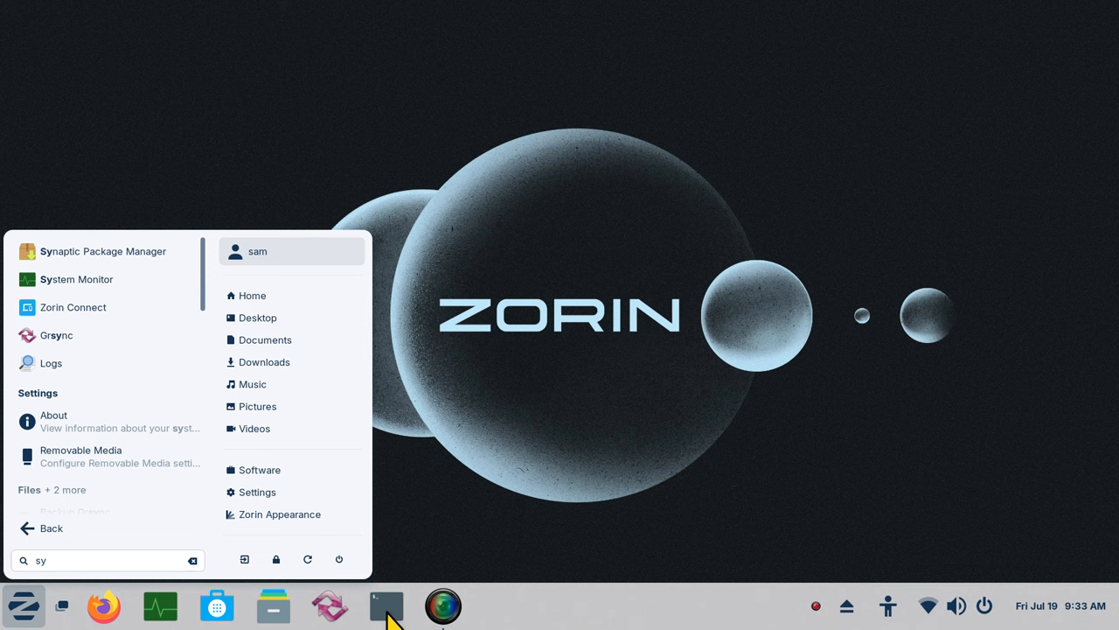
mouse_move(544, 392)
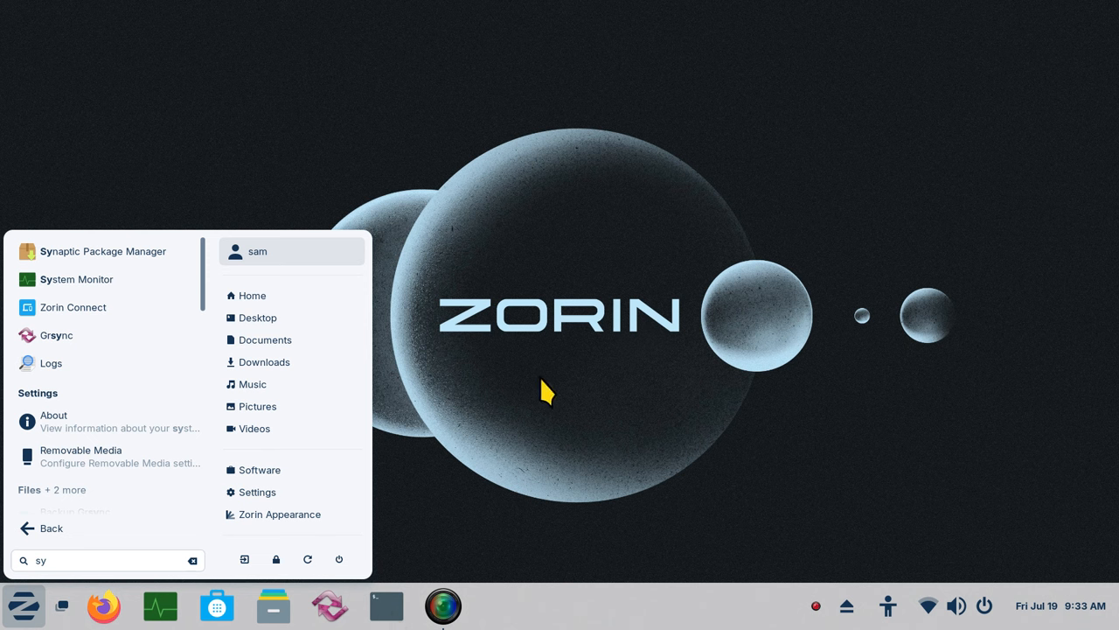